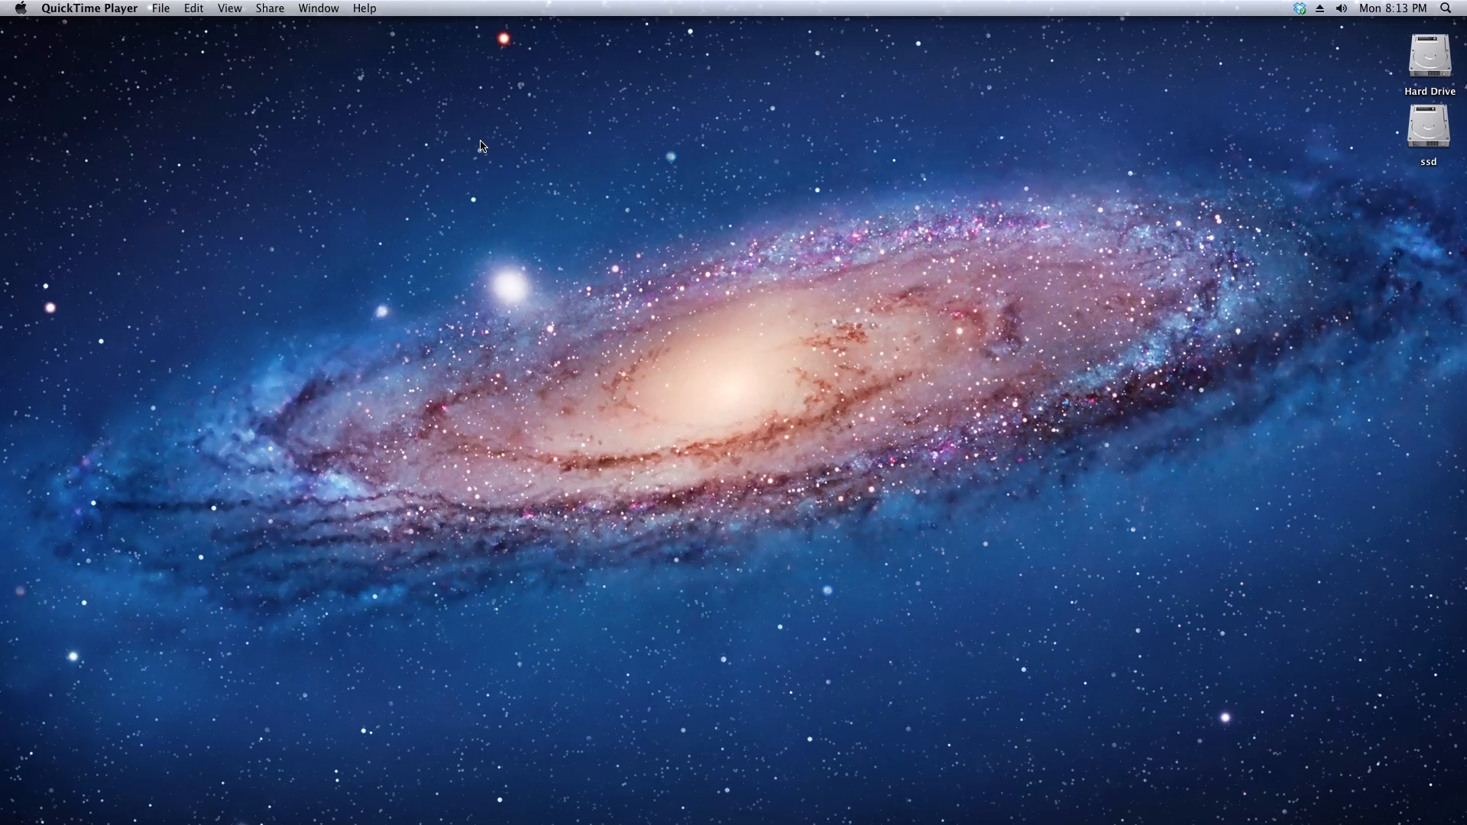
# Search Spotlight for 'chr' and launch Google Chrome from the results
pyautogui.write('quick')
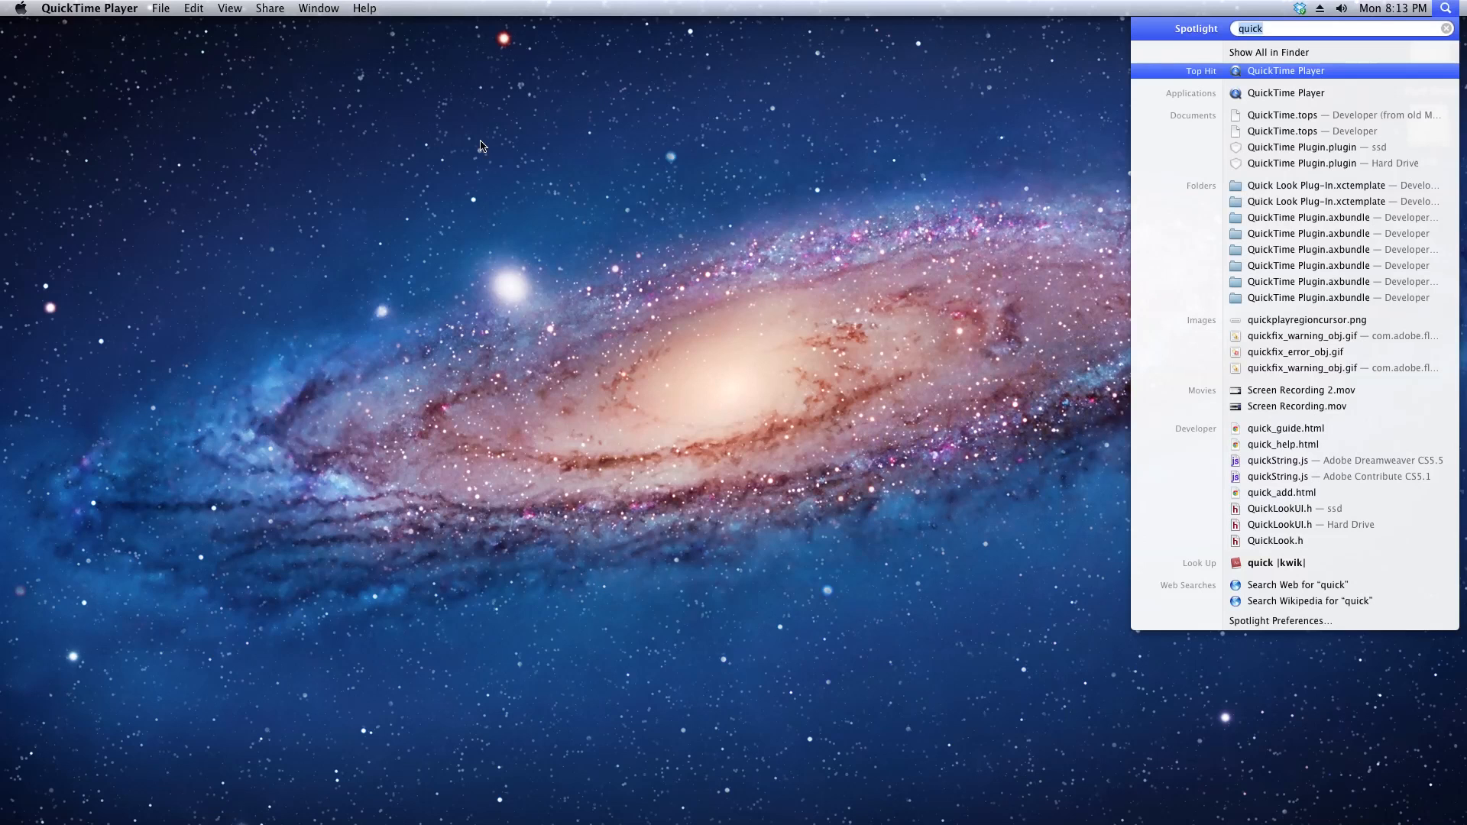
pyautogui.write('c')
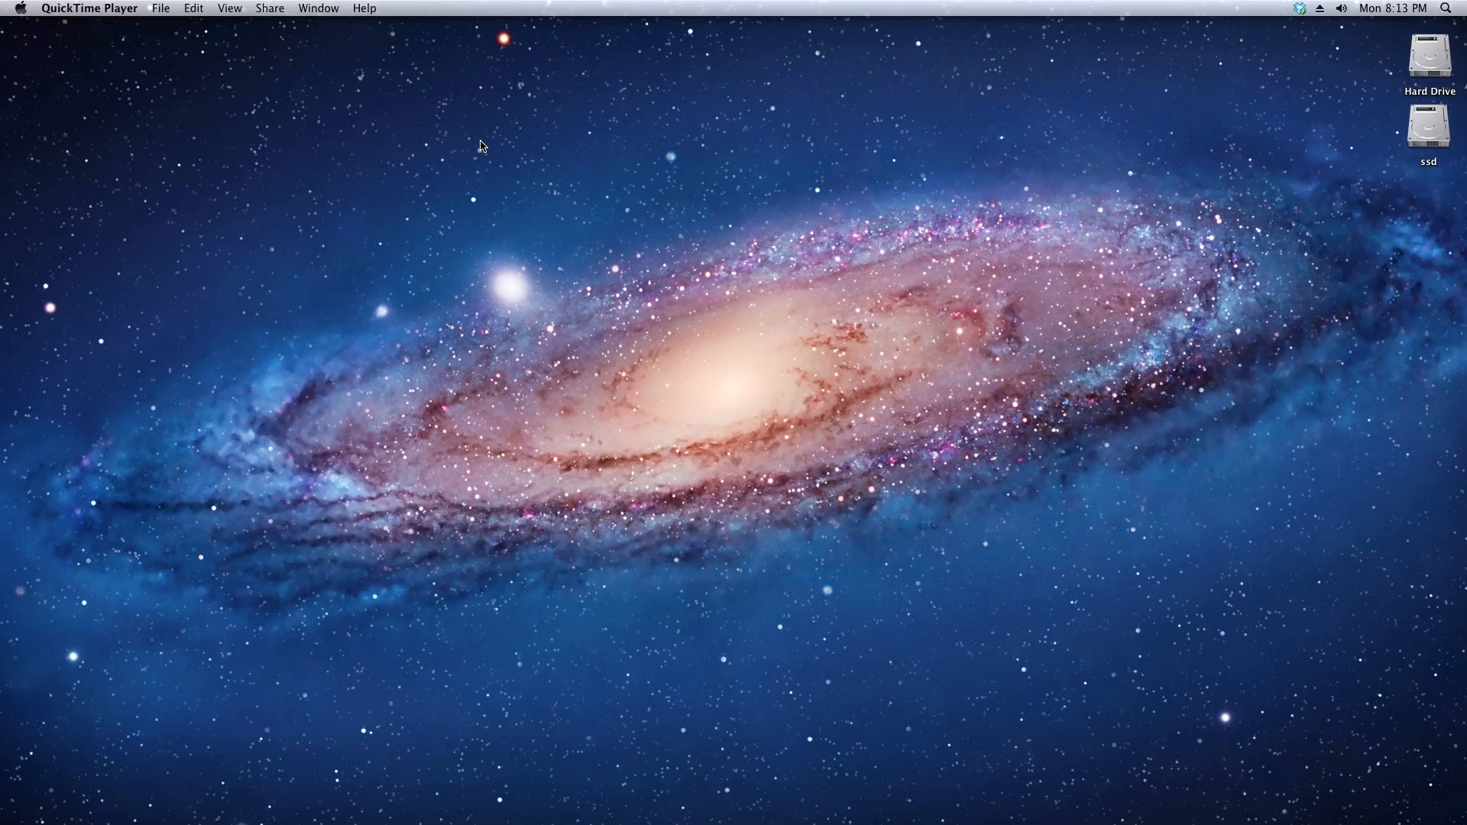
pyautogui.click(1446, 8)
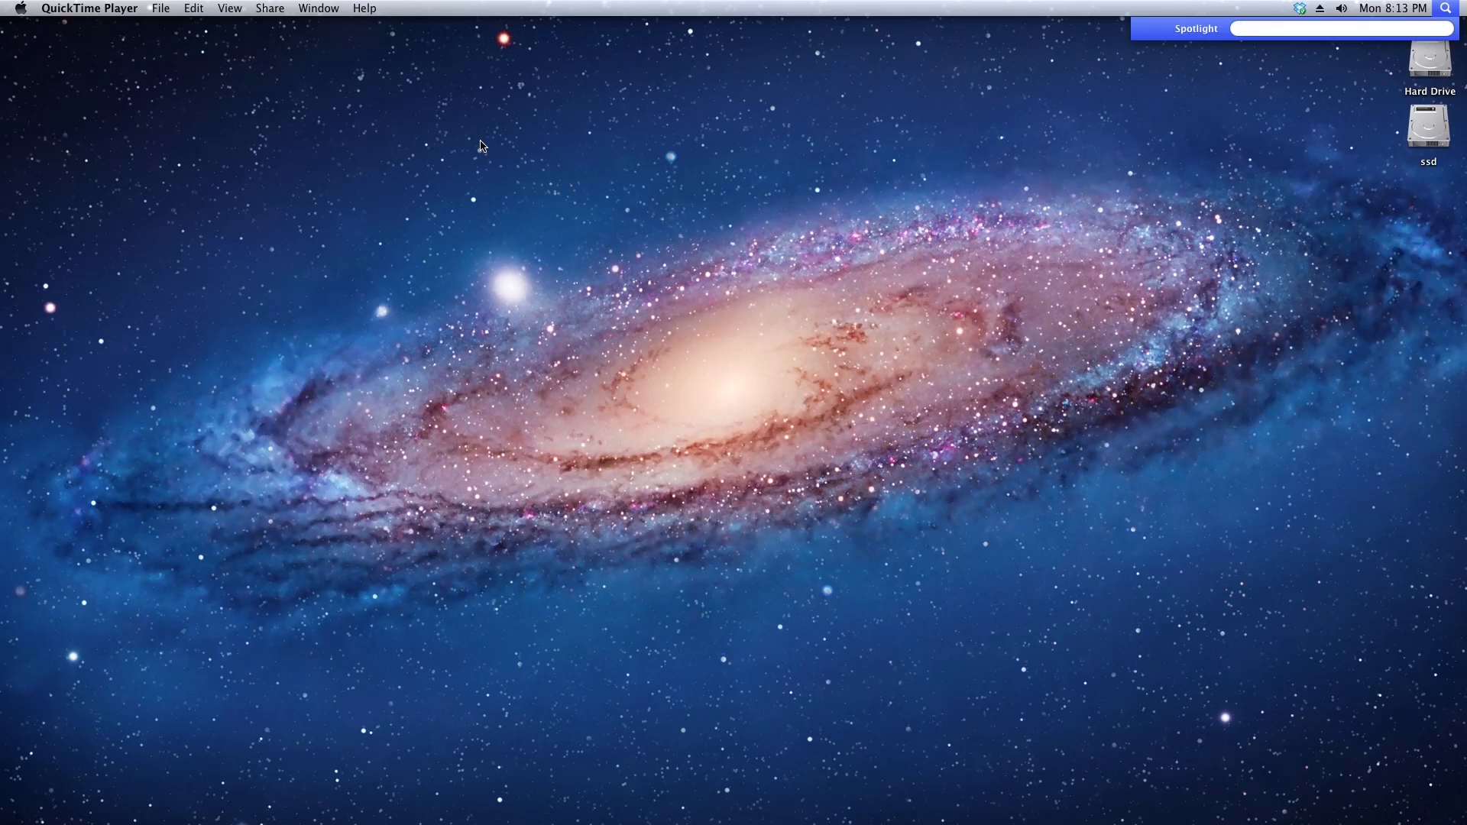
pyautogui.click(1338, 28)
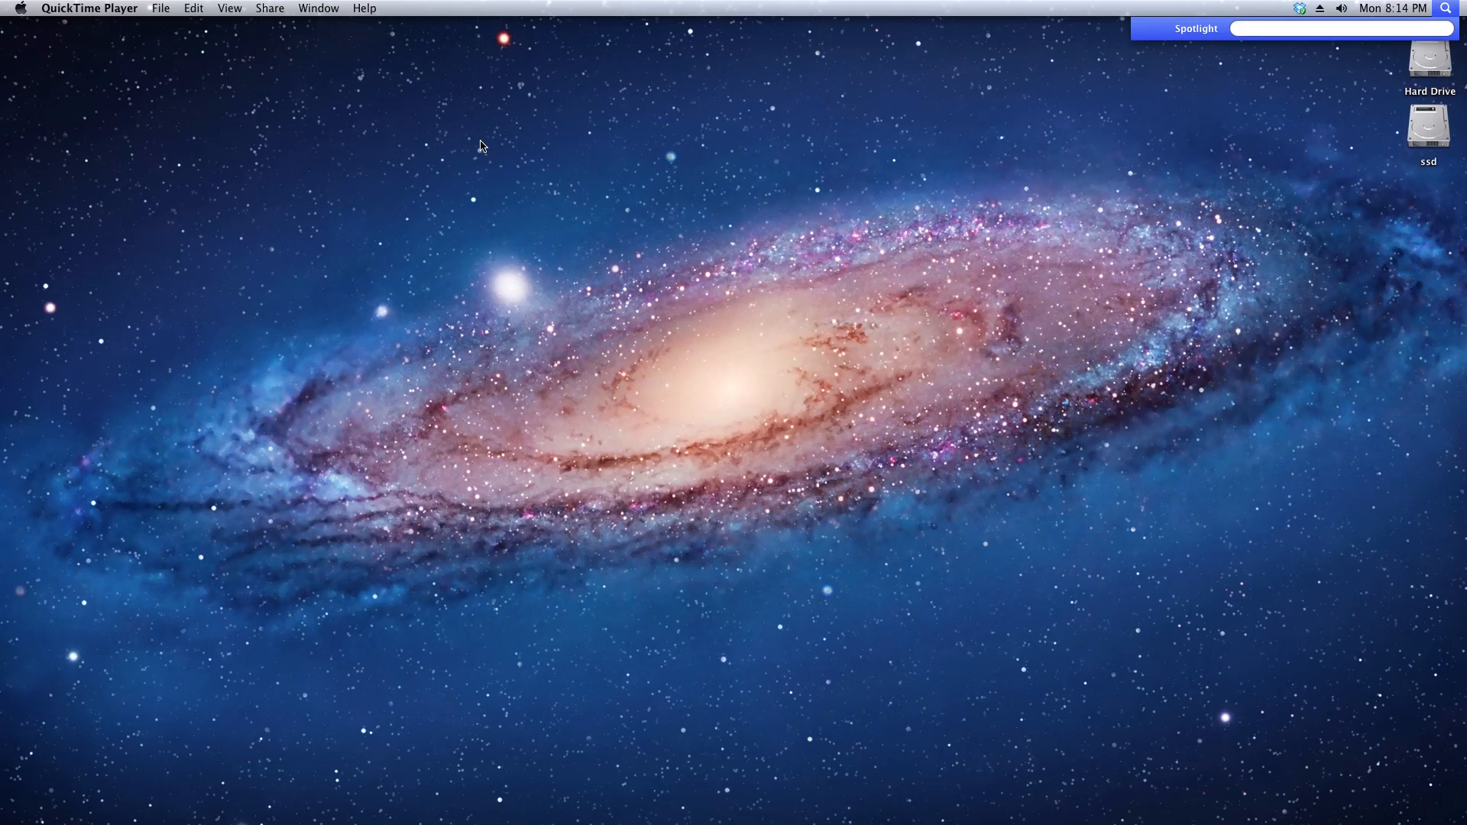
pyautogui.write('chr')
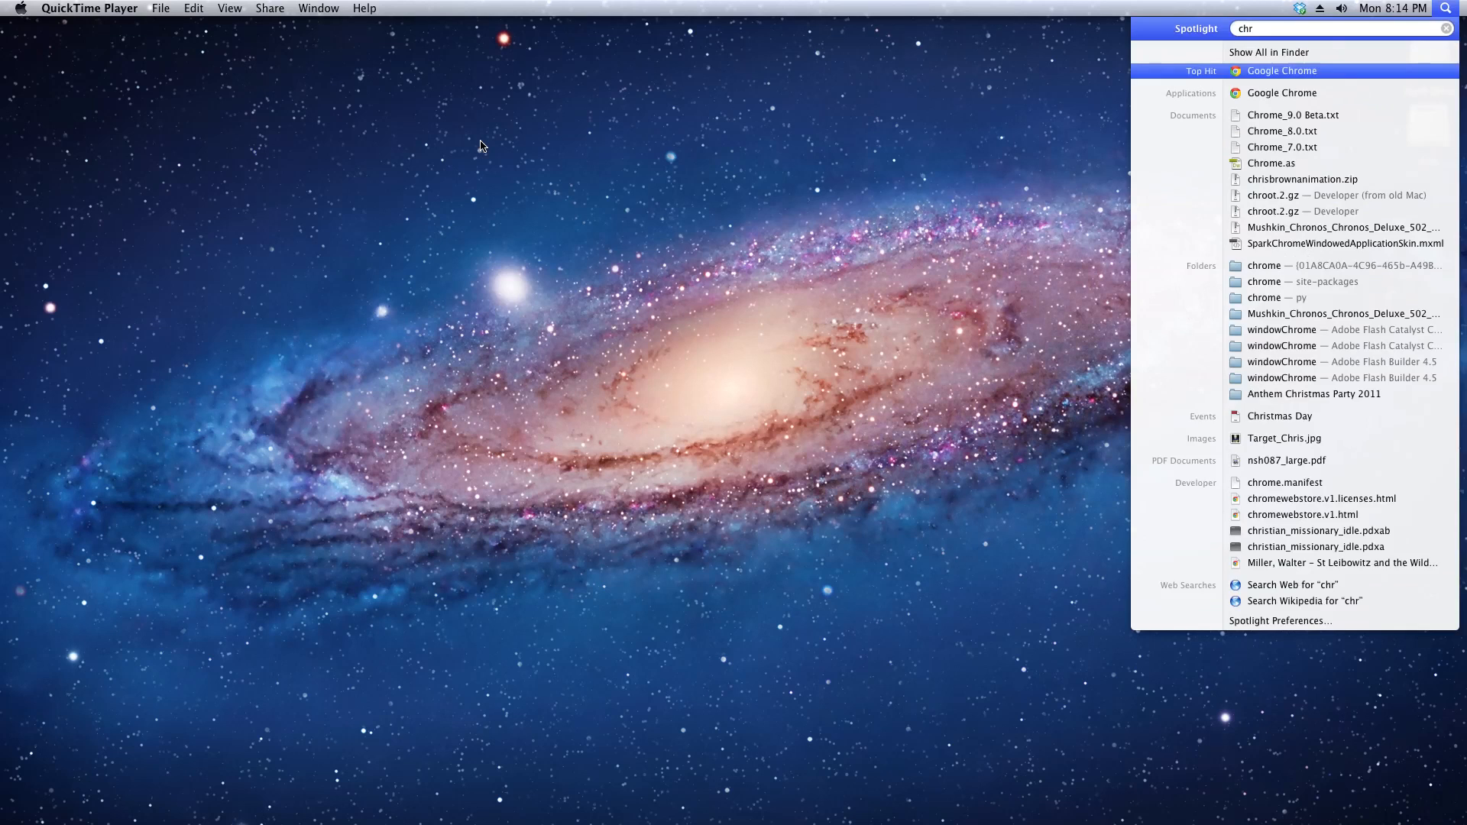
pyautogui.click(1280, 71)
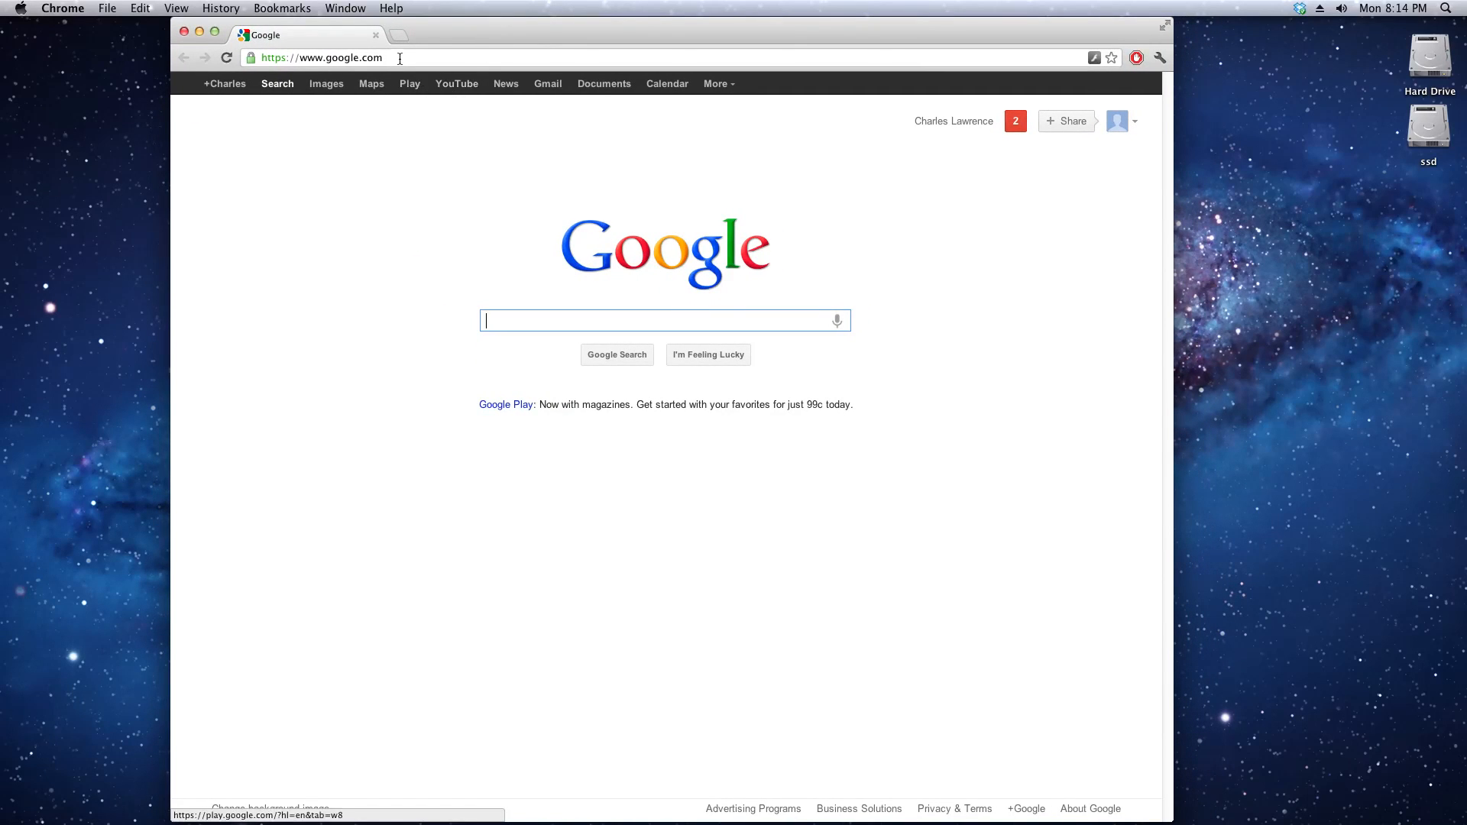
# Search Google for 'optifine' and open the minecraftforum.net OptiFine HD thread suggestion
pyautogui.click(321, 58)
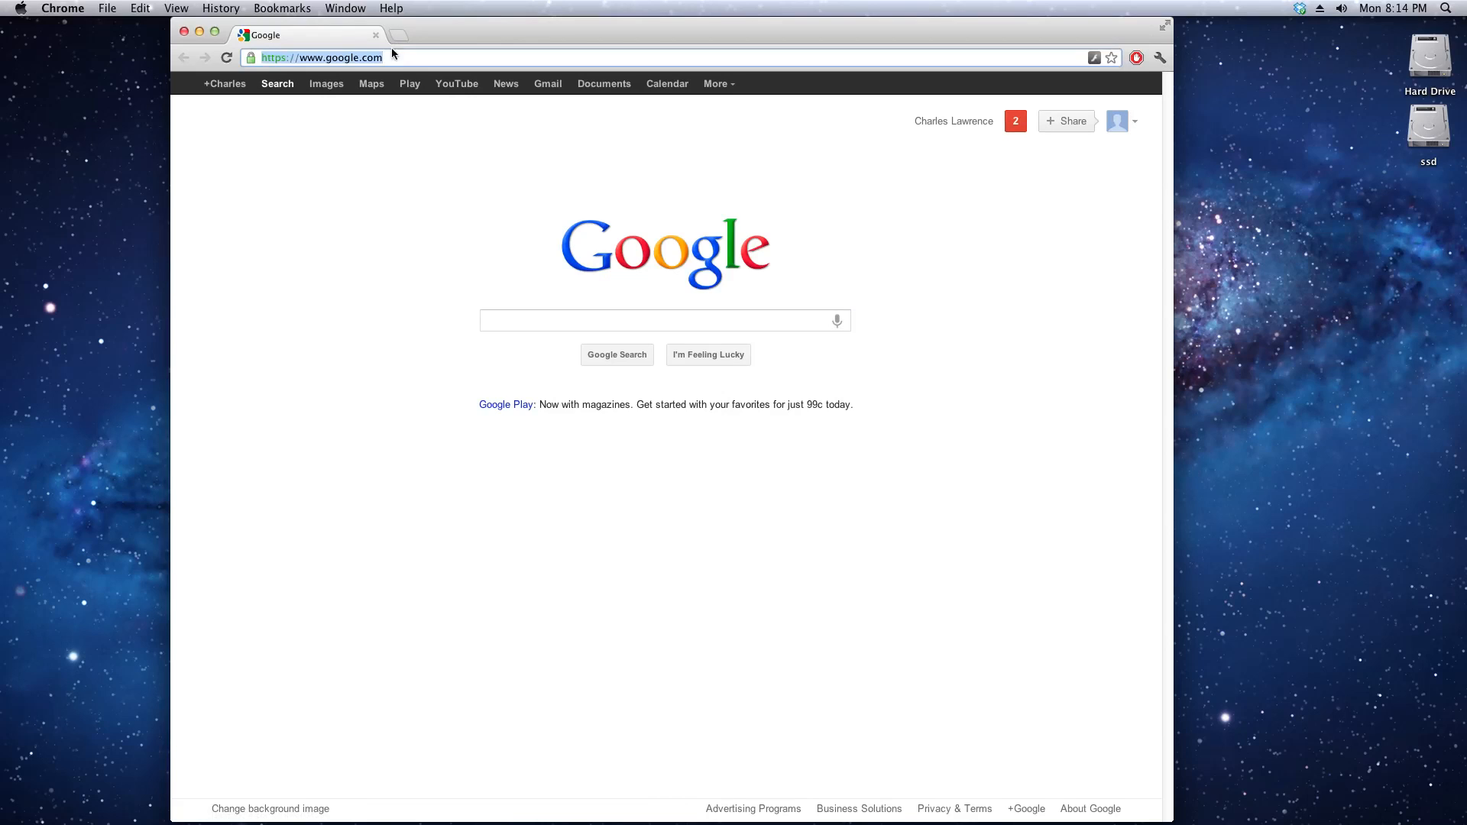
pyautogui.click(664, 320)
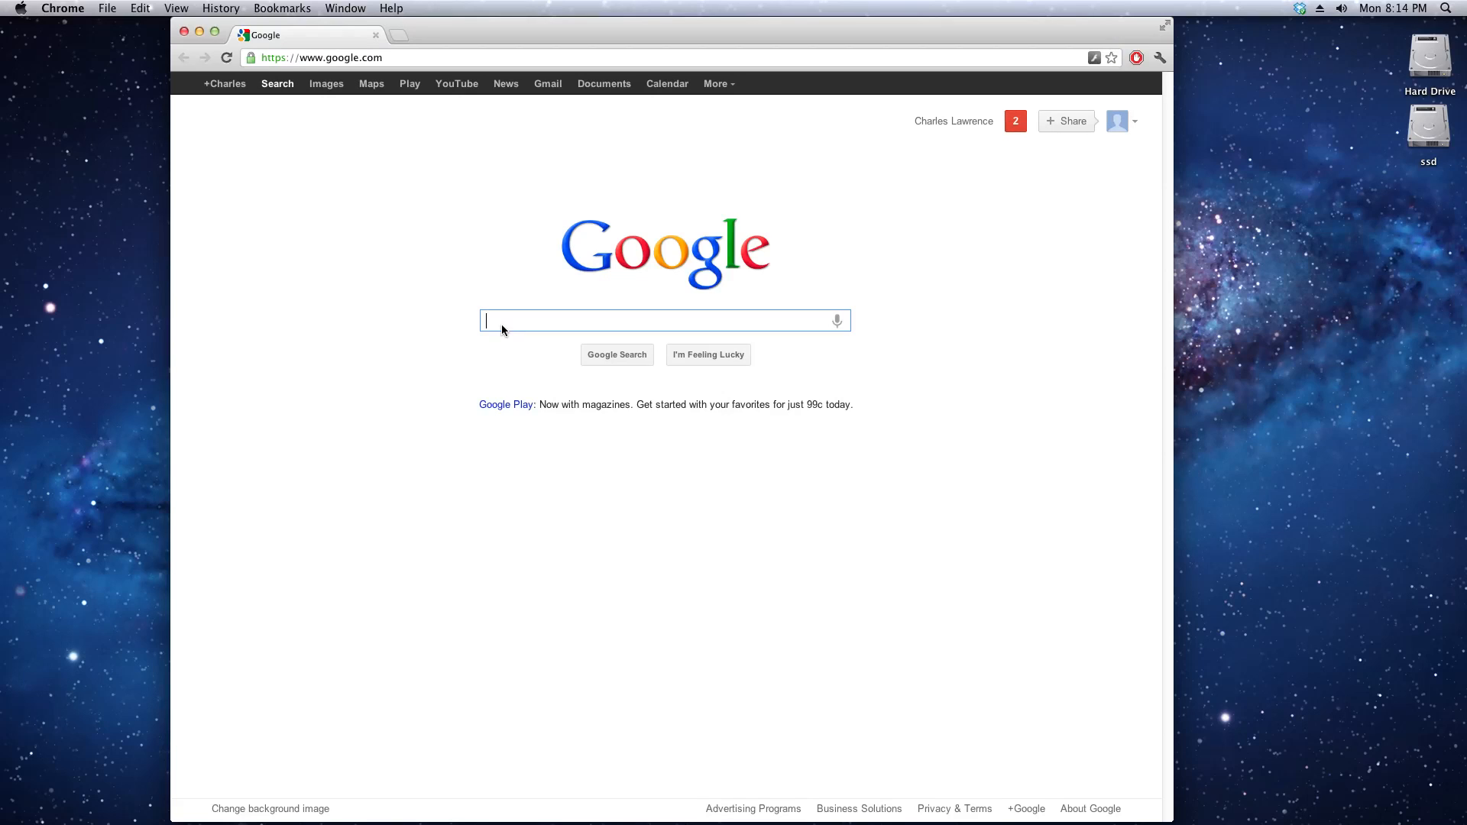
pyautogui.moveTo(774, 282)
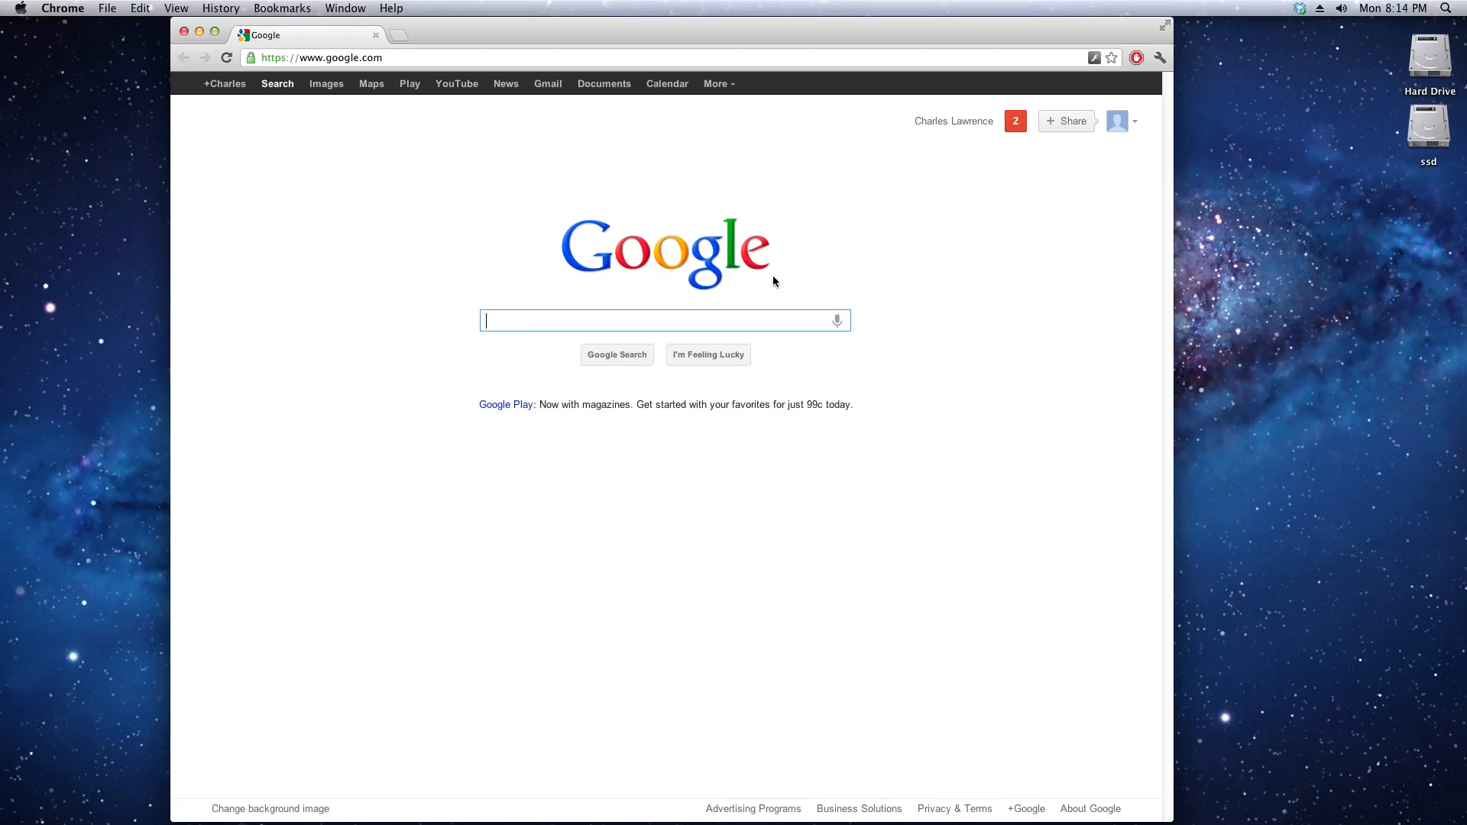
pyautogui.moveTo(493, 324)
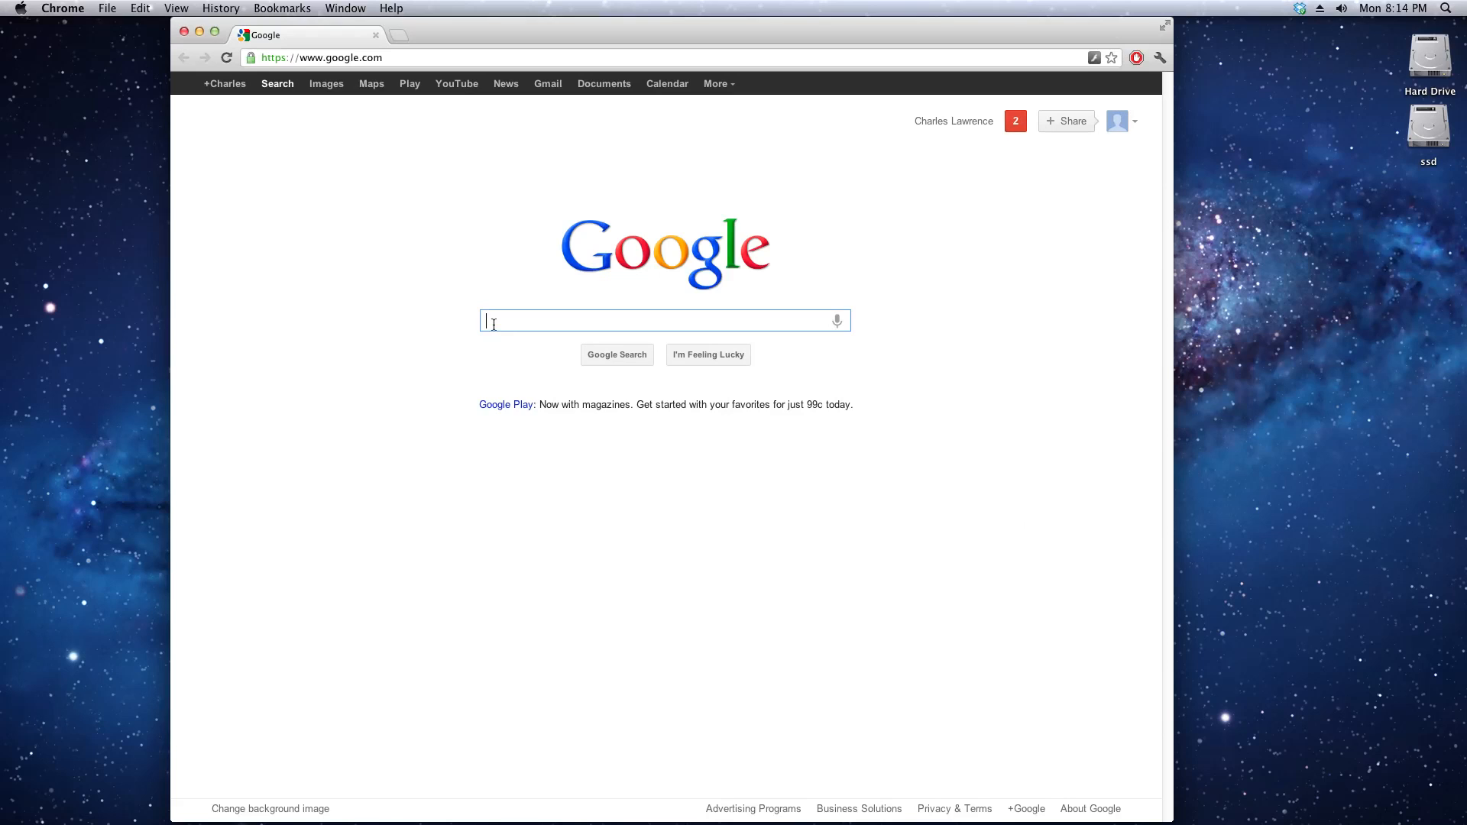
pyautogui.write('optifine')
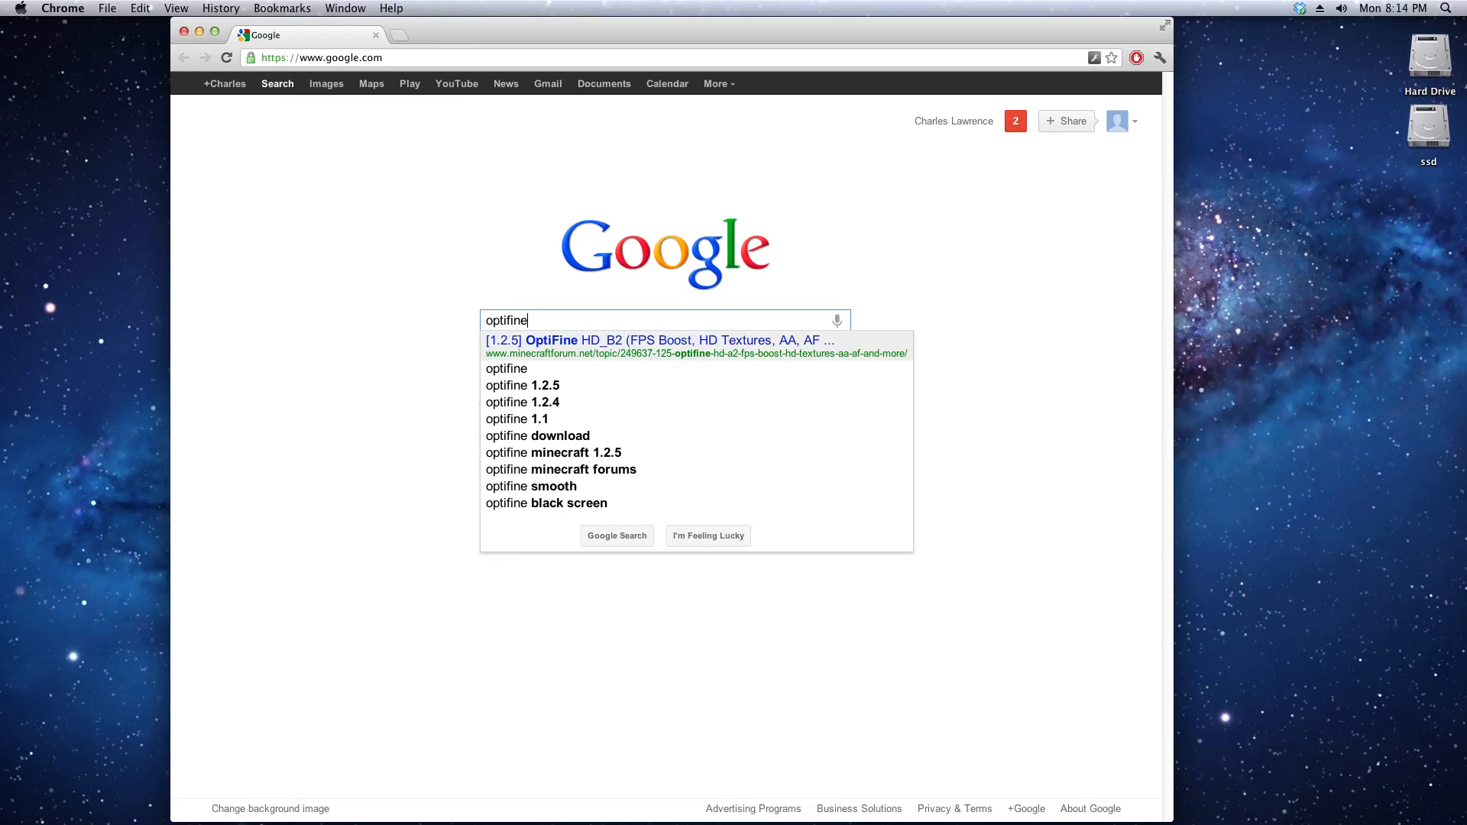
pyautogui.click(657, 339)
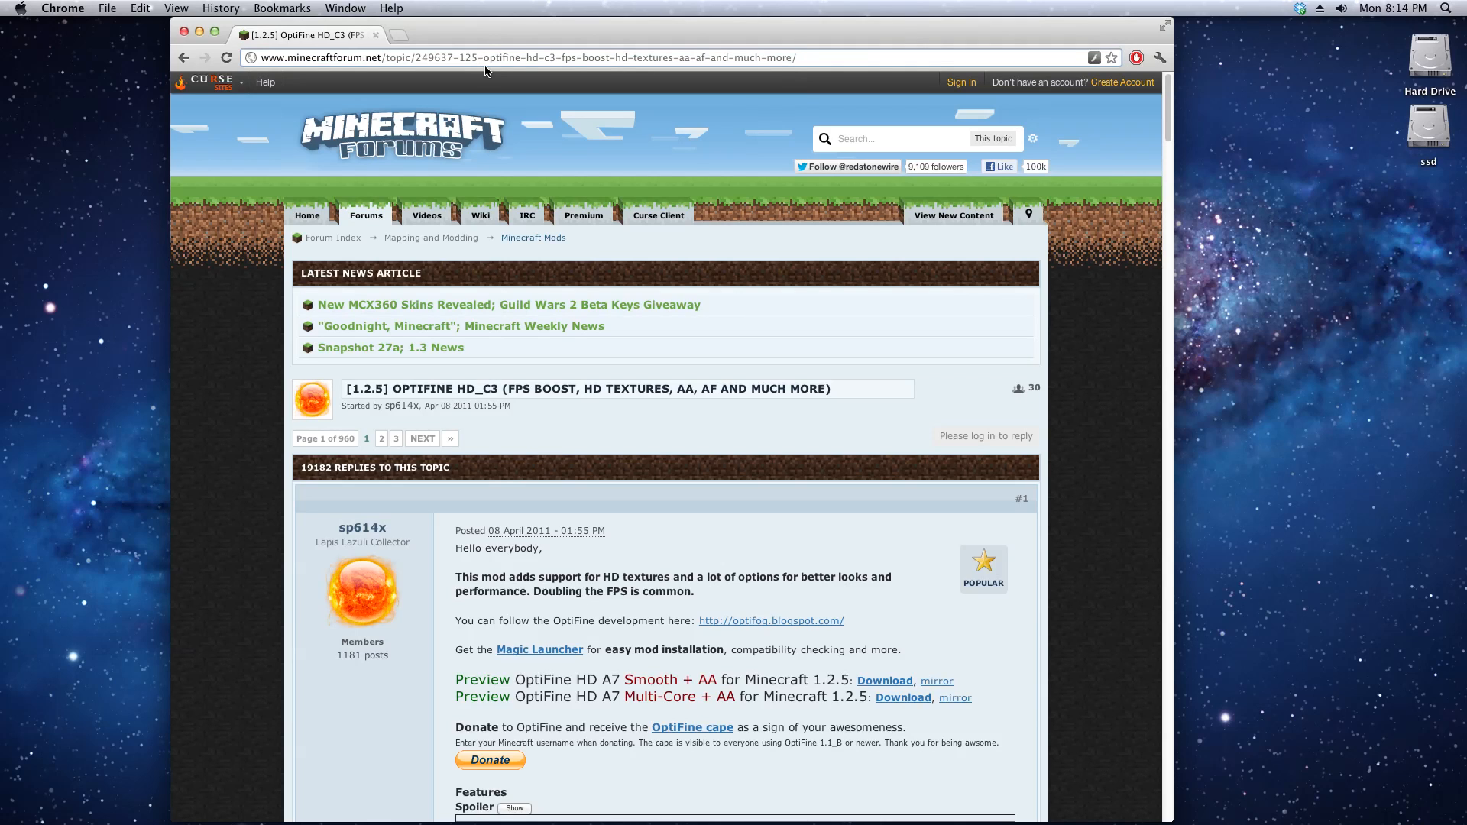
pyautogui.moveTo(1085, 455)
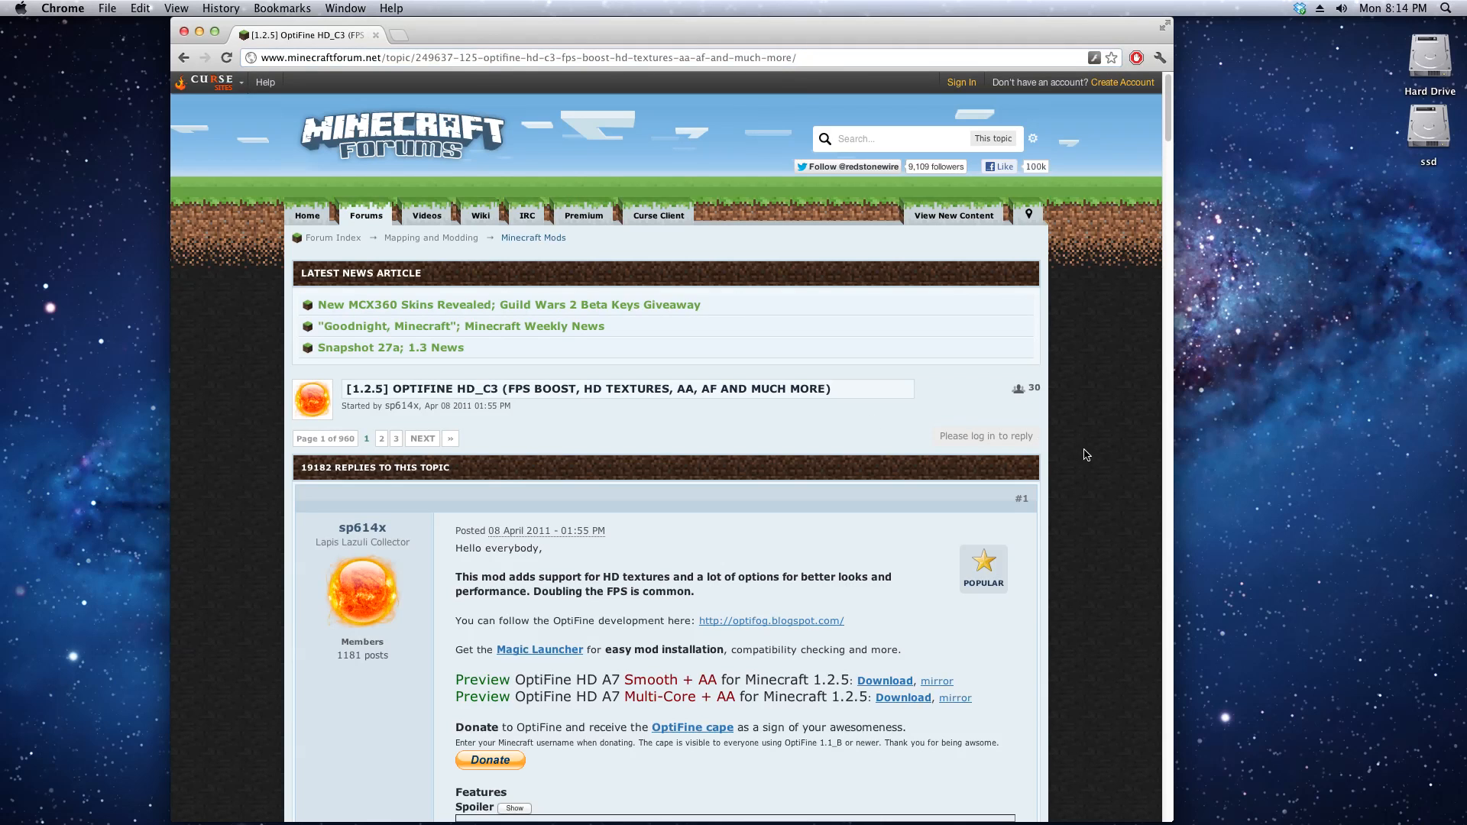
# Scroll the first post past Standard and Smooth to the OptiFine HD C3 Multi-Core line
pyautogui.scroll(-3)
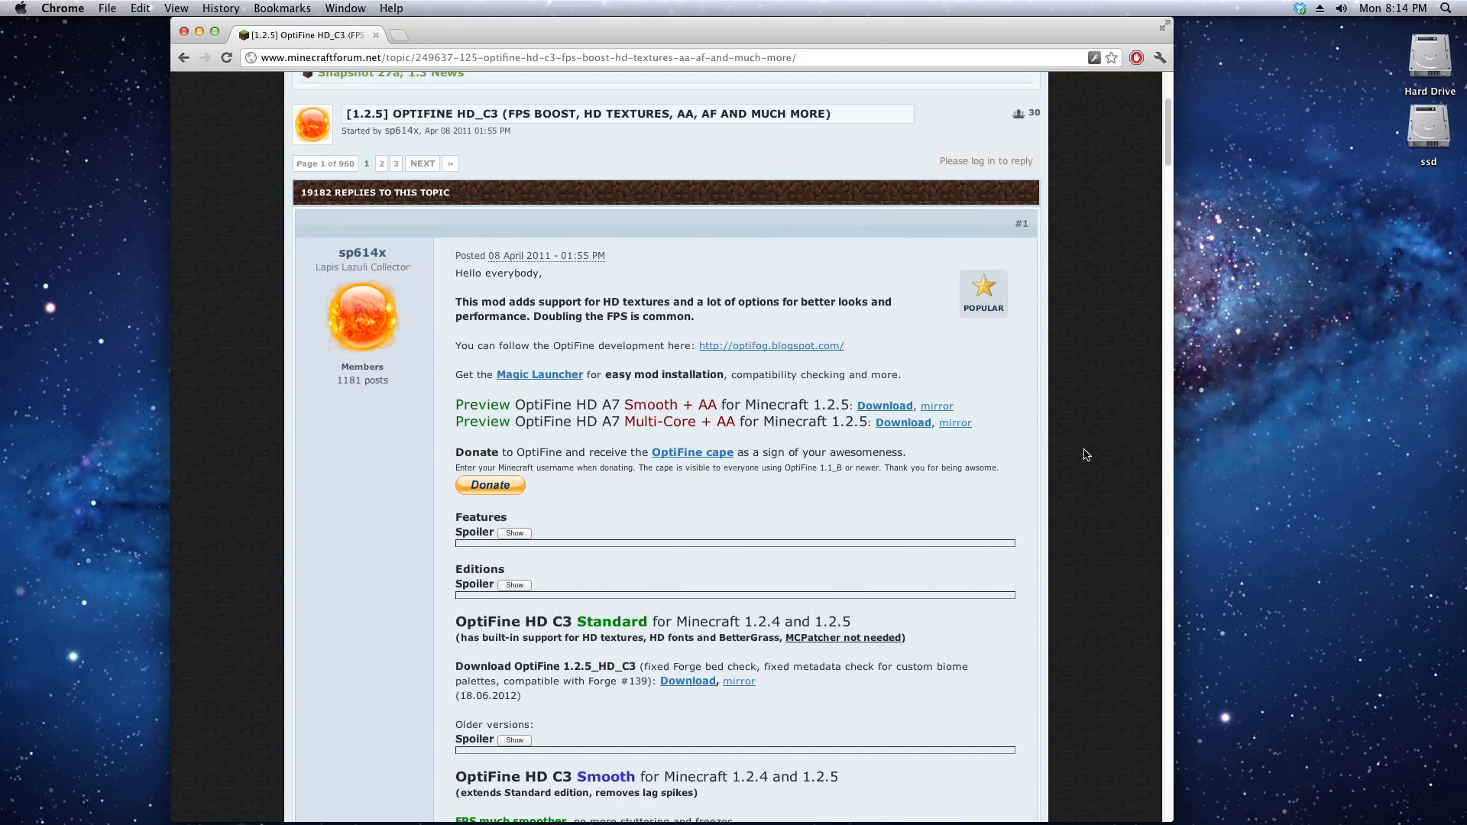
pyautogui.scroll(-3)
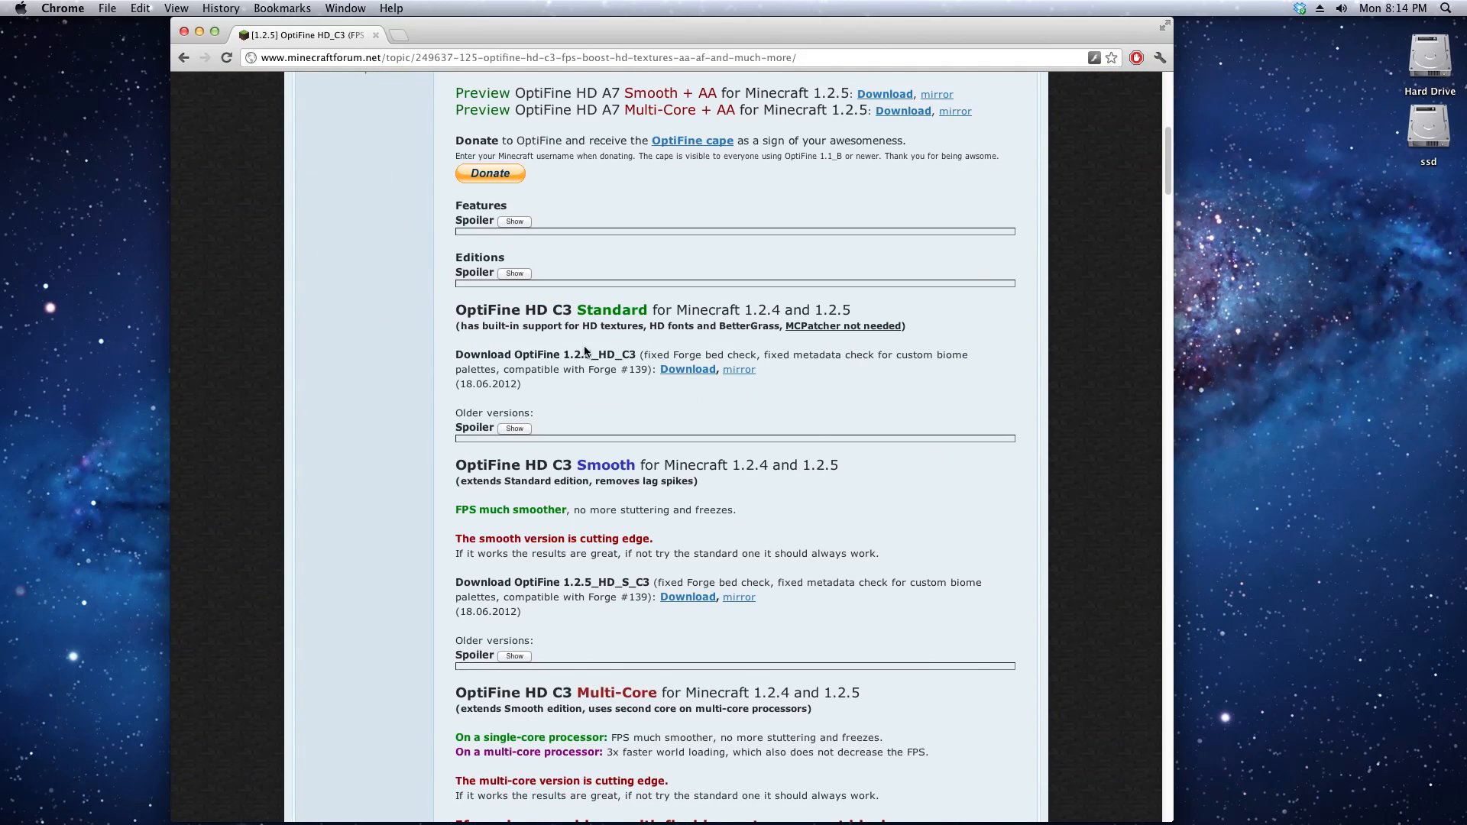
pyautogui.moveTo(687, 368)
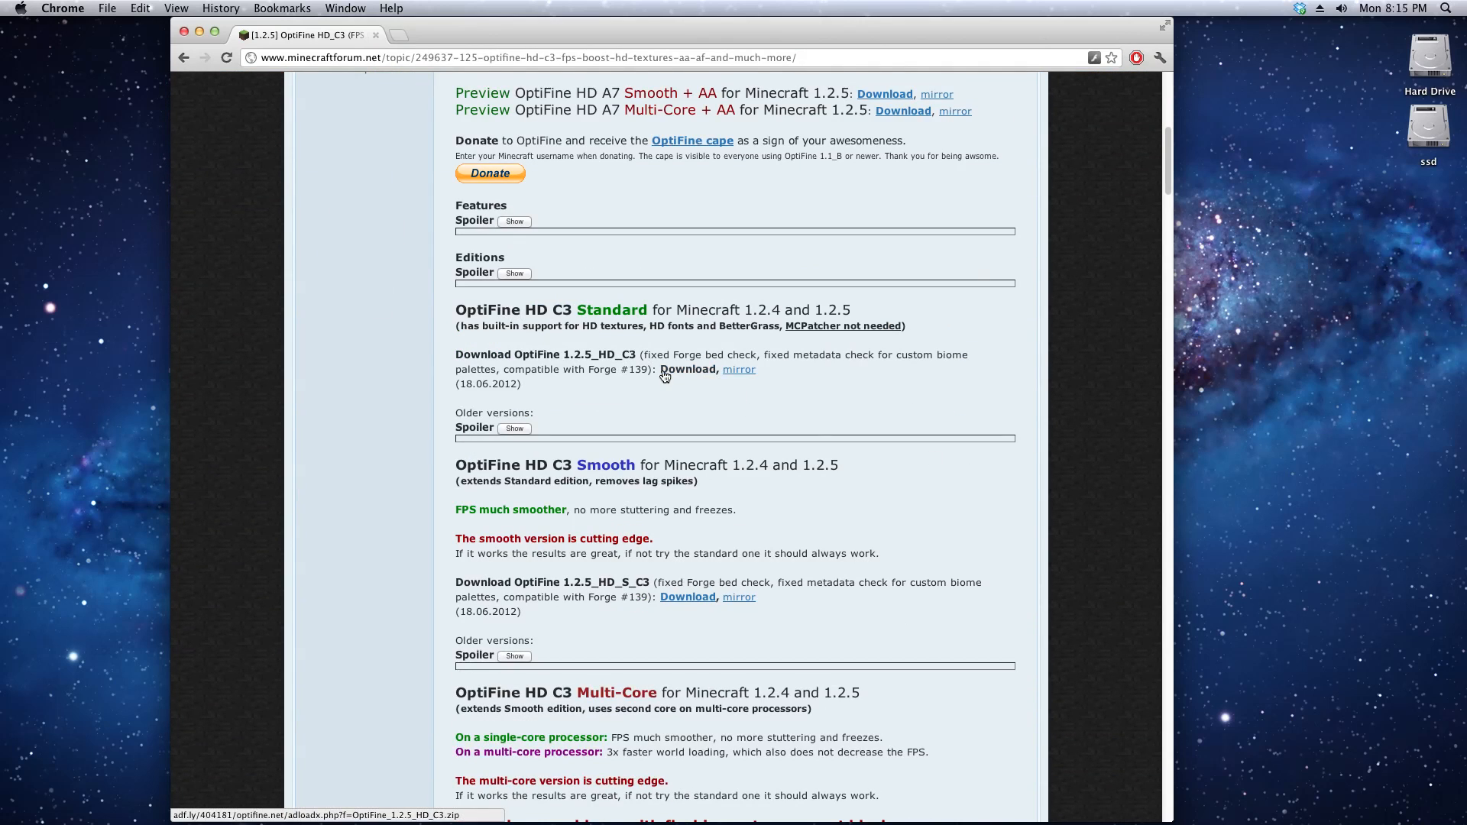
pyautogui.moveTo(1007, 448)
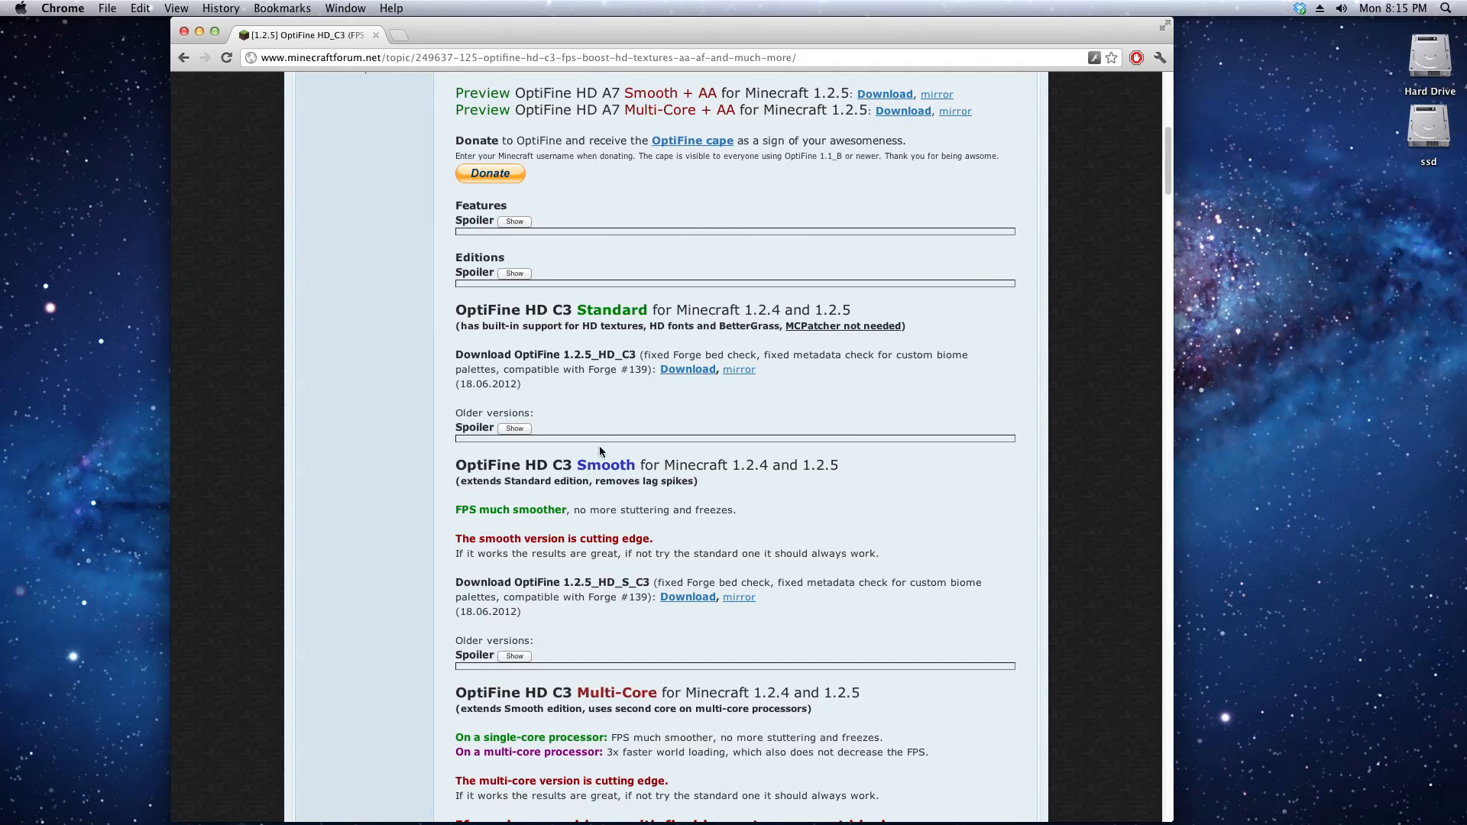
pyautogui.moveTo(894, 596)
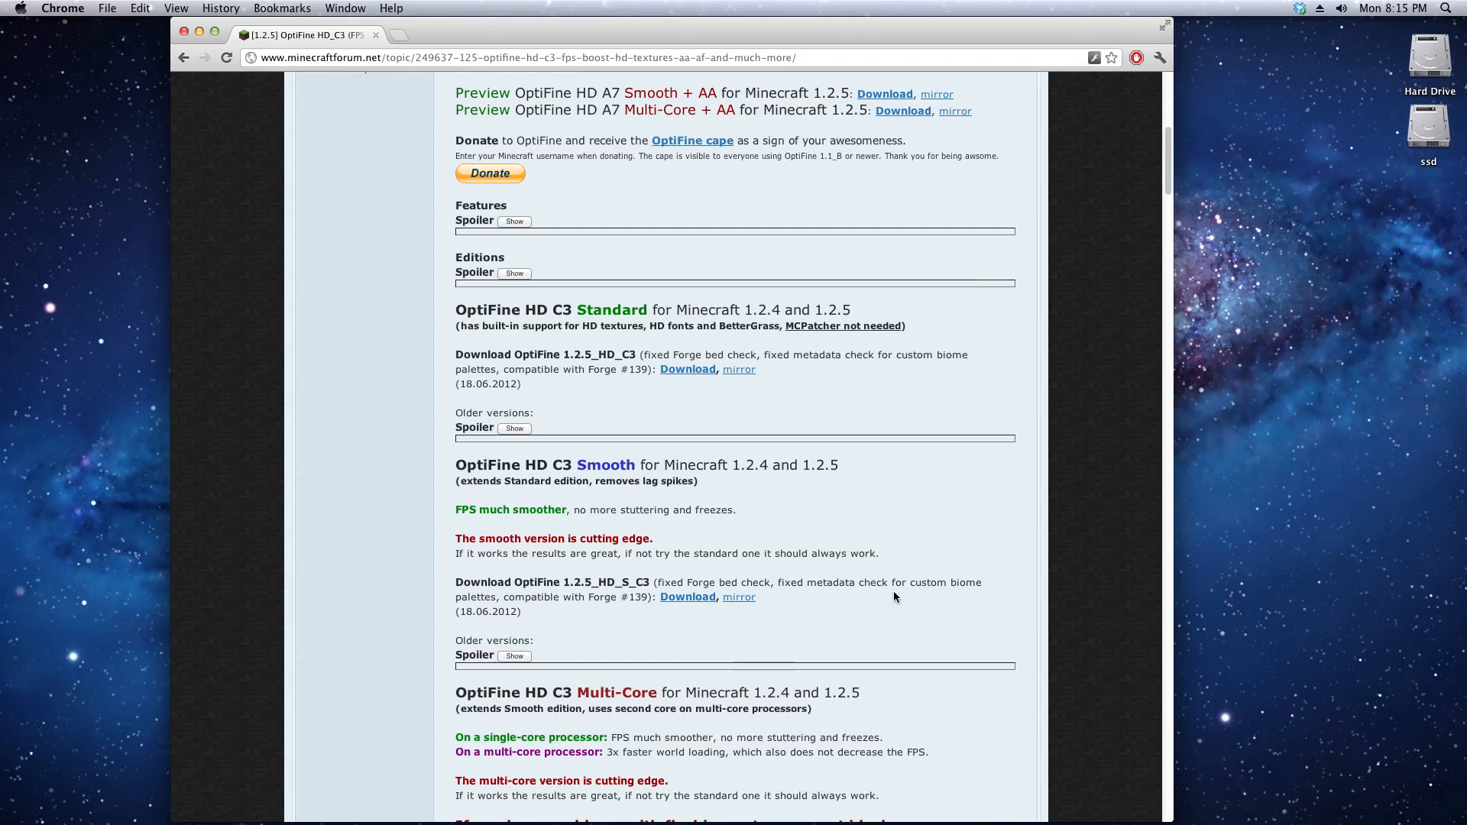
pyautogui.scroll(3)
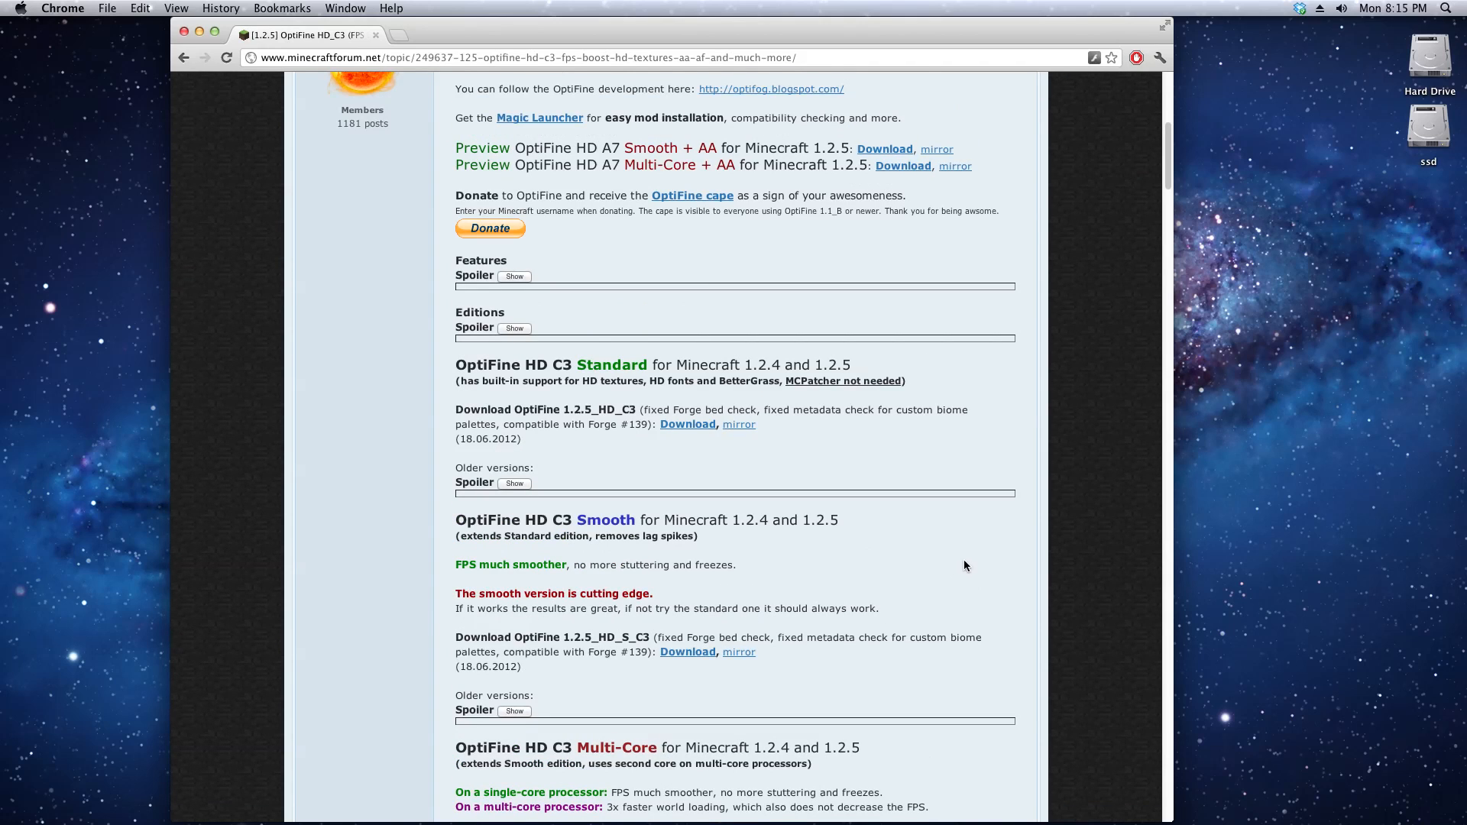
pyautogui.scroll(-3)
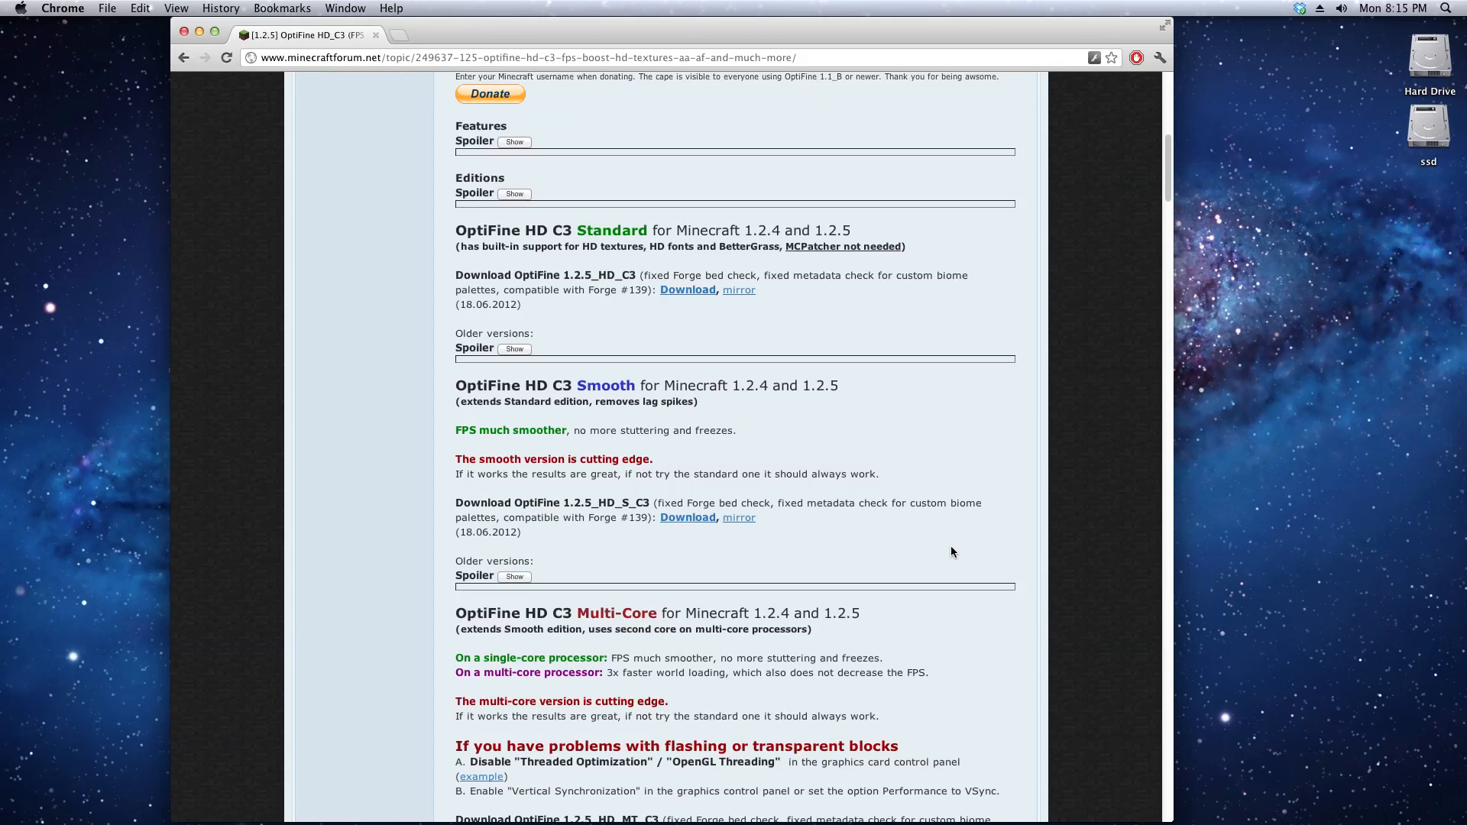
pyautogui.scroll(-3)
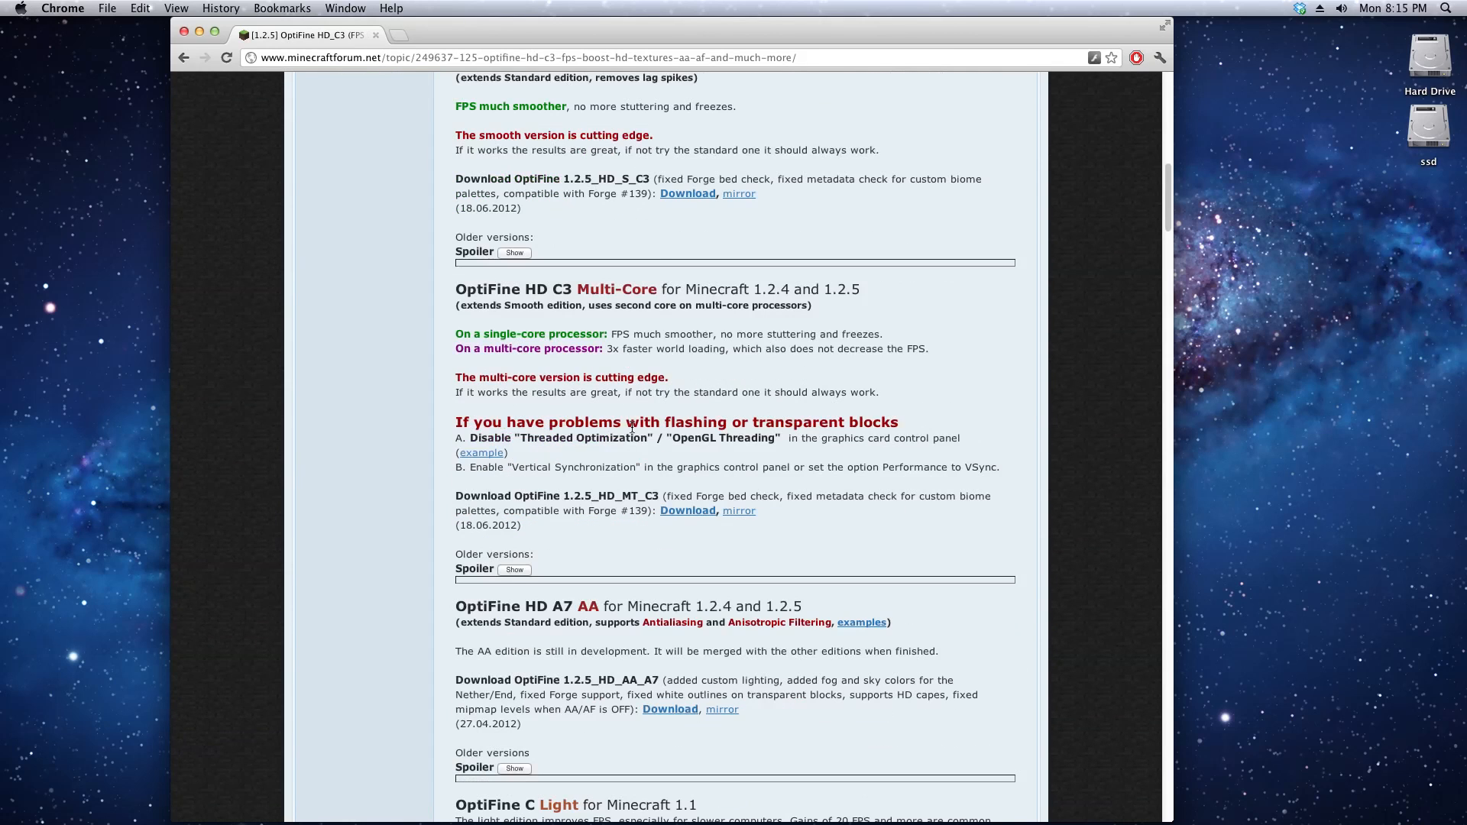
pyautogui.moveTo(951, 485)
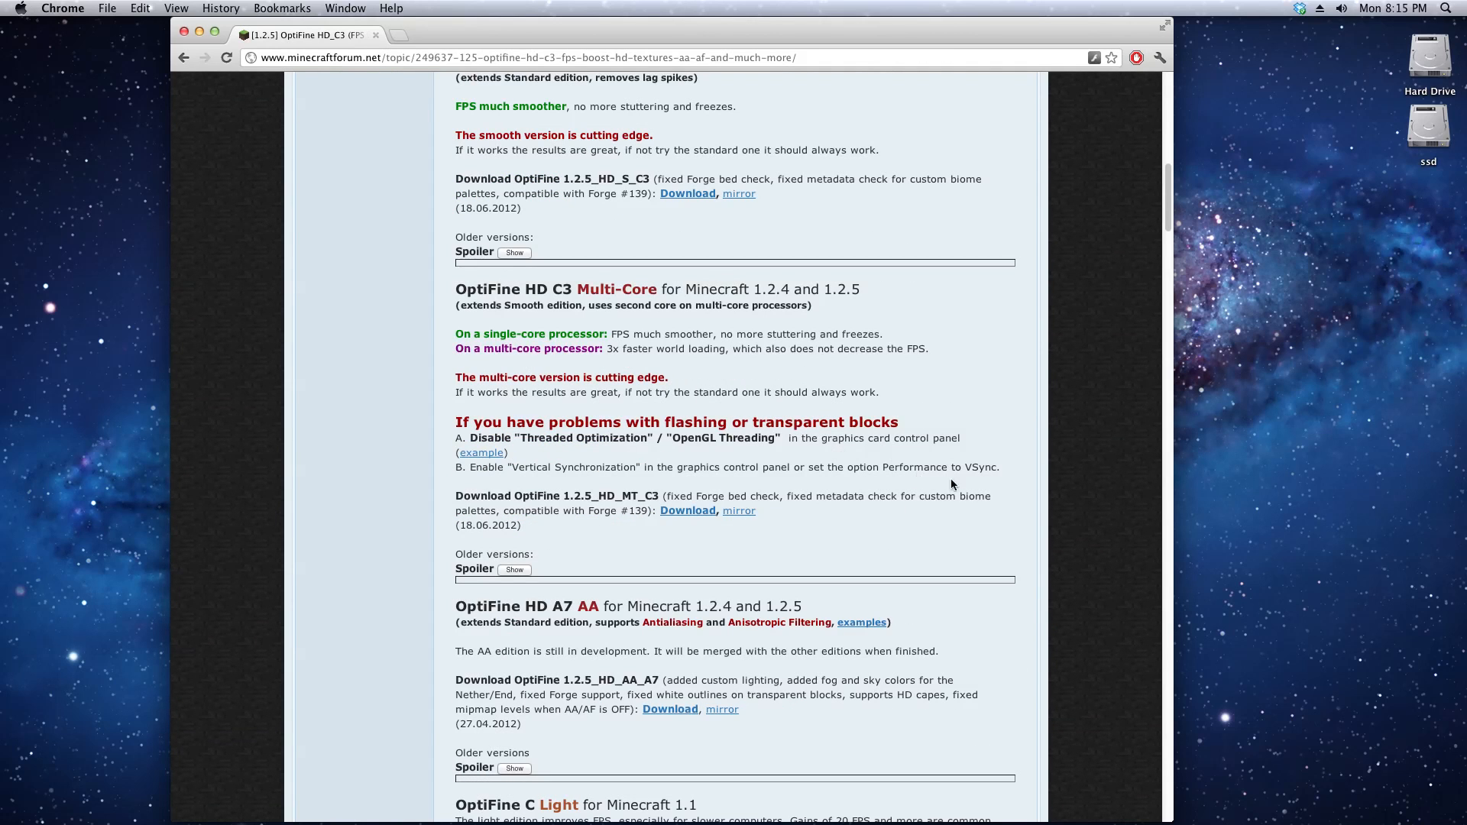
pyautogui.scroll(3)
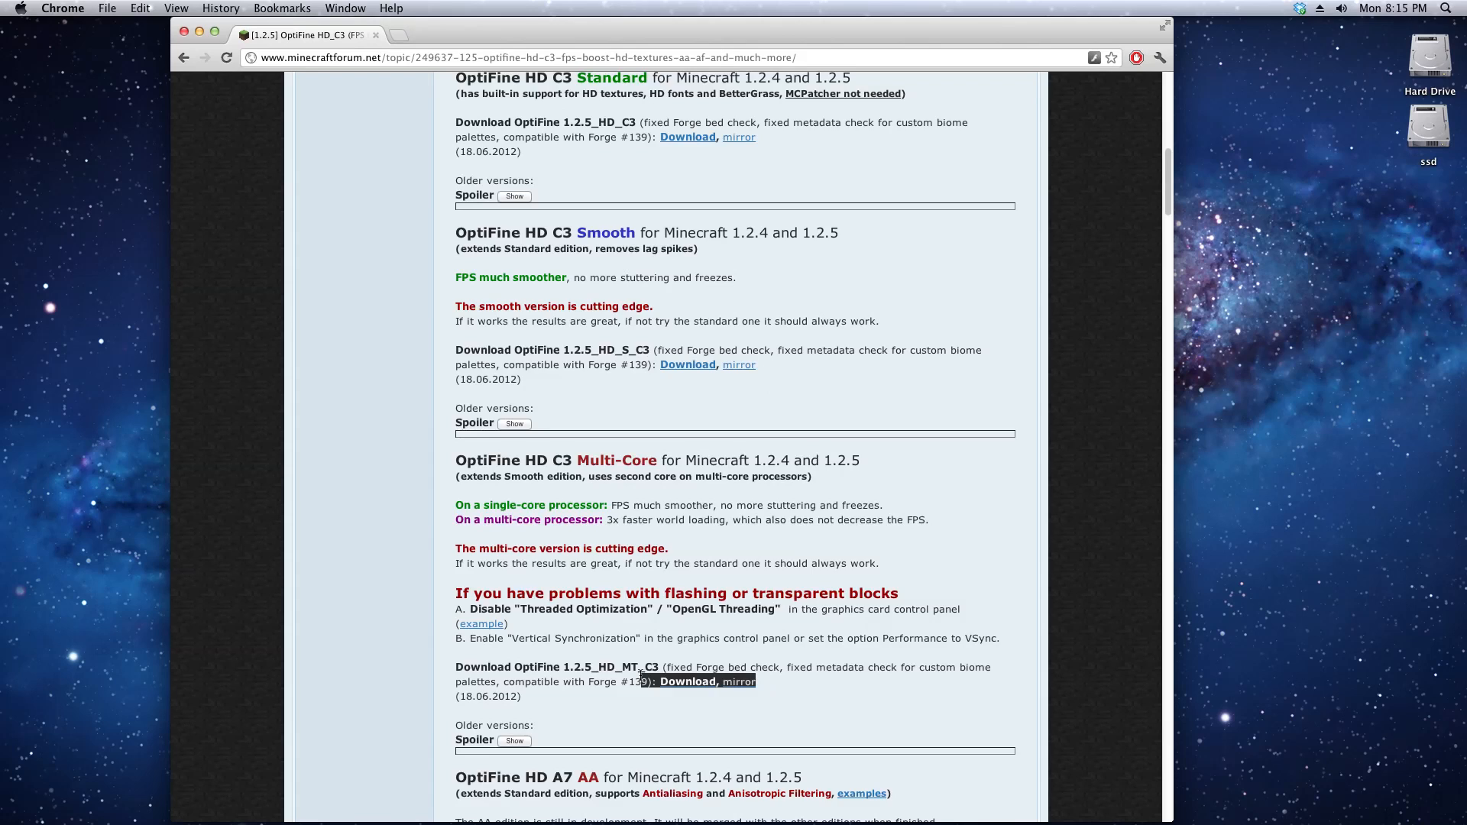
pyautogui.scroll(-3)
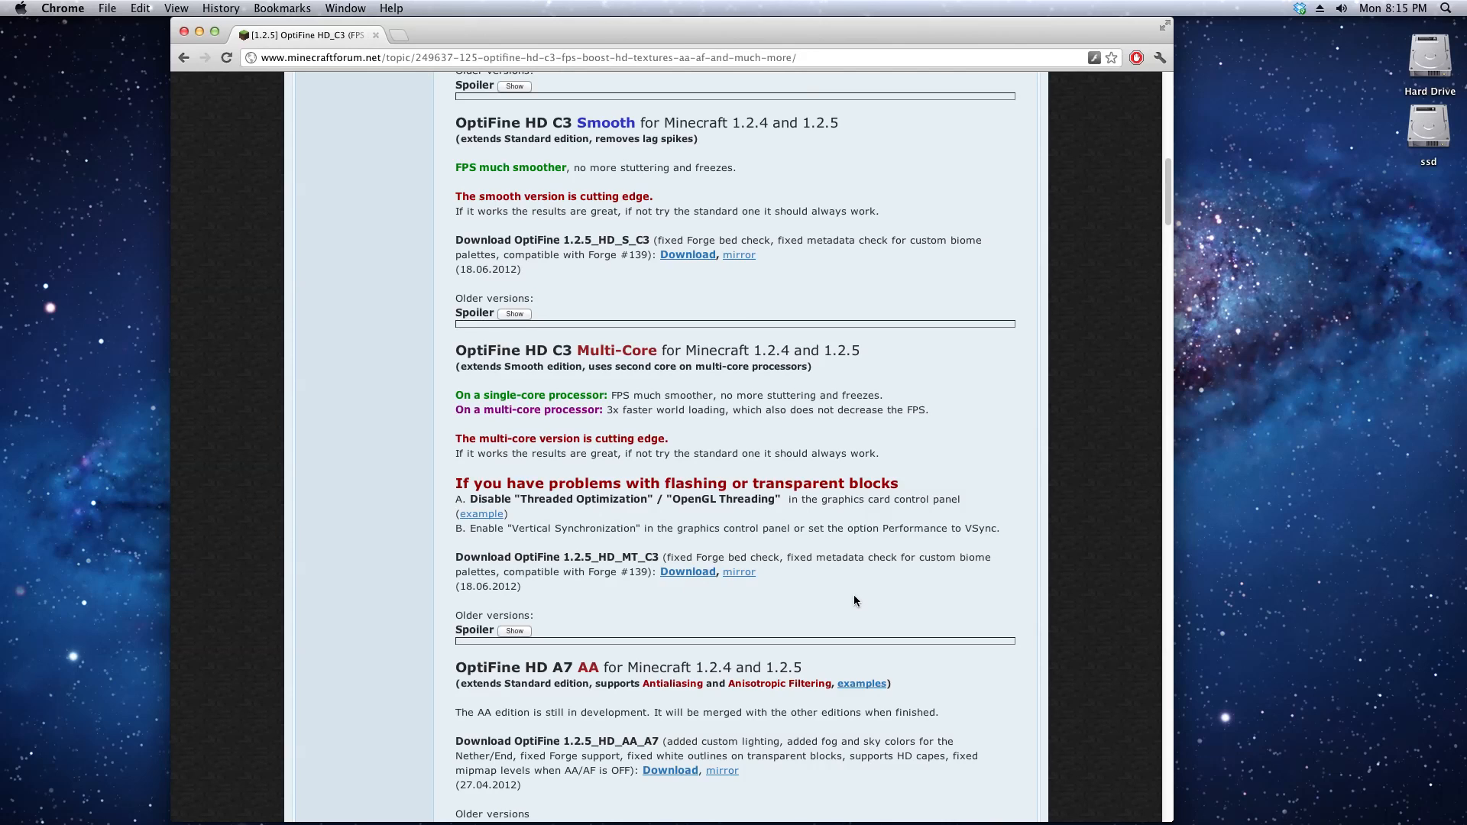
pyautogui.moveTo(738, 571)
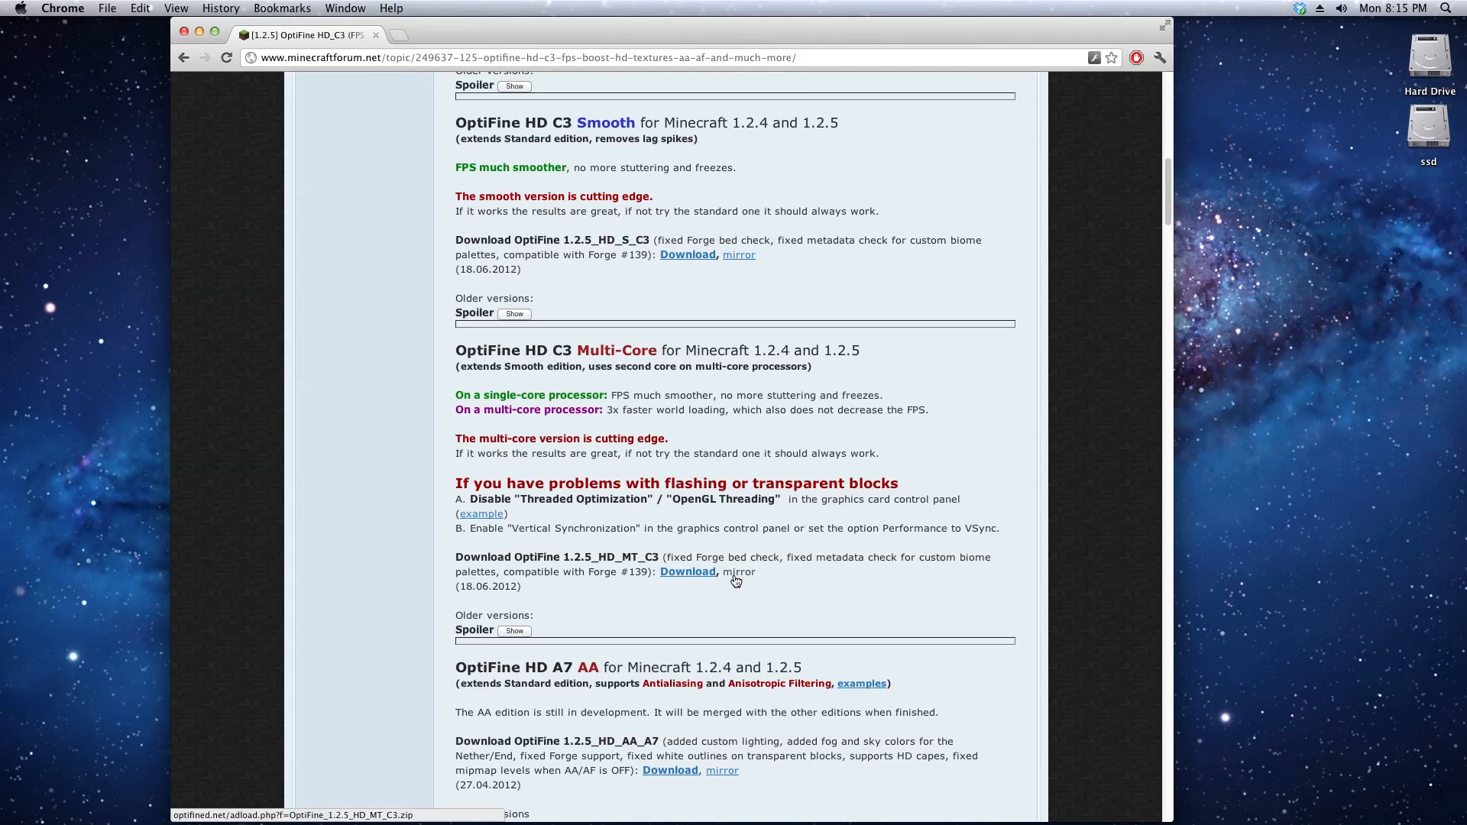
pyautogui.moveTo(786, 581)
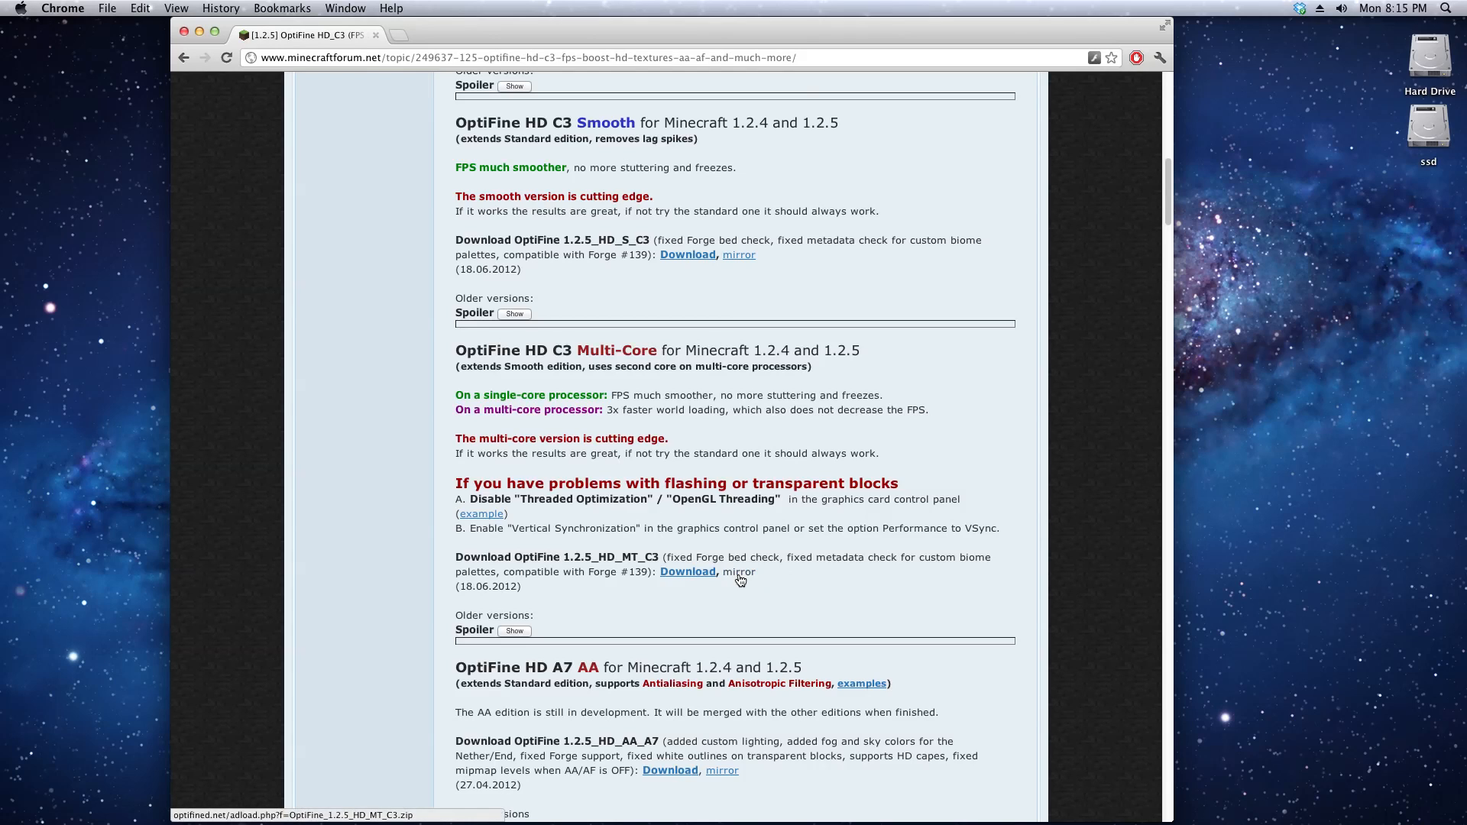
pyautogui.moveTo(739, 572)
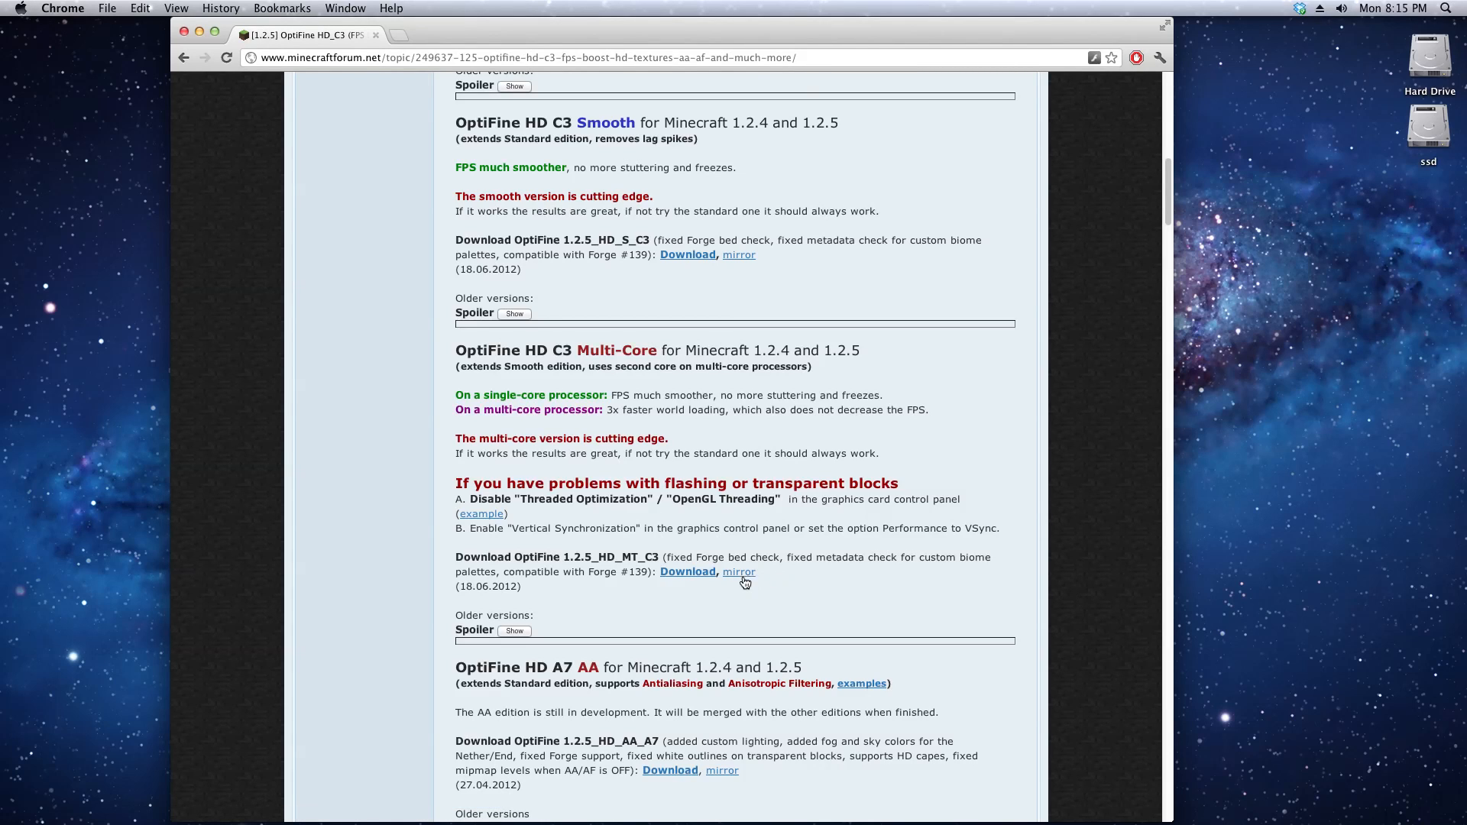
# Copy the OptiFine 1.2.5_HD_MT_C3 mirror link address, then reopen its link options
pyautogui.rightClick(738, 572)
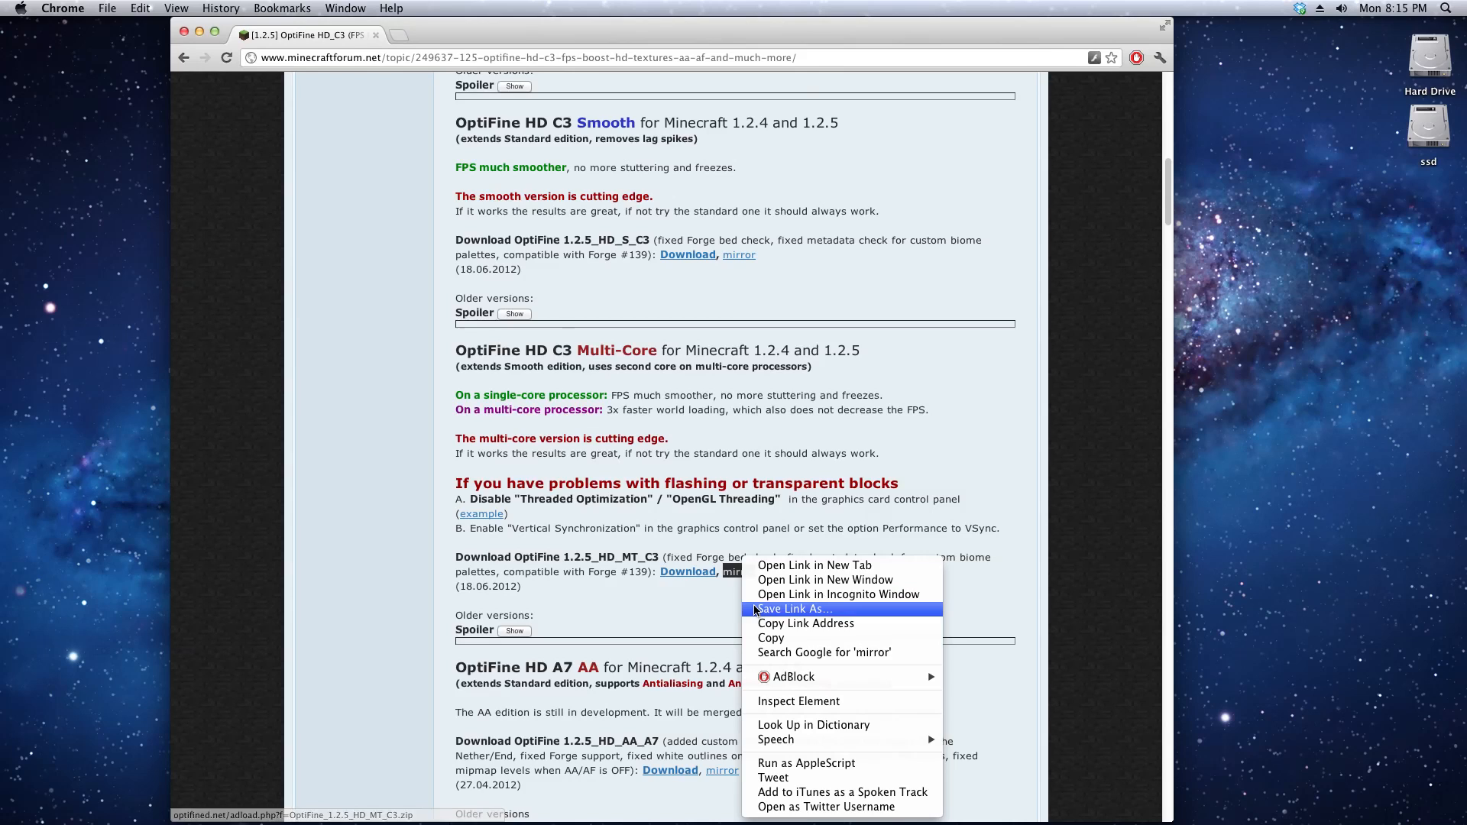
pyautogui.moveTo(804, 624)
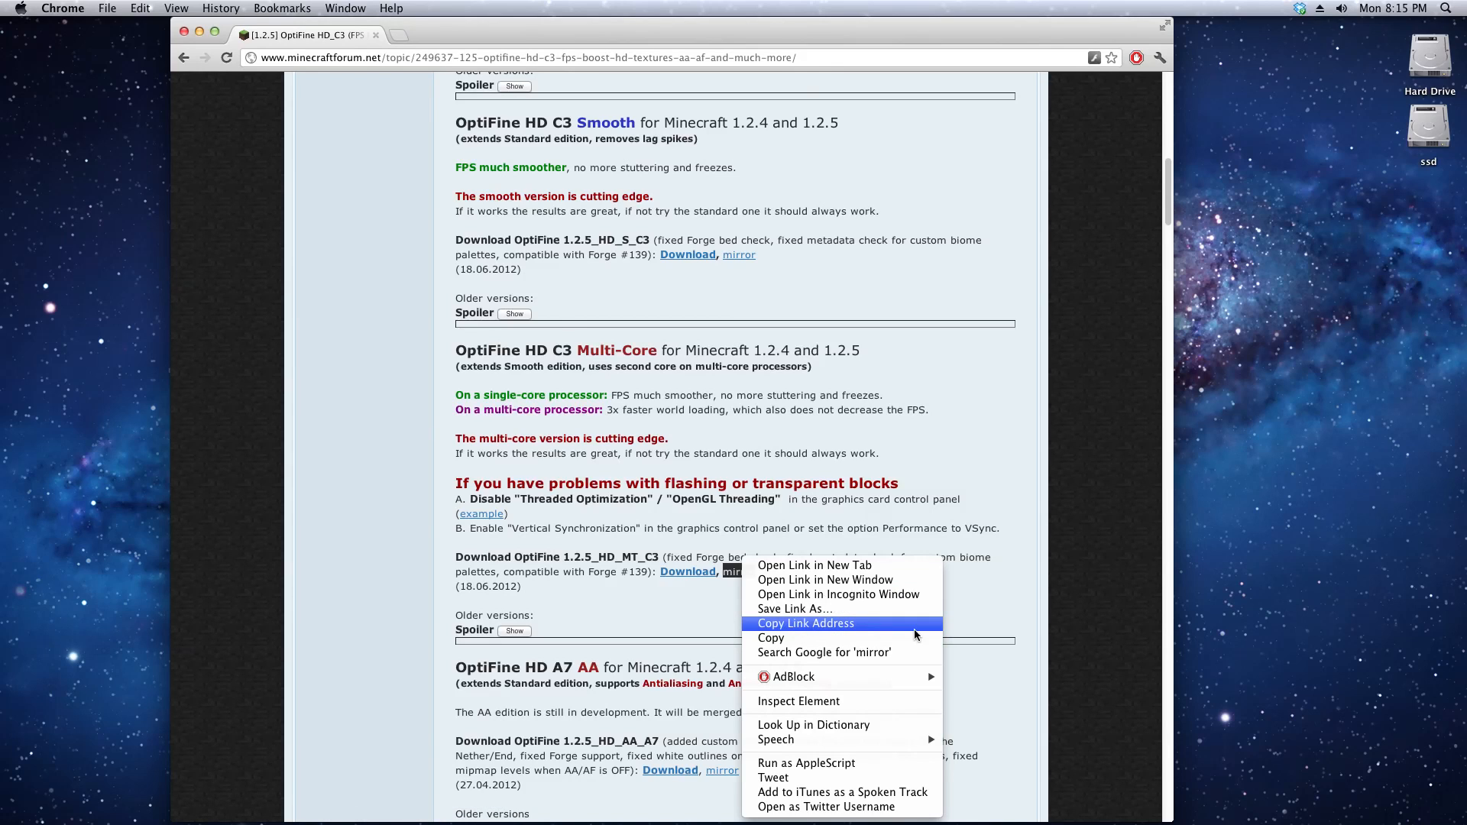
pyautogui.moveTo(870, 629)
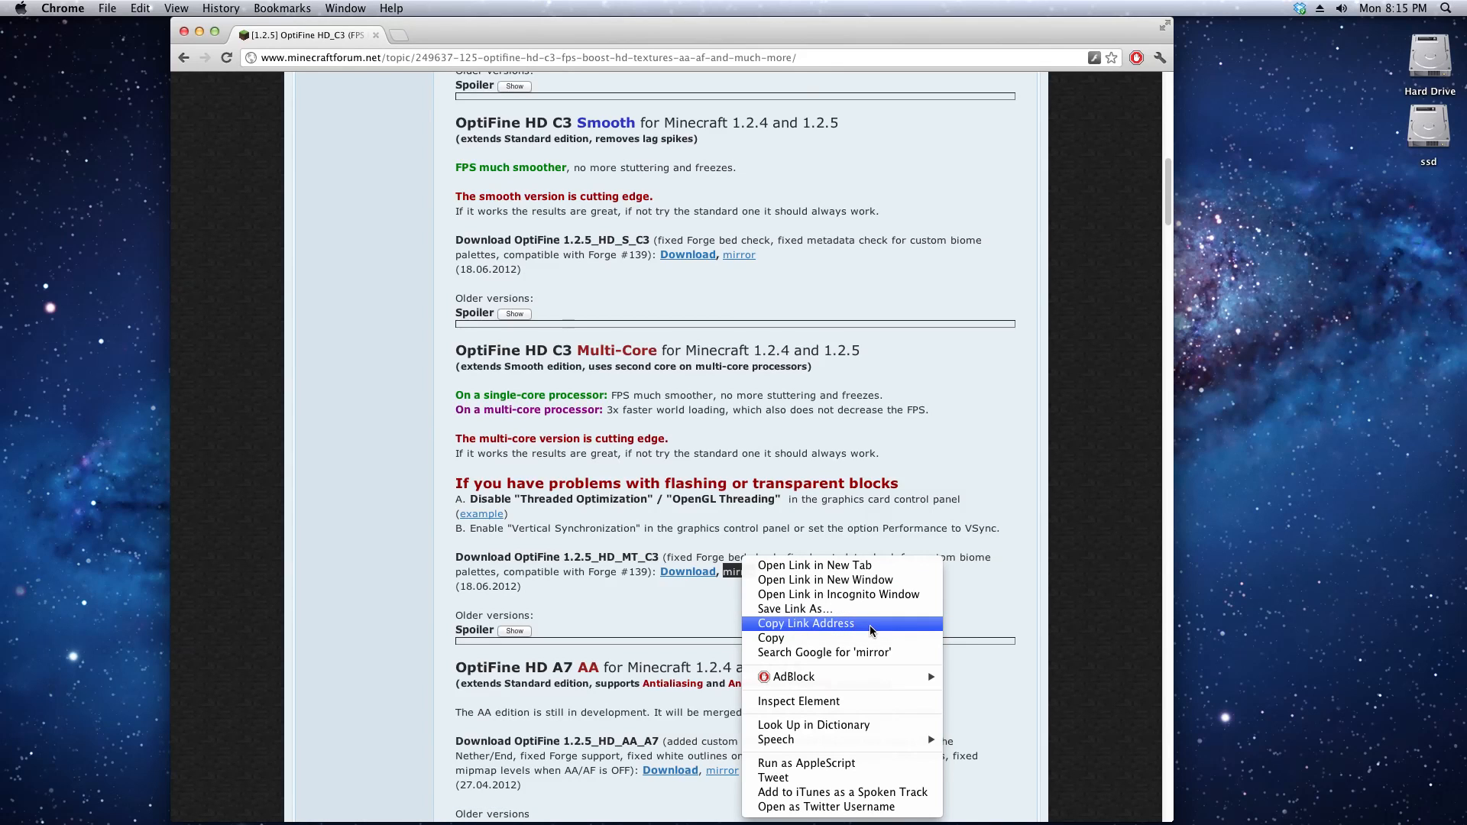
pyautogui.moveTo(864, 637)
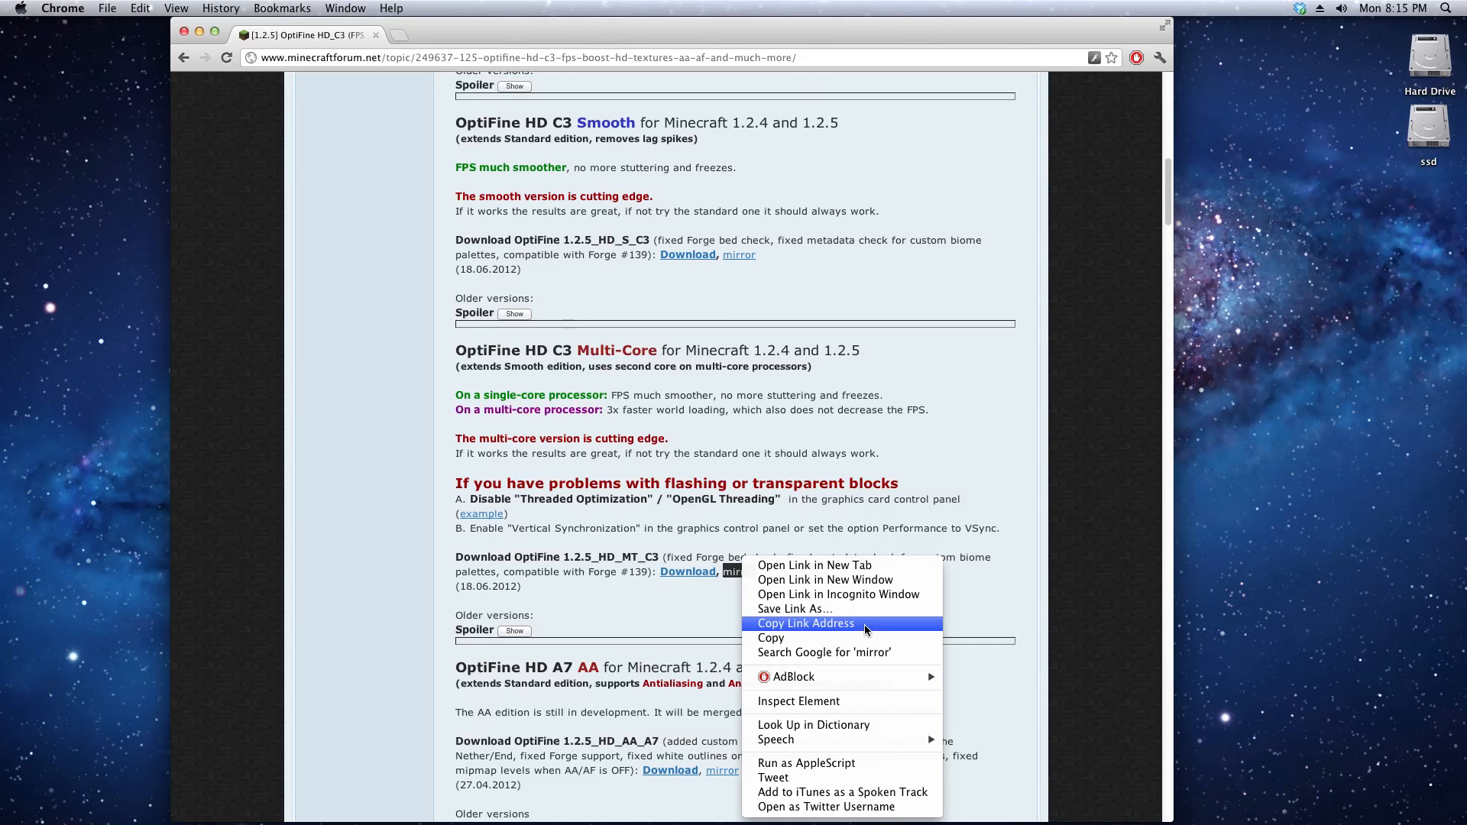
pyautogui.click(804, 624)
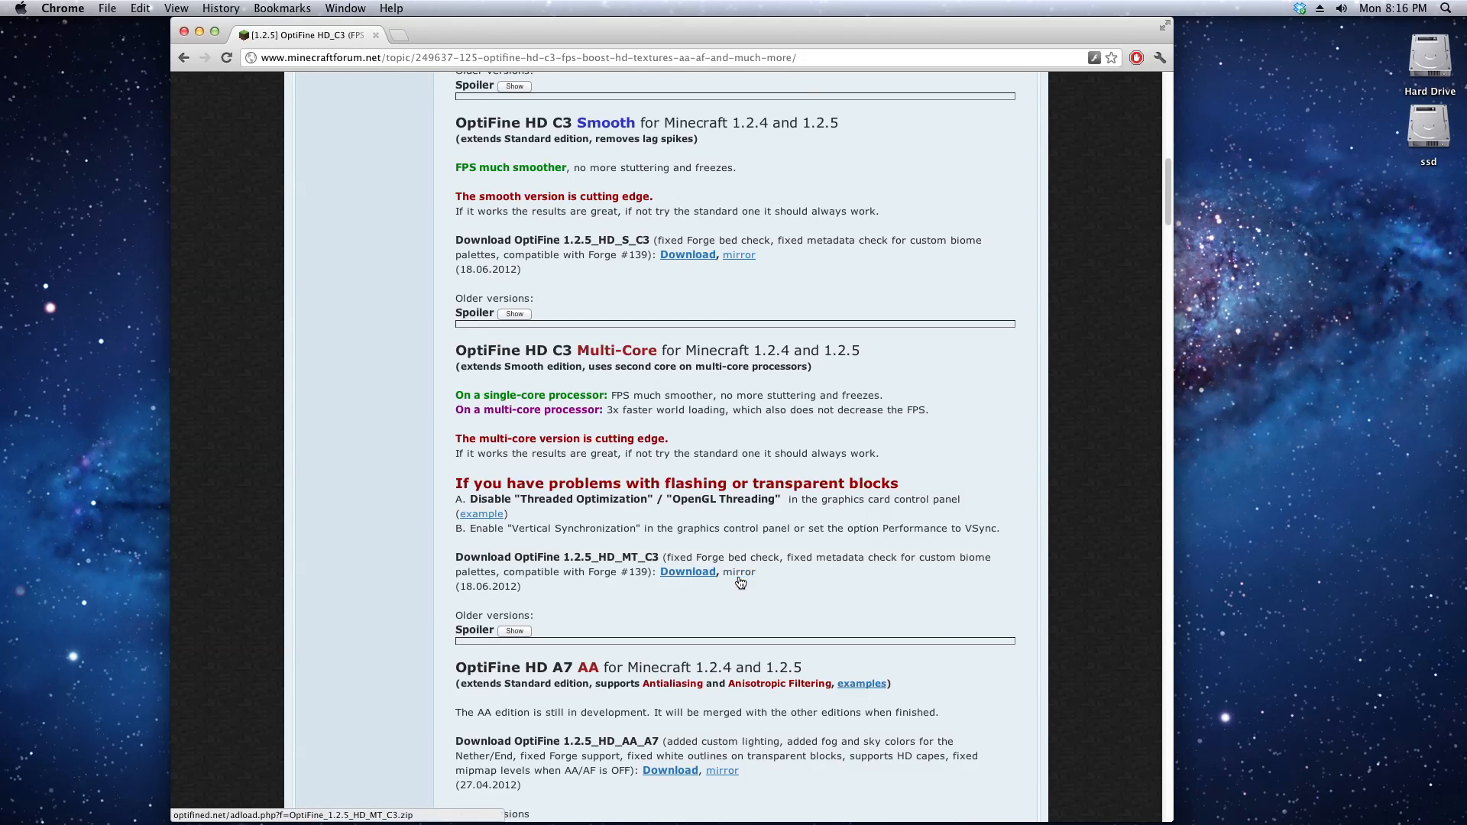
pyautogui.rightClick(738, 572)
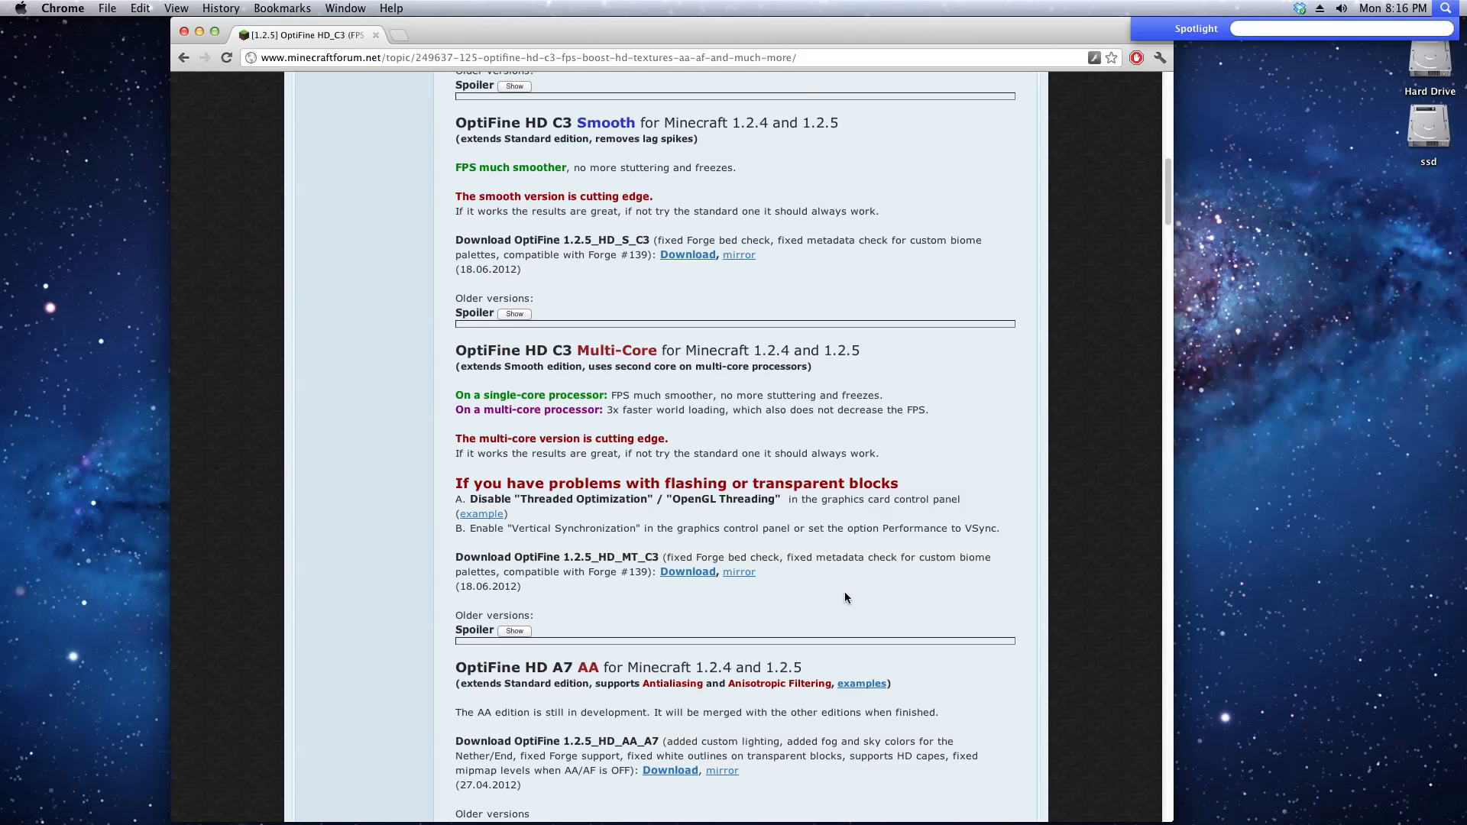
# Launch Terminal from a Spotlight search for 'term' and clear the screen
pyautogui.write('term')
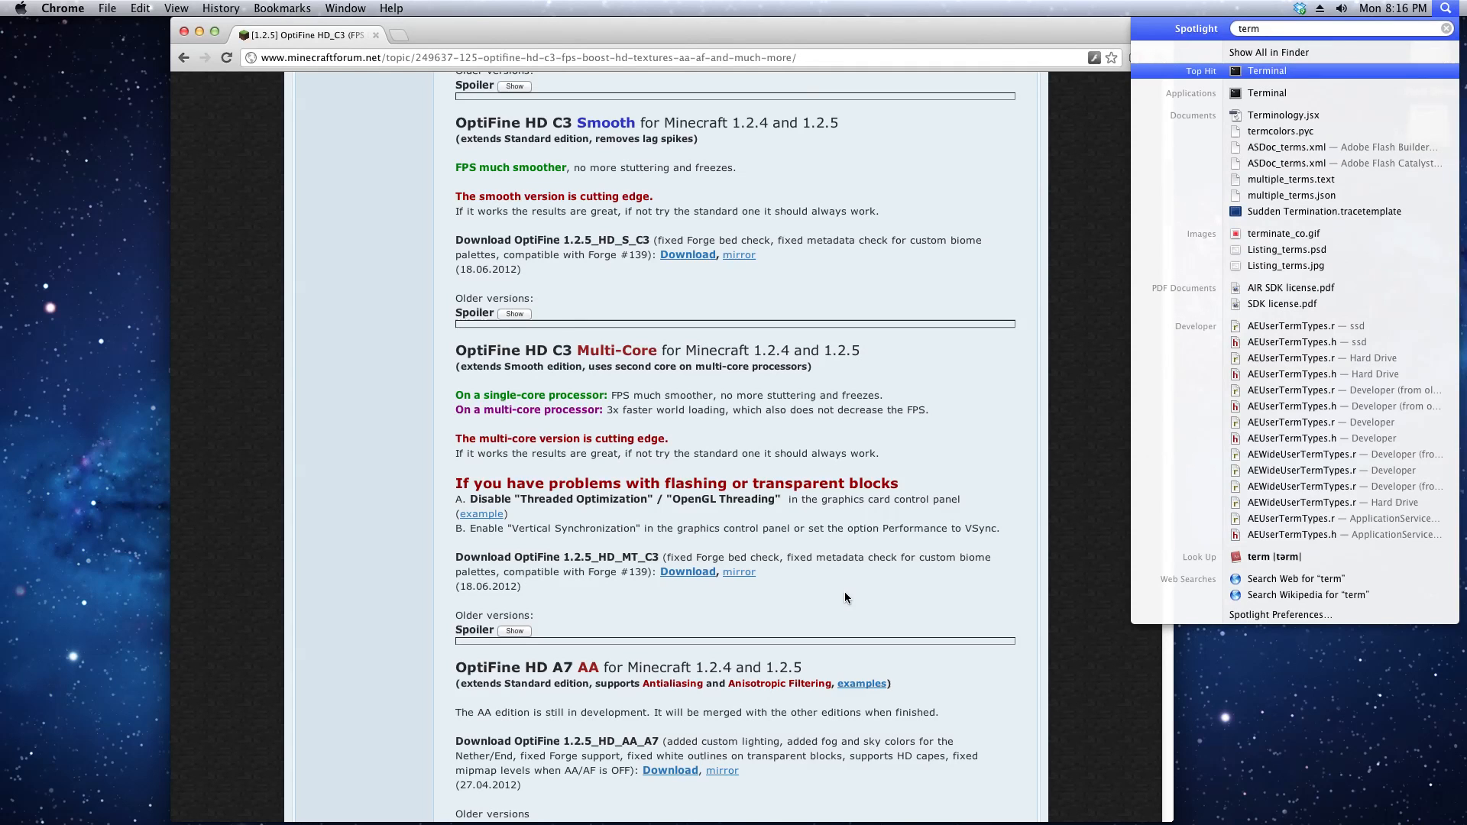
pyautogui.click(1266, 70)
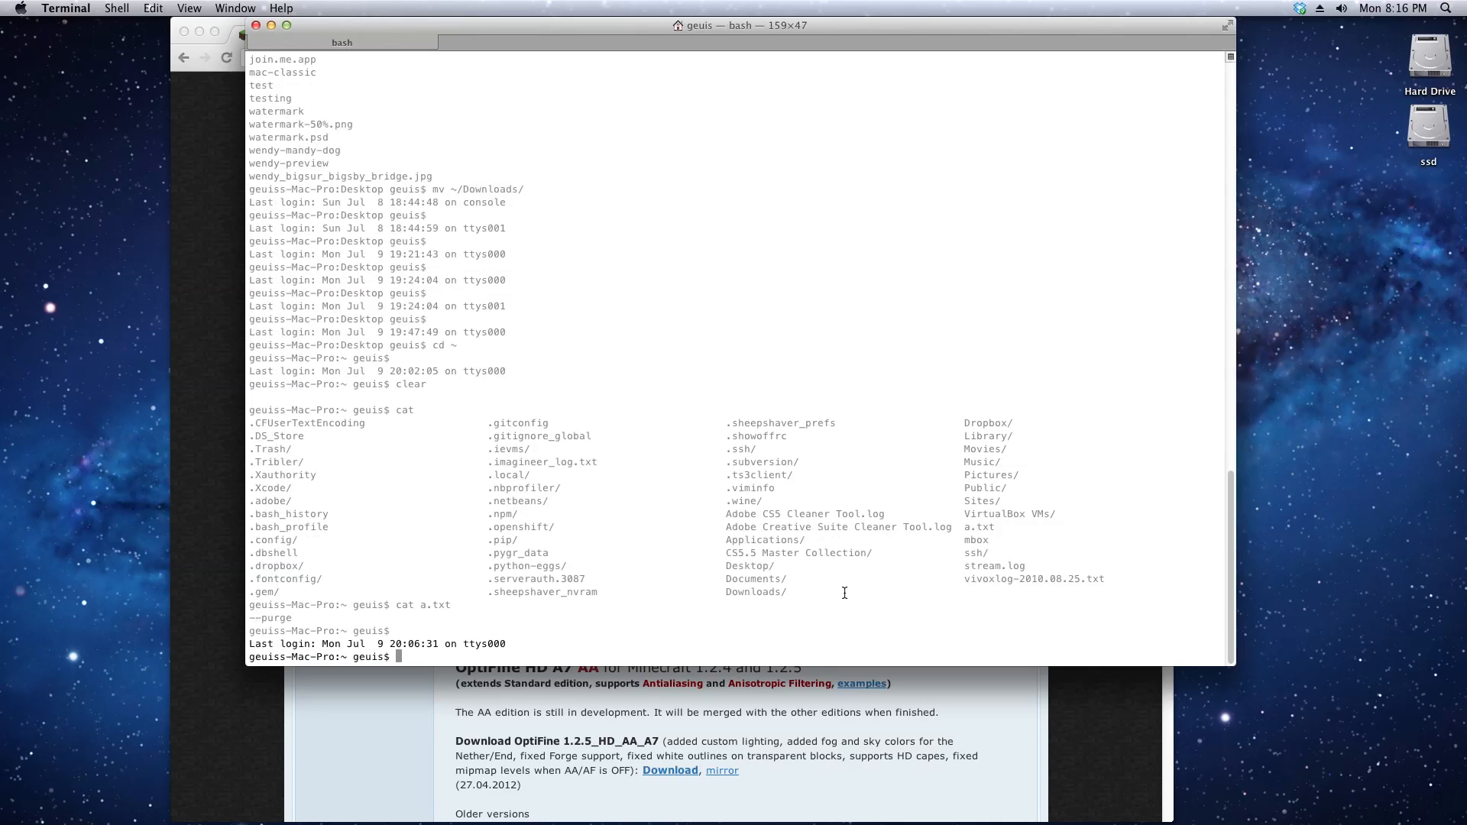
pyautogui.write('clear')
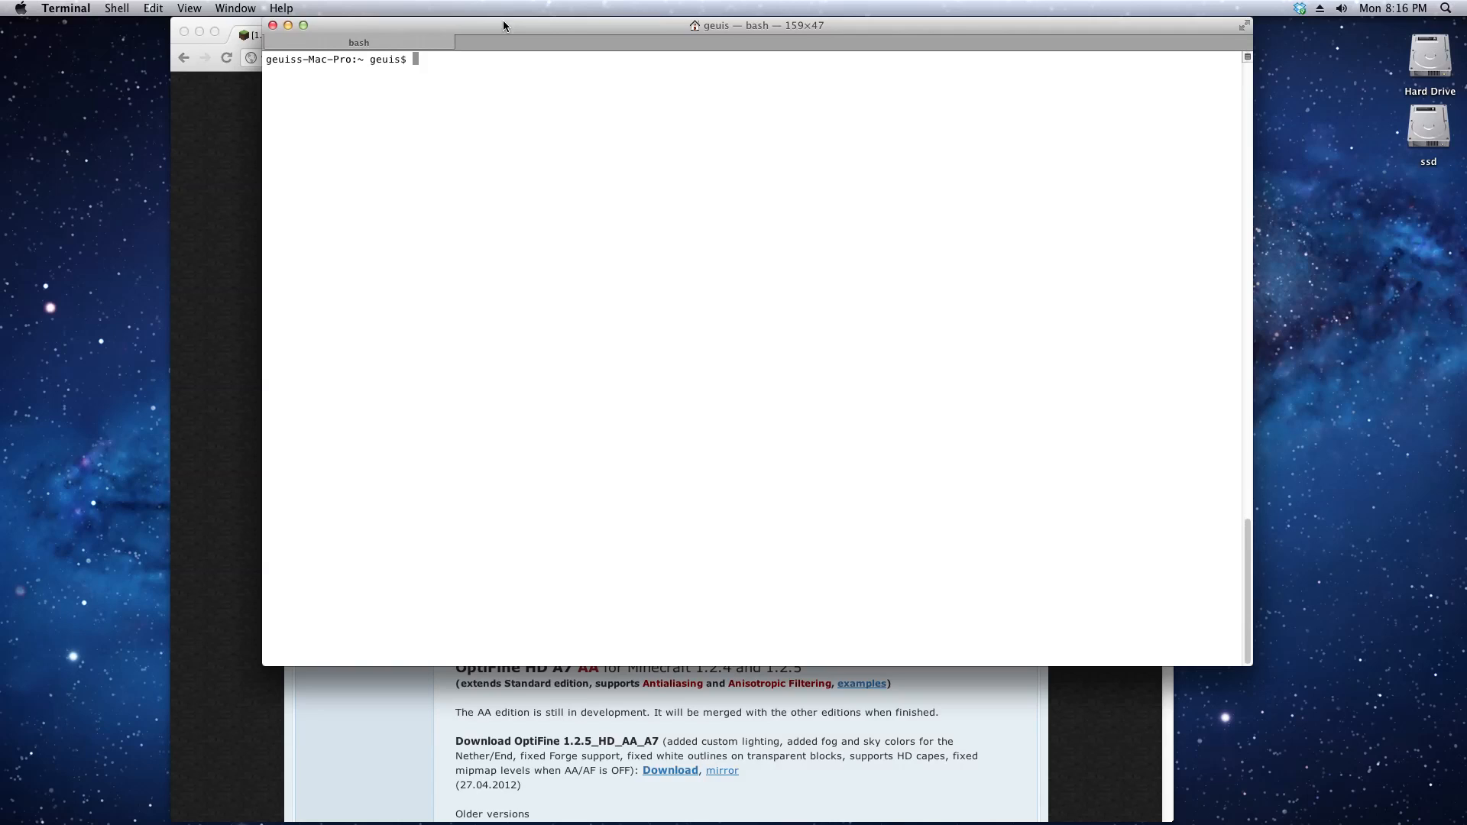
# Change directory to ~/Library/Application Support/minecraft/
pyautogui.write('cd')
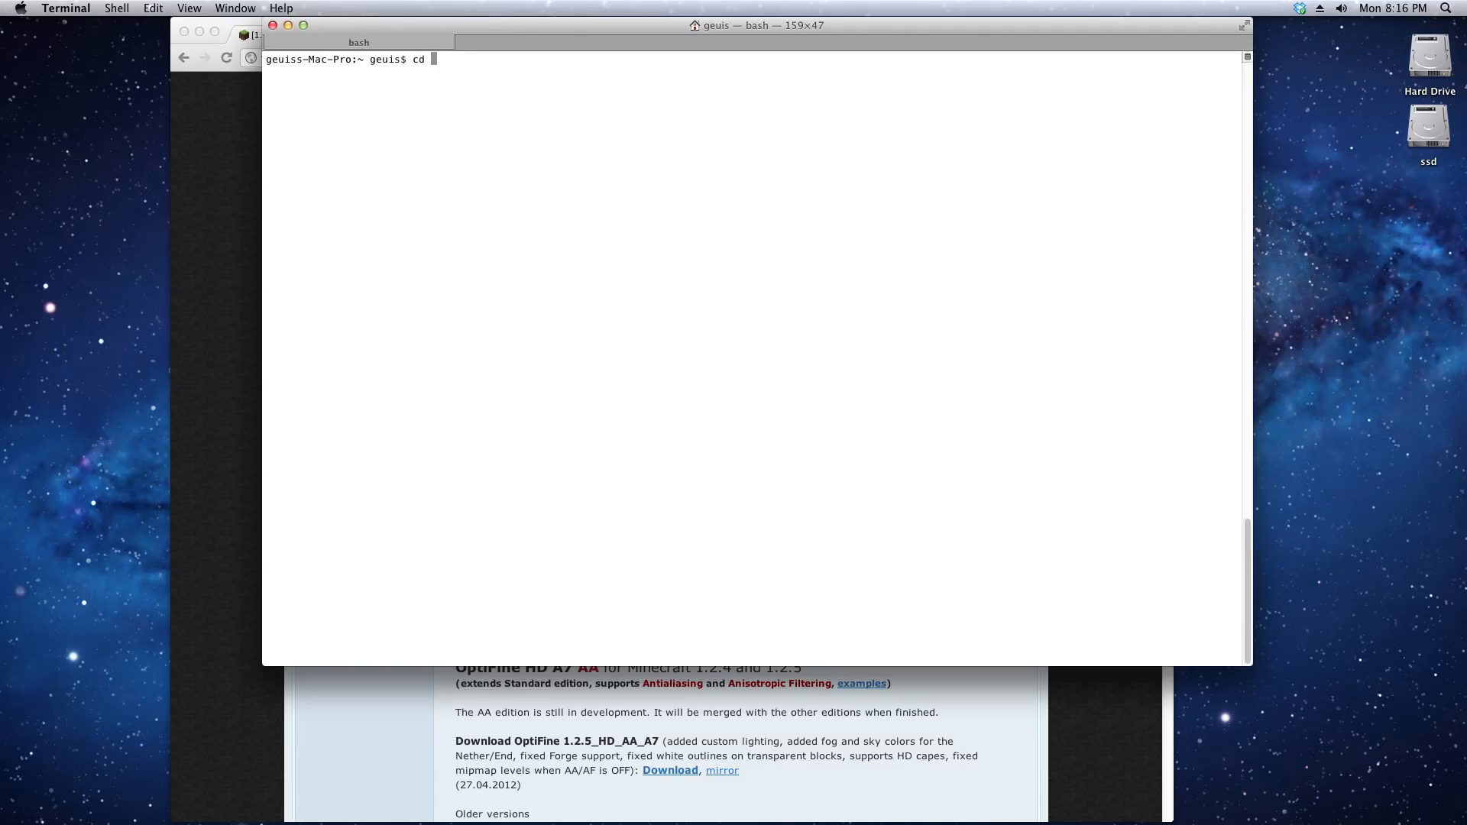
pyautogui.write('~/')
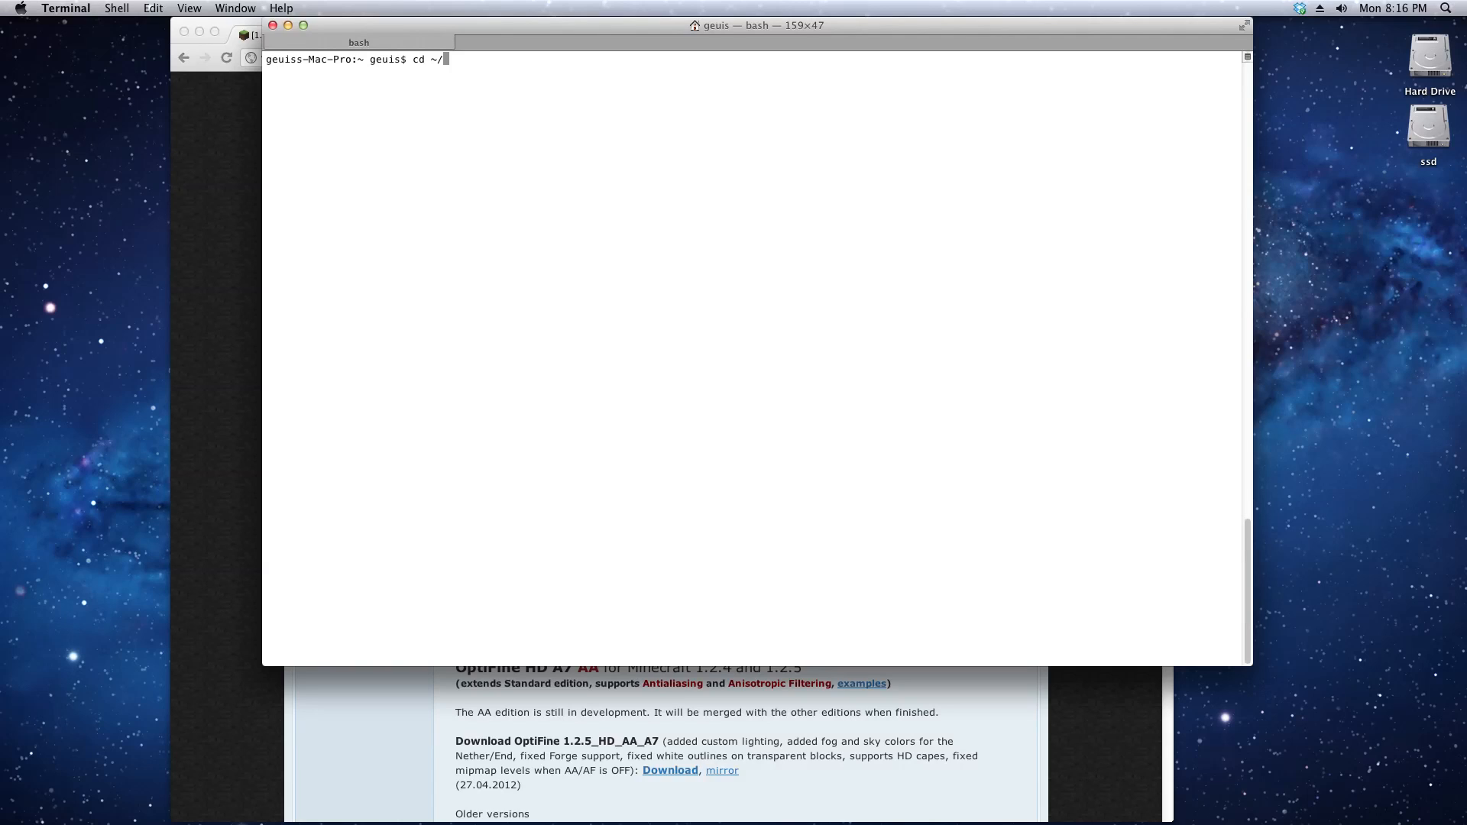
pyautogui.write('L')
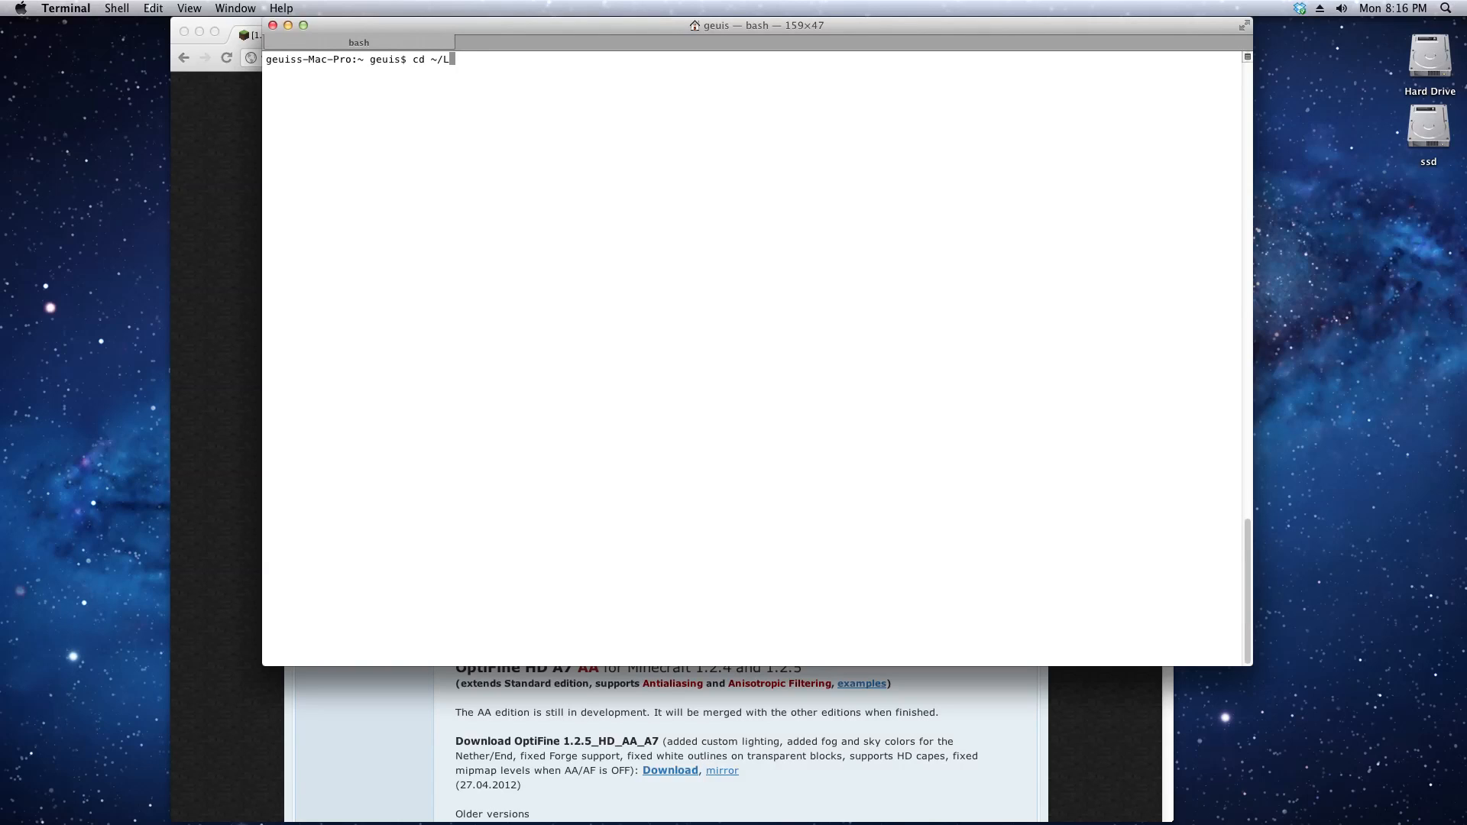
pyautogui.write('ibrary/Application\\ Support/')
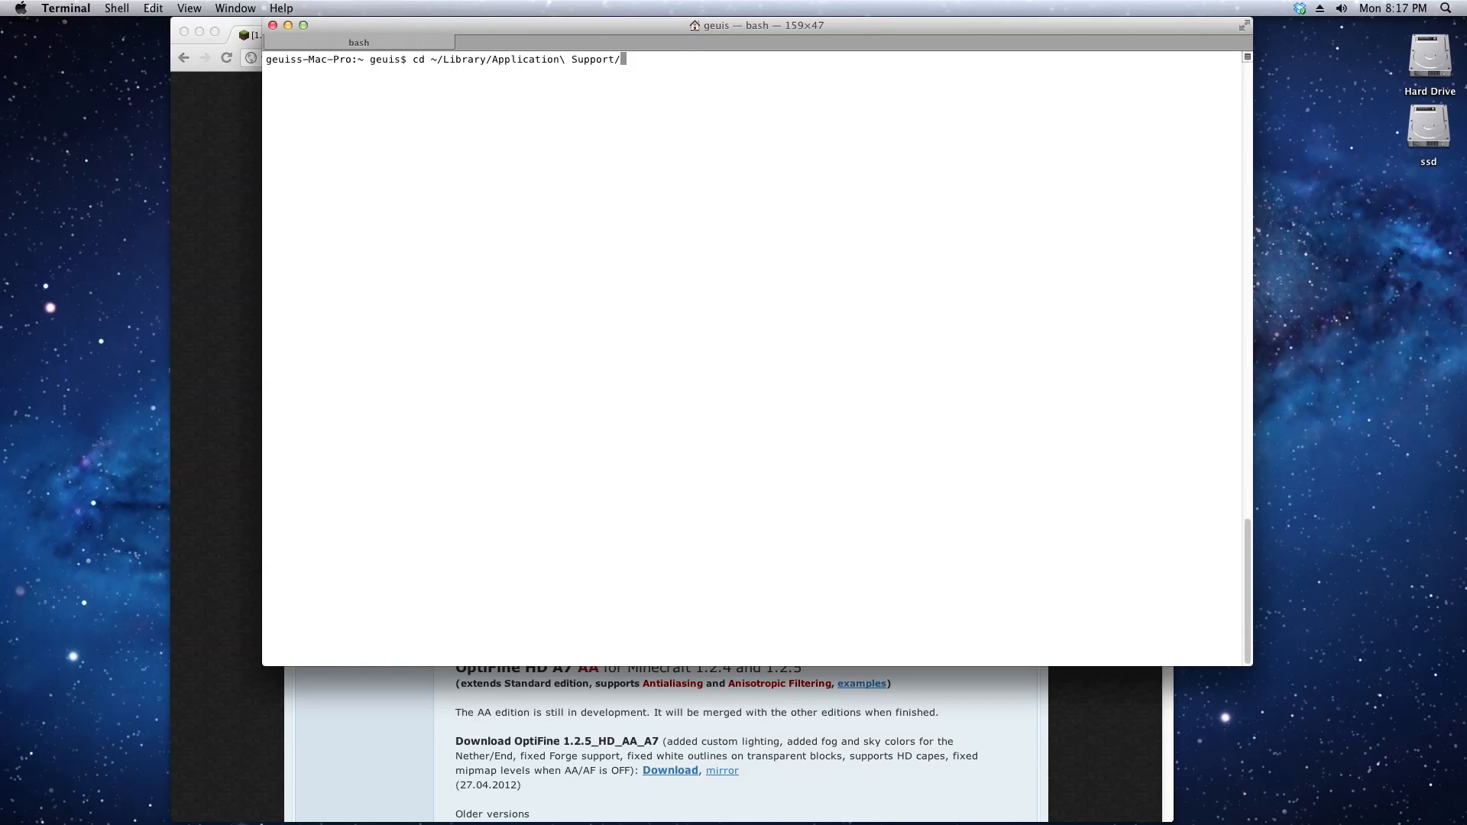
pyautogui.write('minecraft/')
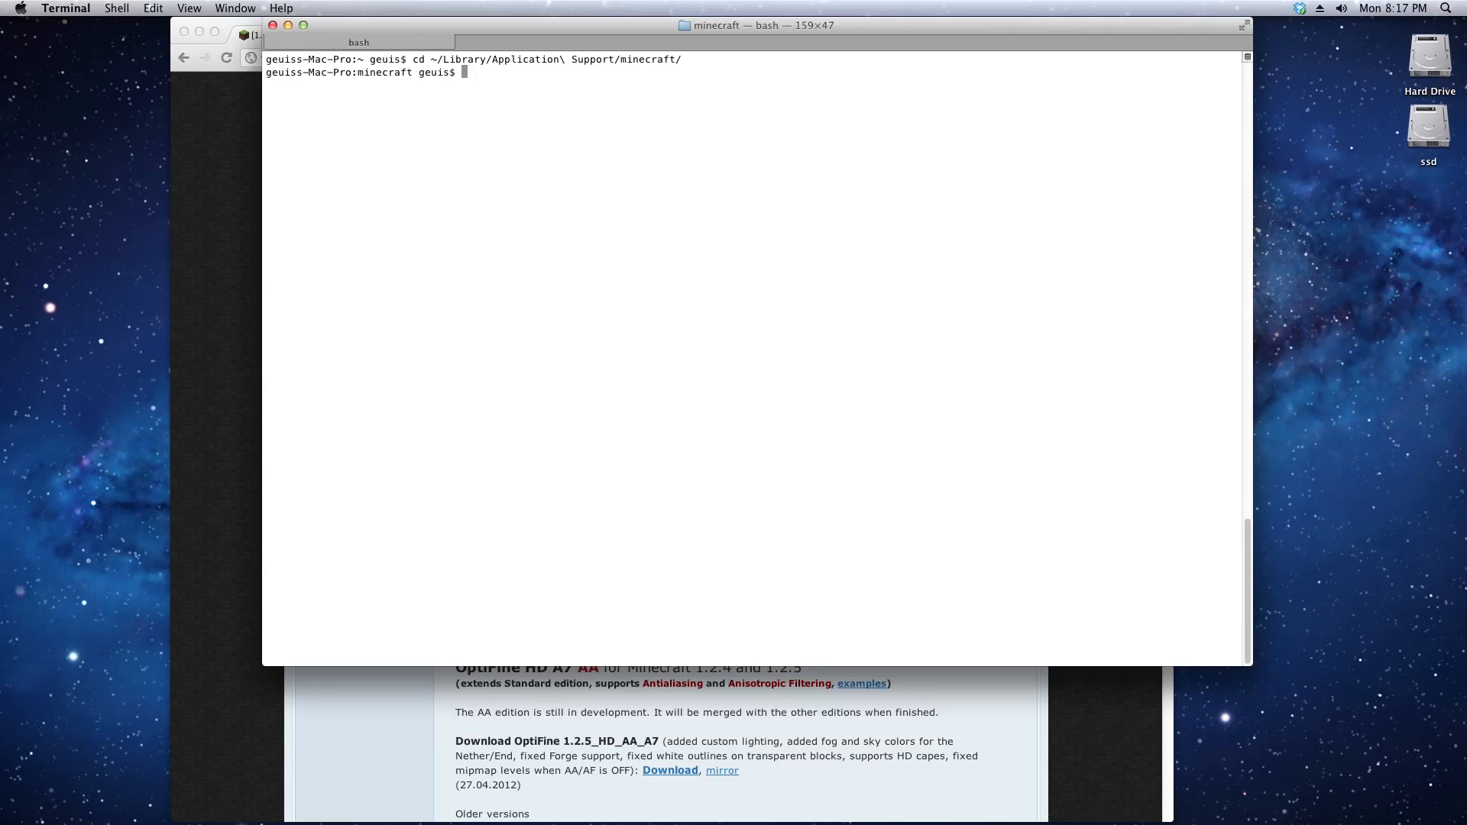
# List the folder, then cp -rf minecraft to ~/Library/Application Support/minecraft_backup
pyautogui.write('ls')
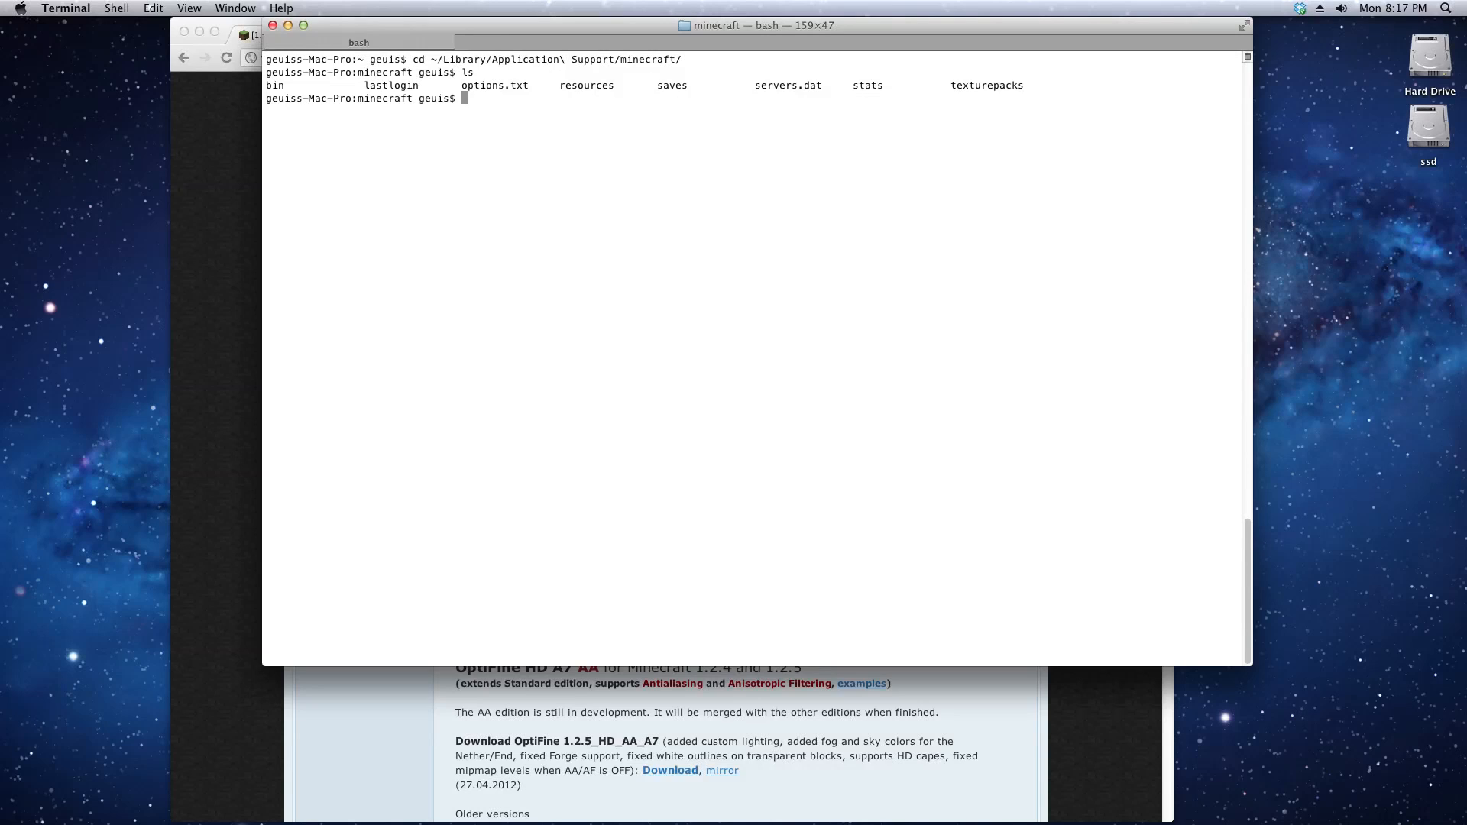
pyautogui.write('cp')
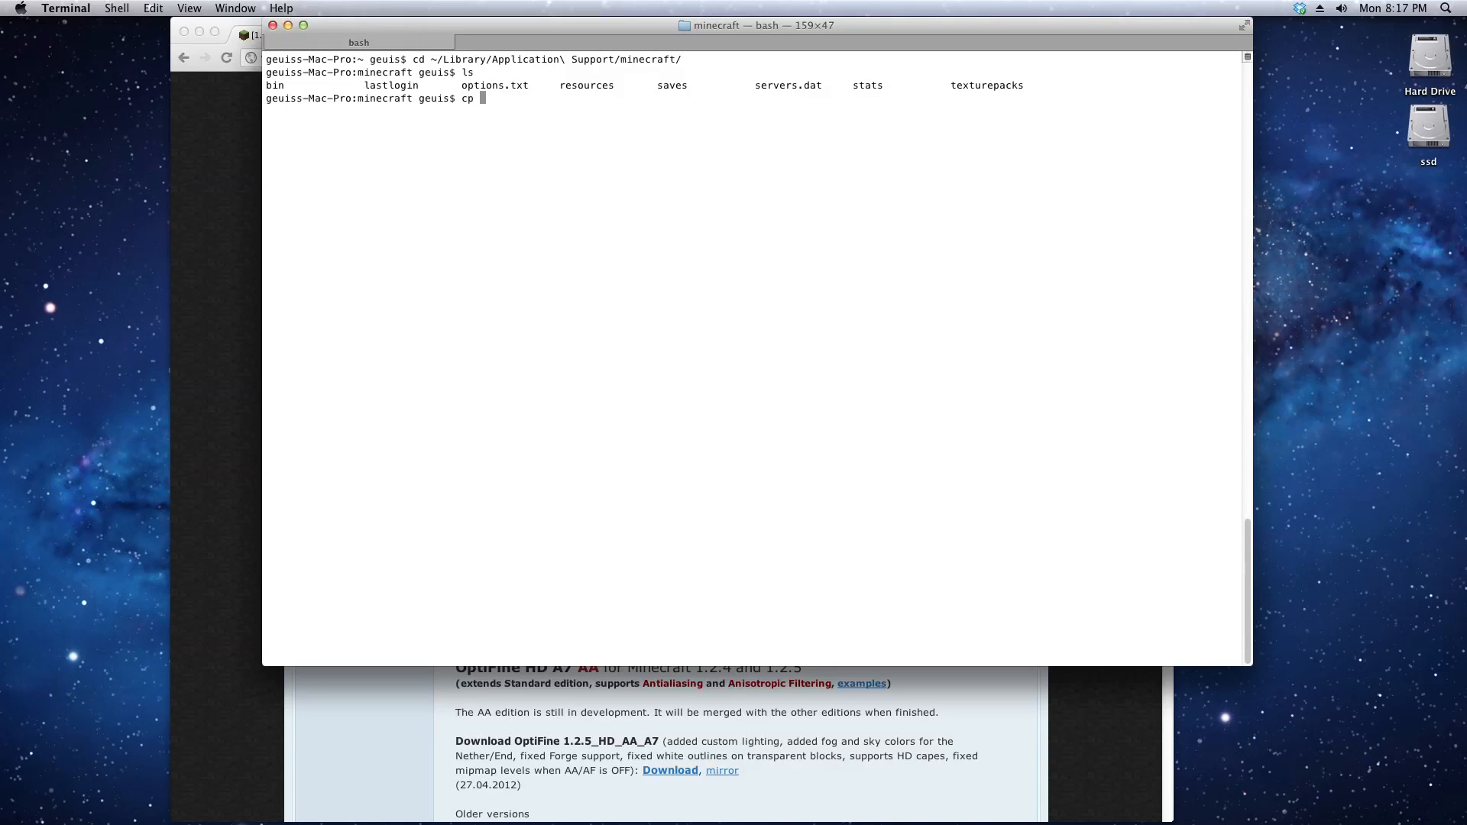
pyautogui.write('-rf')
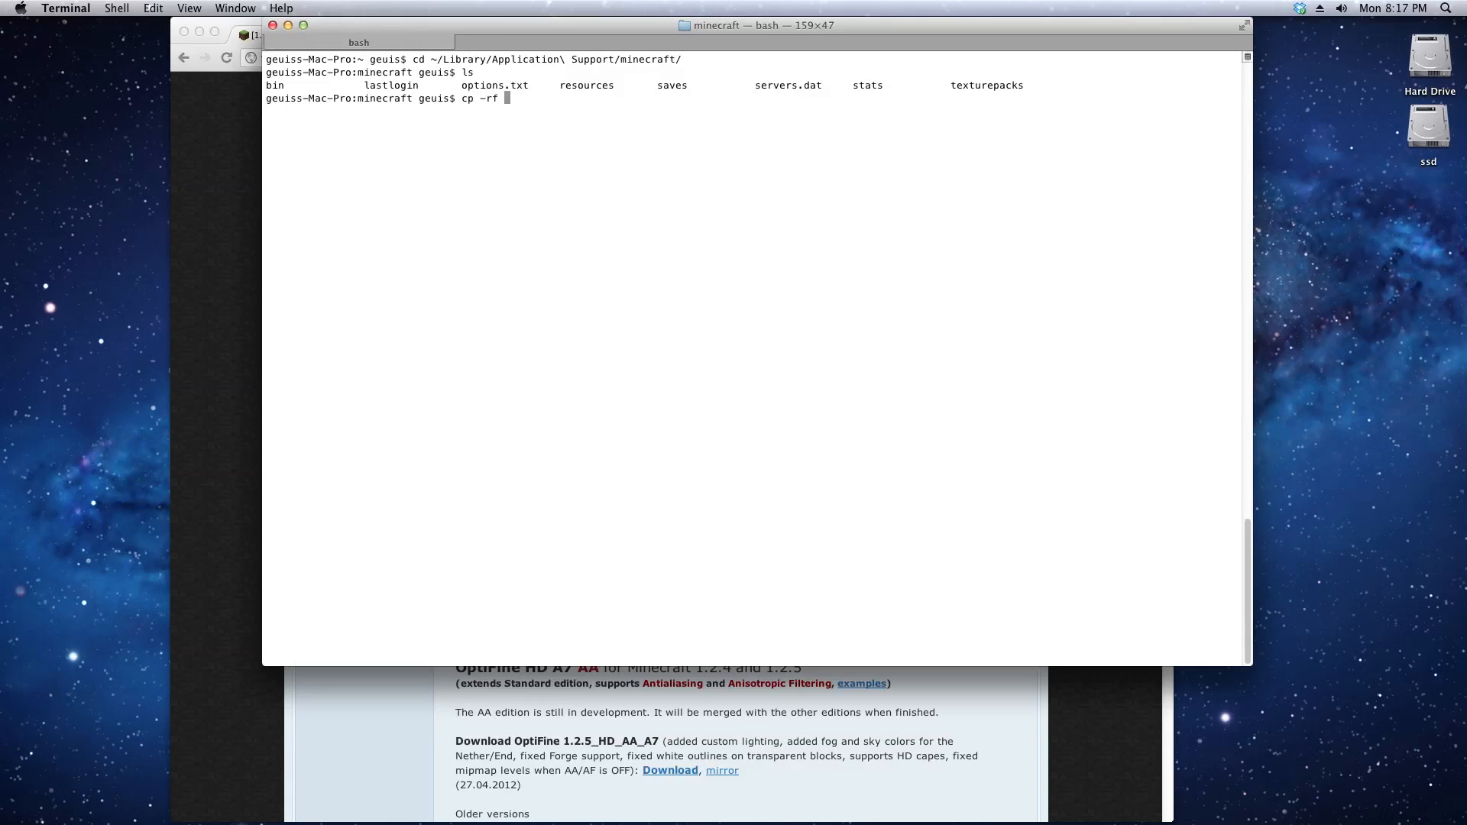
pyautogui.write('~')
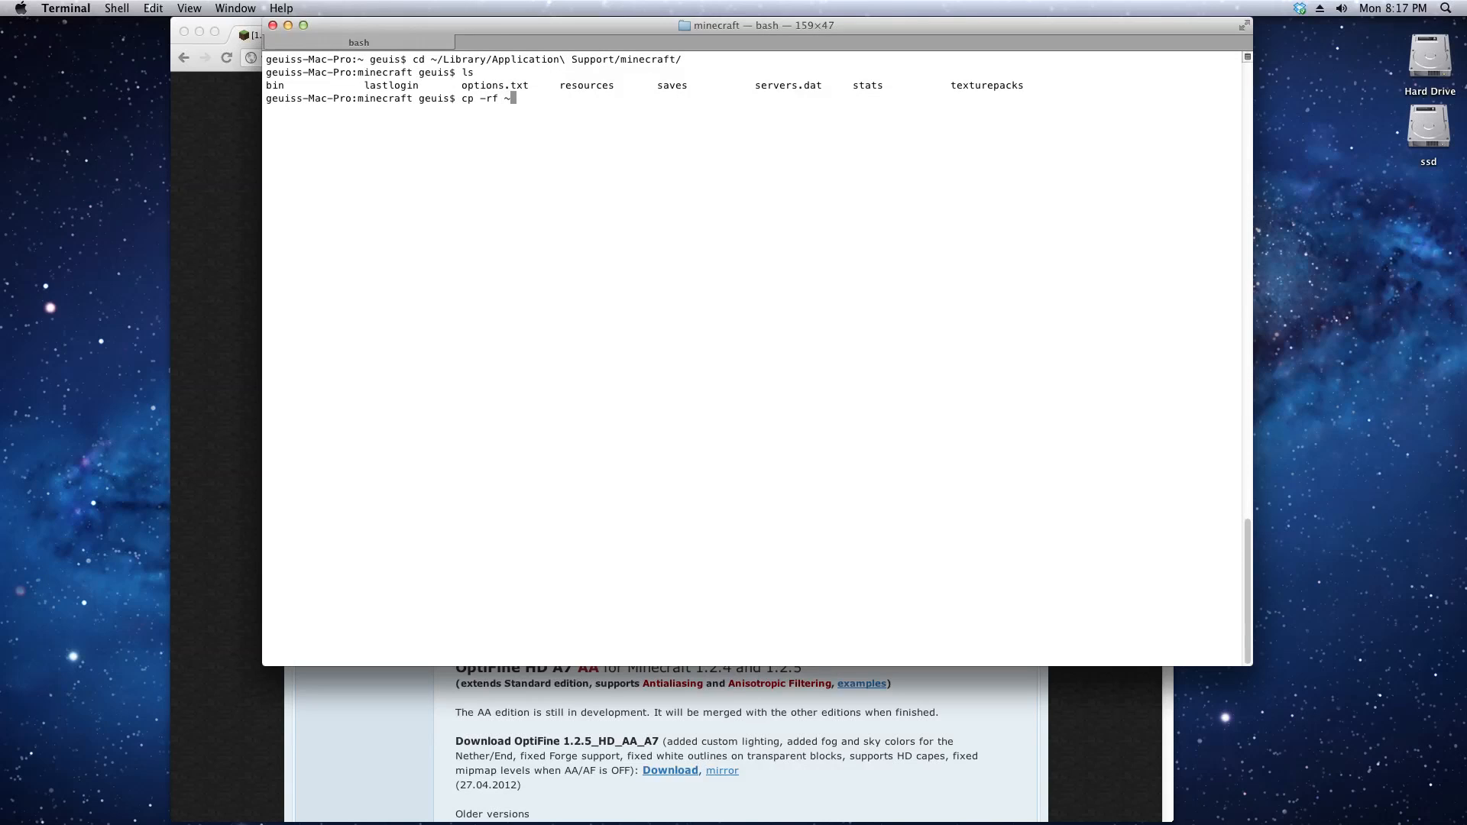
pyautogui.write('Library/Application\\ Support/min')
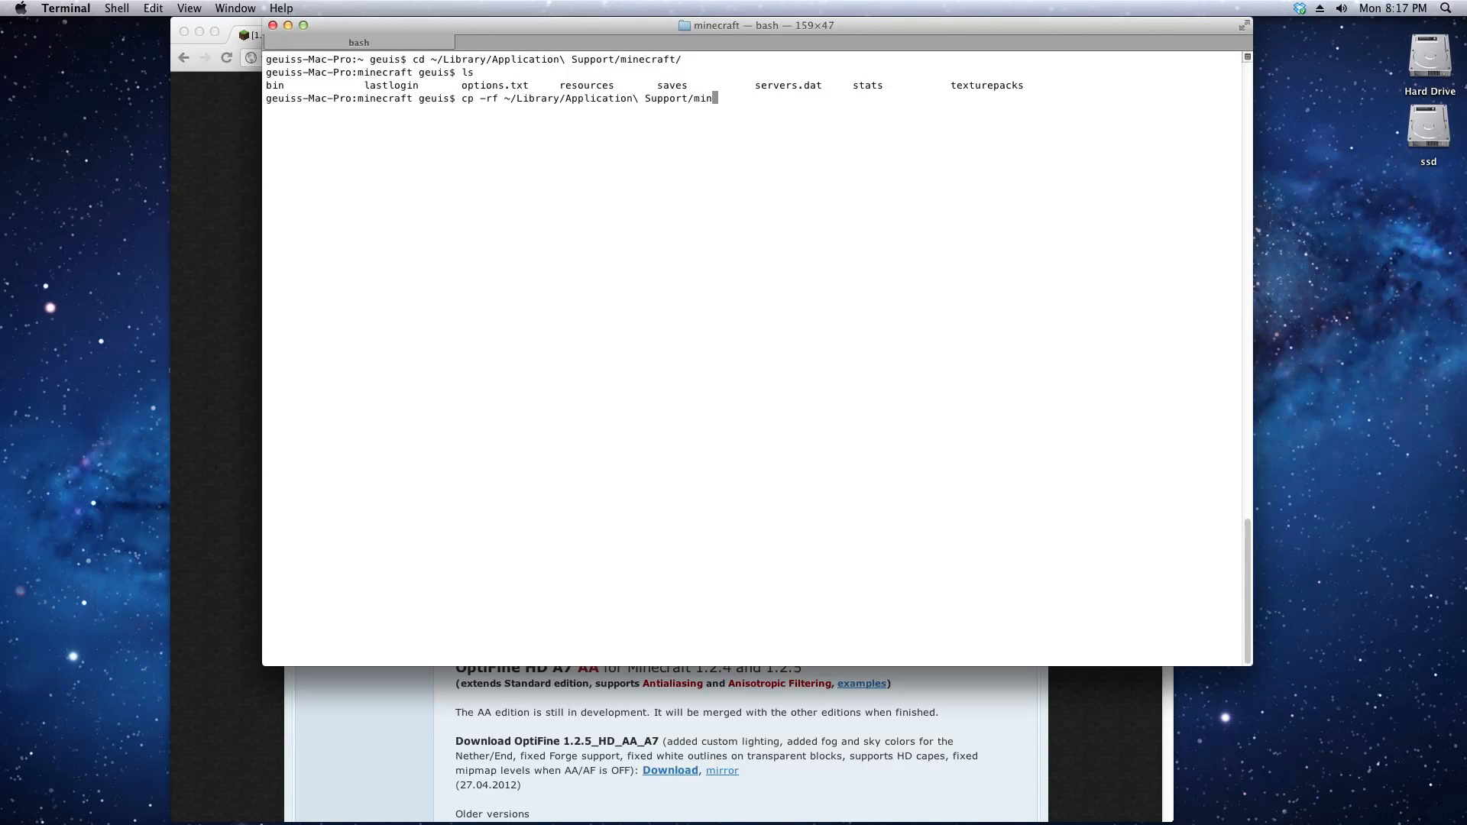
pyautogui.write('ecraft/')
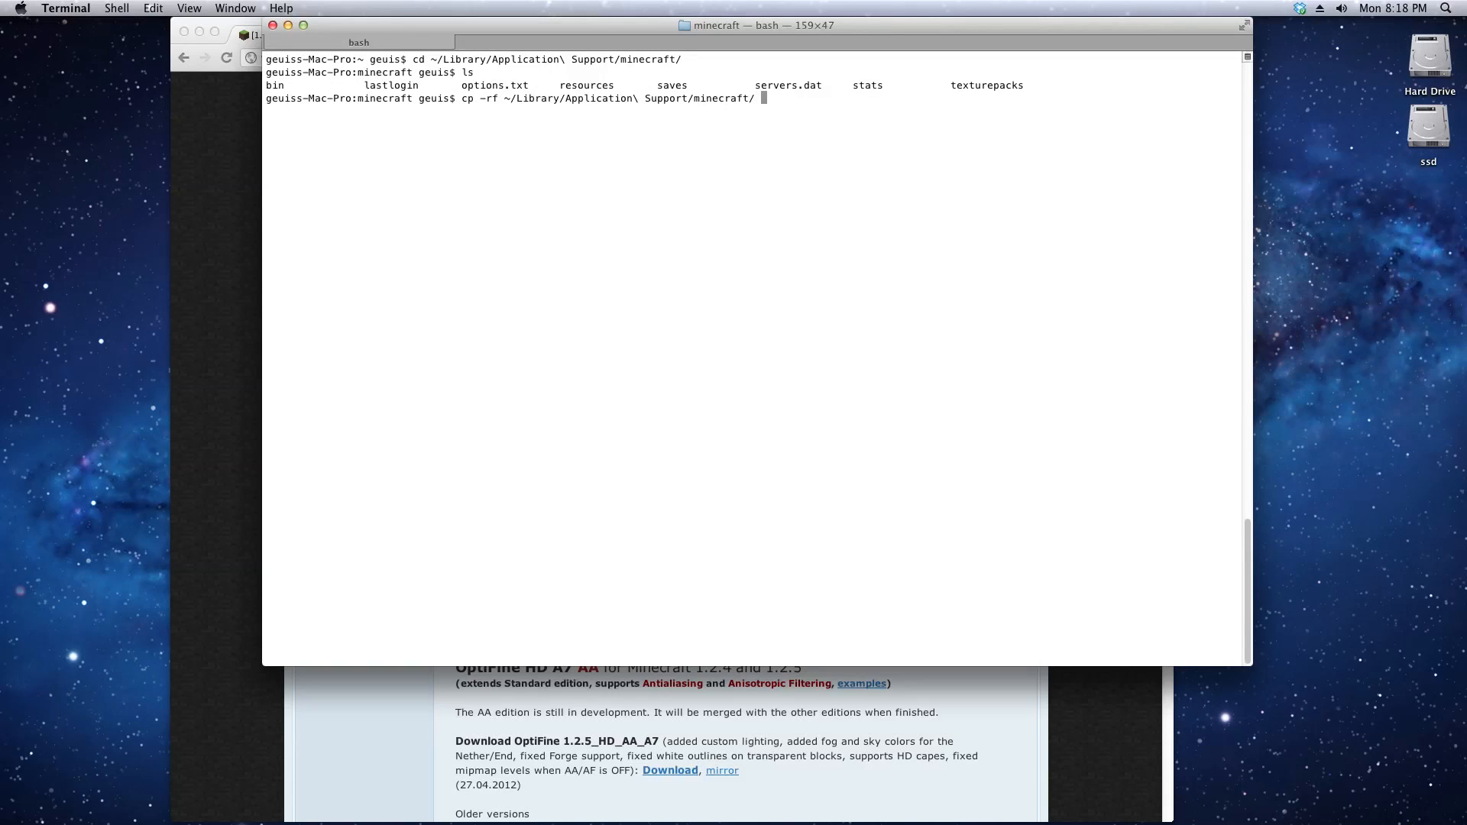
pyautogui.write('~/')
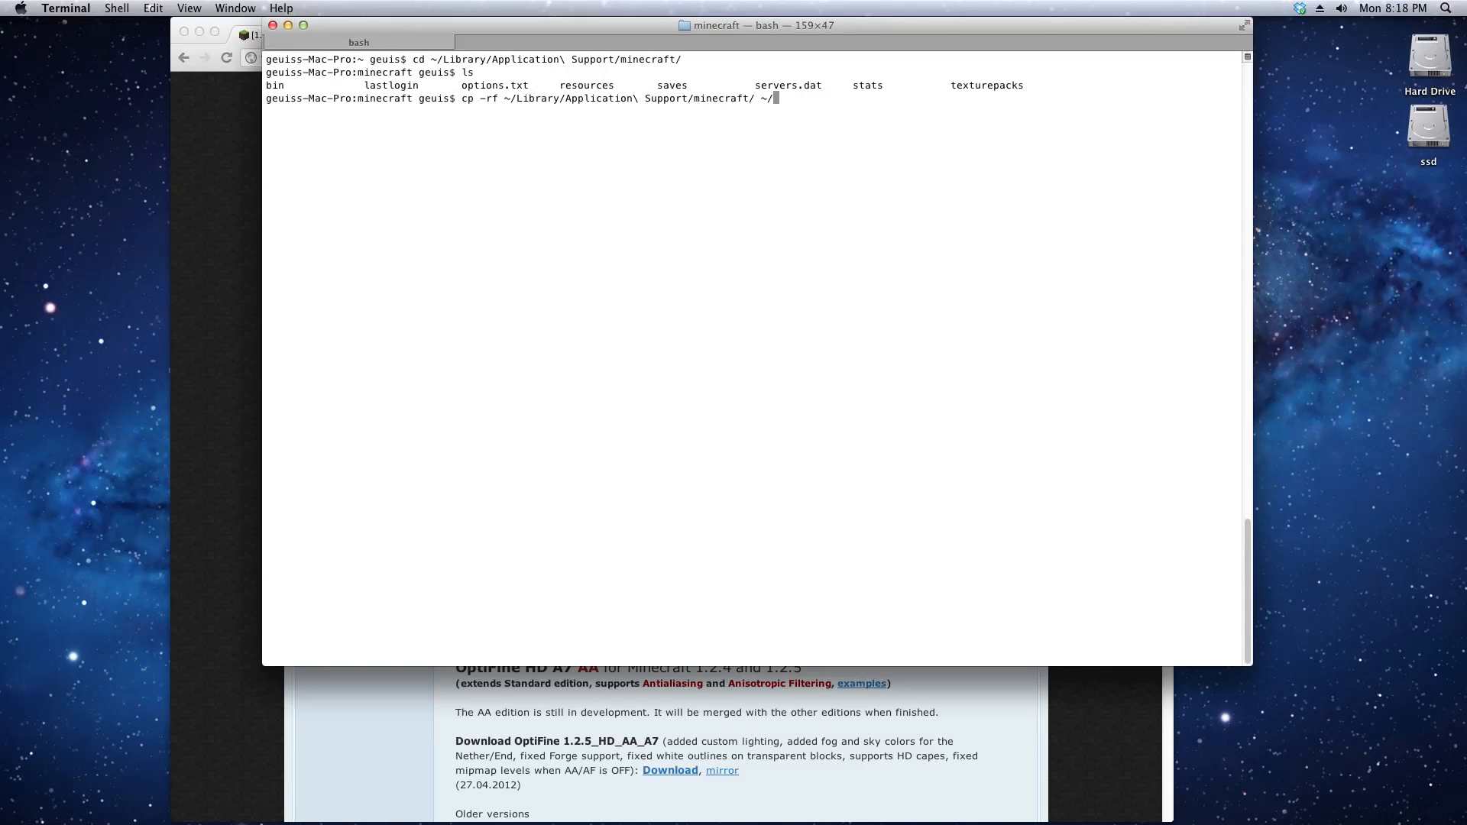
pyautogui.write('Library/Application\\ Support/')
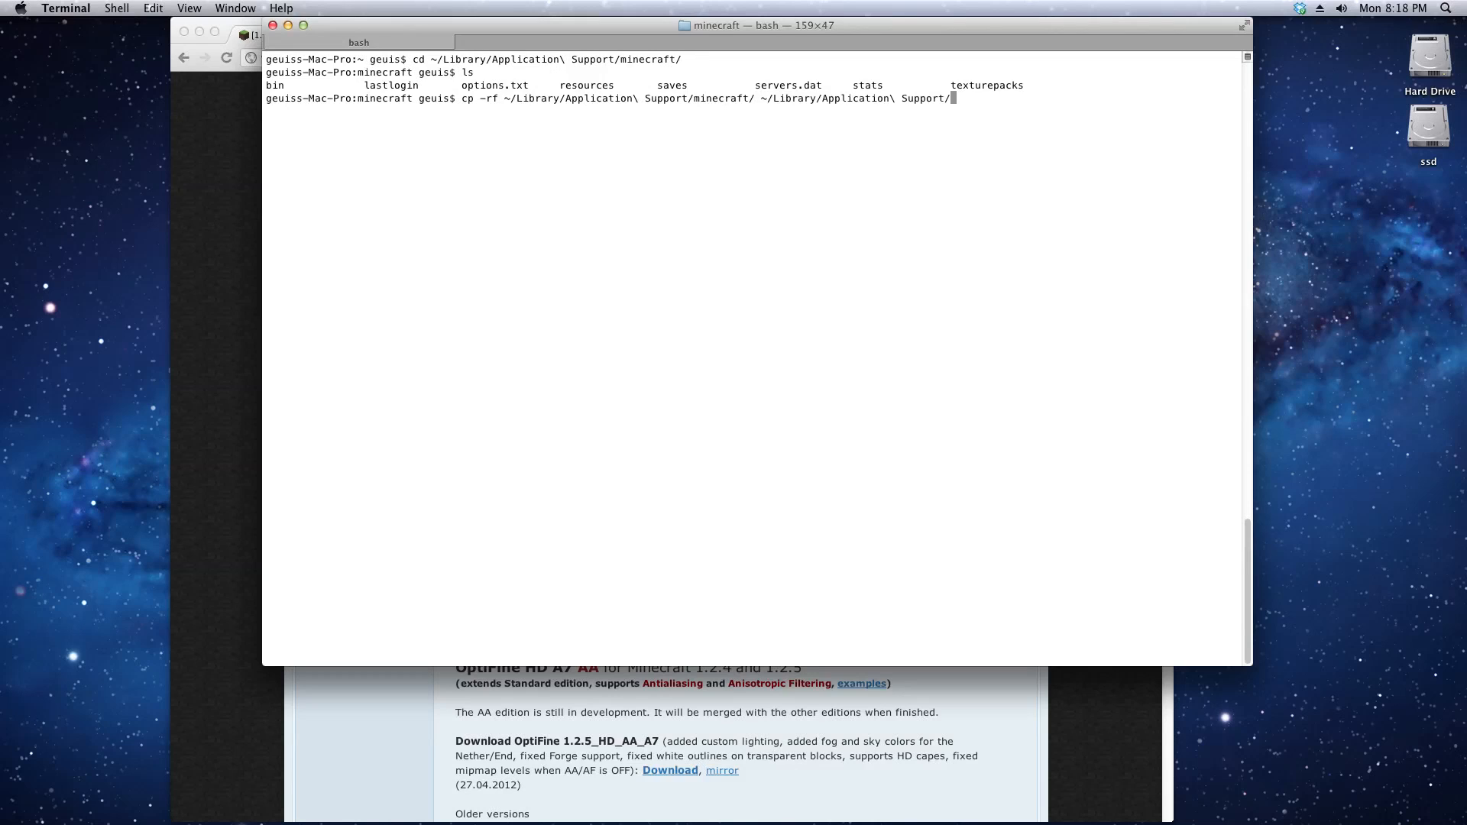
pyautogui.write('minecraft')
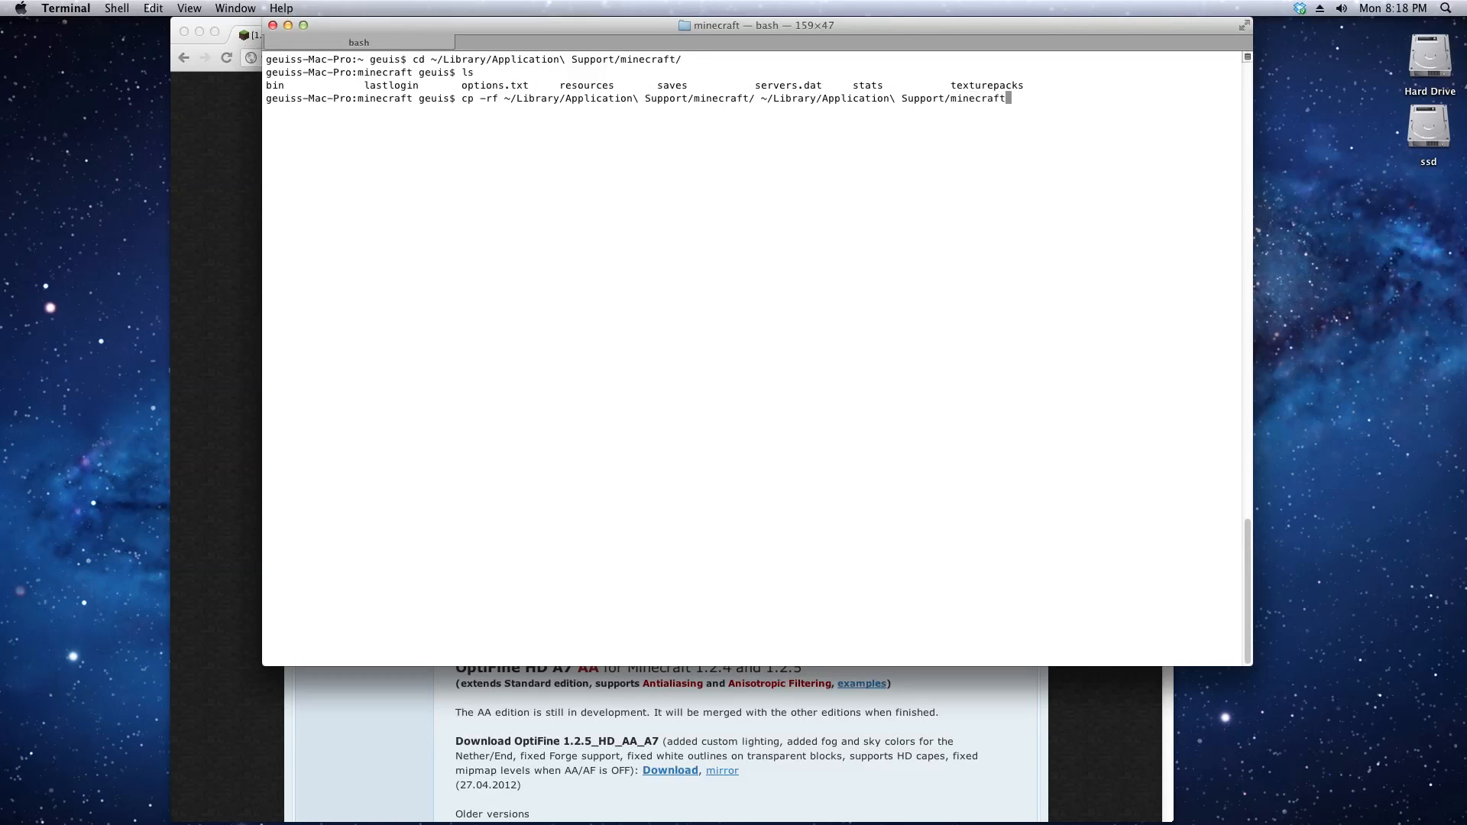
pyautogui.write('_backup')
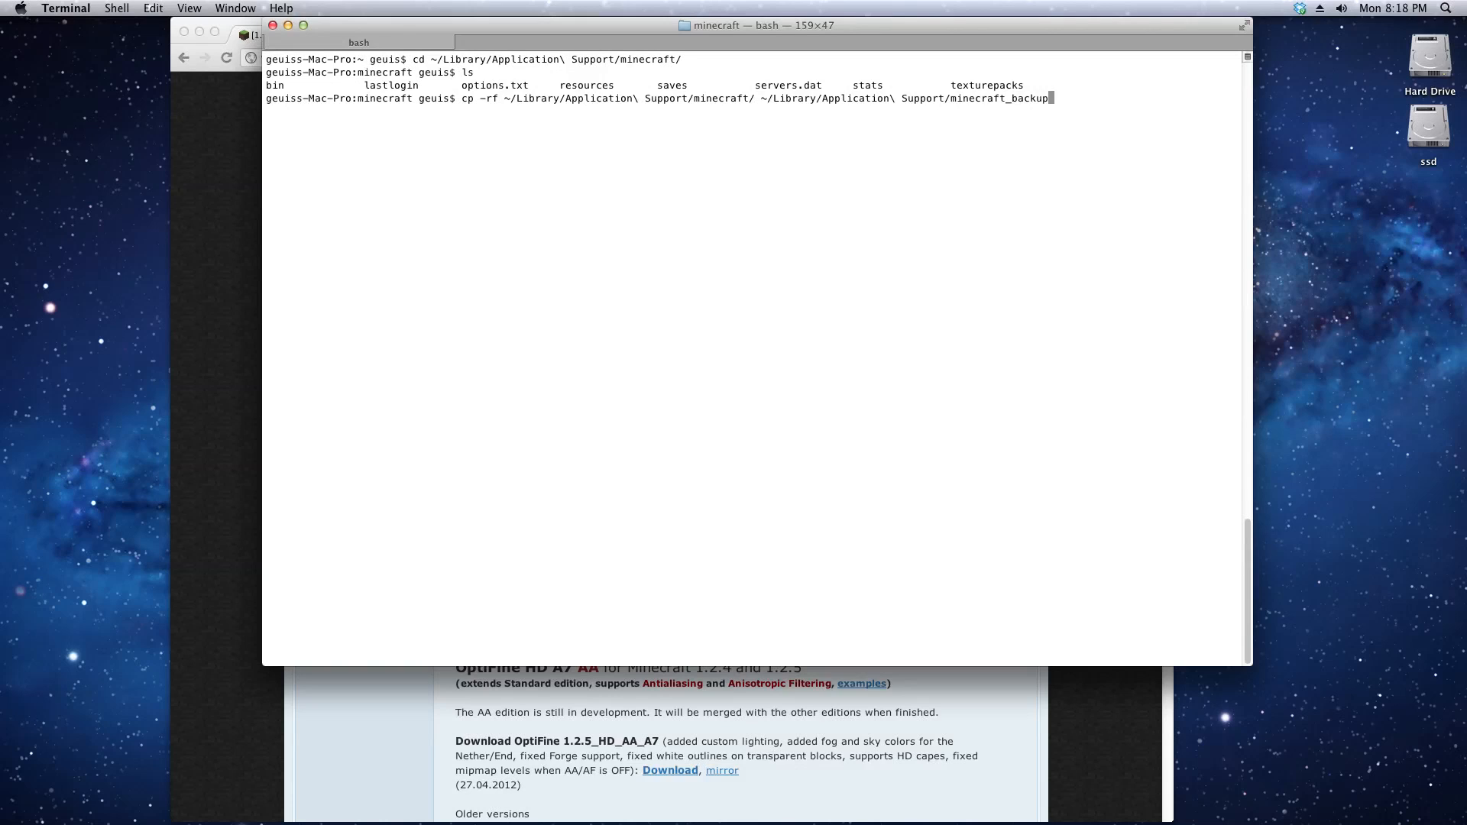
pyautogui.press('Return')
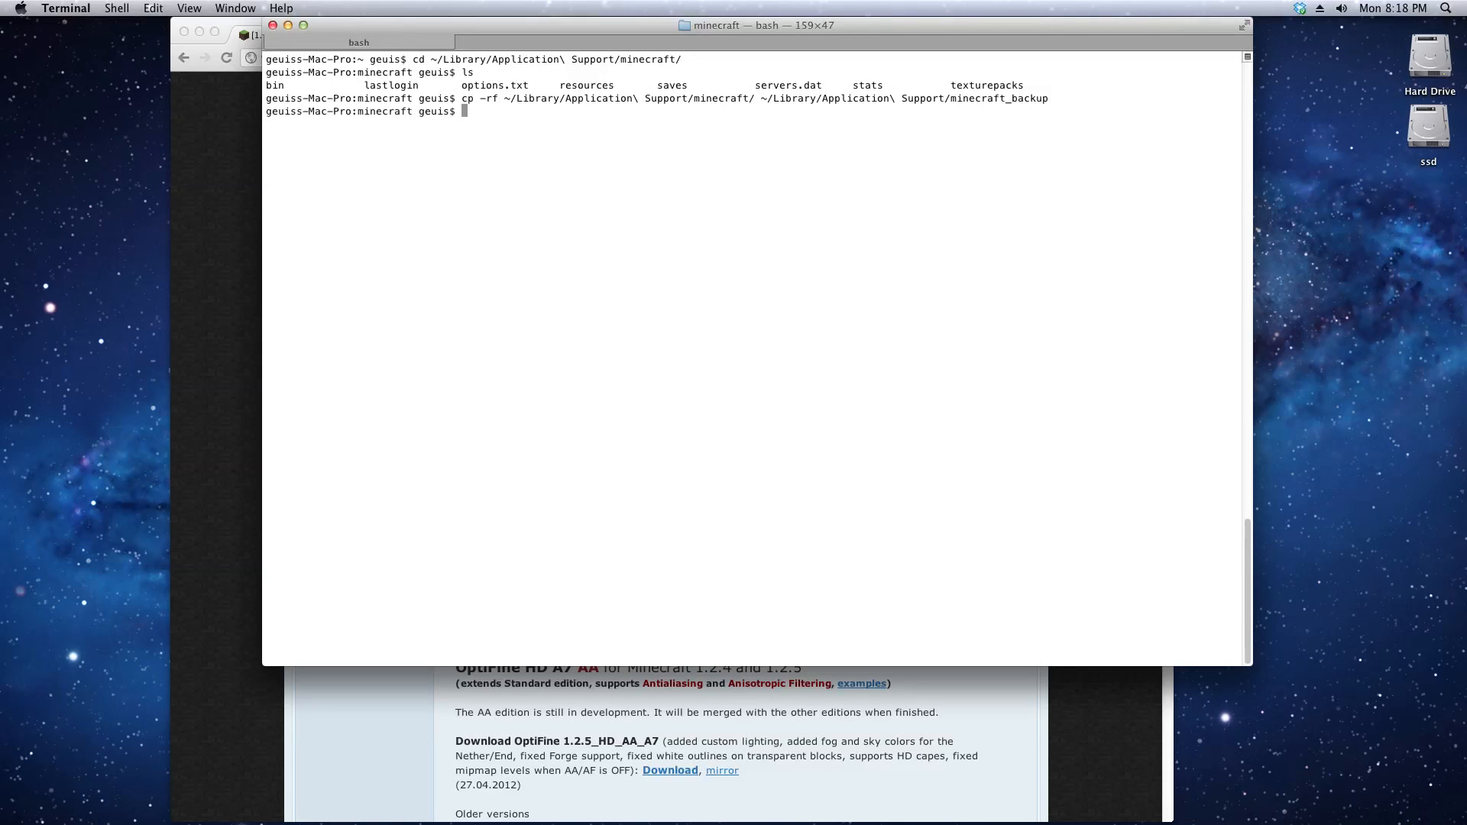
# List ../minecraft_backup to compare with the original listing, then clear the screen
pyautogui.write('l')
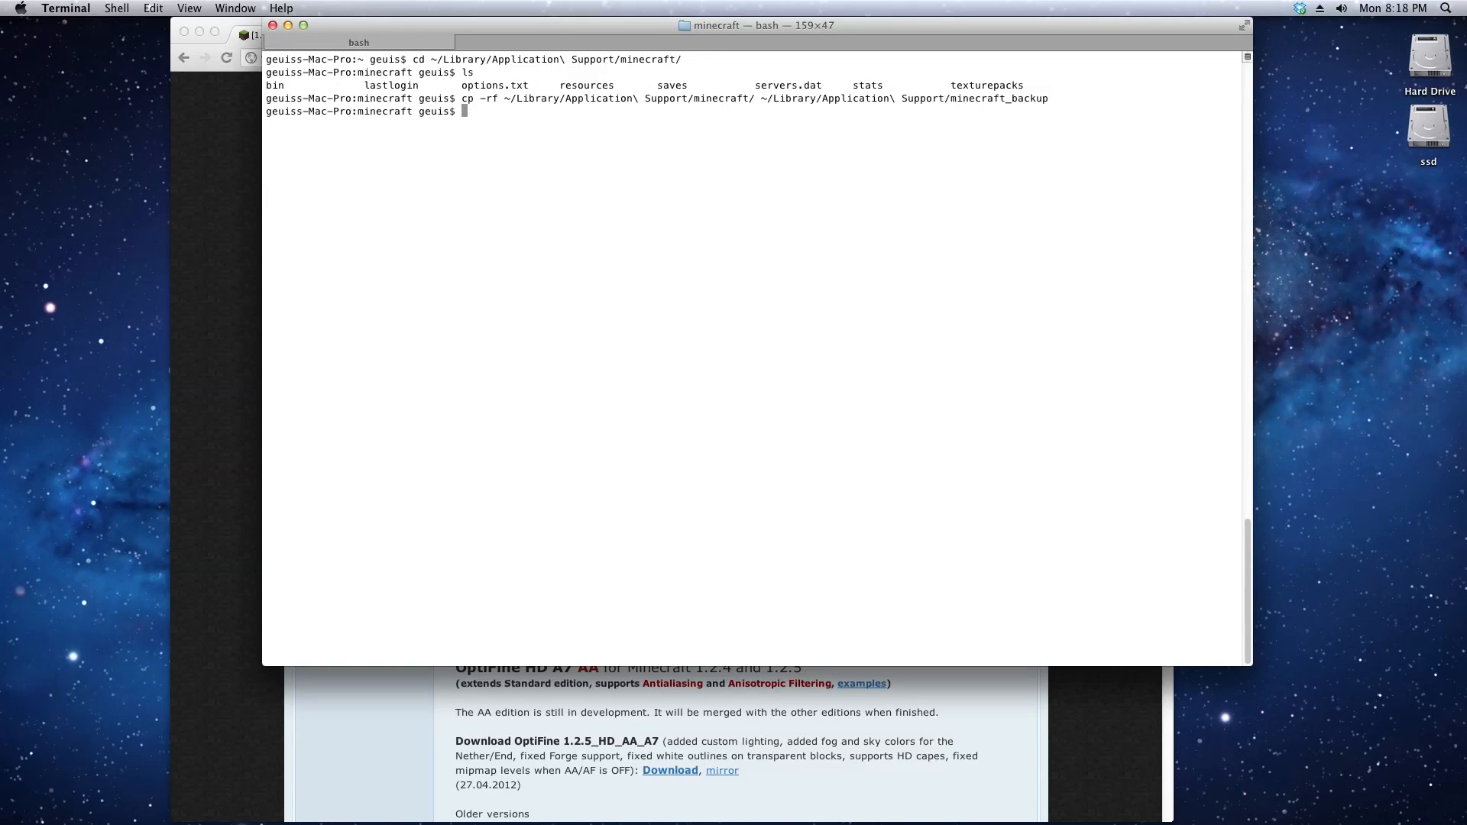
pyautogui.write('ls ../minecraft_backup/')
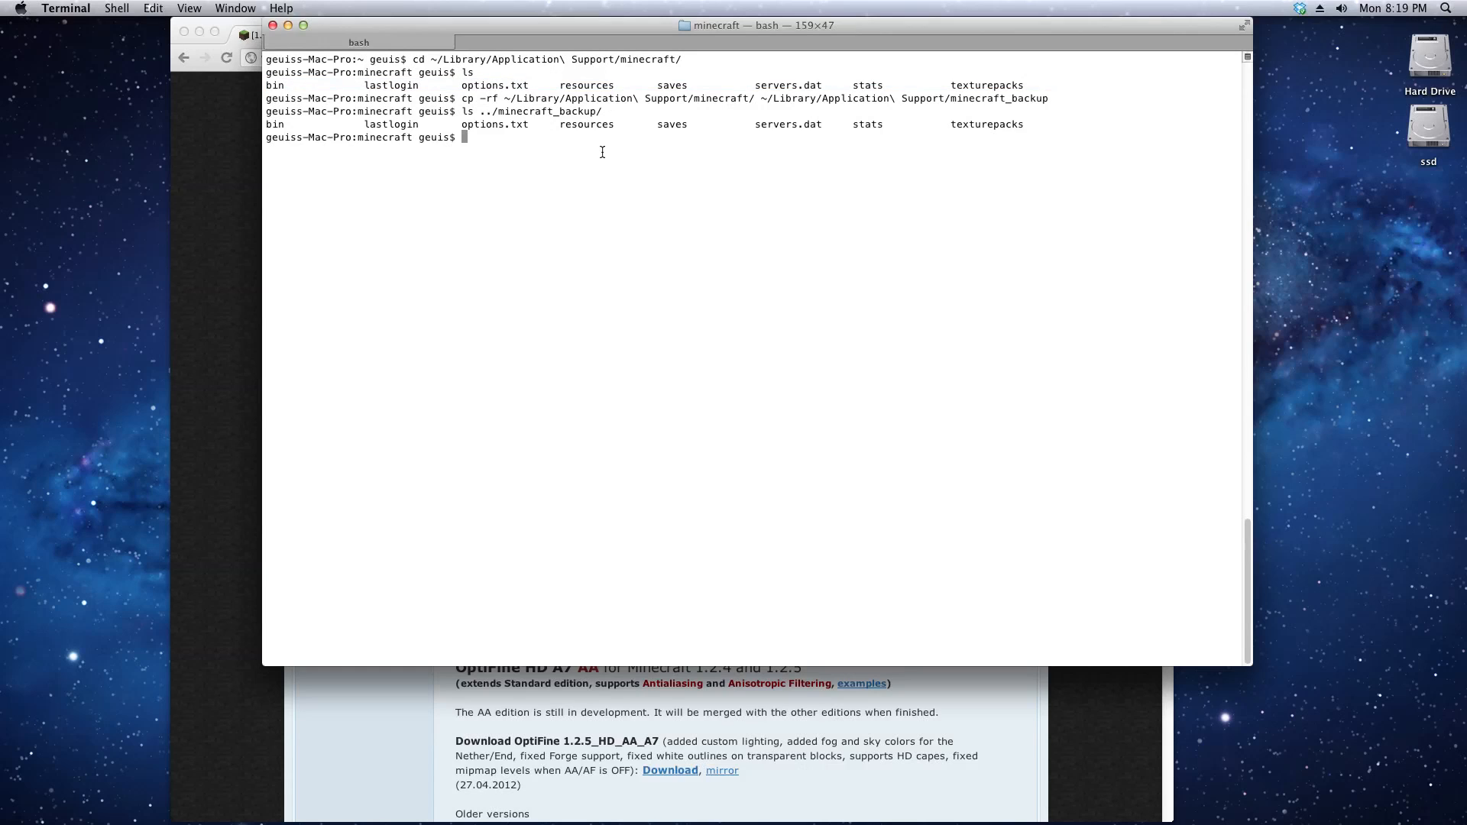
pyautogui.write('clear')
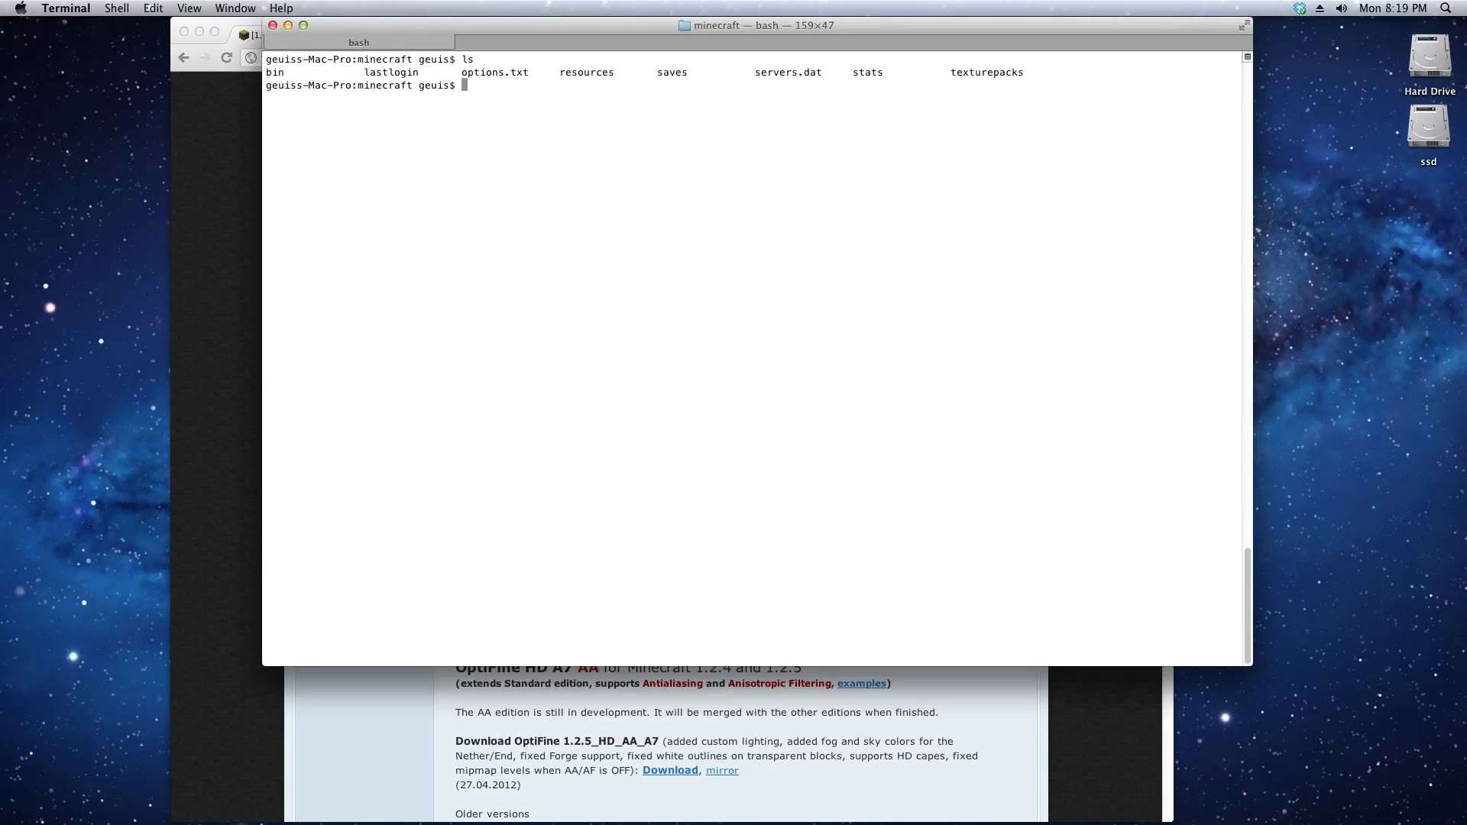
# List bin's contents (minecraft.jar, lwjgl jars, natives), then type cd bin/
pyautogui.write('ls')
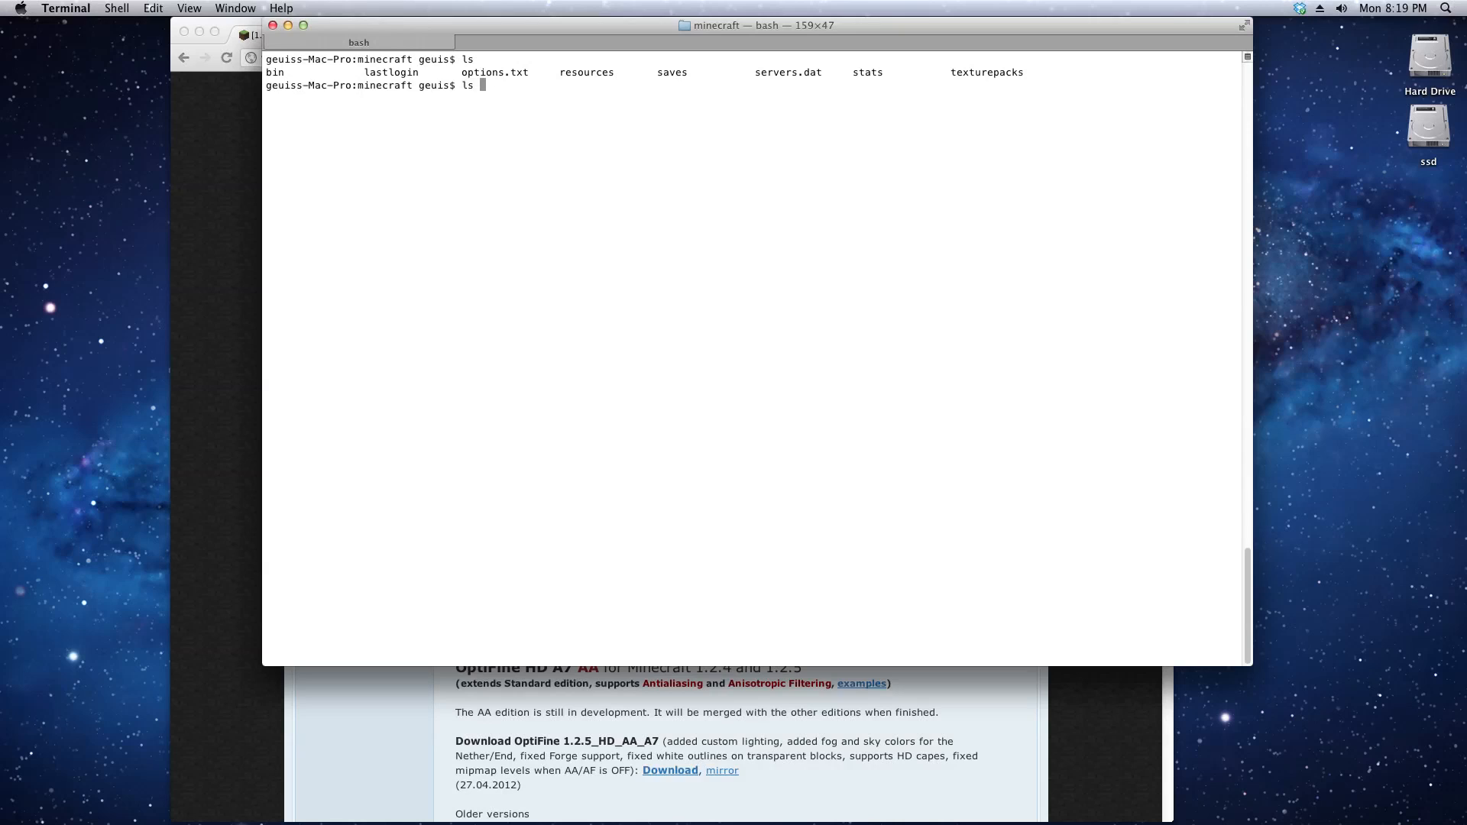
pyautogui.write('bin')
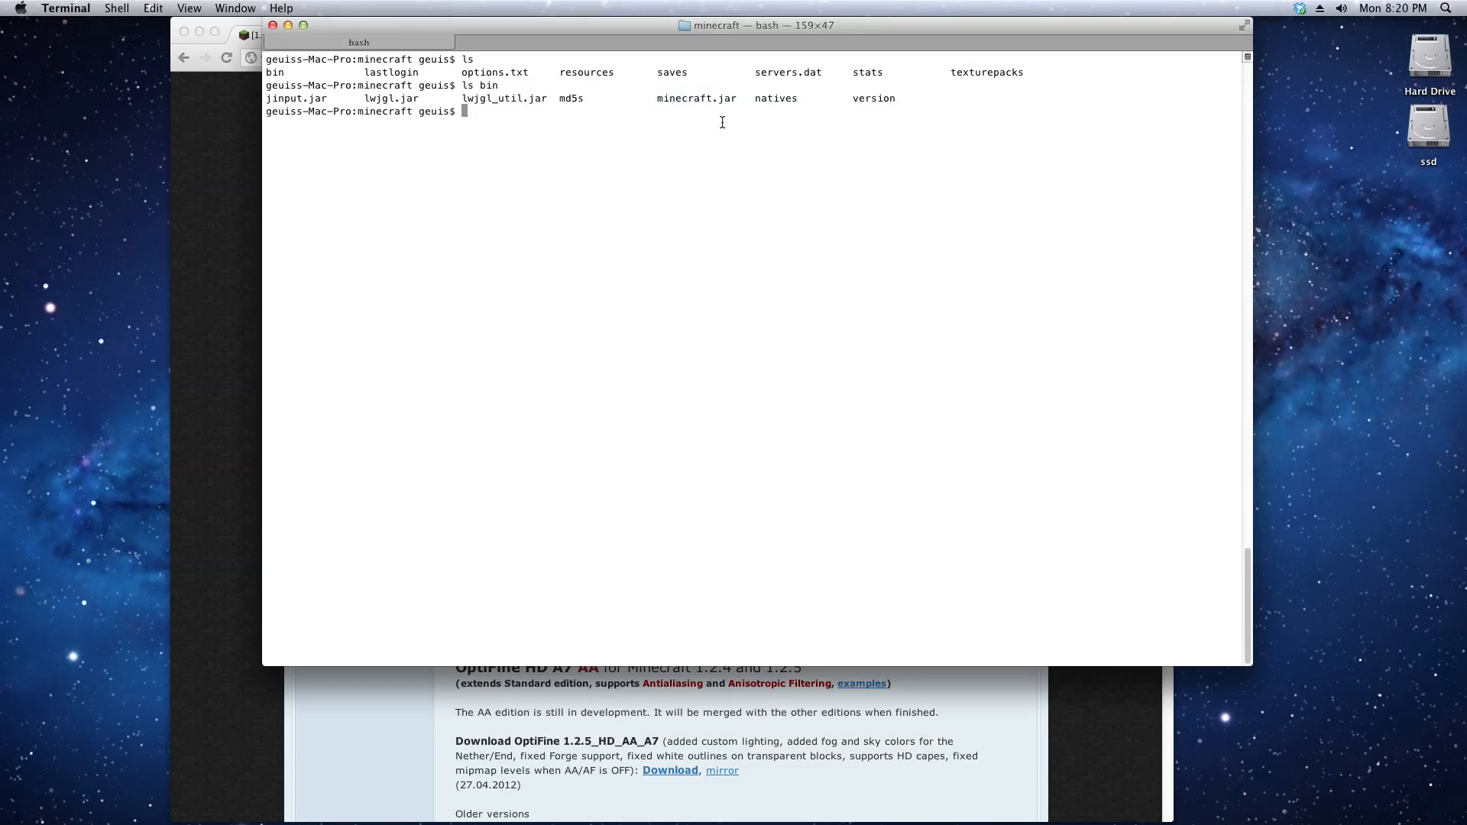
pyautogui.write('cd')
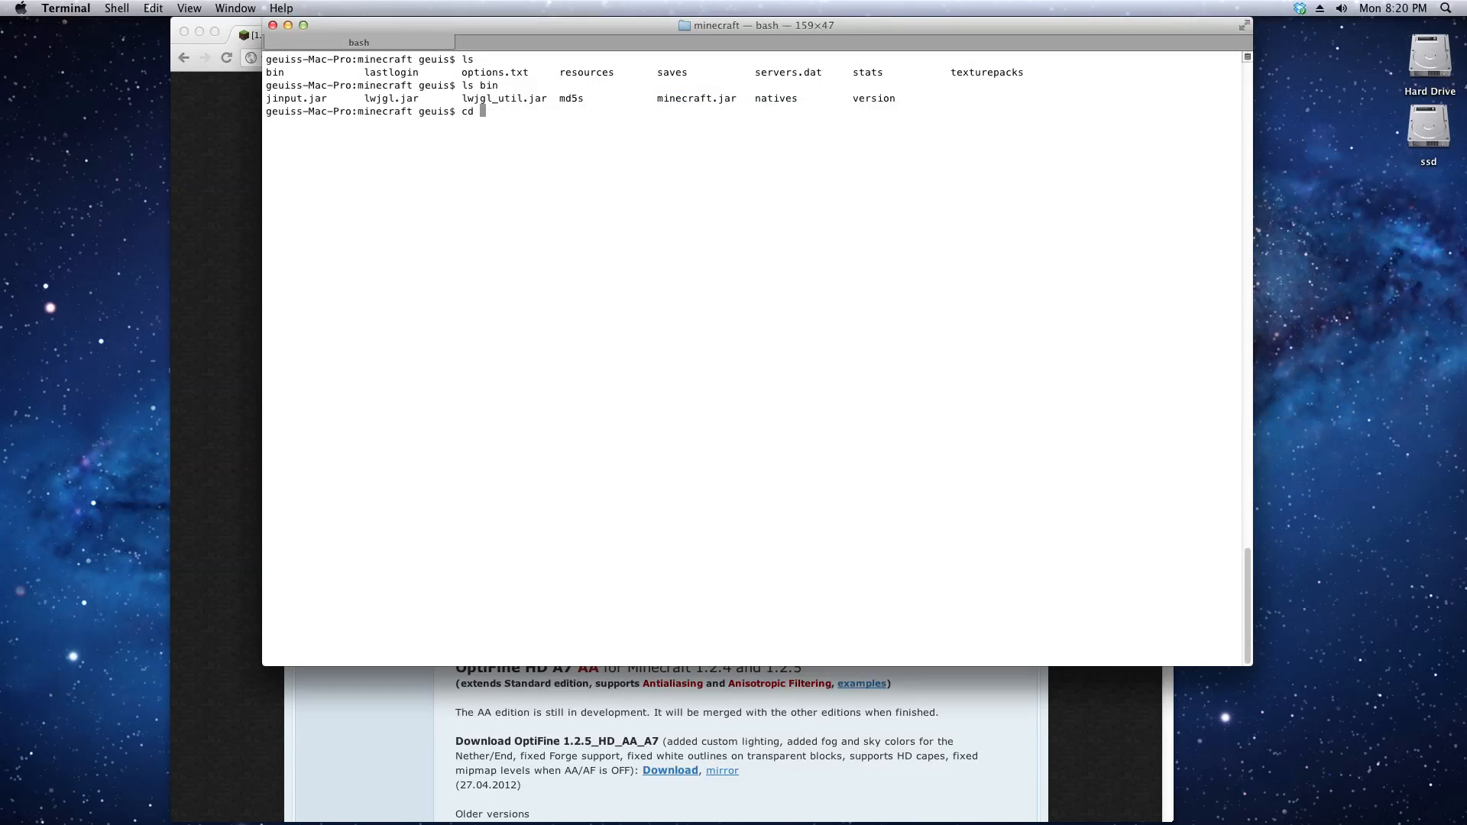
pyautogui.write('bin/')
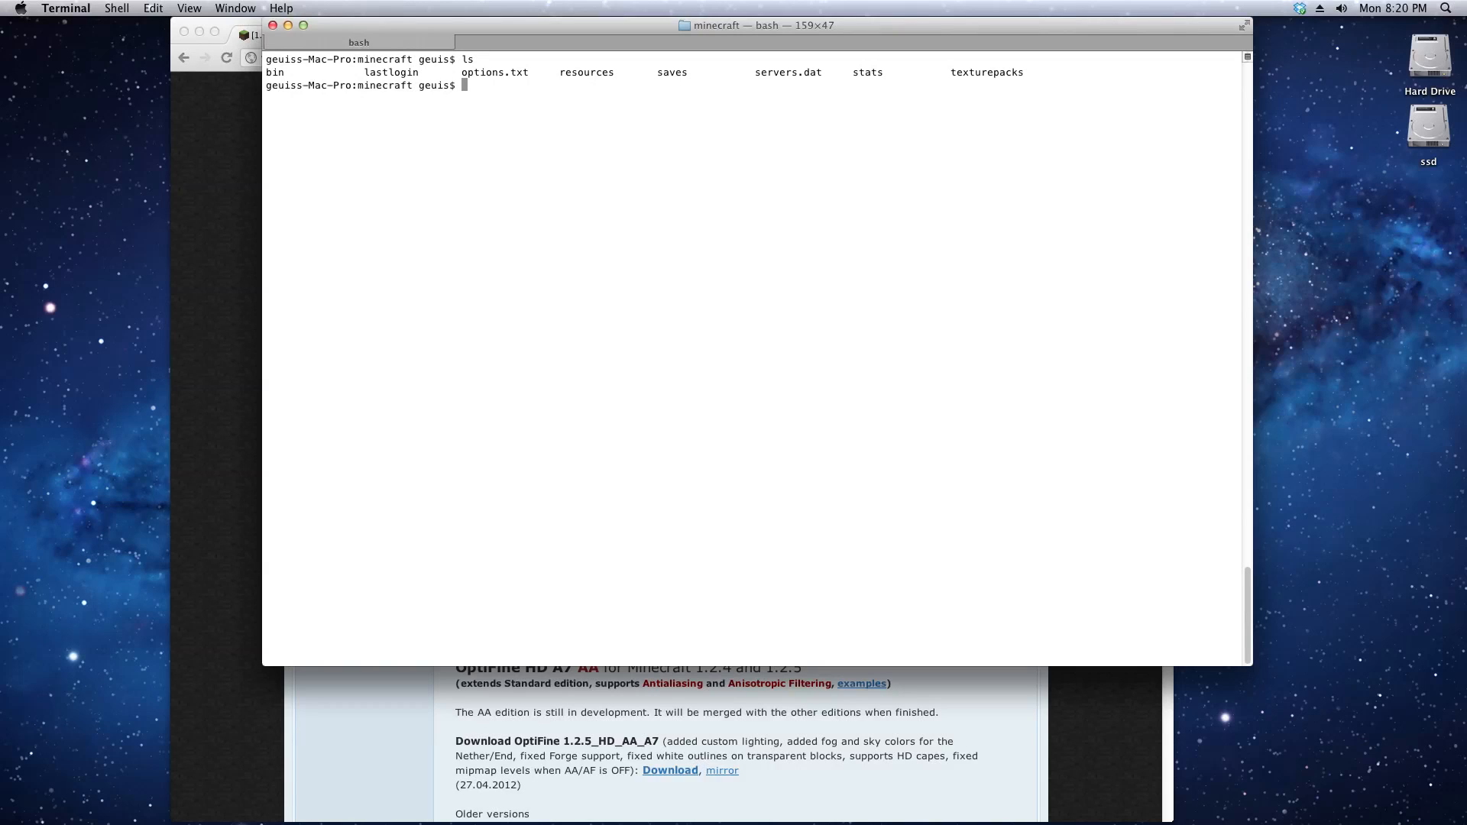
# Type unzip -d bin/mctmp bin/minecraft.jar followed by &&
pyautogui.write('unzip')
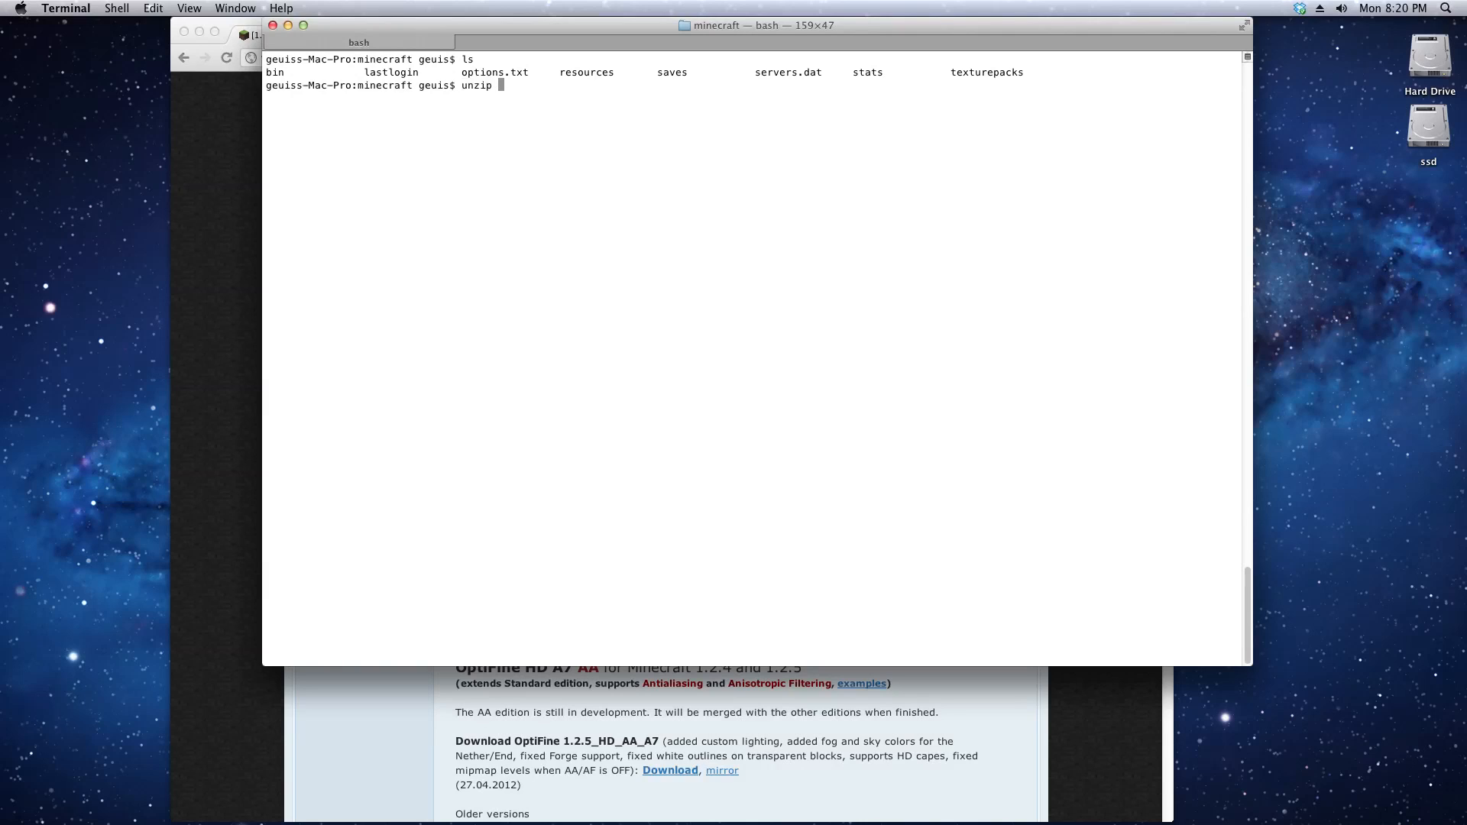
pyautogui.write('-d')
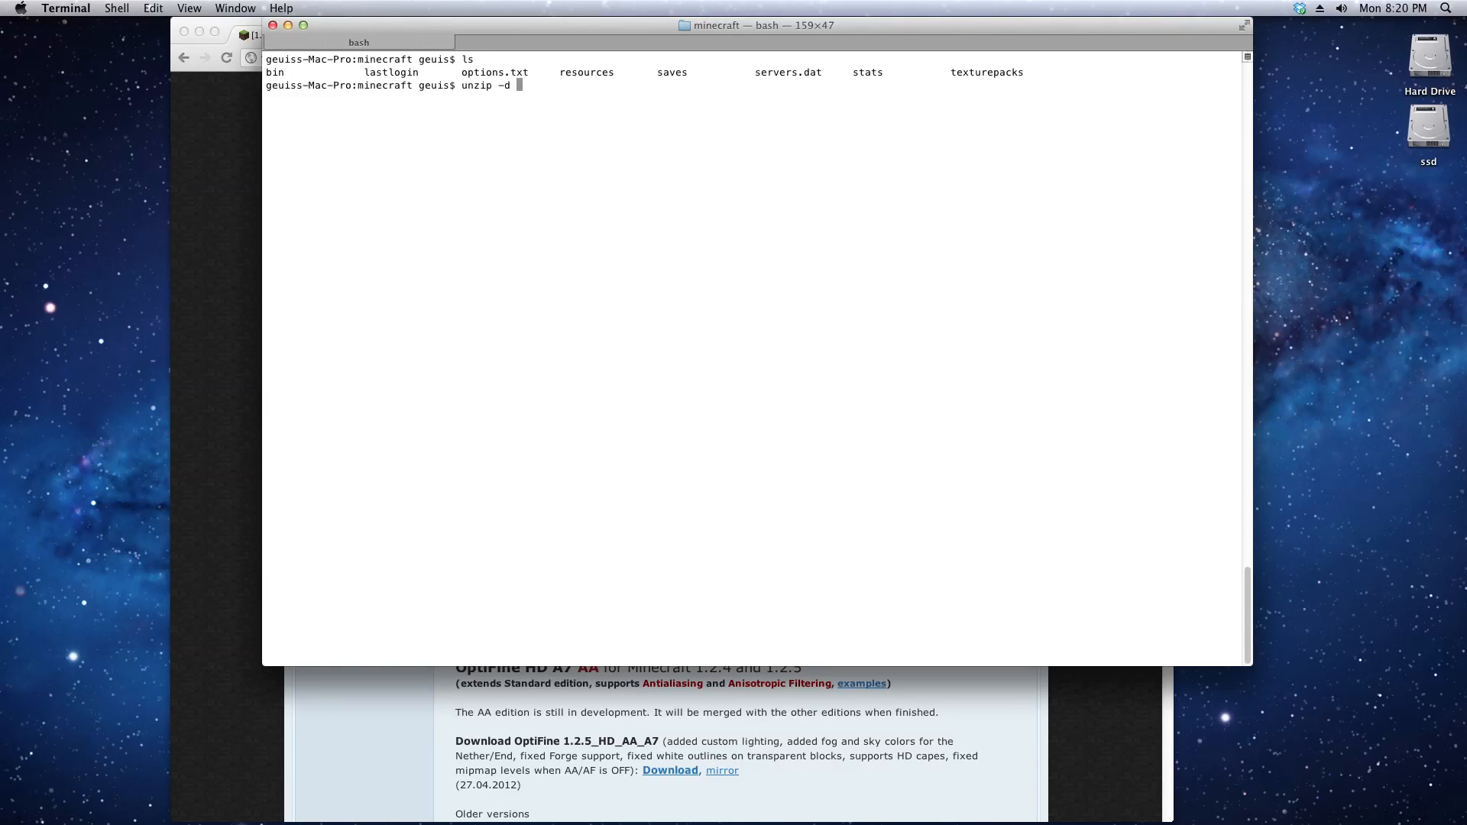
pyautogui.write('mc')
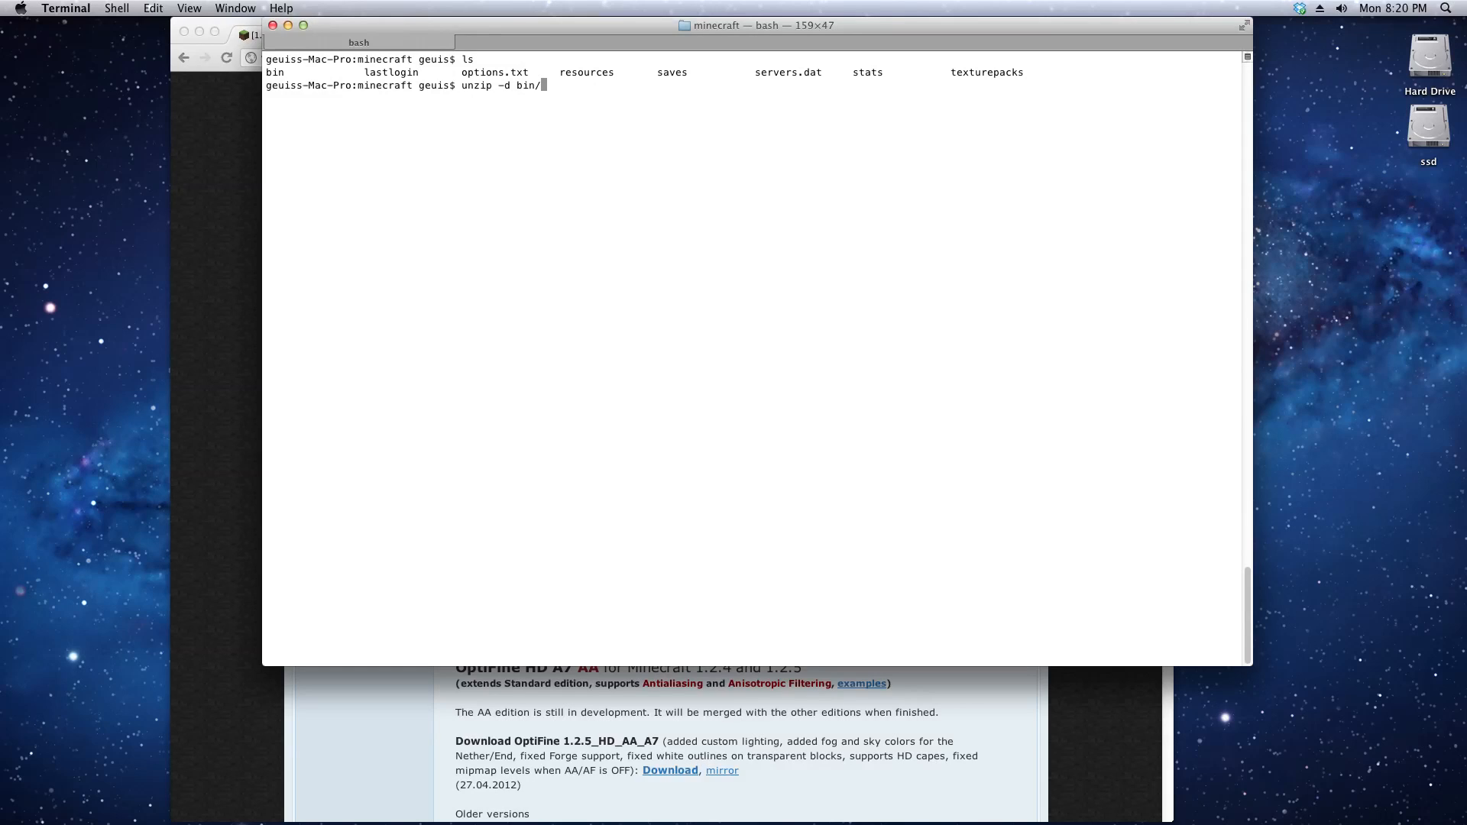
pyautogui.write('mctmp')
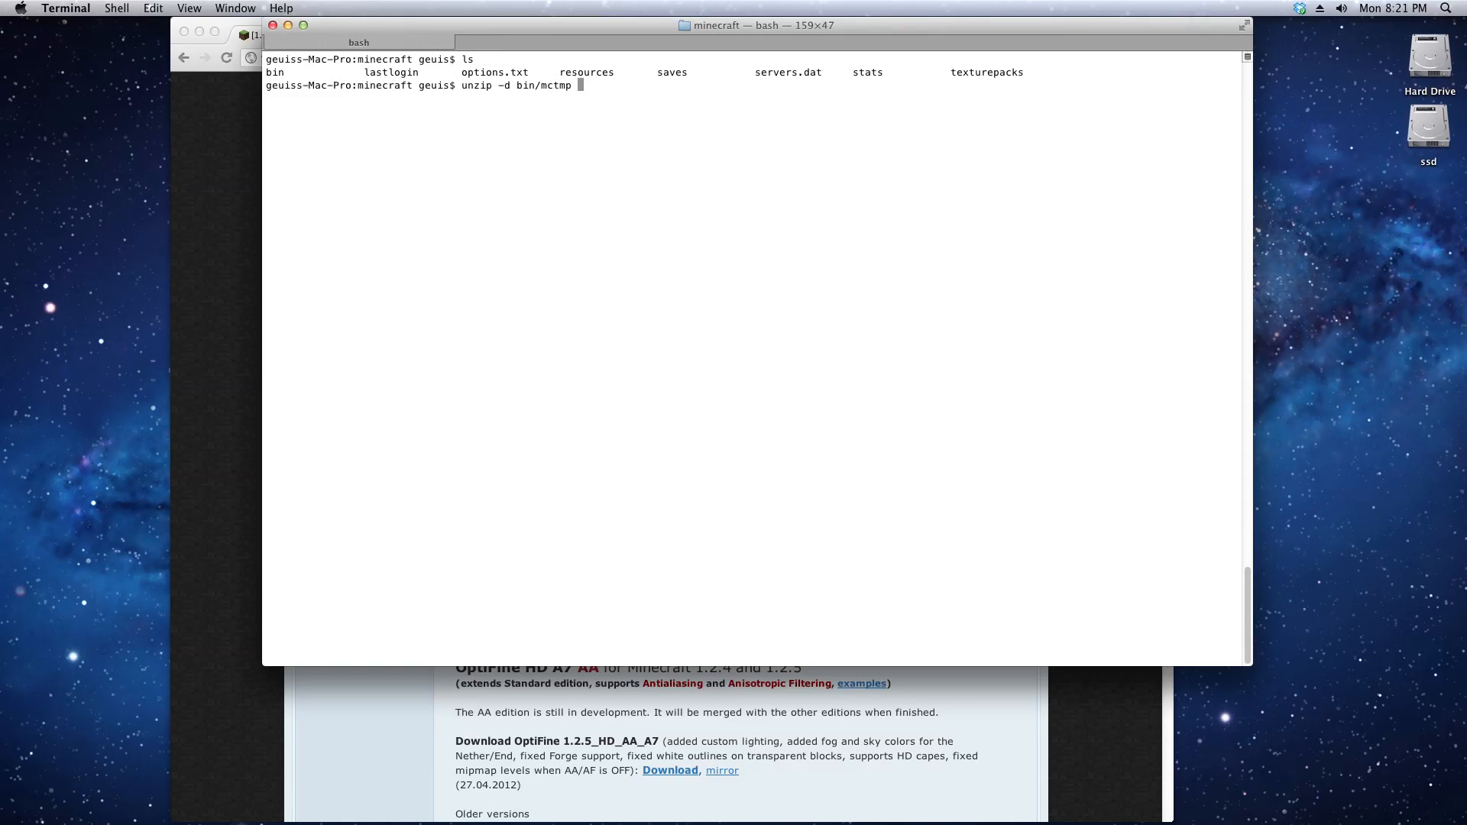
pyautogui.write('bin/m')
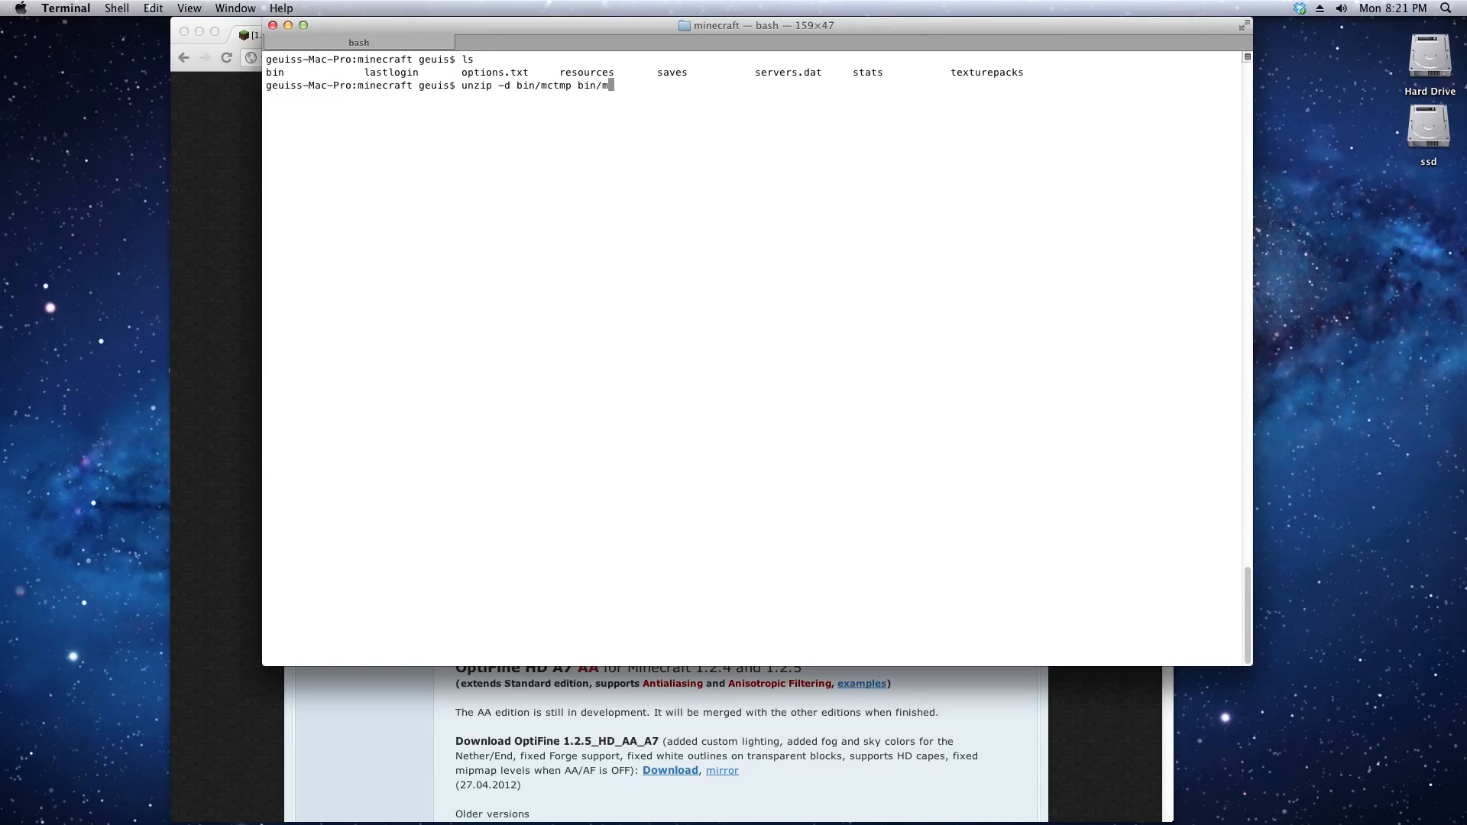
pyautogui.write('inecraft.jar')
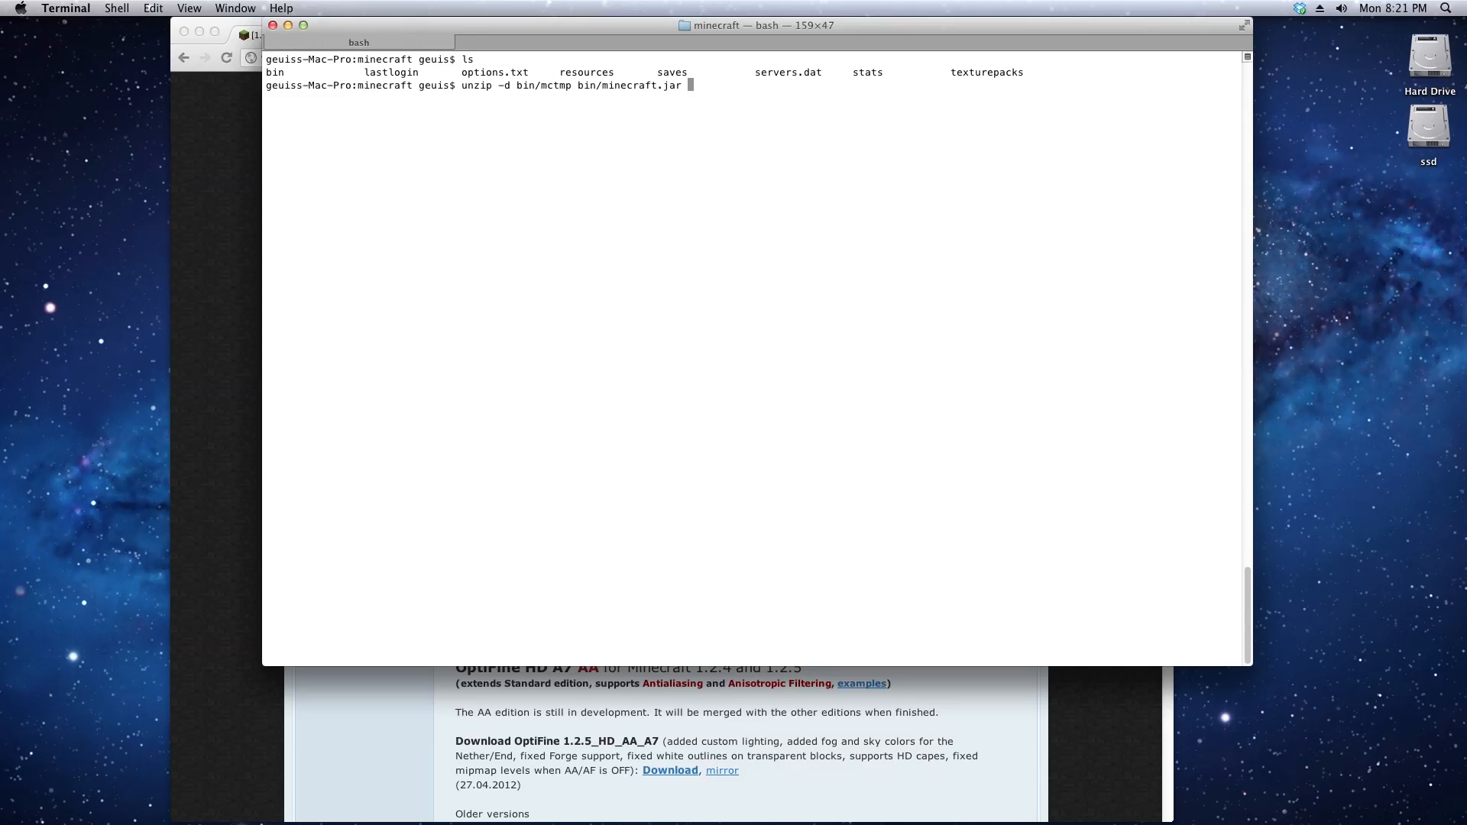
pyautogui.write('&&')
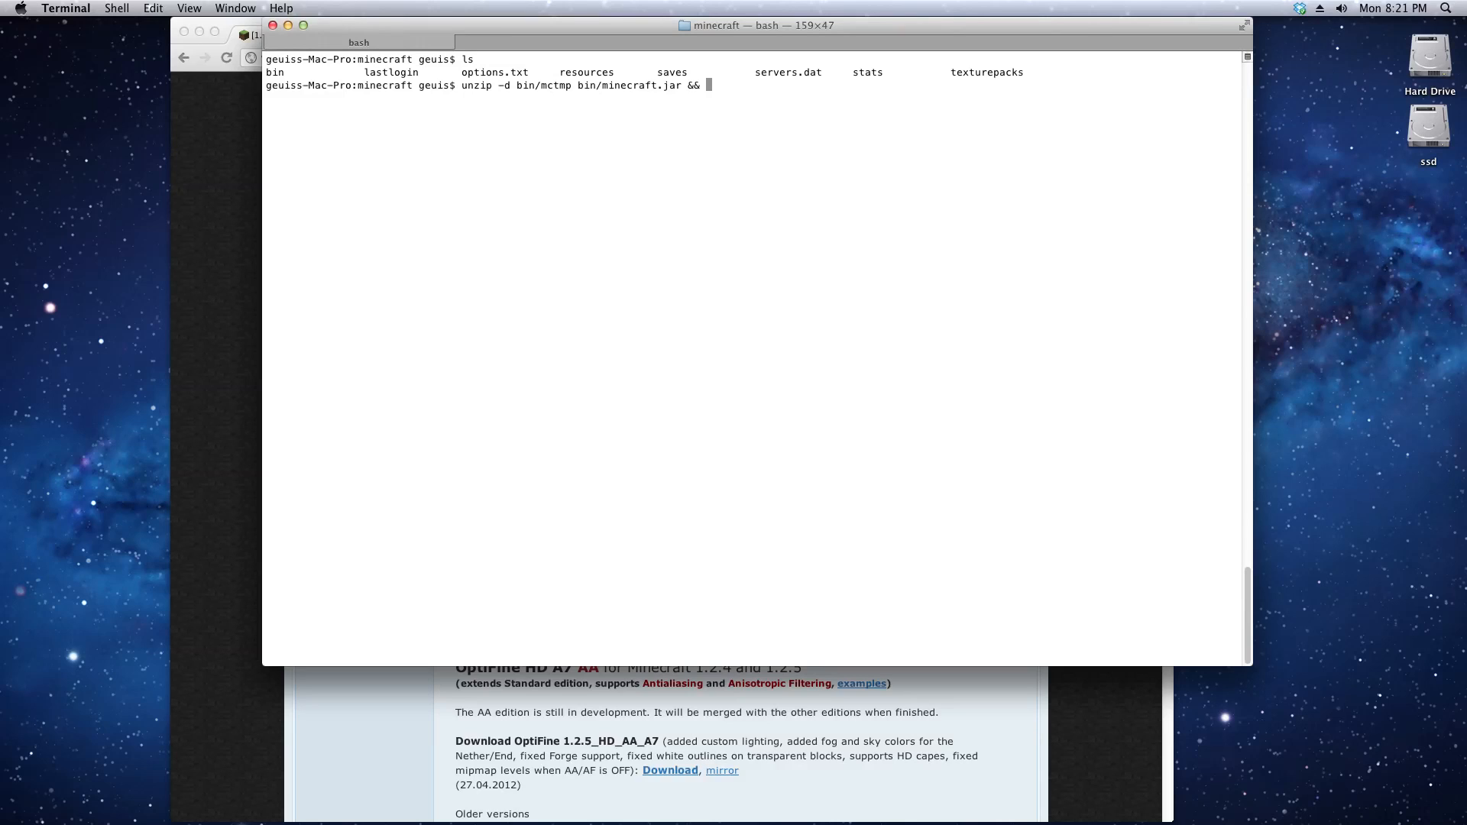
# Chain rm bin/minecraft.jar && mv bin/mctmp bin/minecraft.jar onto the command
pyautogui.write('rm bin')
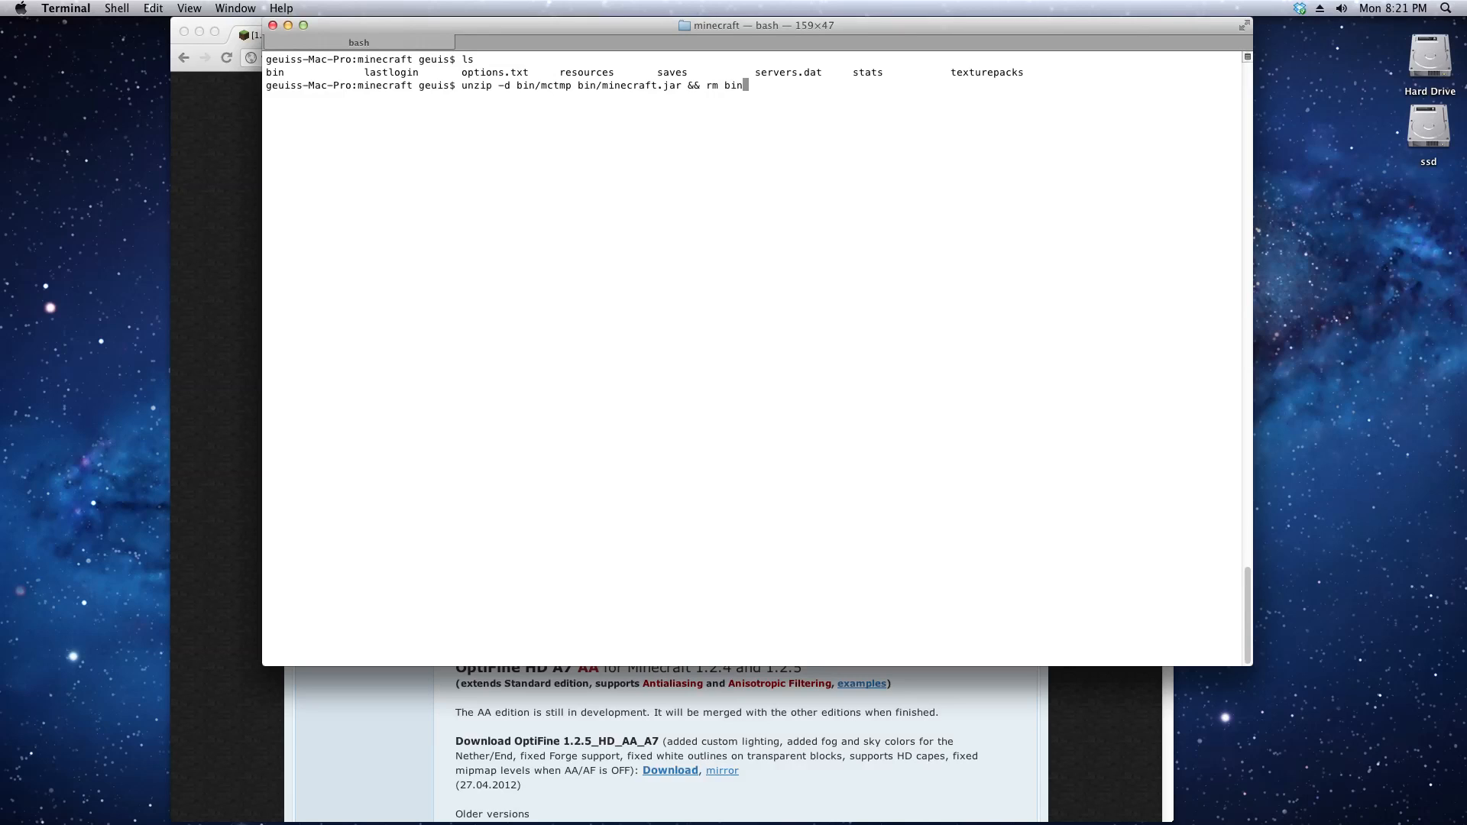
pyautogui.write('/minecraft.jar')
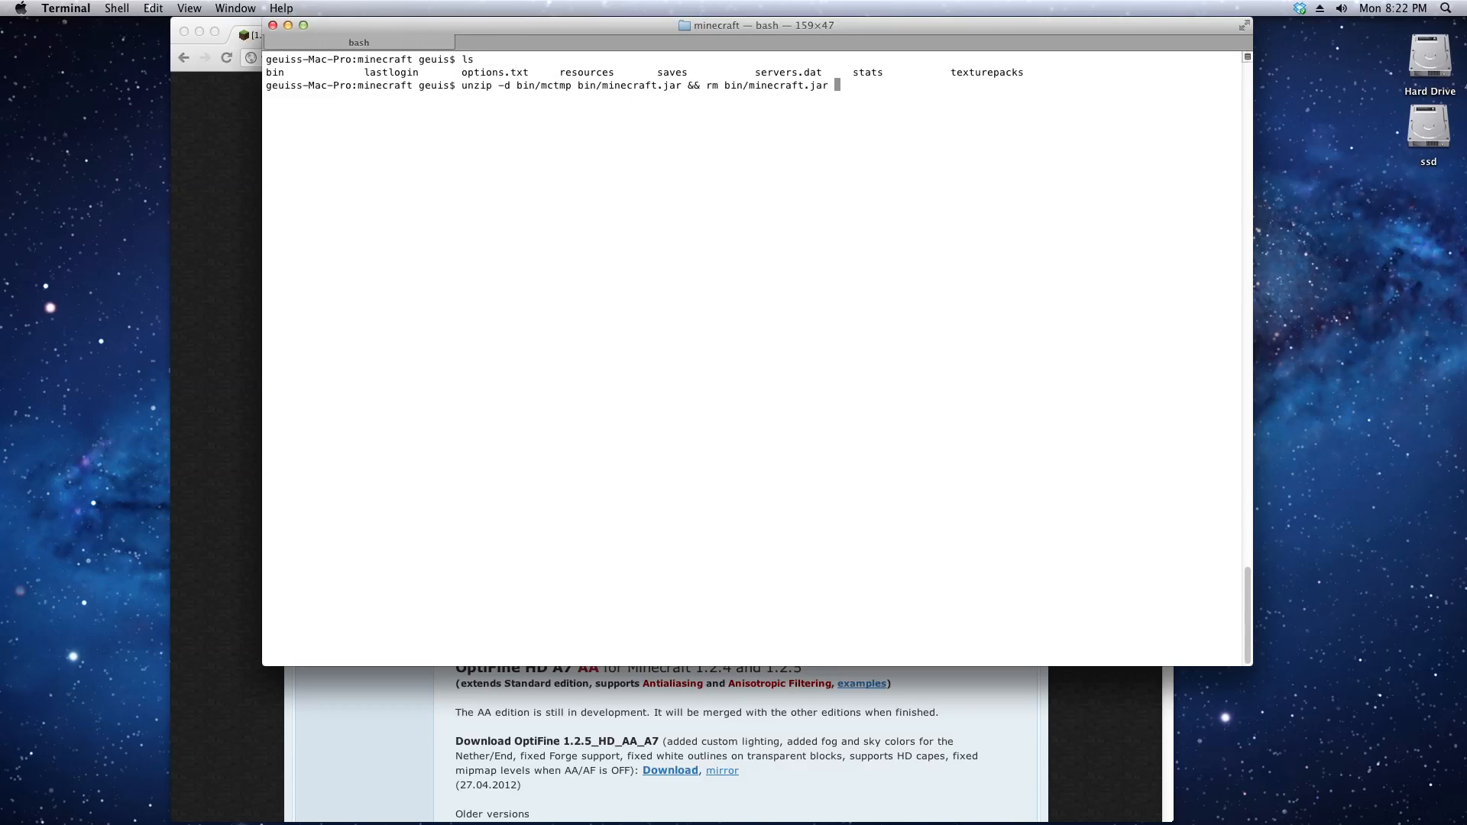
pyautogui.write('&&')
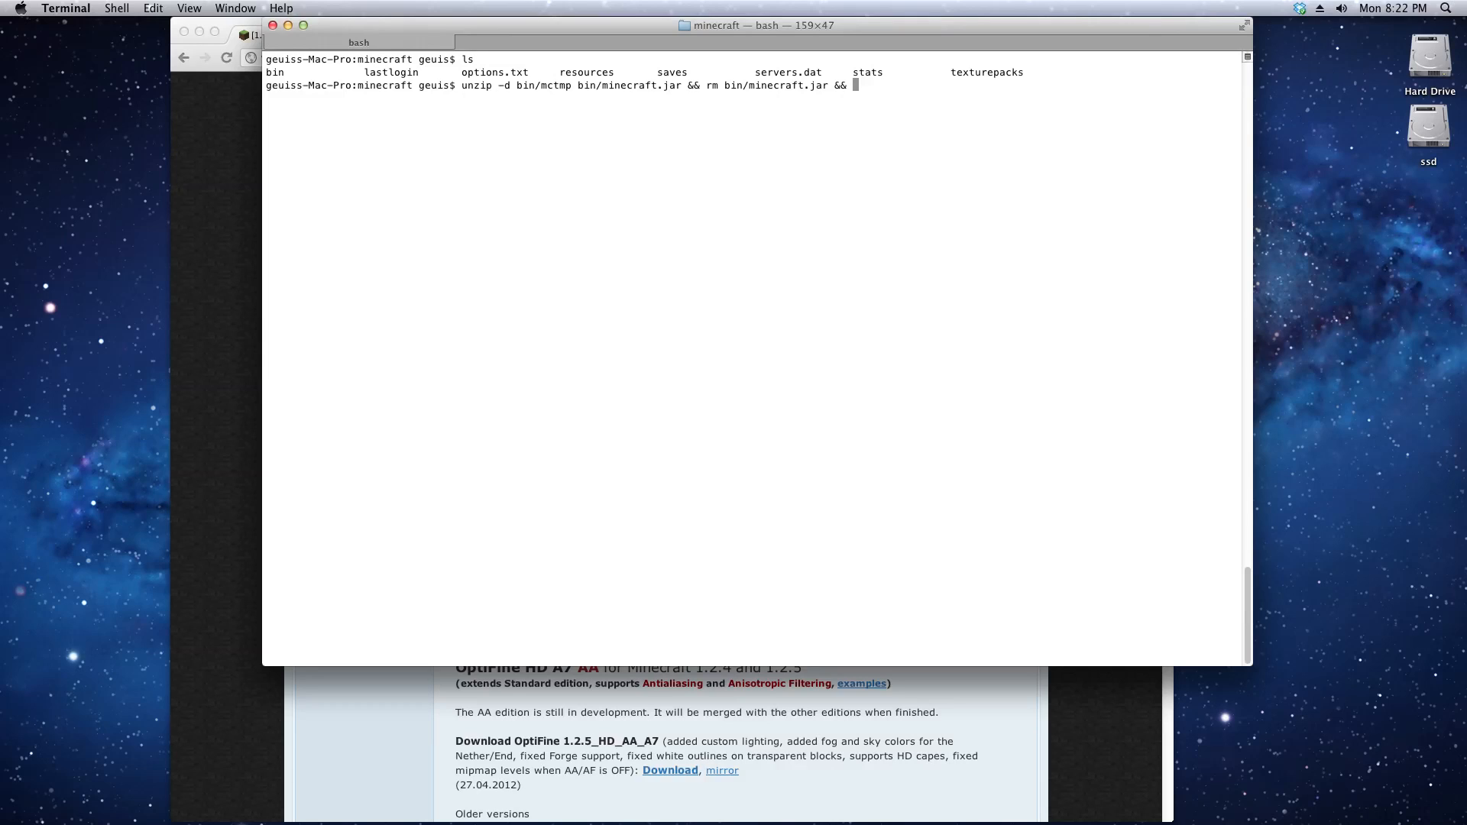
pyautogui.write('mv')
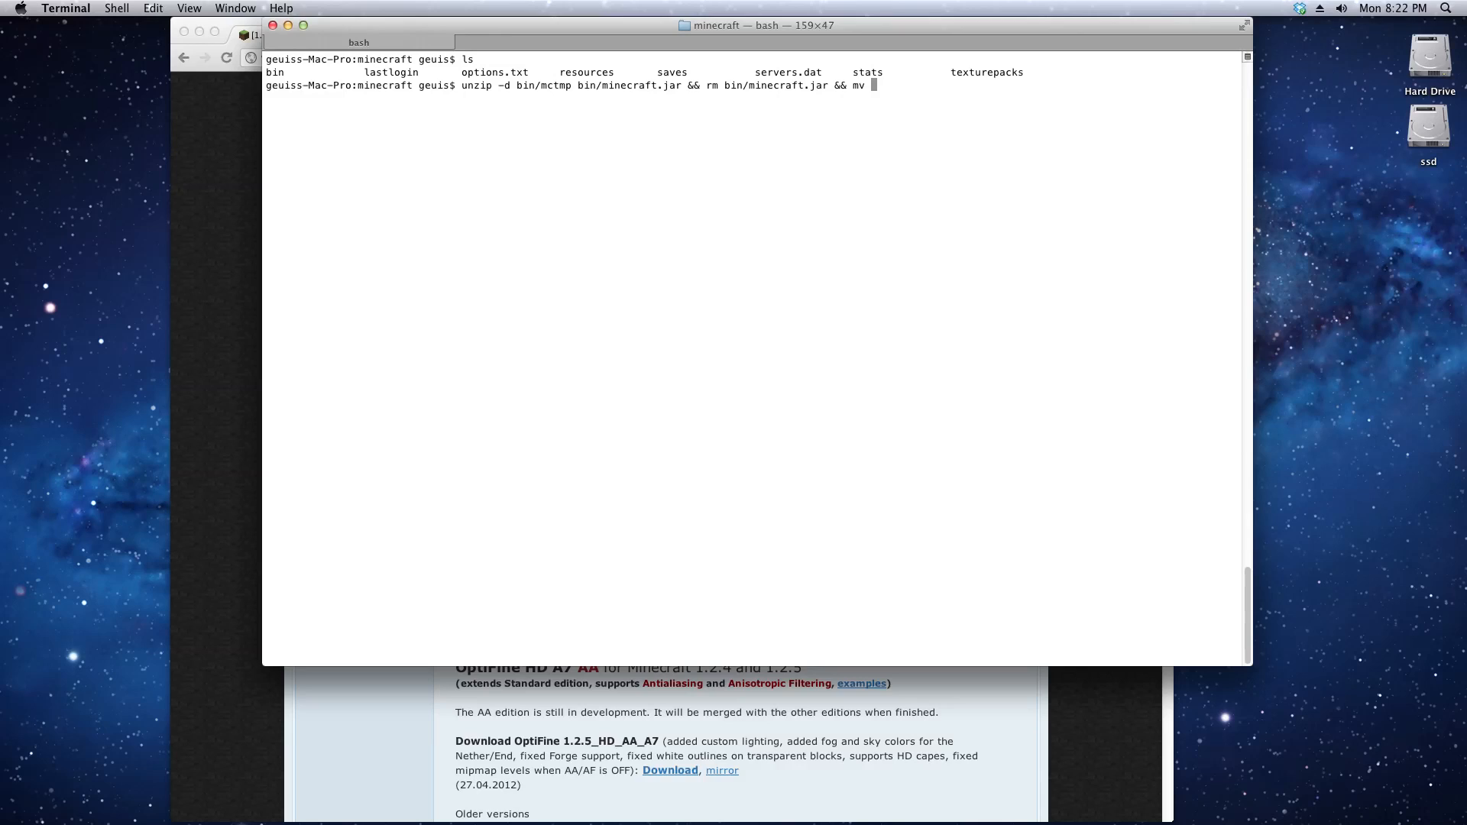
pyautogui.write('bin/m')
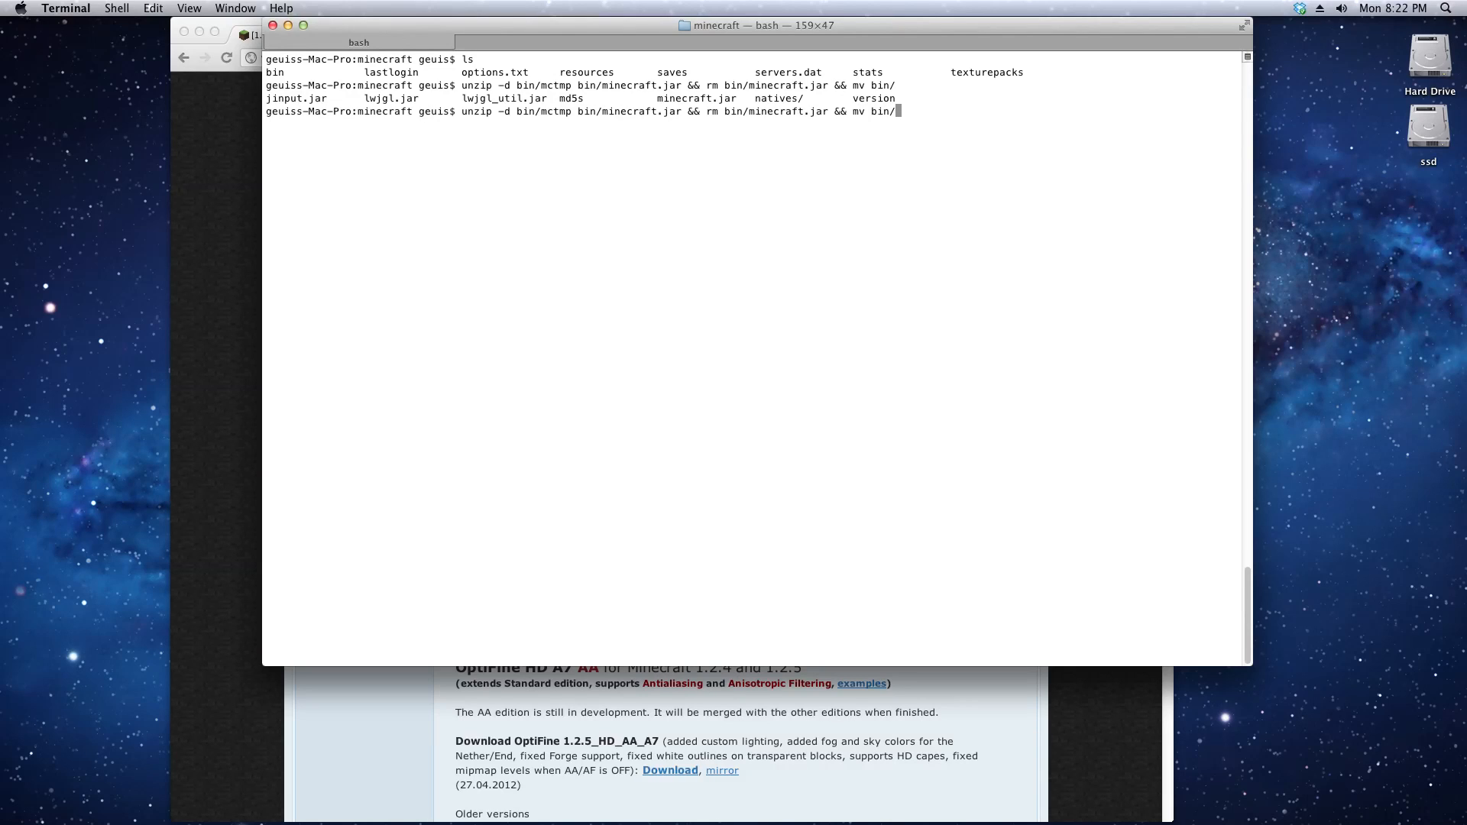
pyautogui.write('ctmp')
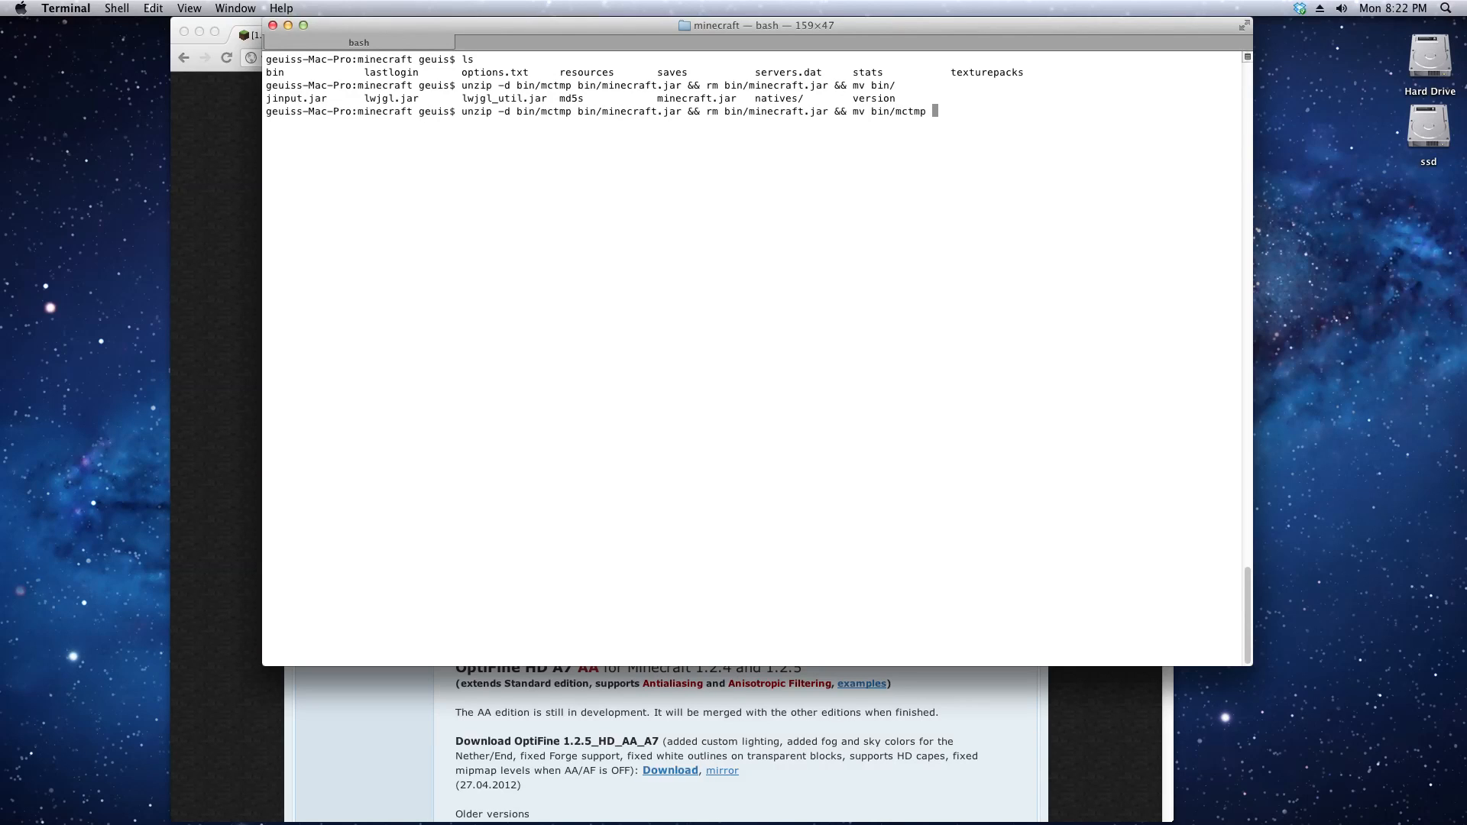
pyautogui.write('bin/')
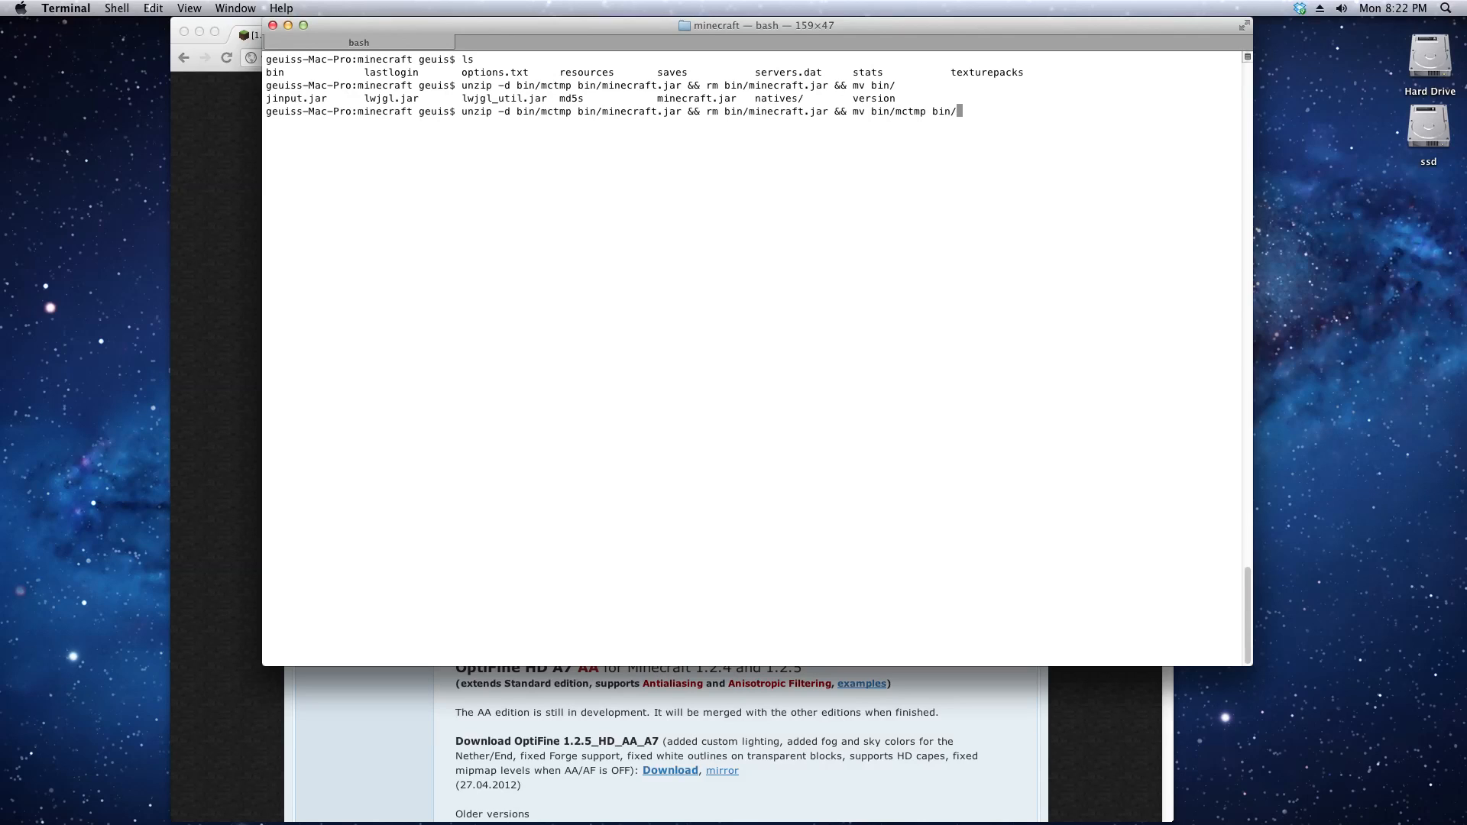
pyautogui.write('minecraft.')
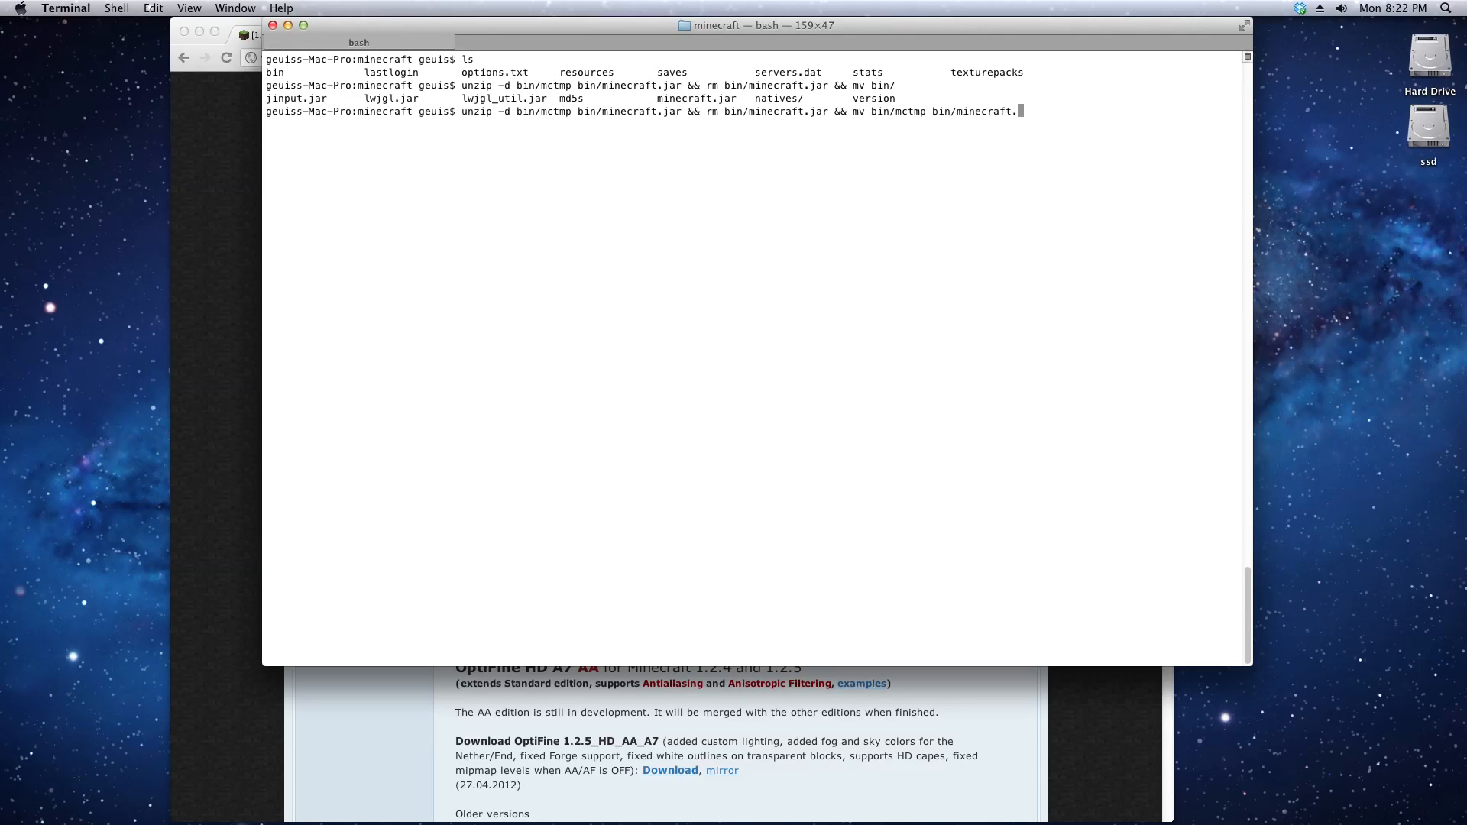
pyautogui.write('jar')
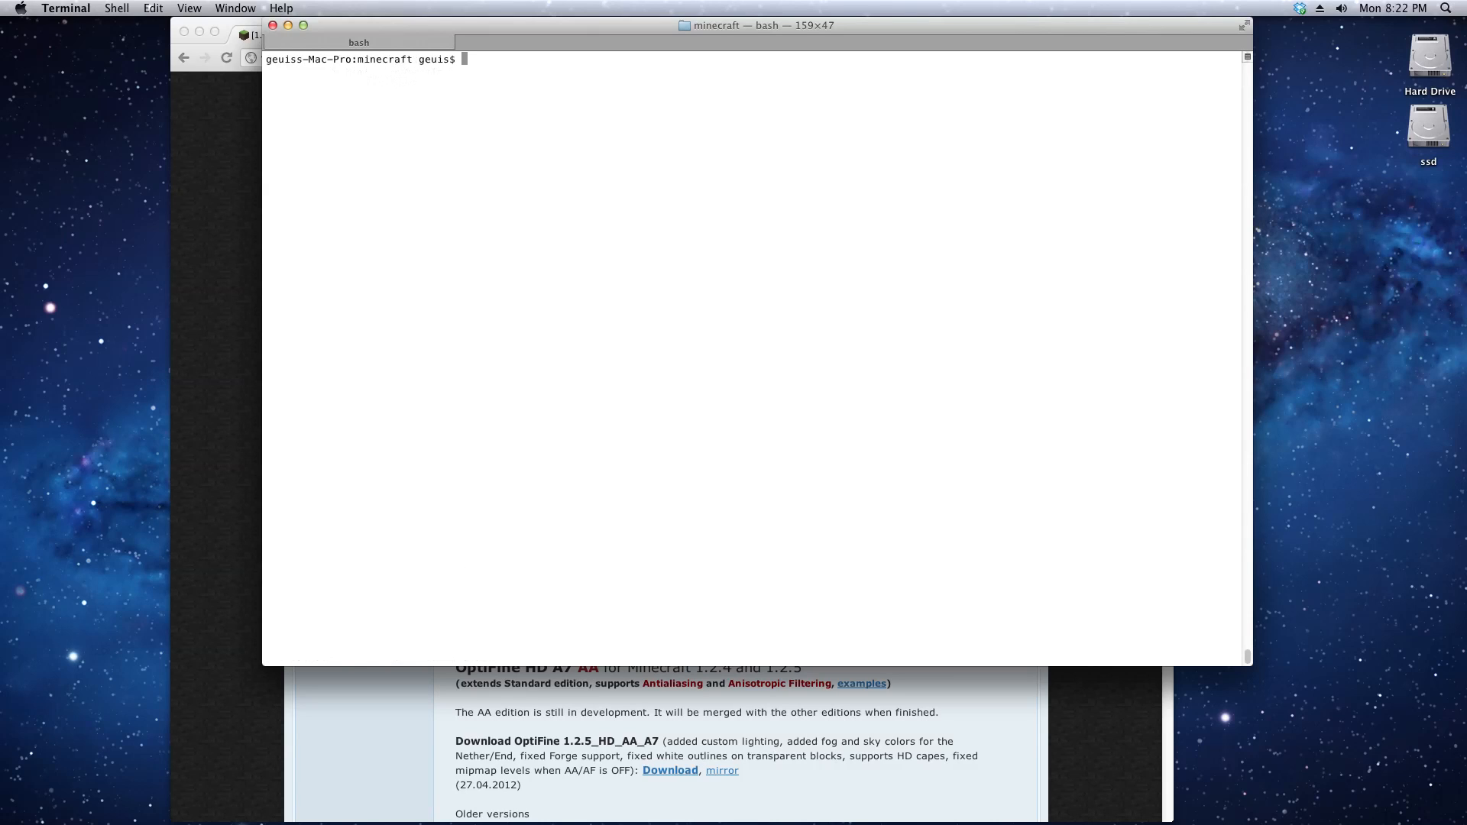
# Run ls bin, cd into bin/minecraft.jar, and launch Minecraft via Spotlight 'min'
pyautogui.write('ls bin')
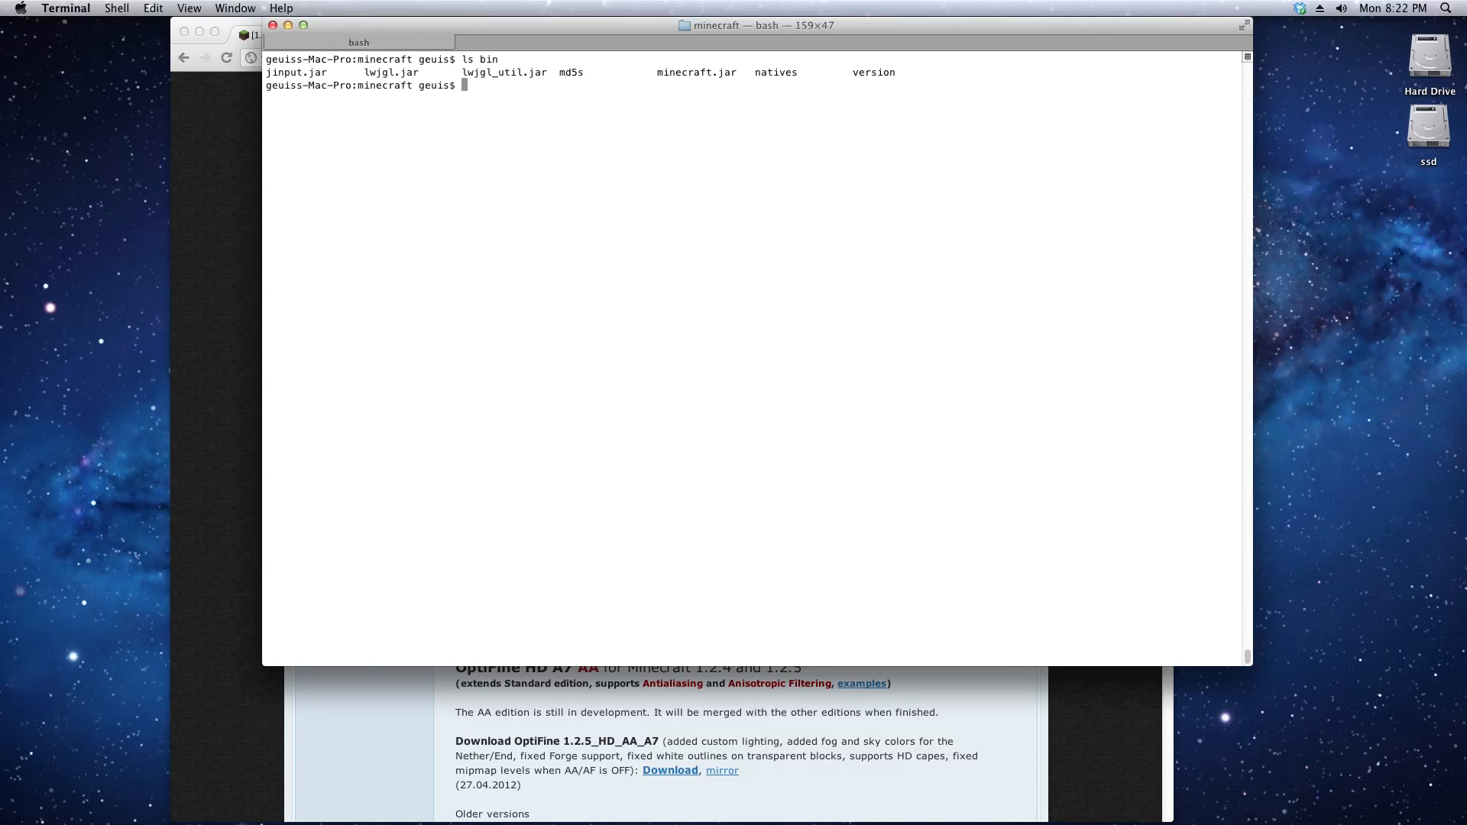
pyautogui.write('cd')
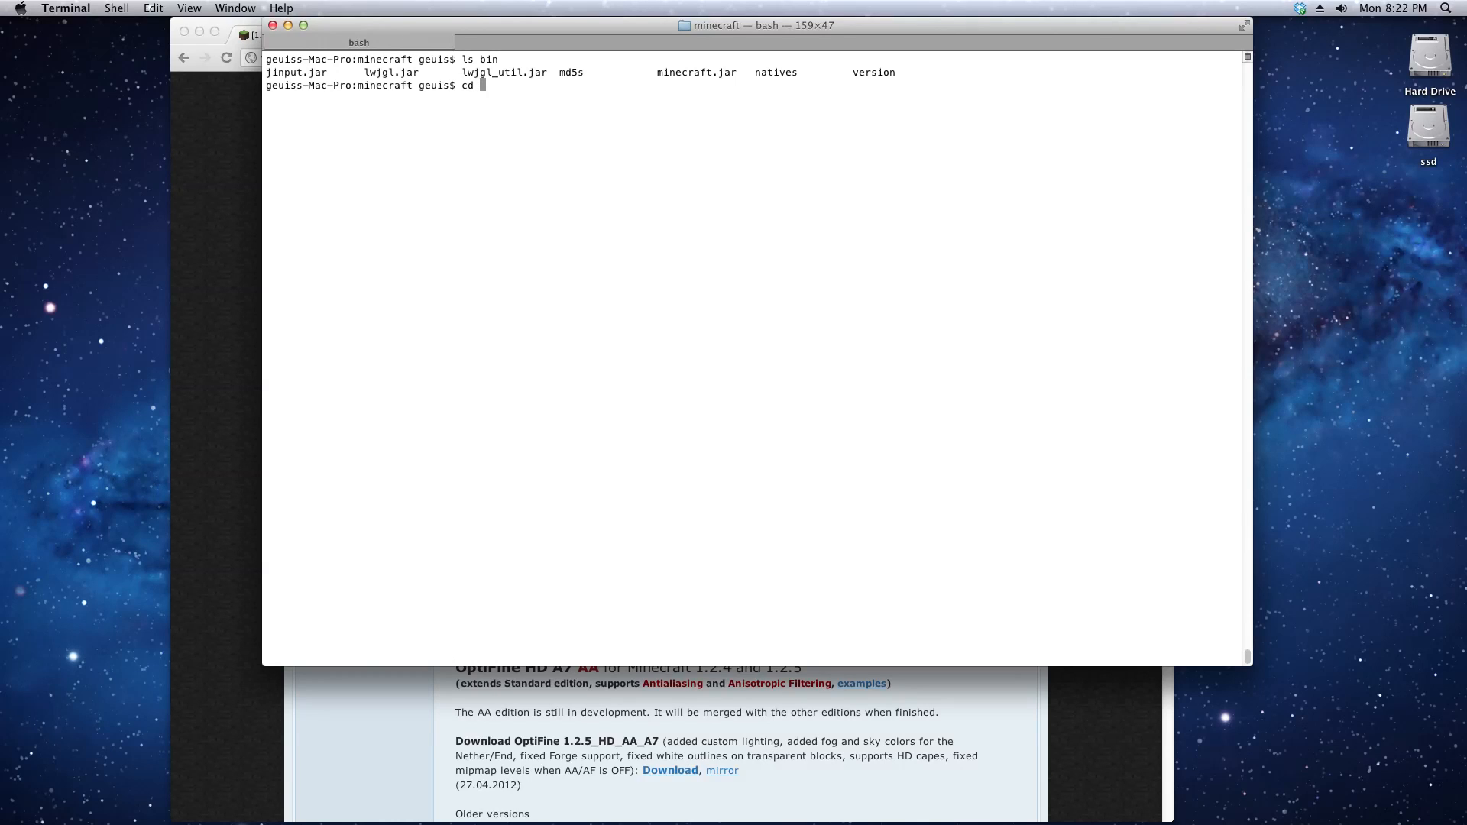
pyautogui.write('bin/minecraft.jar/')
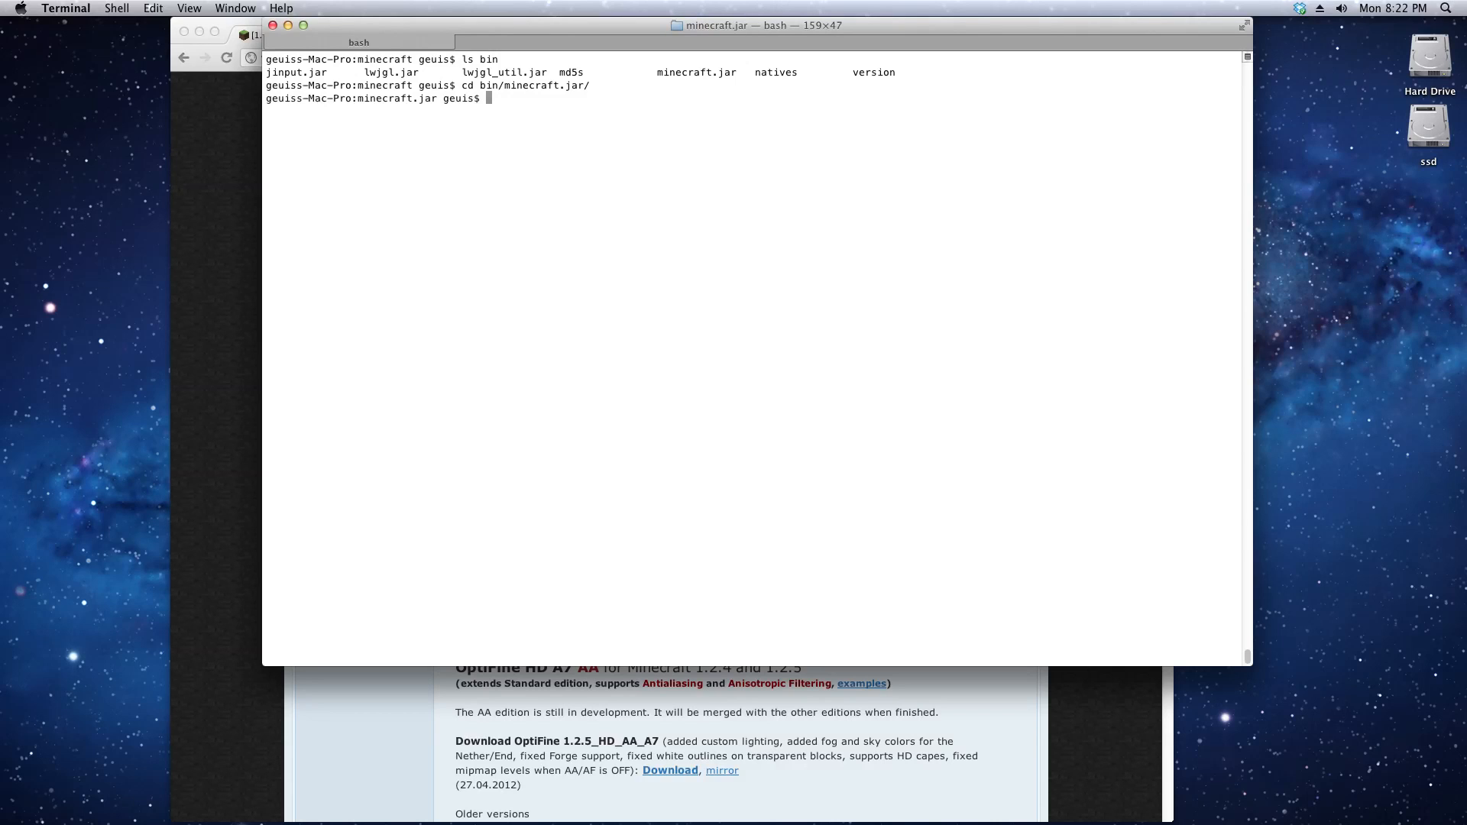
pyautogui.write('ls')
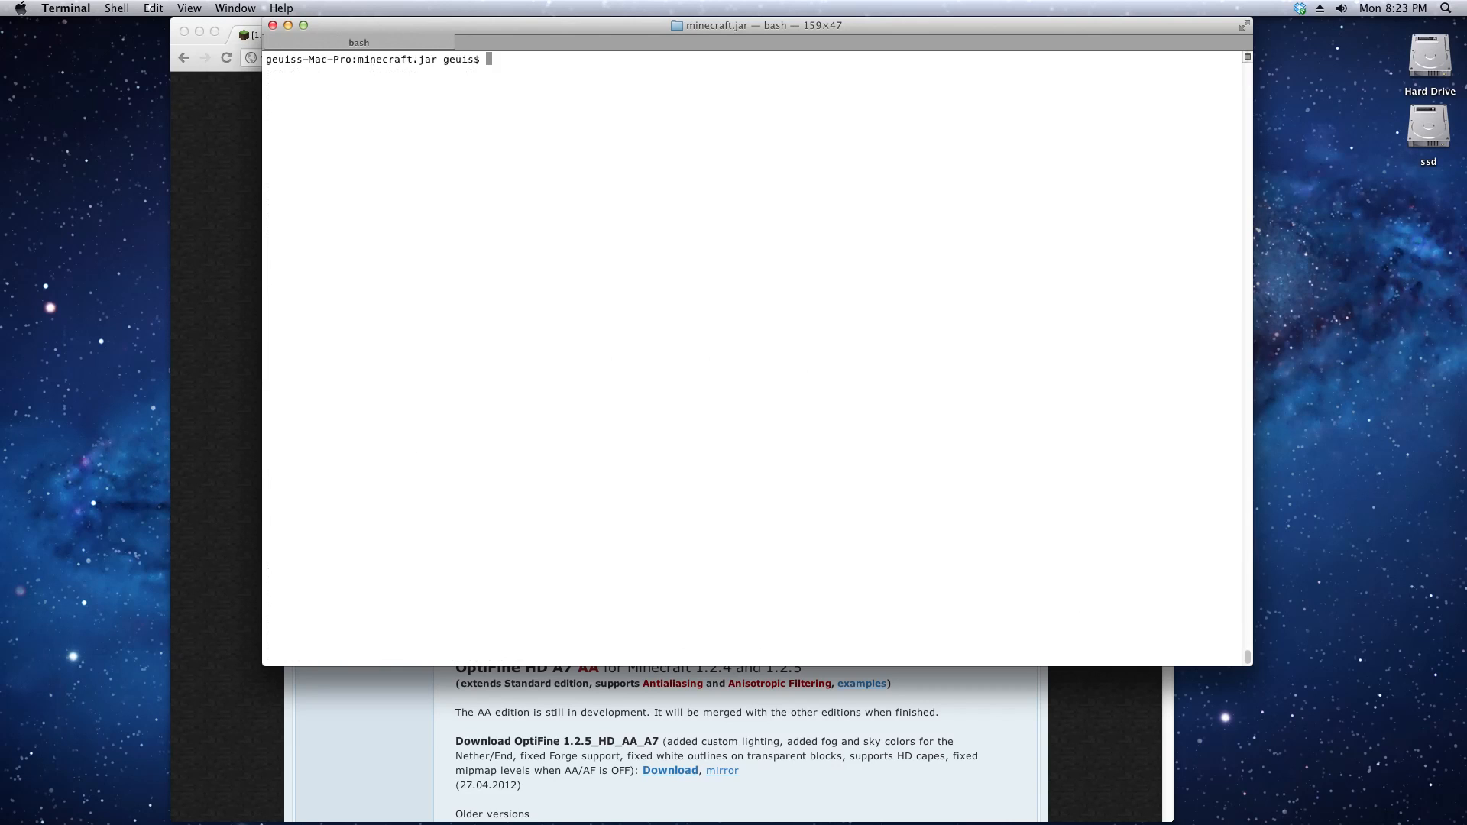
pyautogui.write('min')
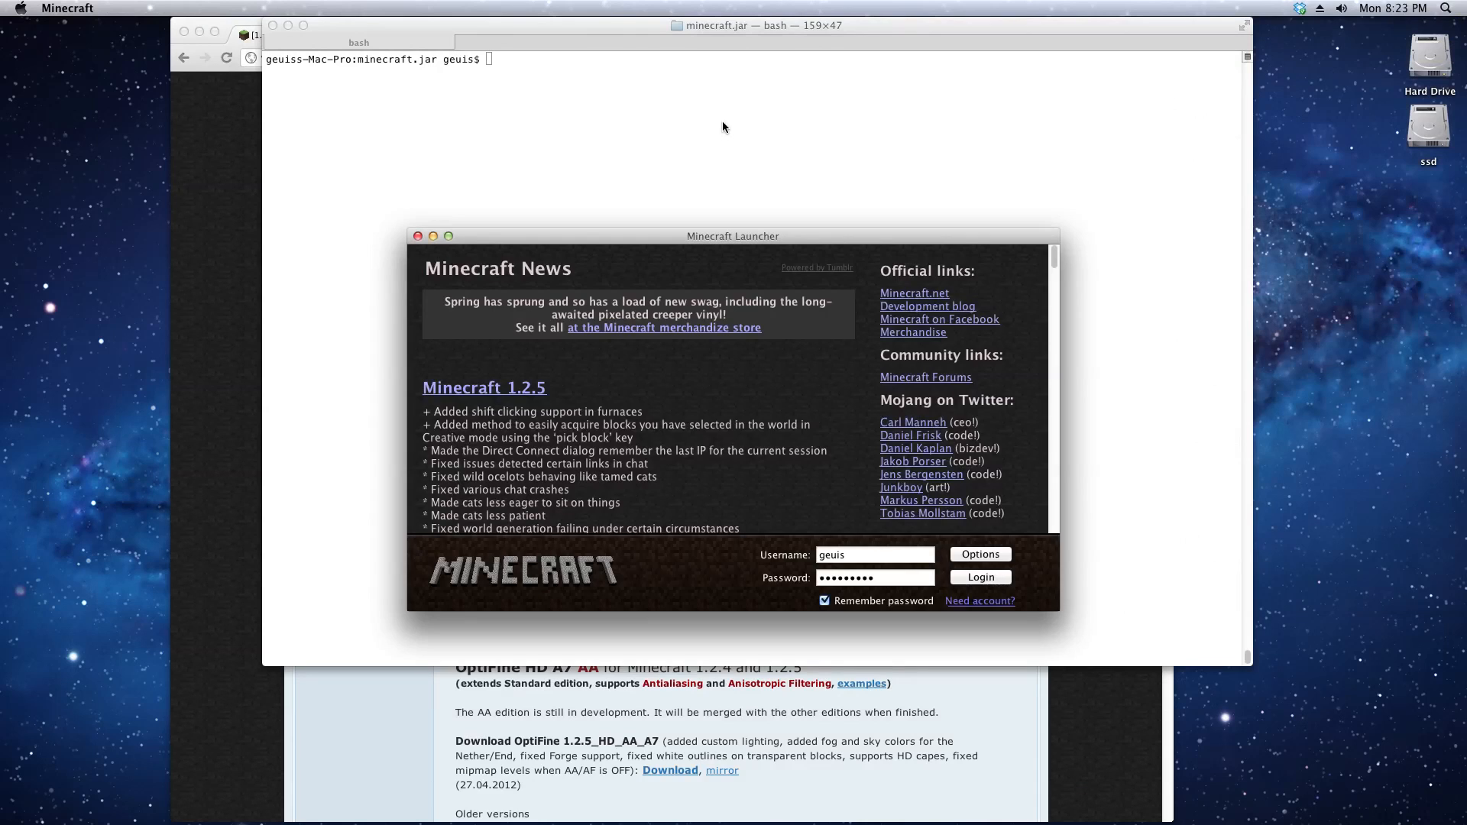
# Log in to Minecraft 1.2.5, view the multiplayer server list twice, then quit
pyautogui.click(979, 576)
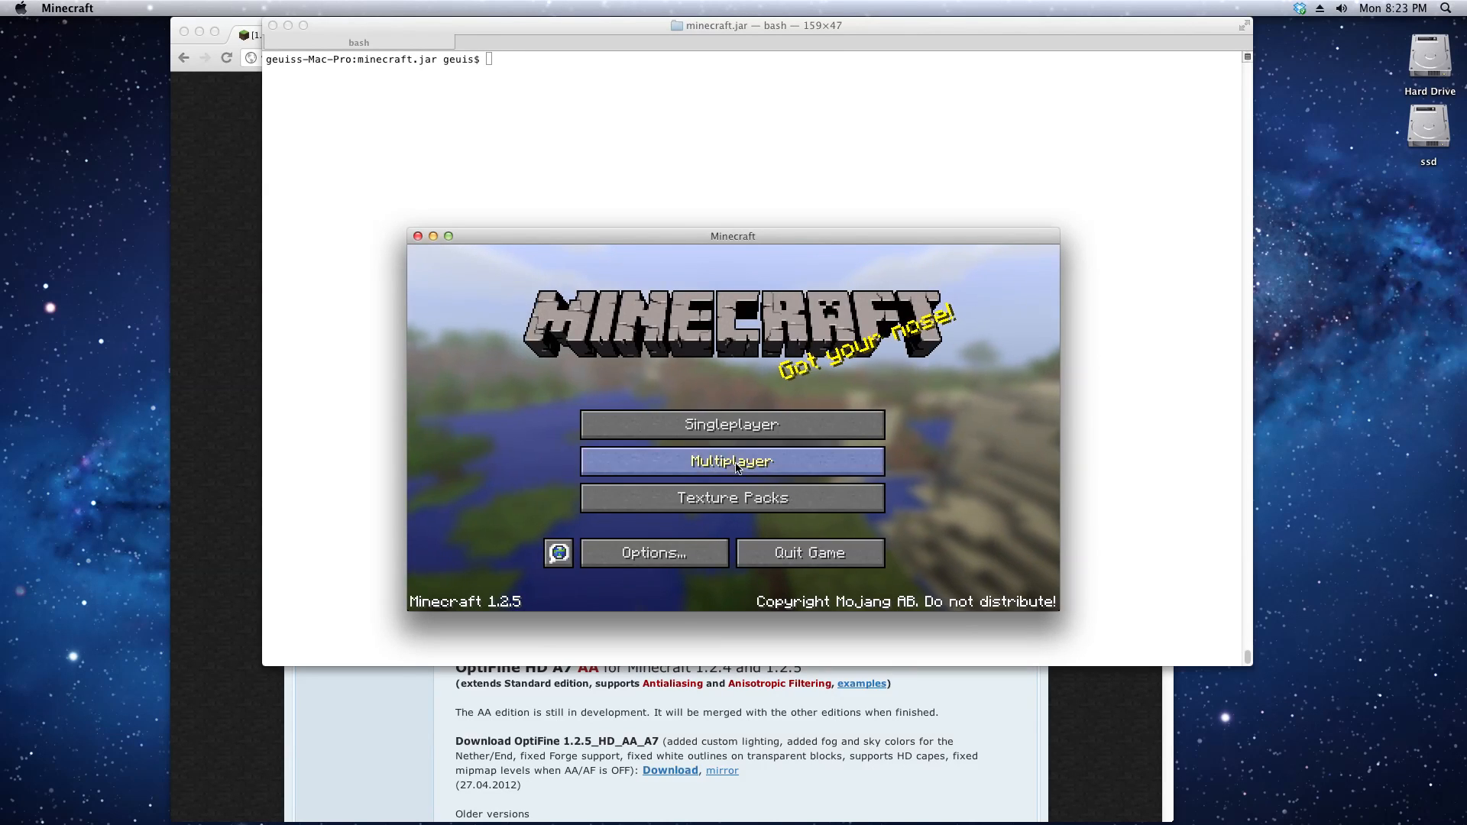
pyautogui.click(732, 462)
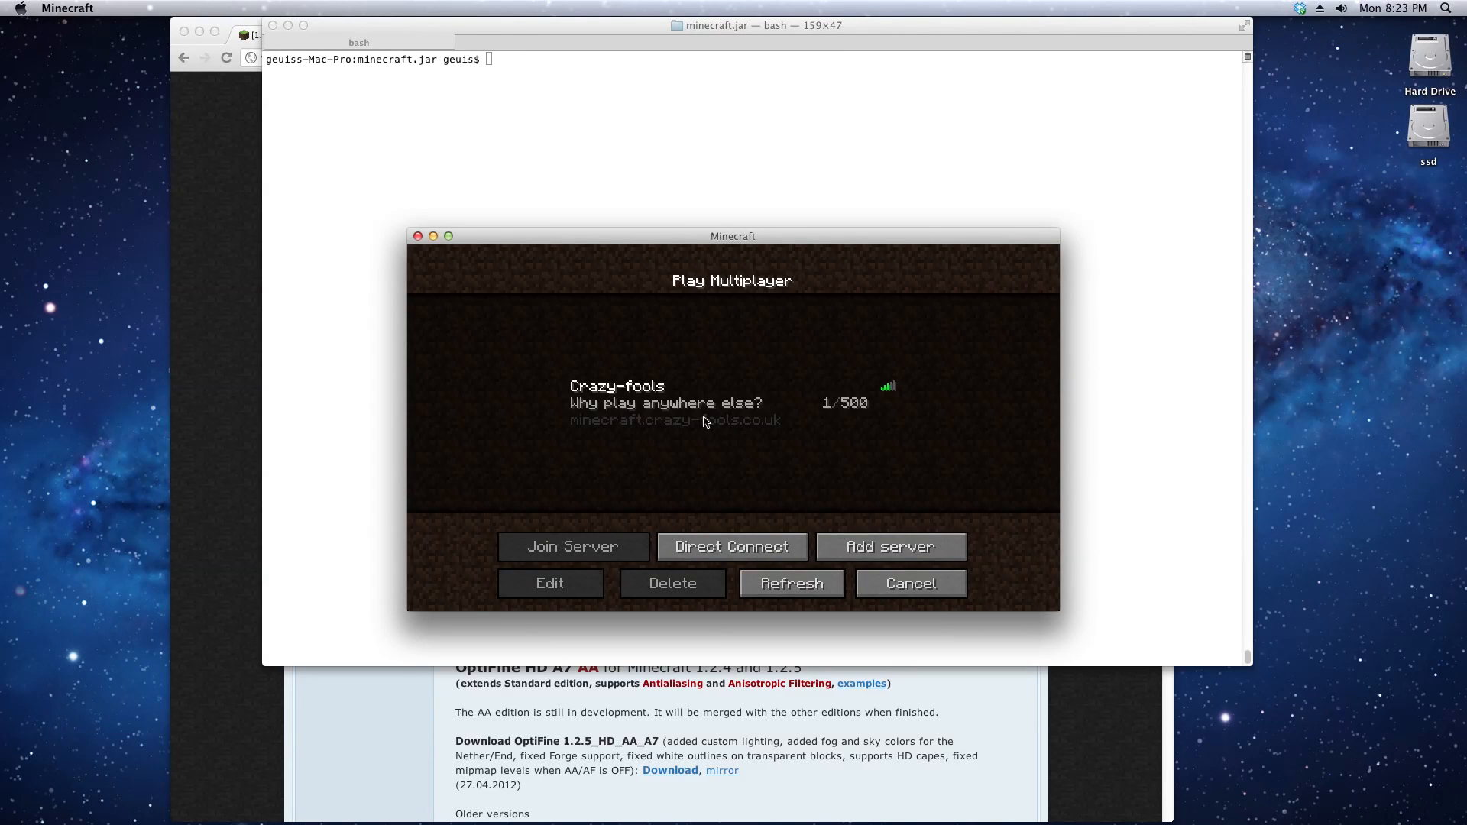
pyautogui.click(908, 583)
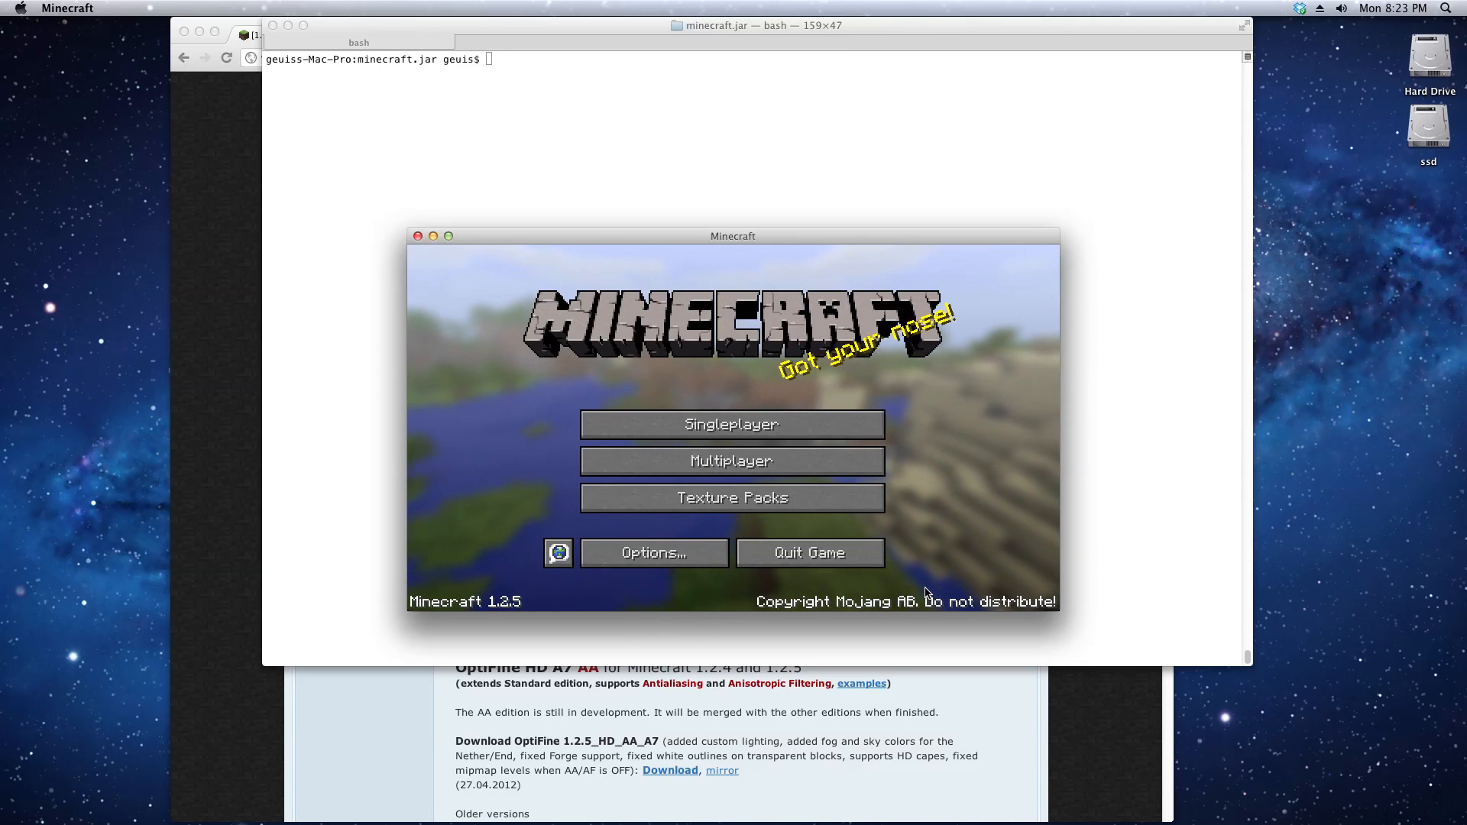
pyautogui.click(732, 460)
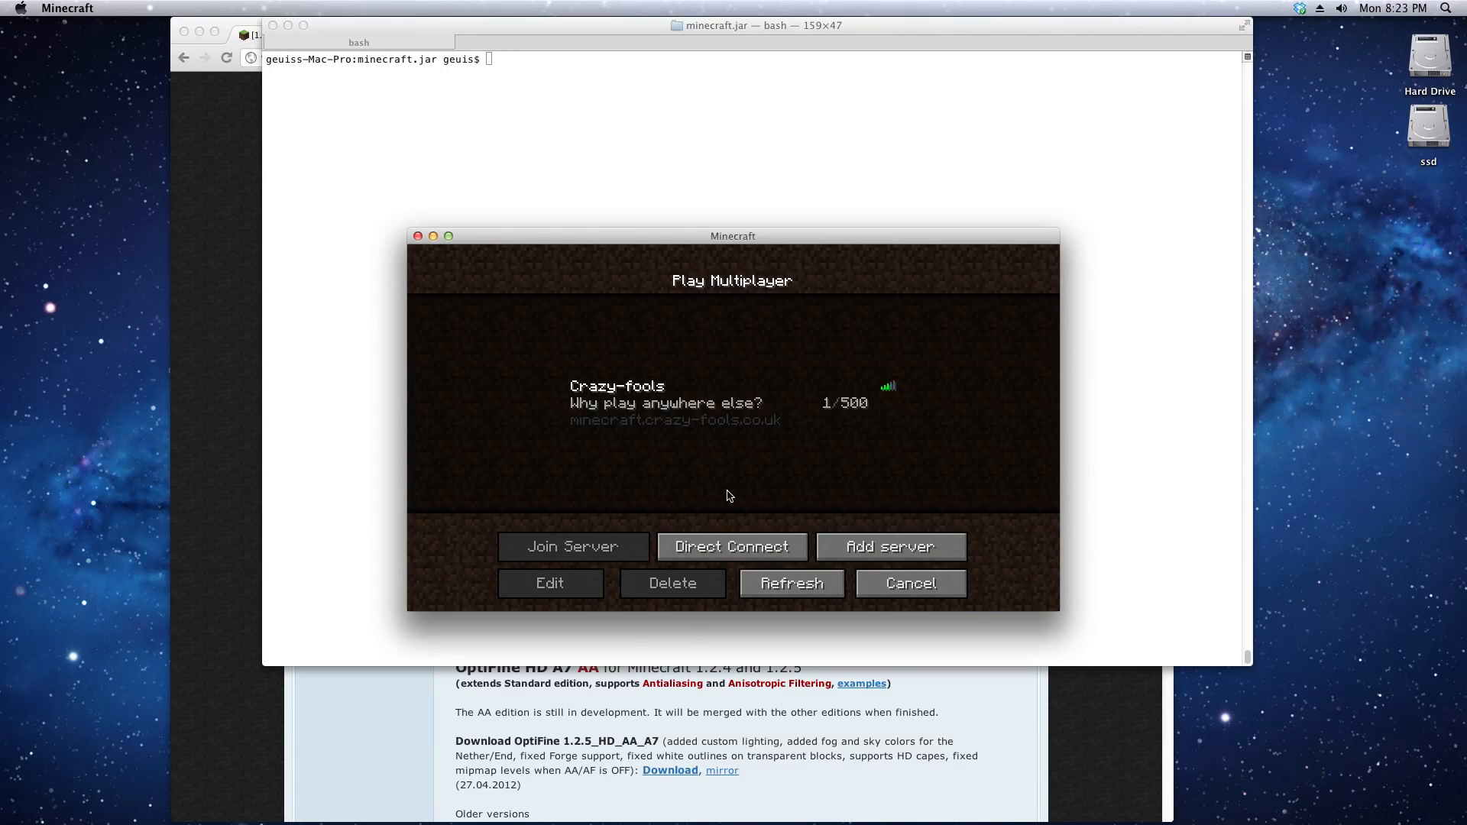
pyautogui.moveTo(780, 482)
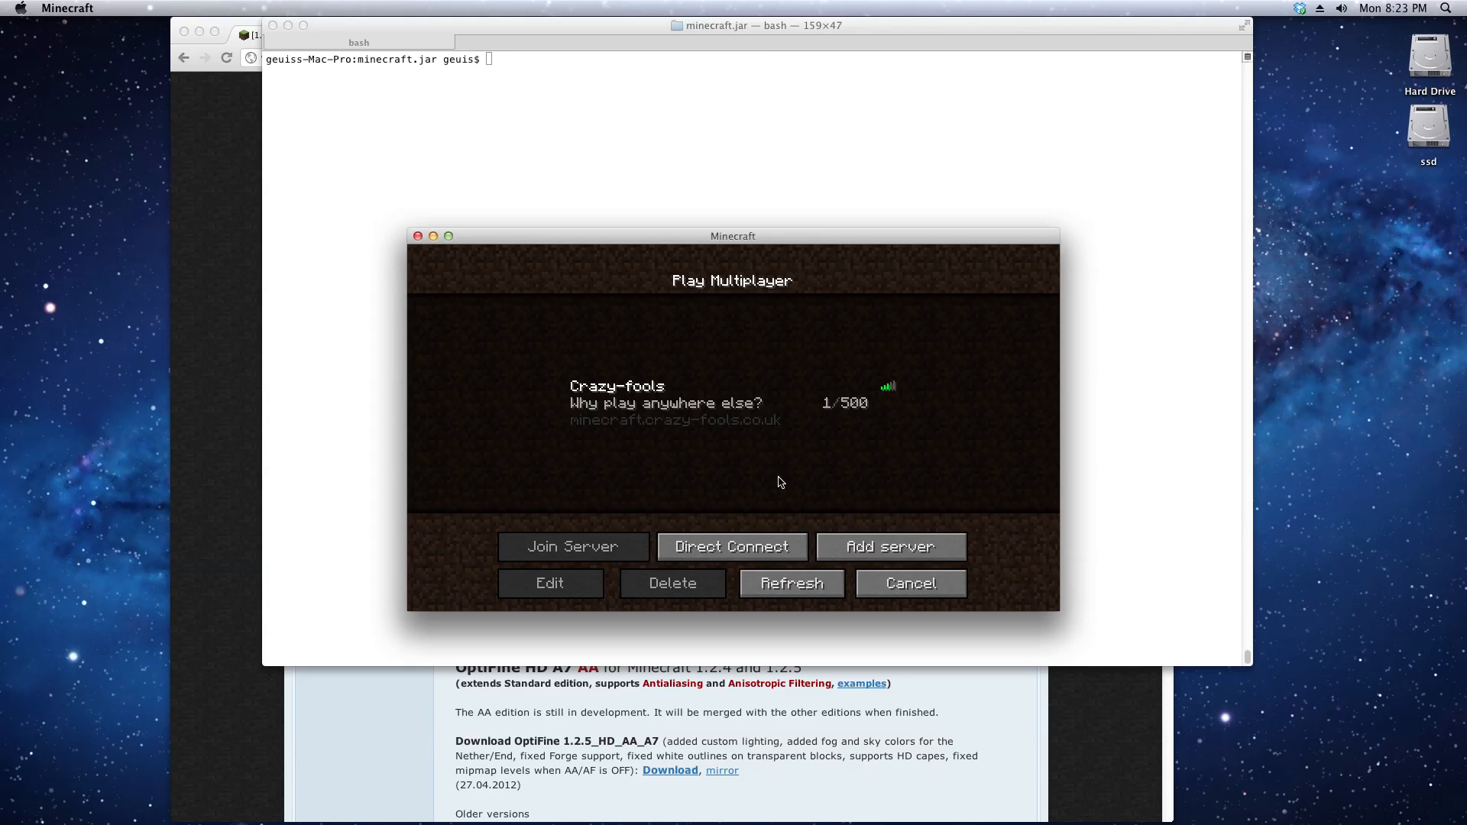
pyautogui.click(908, 583)
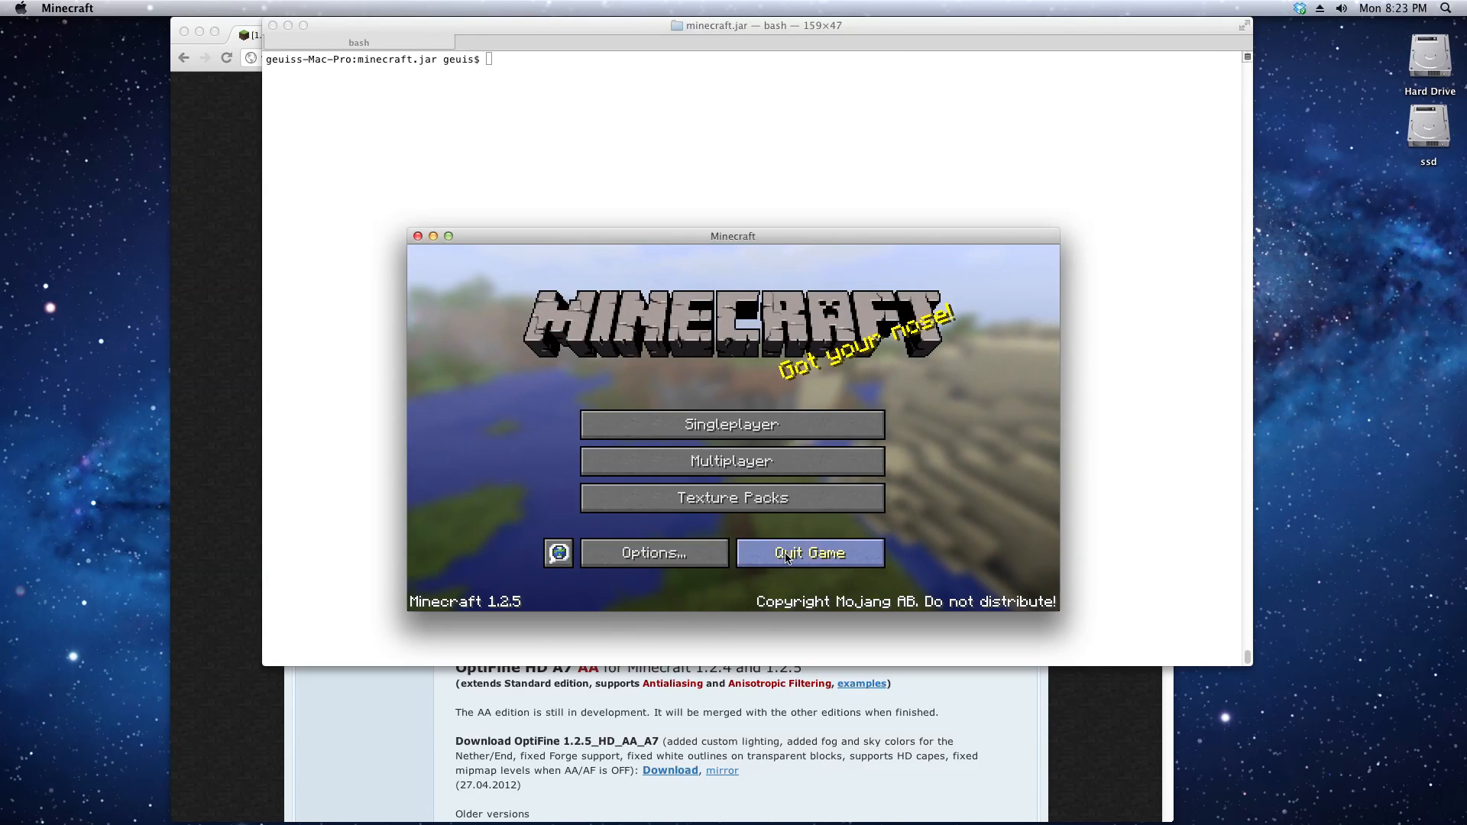
pyautogui.click(808, 552)
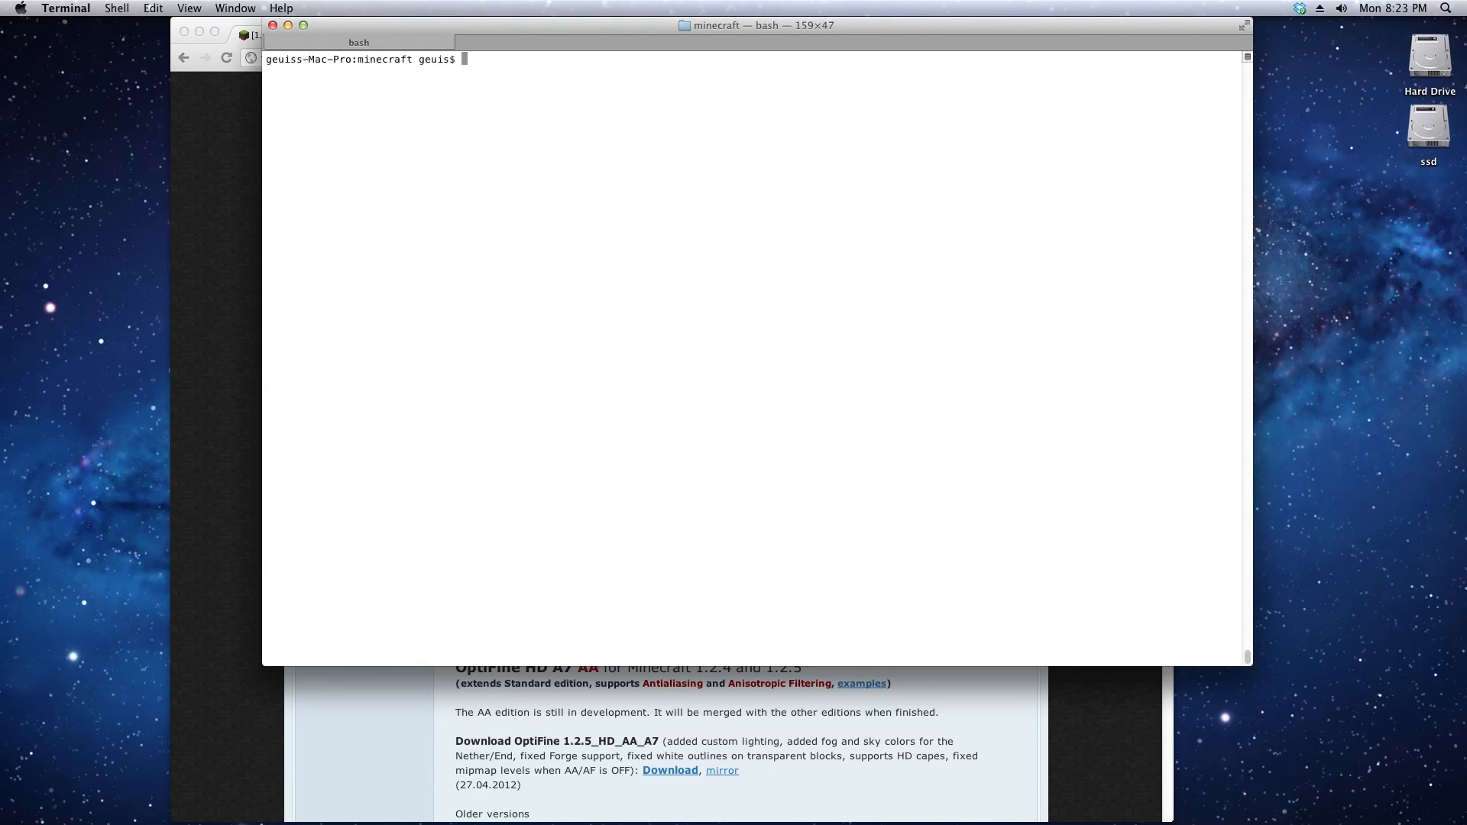
# List the minecraft folder contents and print its path with pwd
pyautogui.write('ls')
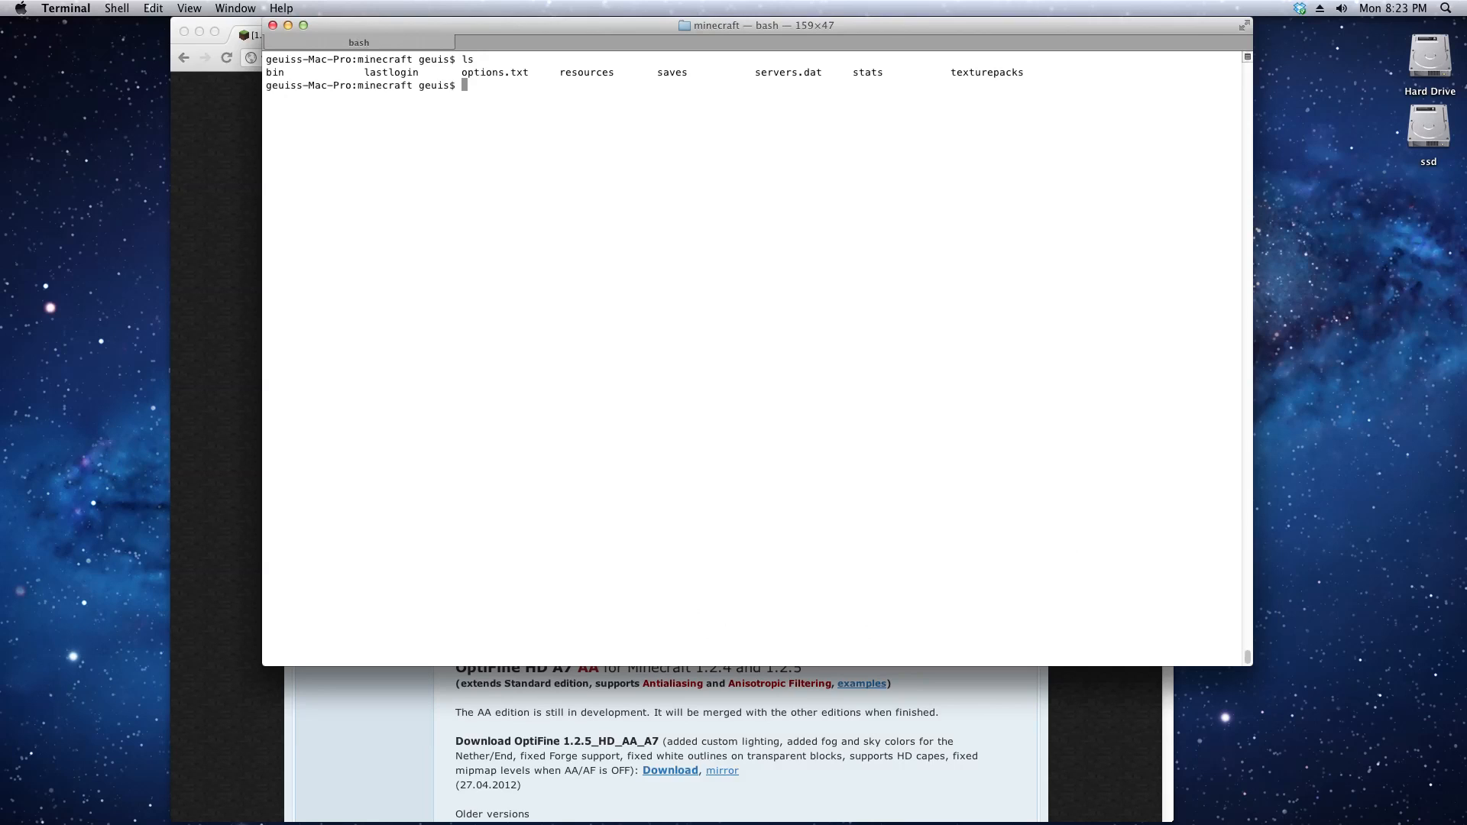
pyautogui.write('pwd')
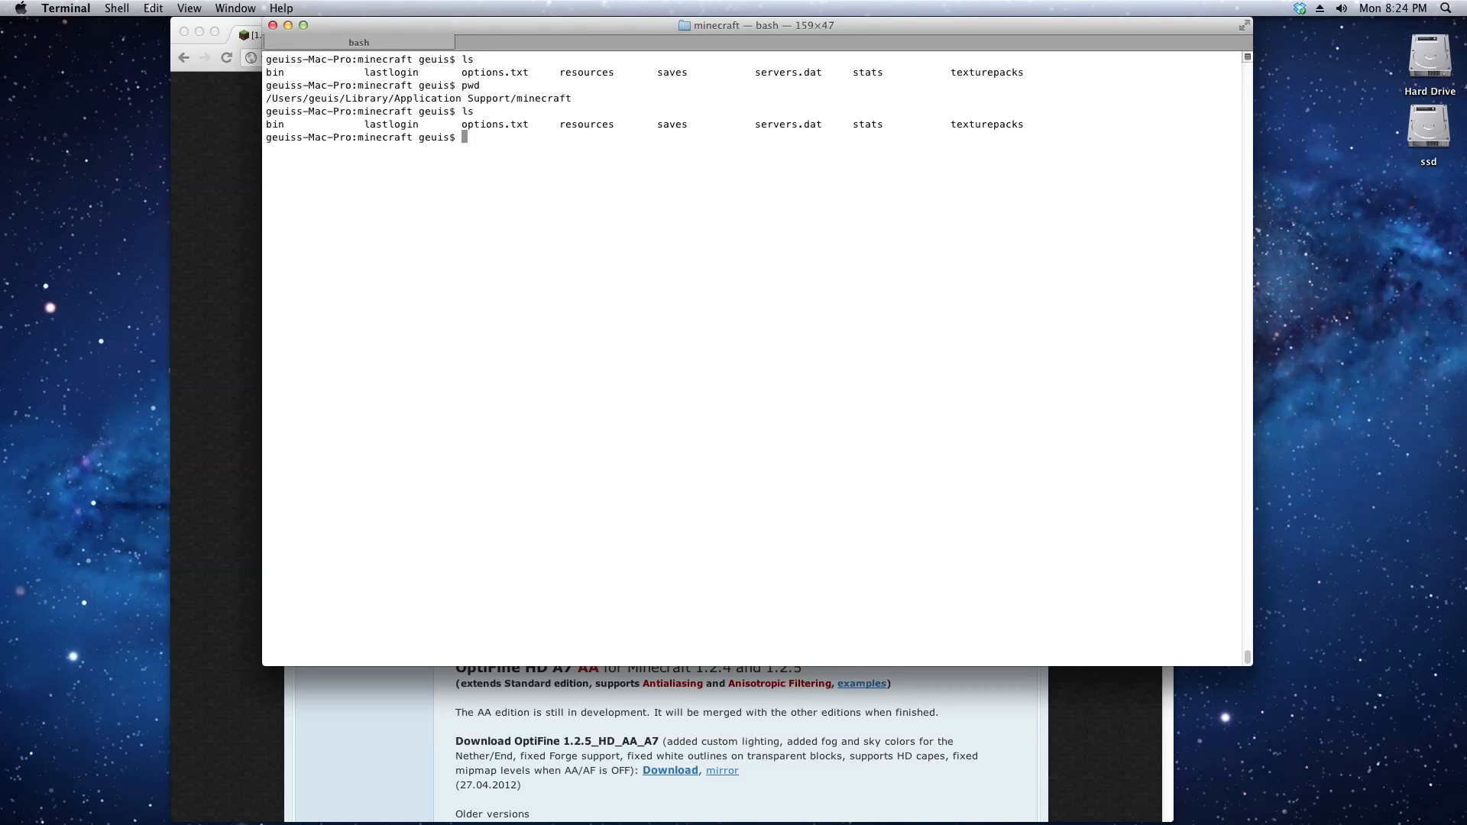
pyautogui.write('curl')
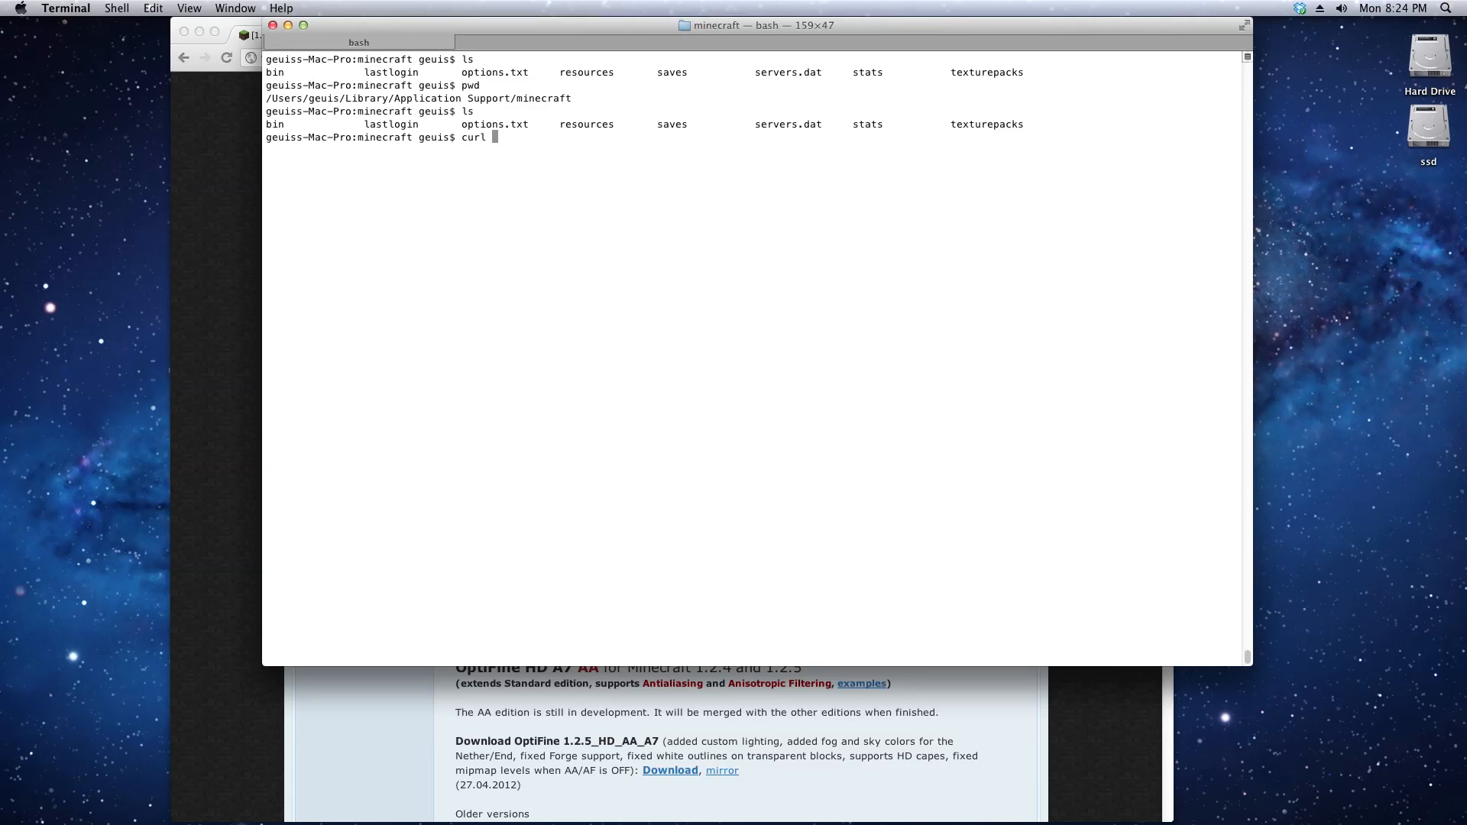
pyautogui.write('-O')
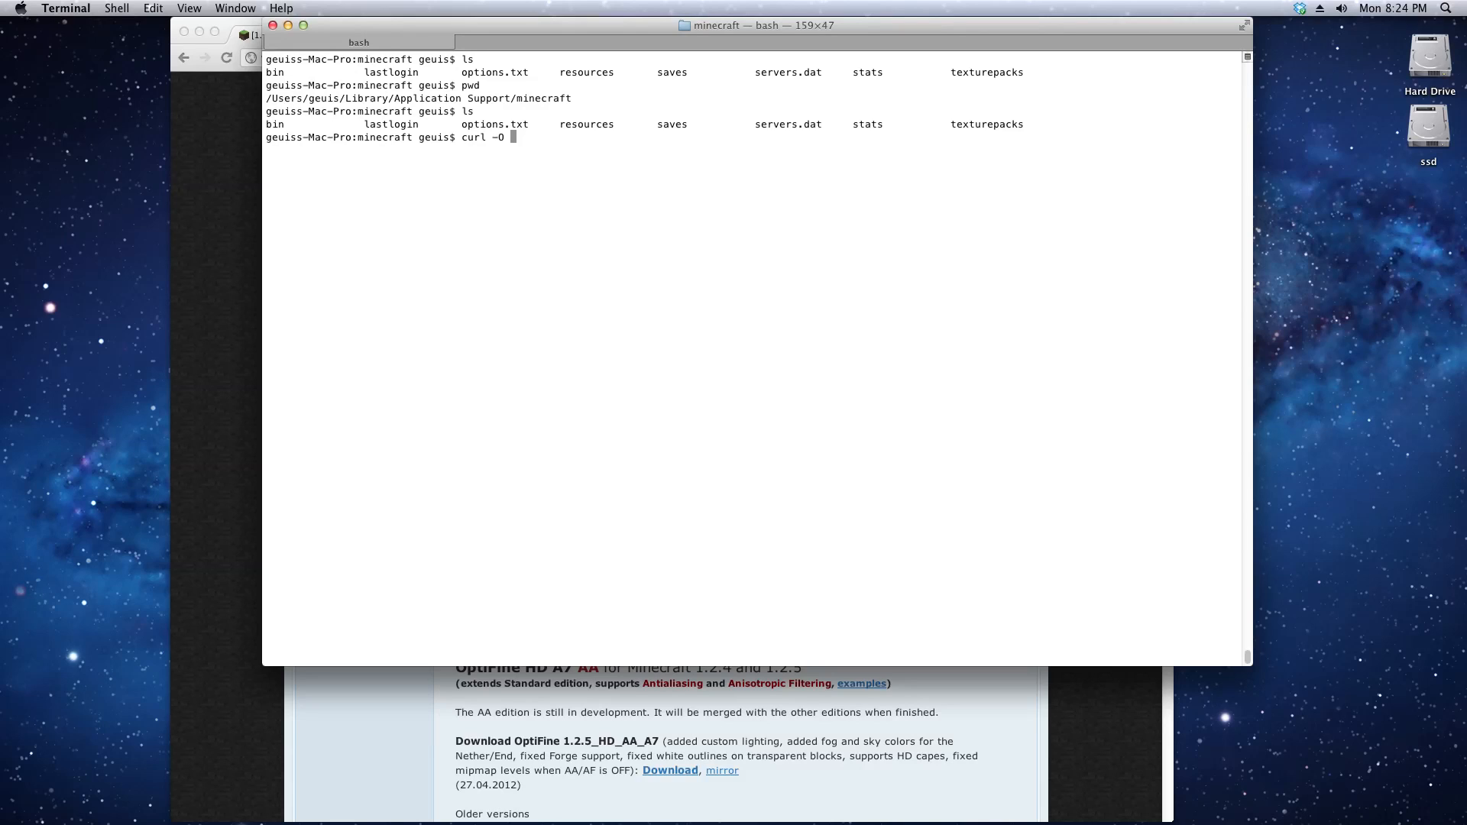
pyautogui.write('-')
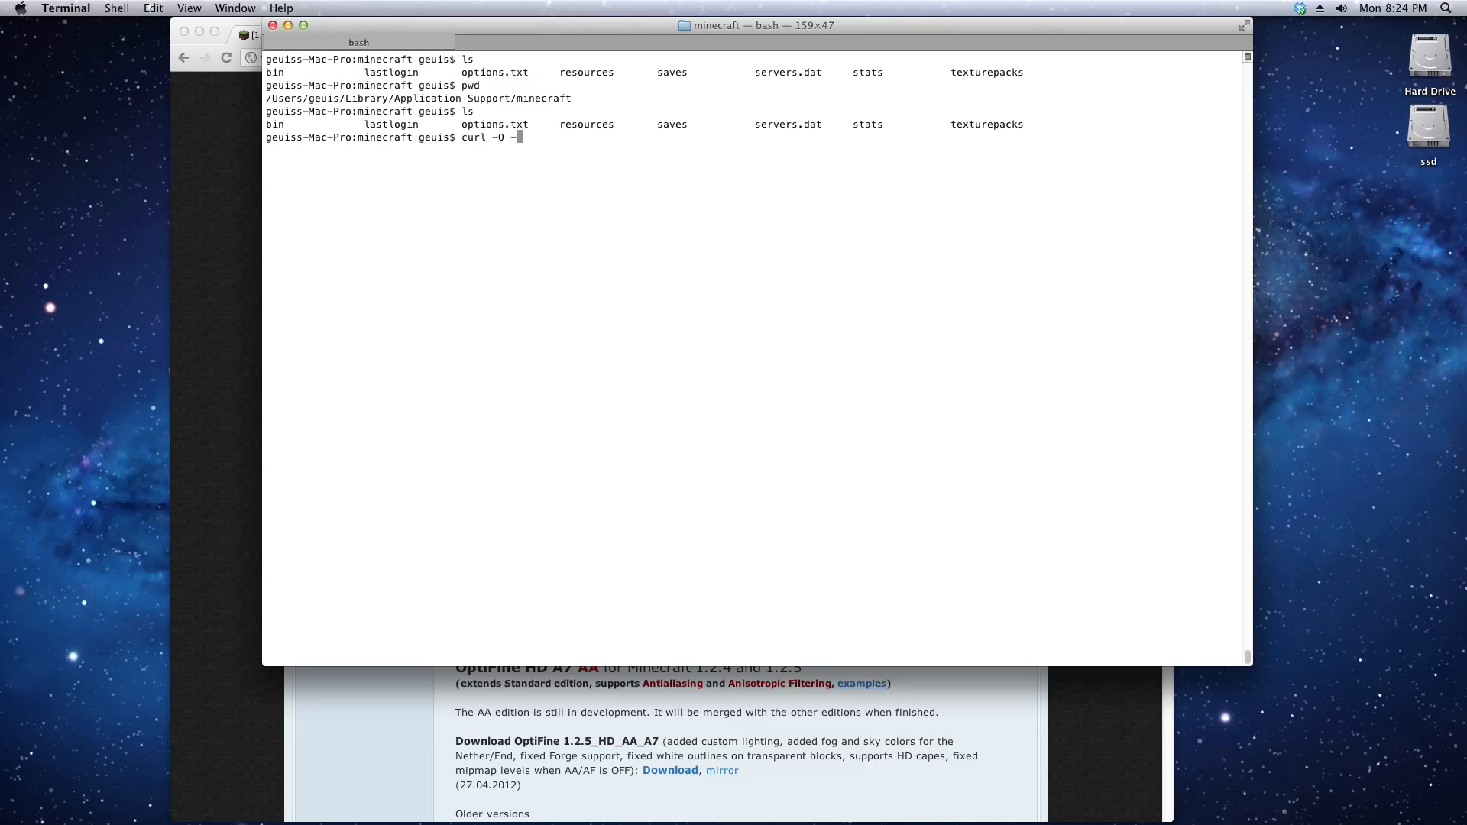
pyautogui.write('--refer')
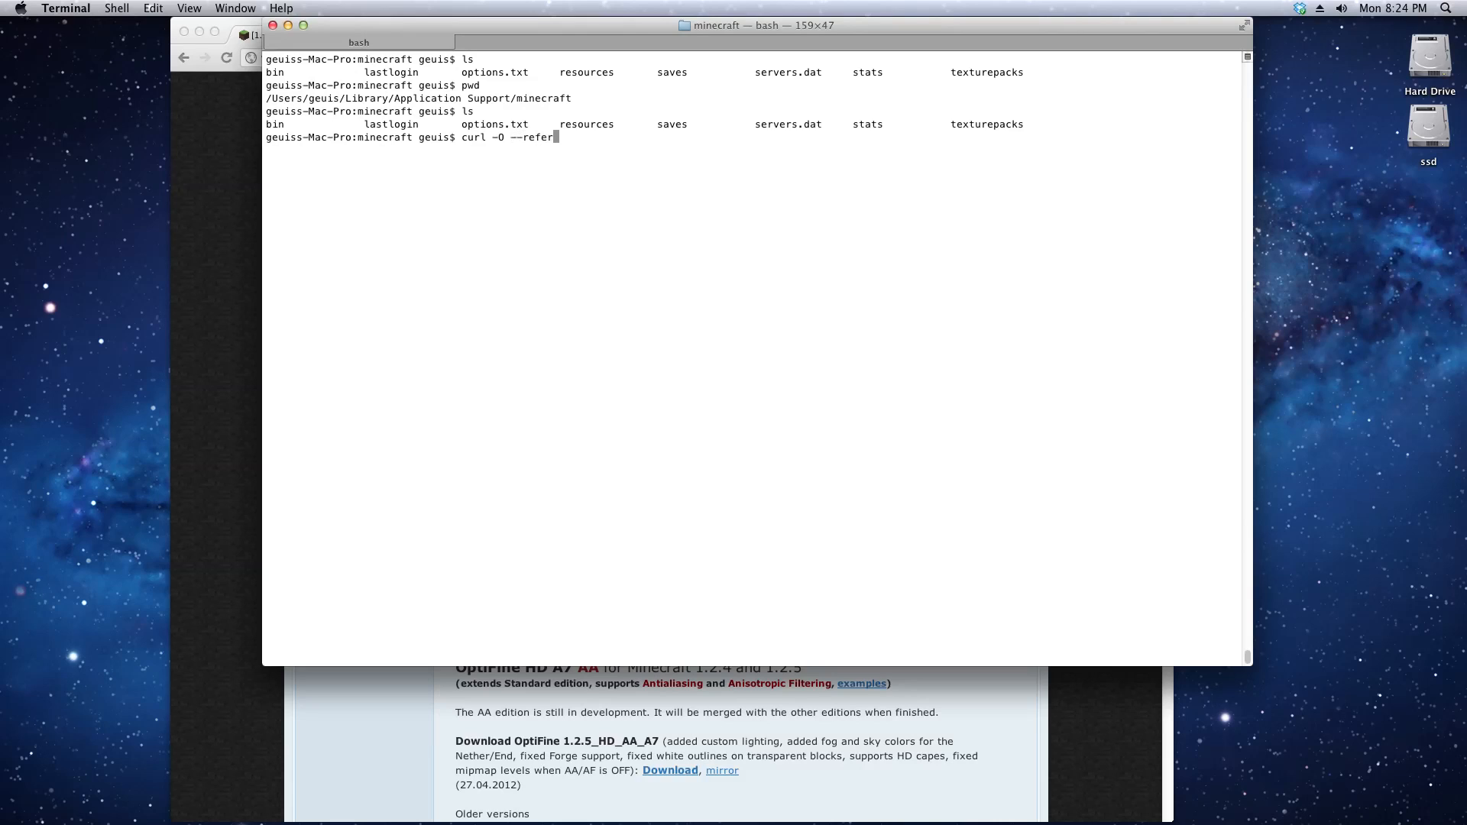
pyautogui.write('r')
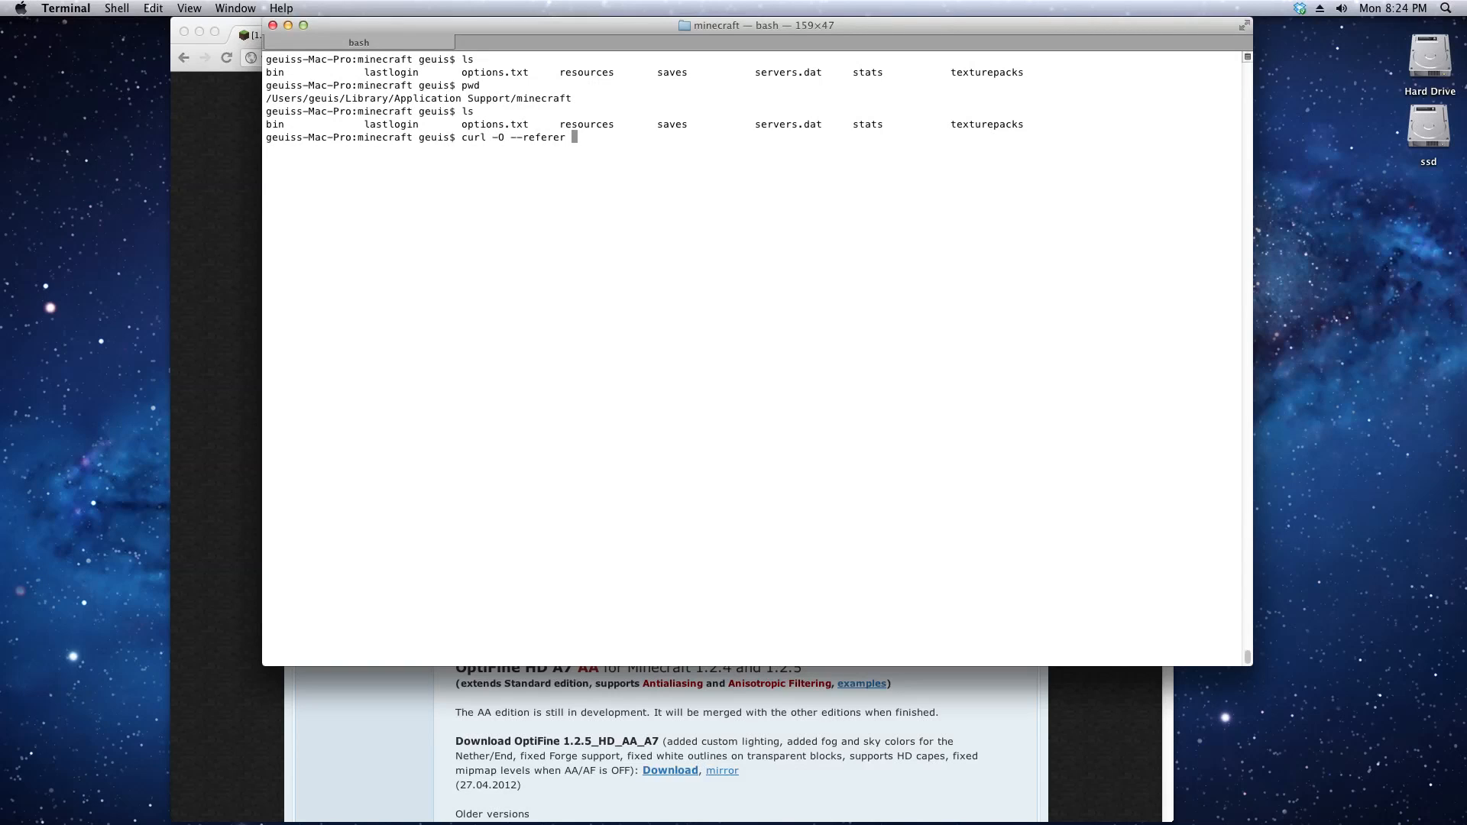
pyautogui.write('ht')
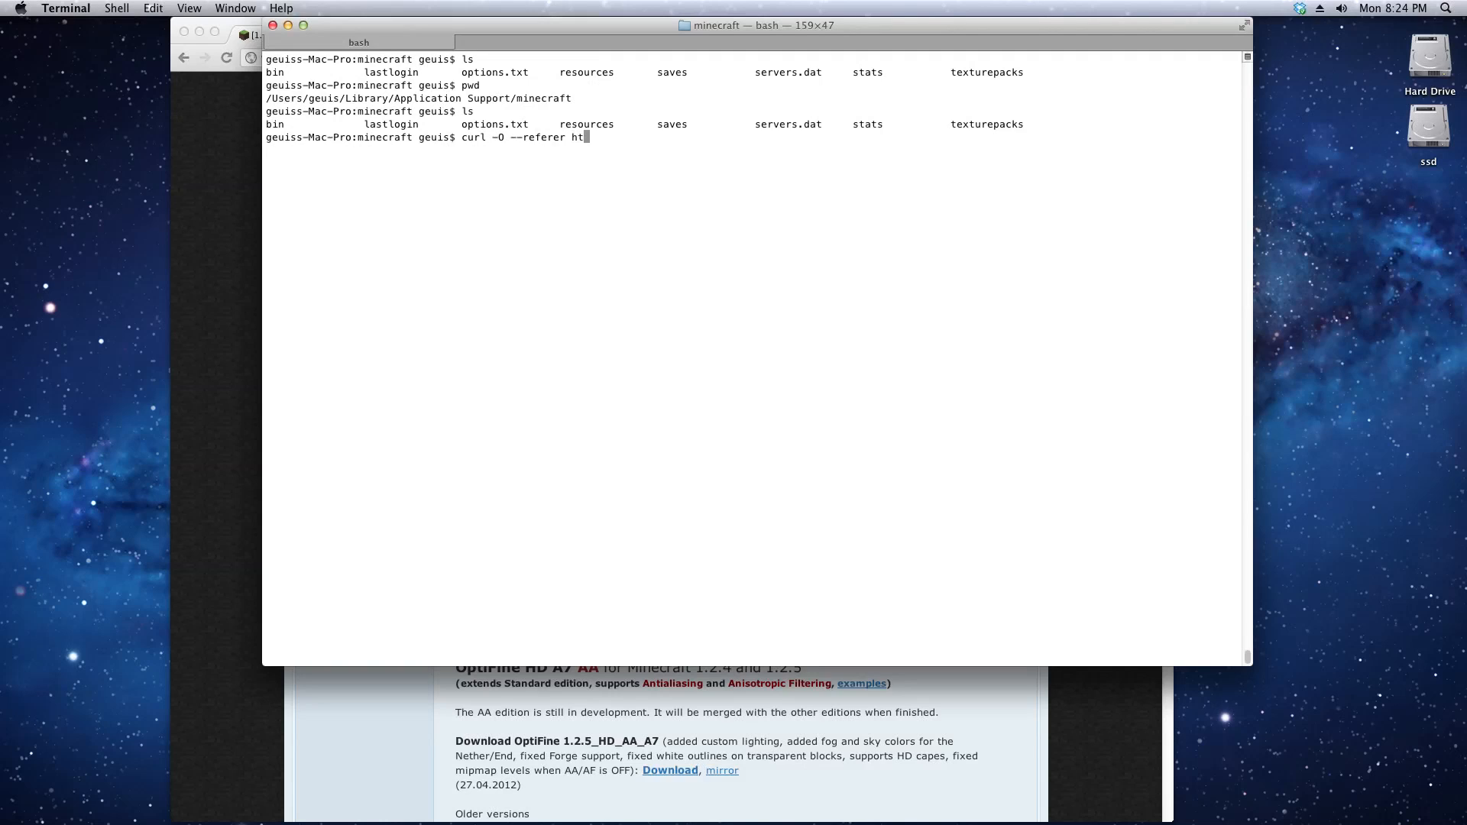
pyautogui.write('tp://')
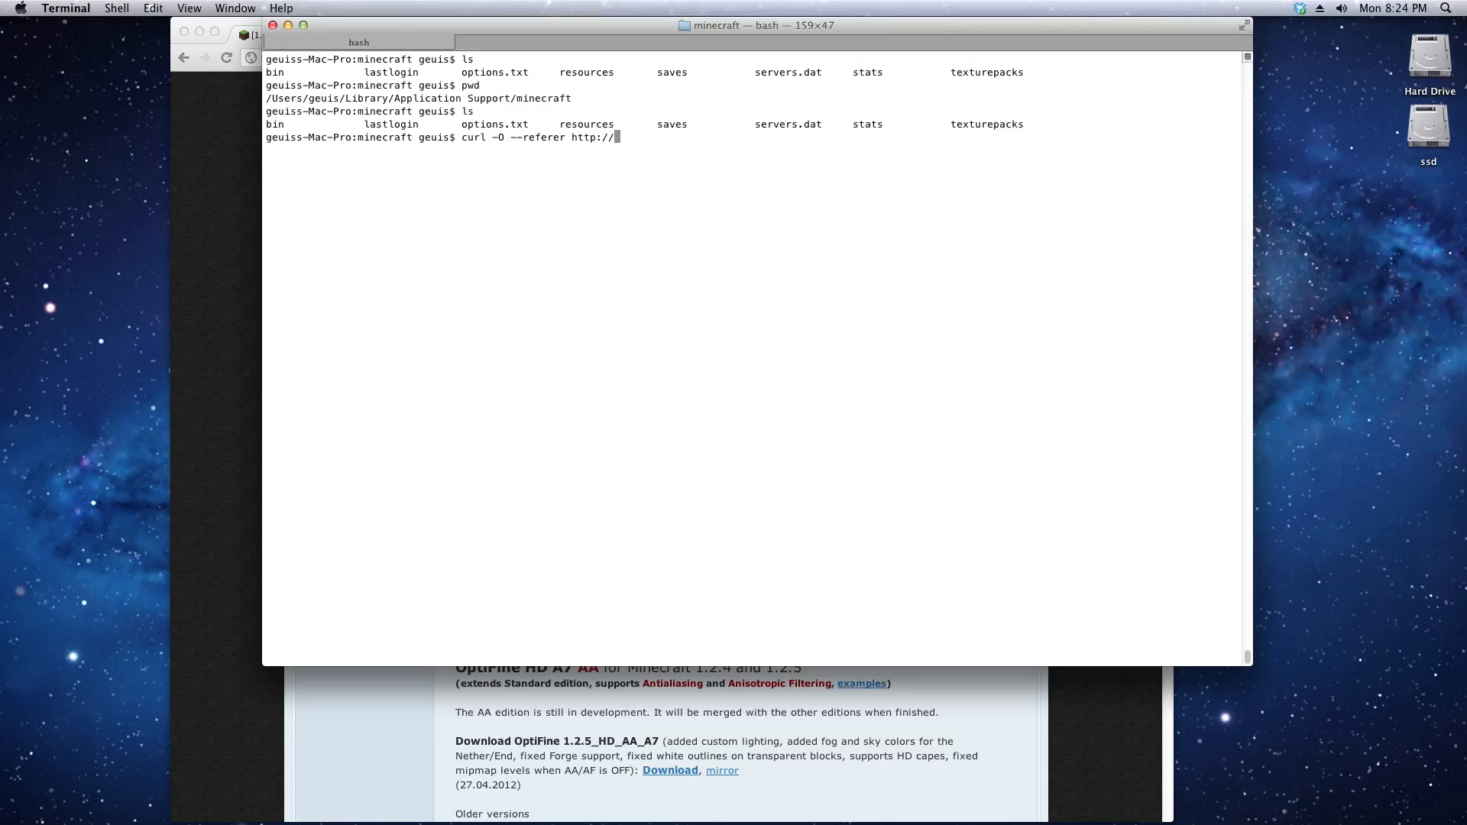
pyautogui.write('optifi')
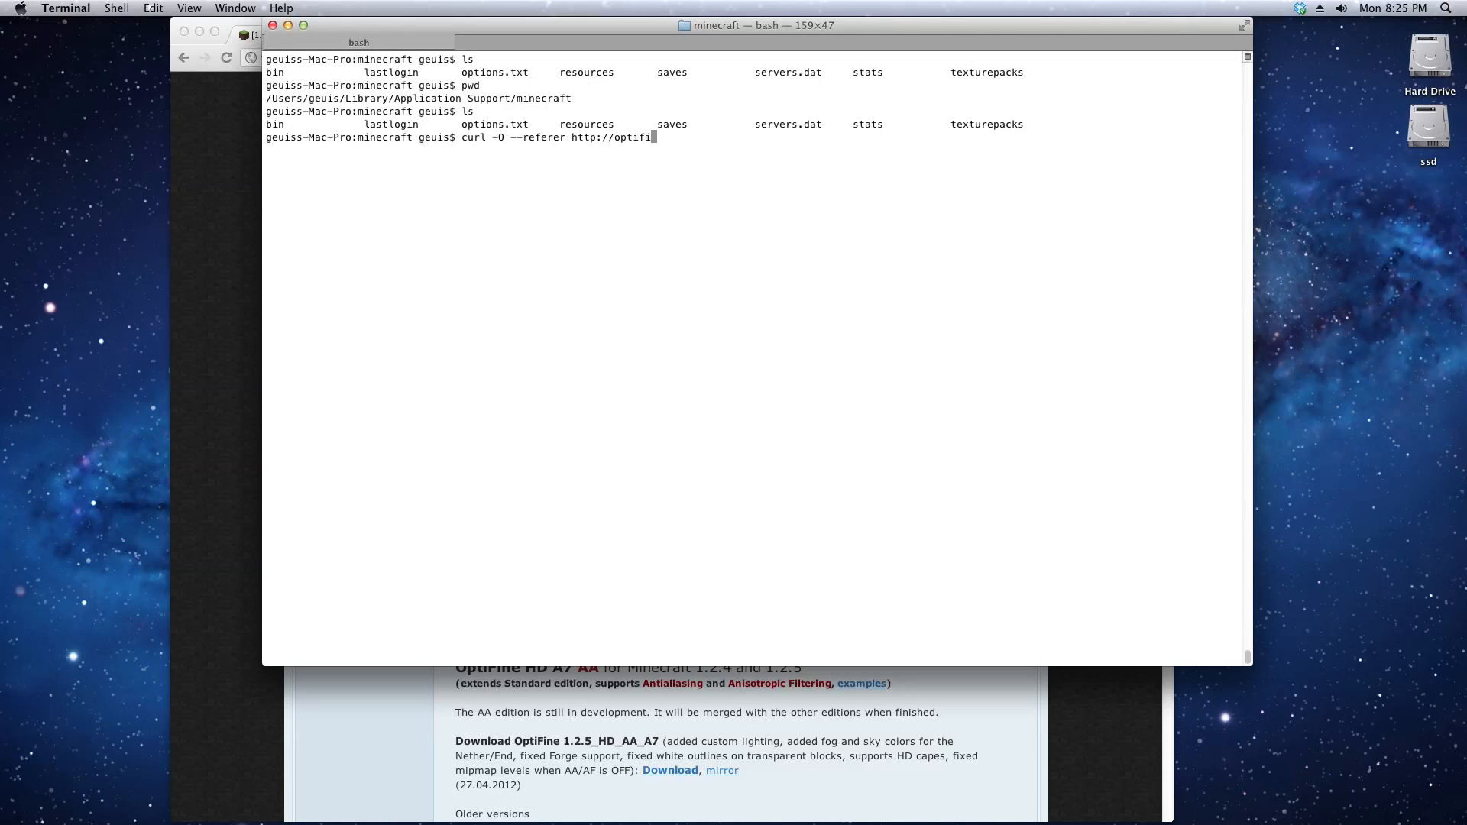
pyautogui.write('ed.net')
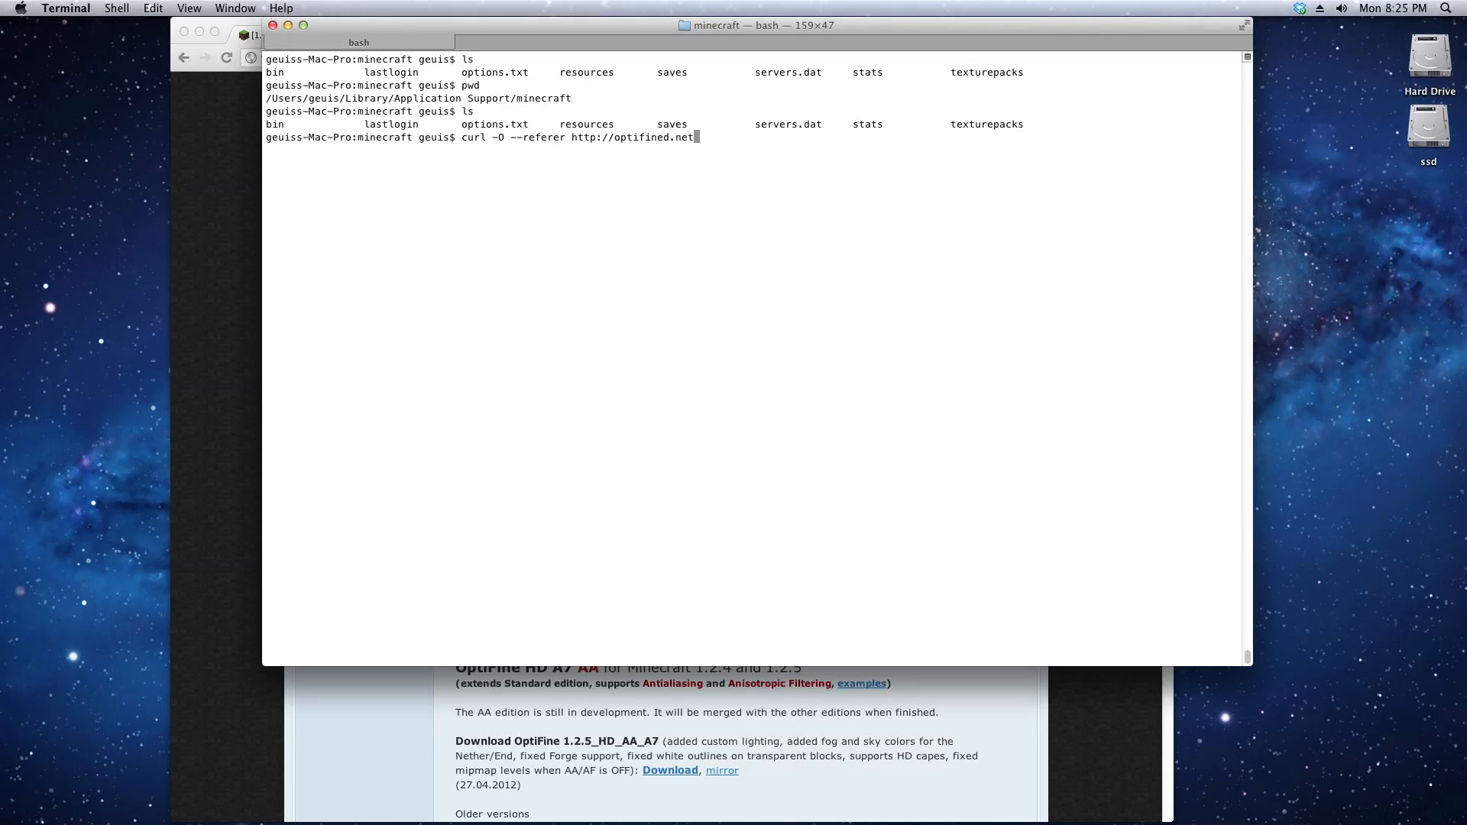
pyautogui.write('/')
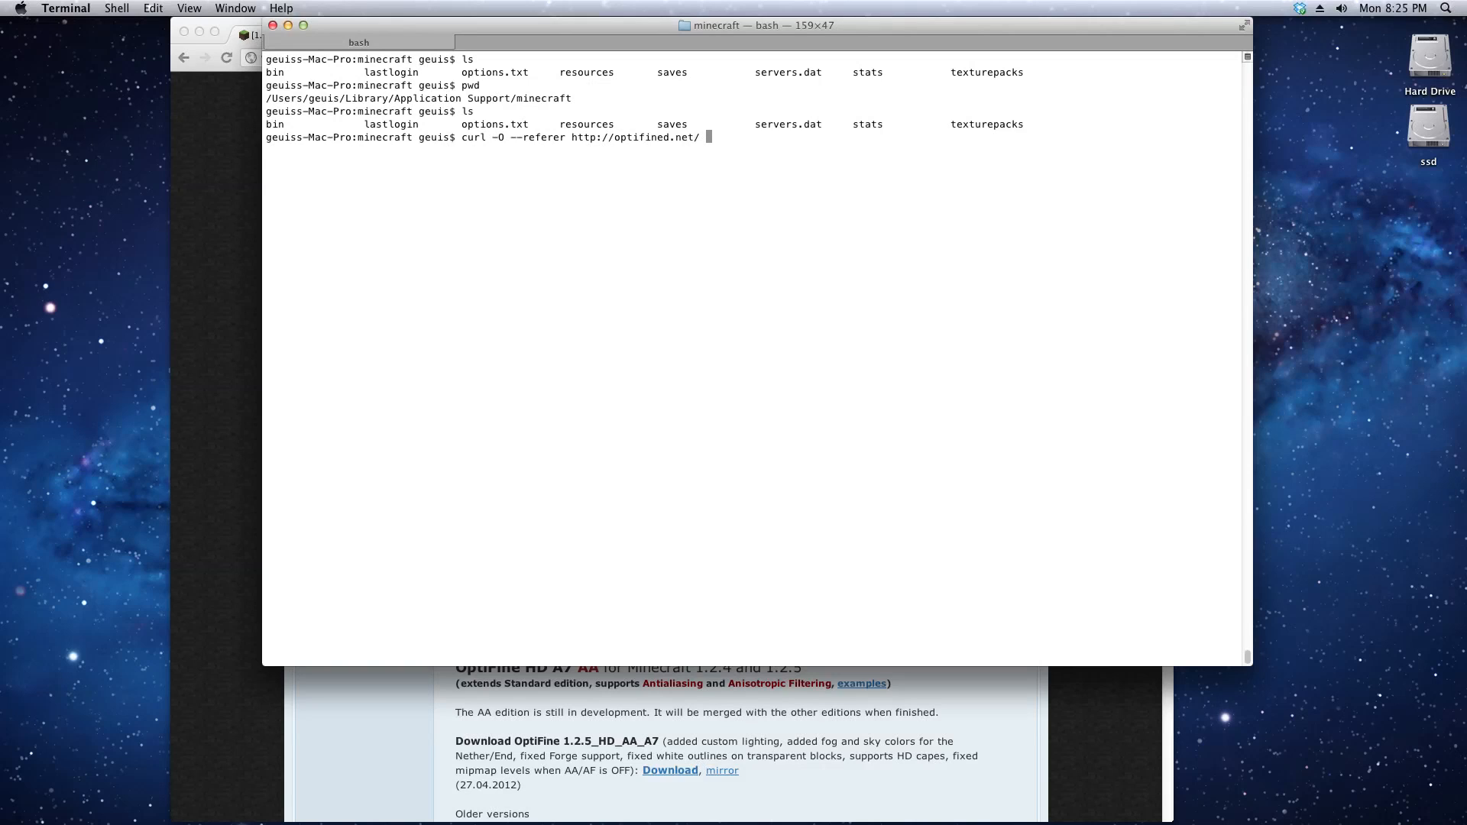
pyautogui.write('http://optifined.net/adload.php?f=OptiFine_1.2.5_HD_MT_C3.zip')
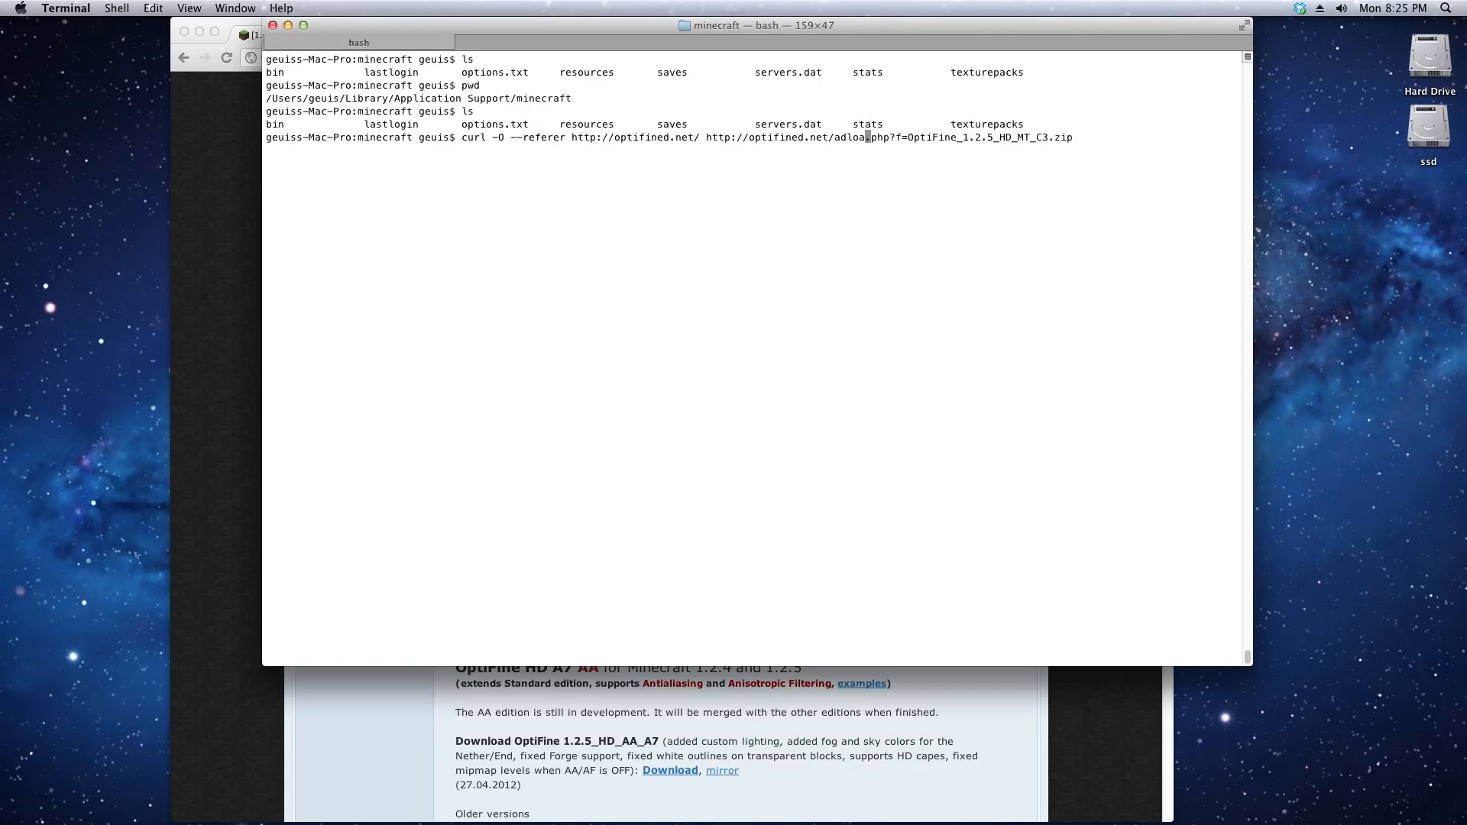
pyautogui.write('download')
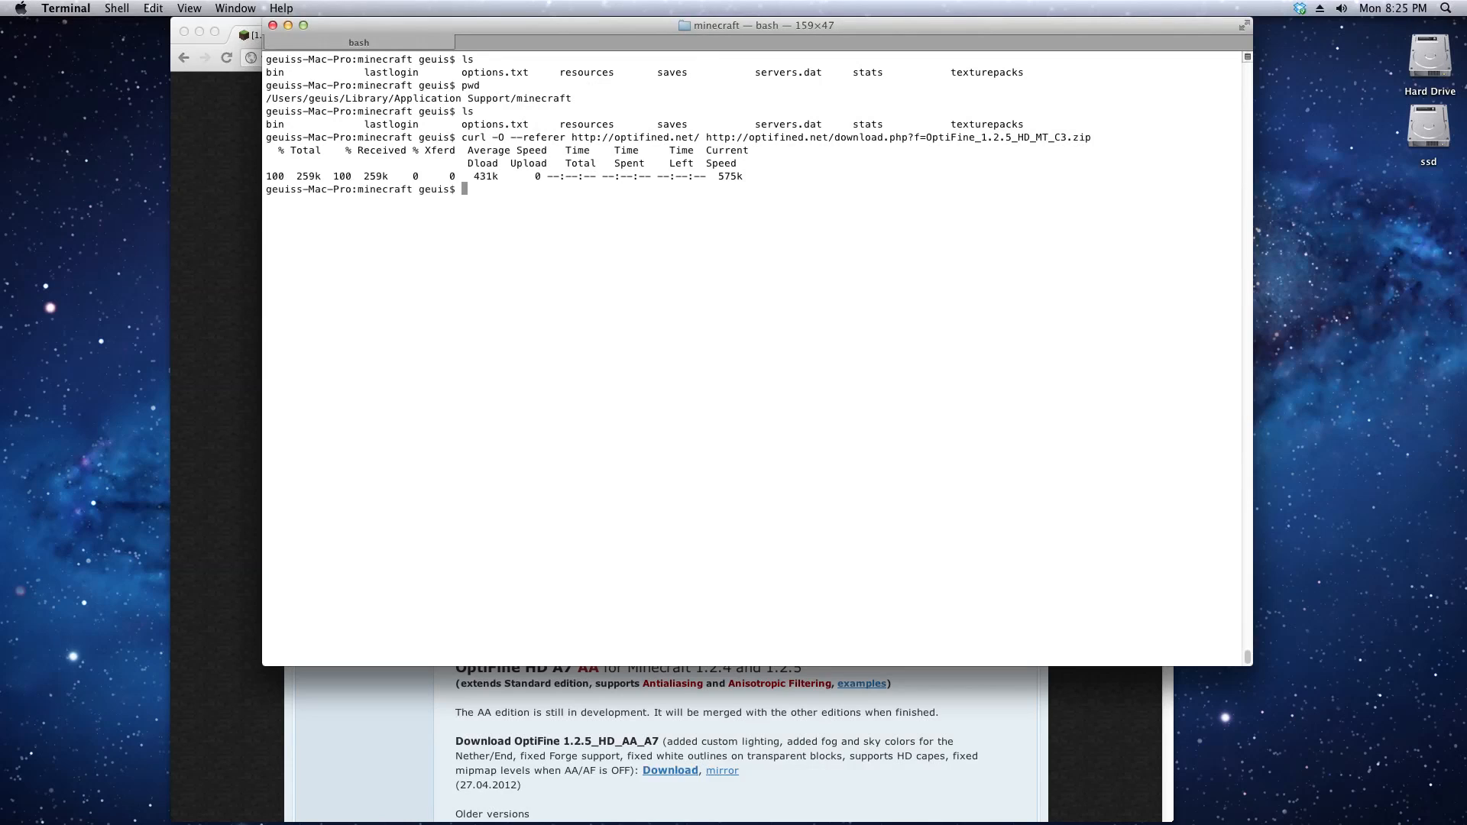
pyautogui.moveTo(322, 303)
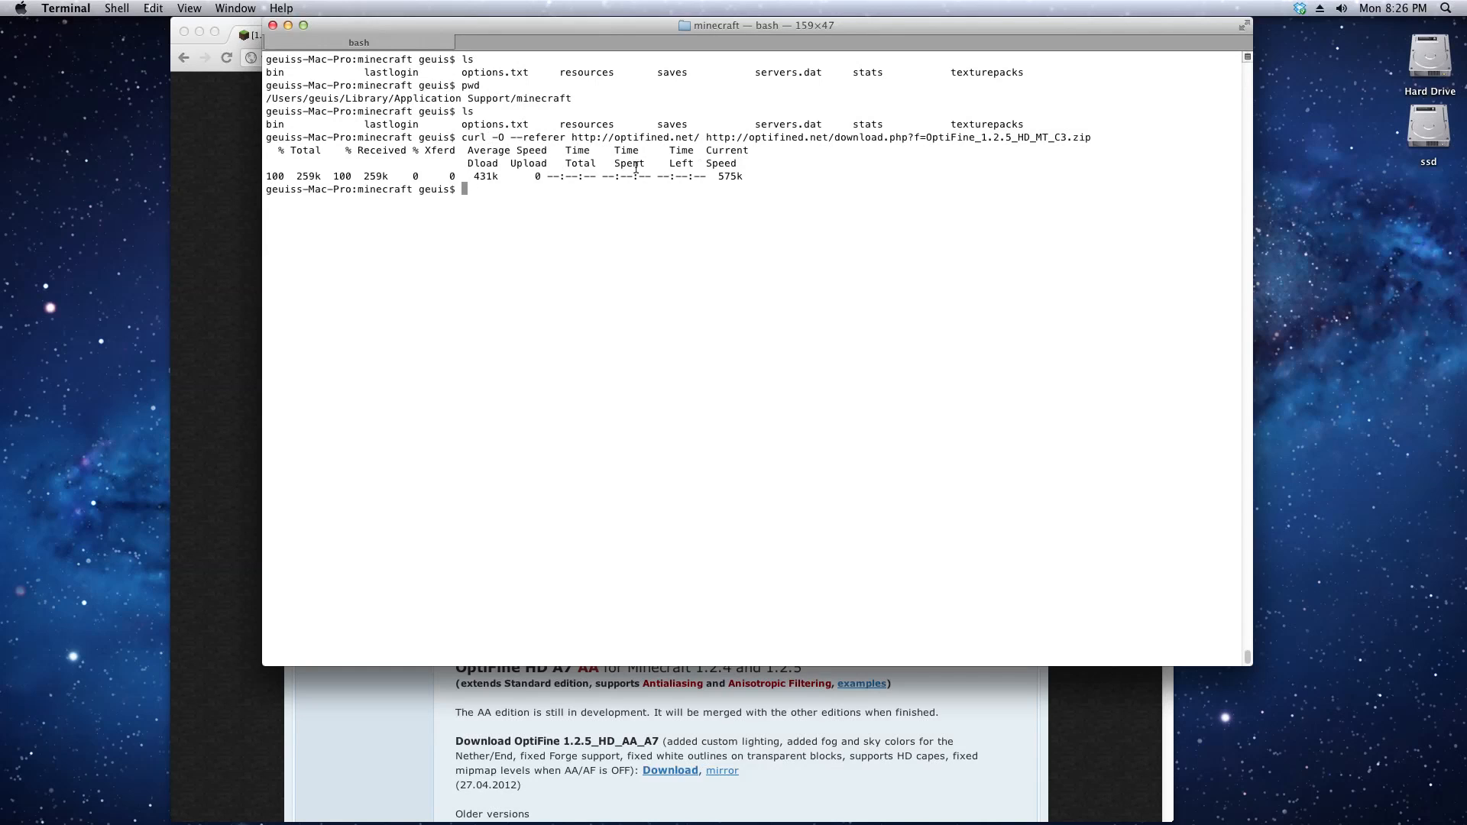
pyautogui.moveTo(575, 268)
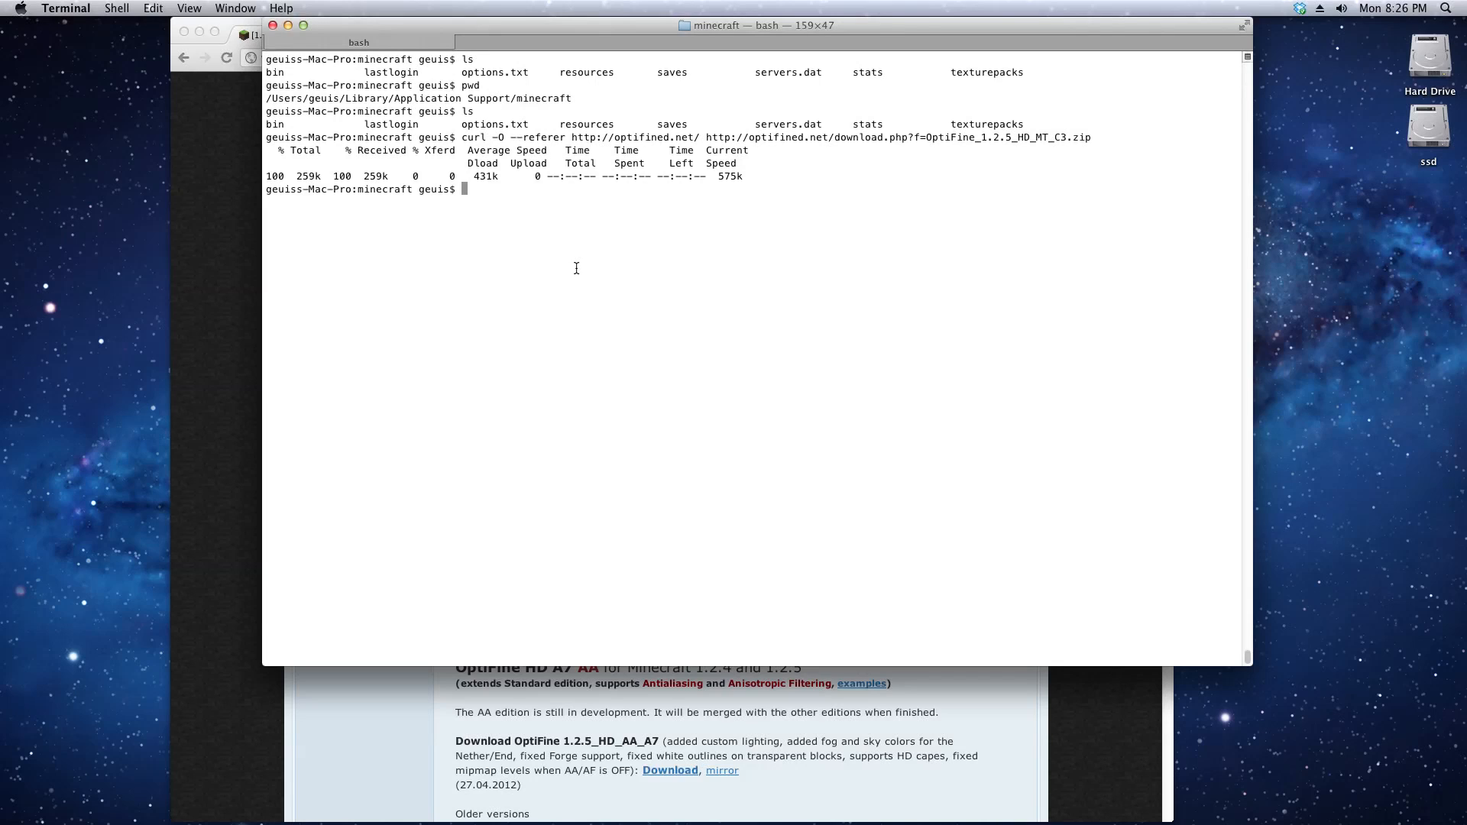
pyautogui.moveTo(524, 178)
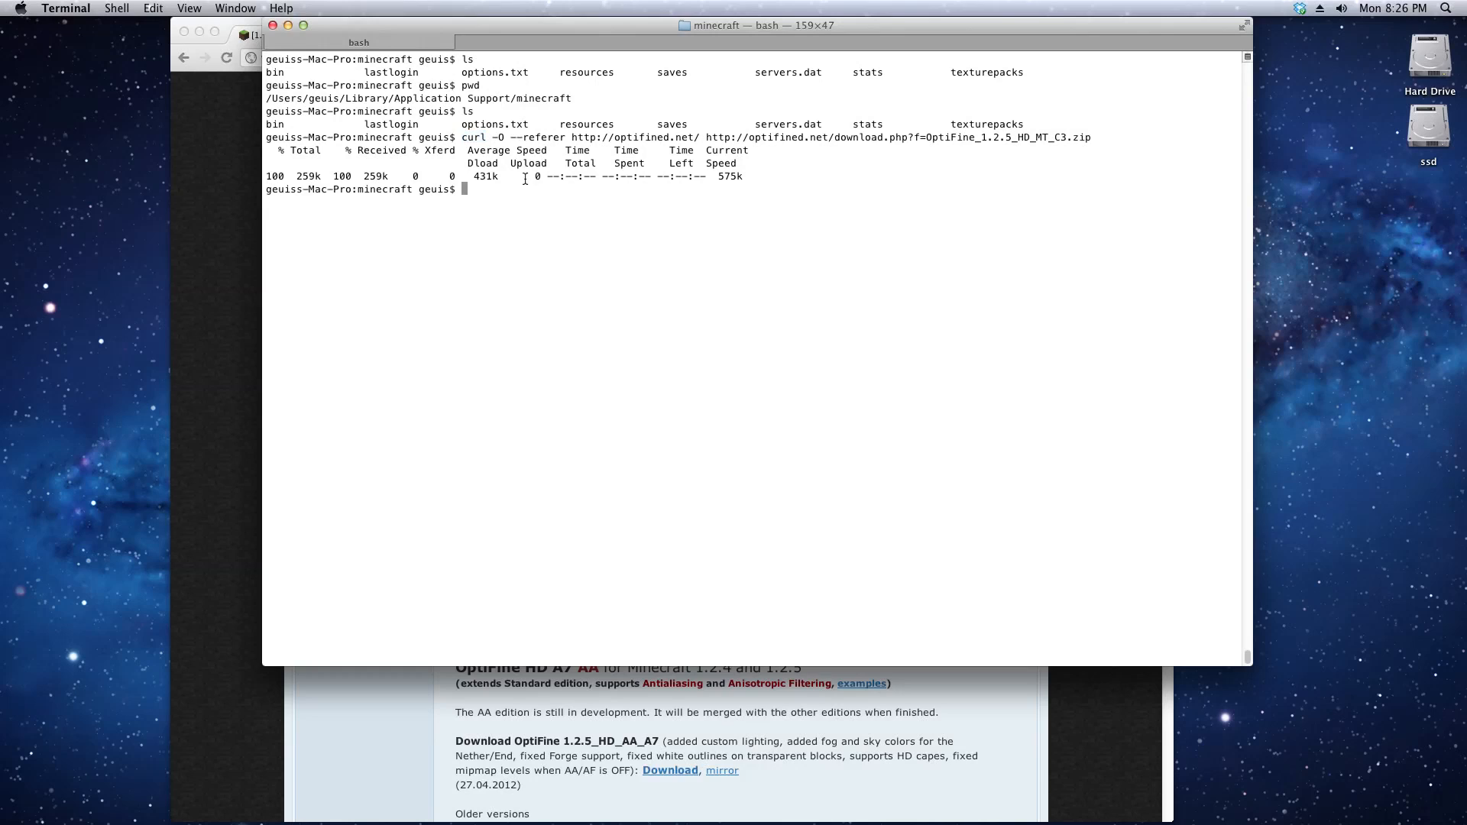
pyautogui.moveTo(533, 272)
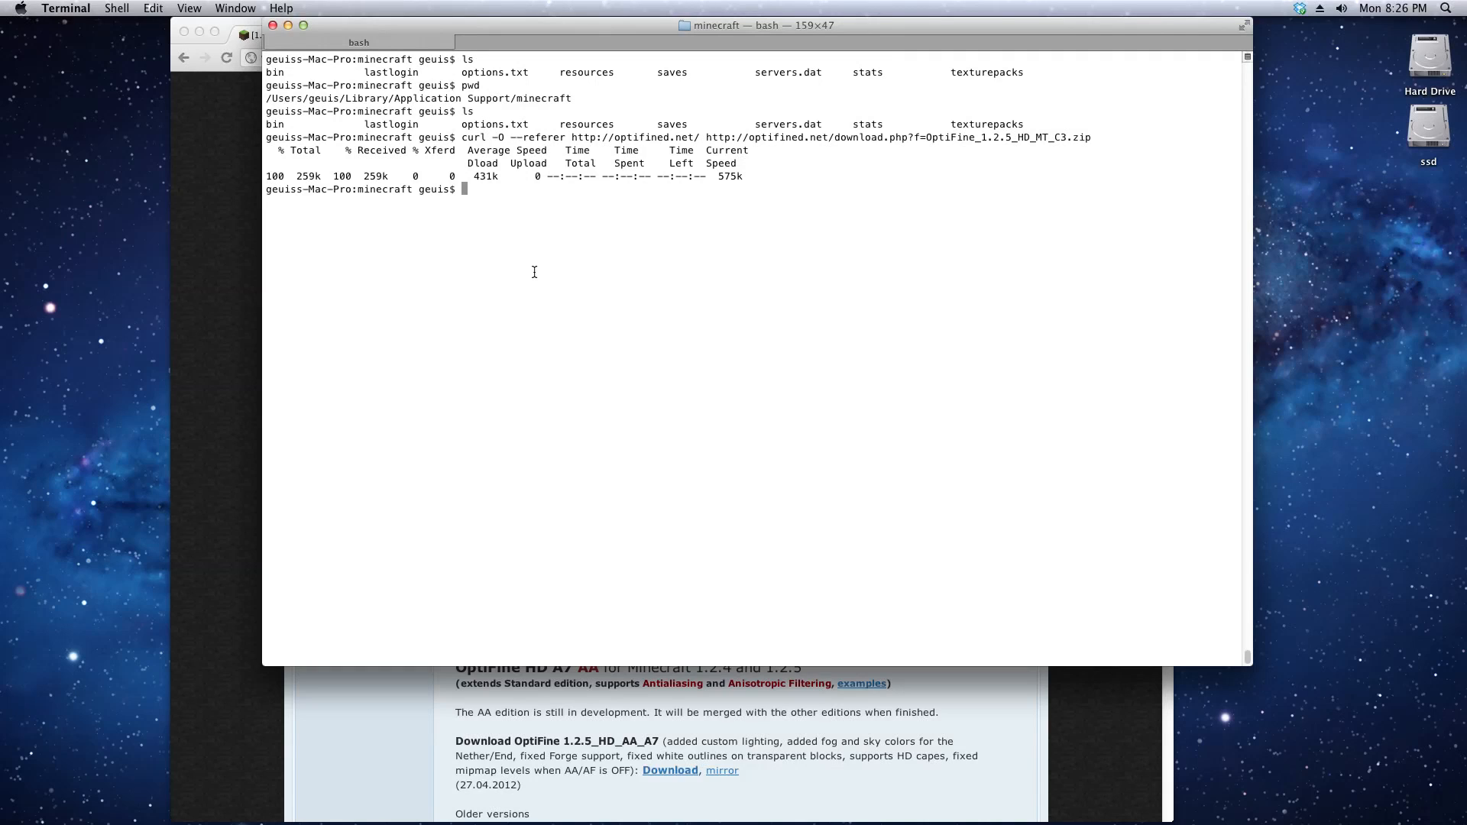
# List the folder to confirm the OptiFine_1.2.5_HD_MT_C3 zip and inspect its file name
pyautogui.write('ls')
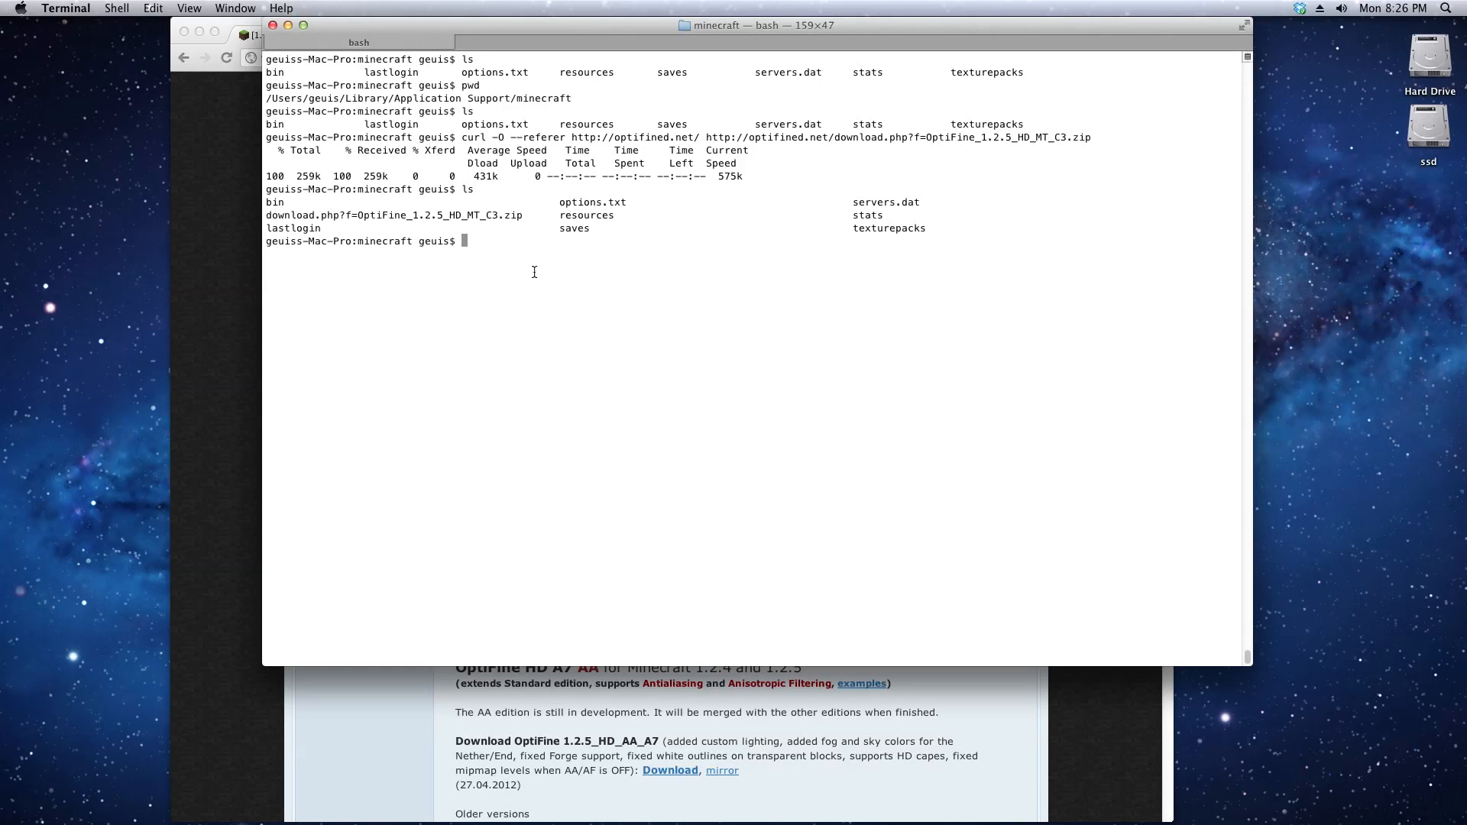
pyautogui.doubleClick(392, 216)
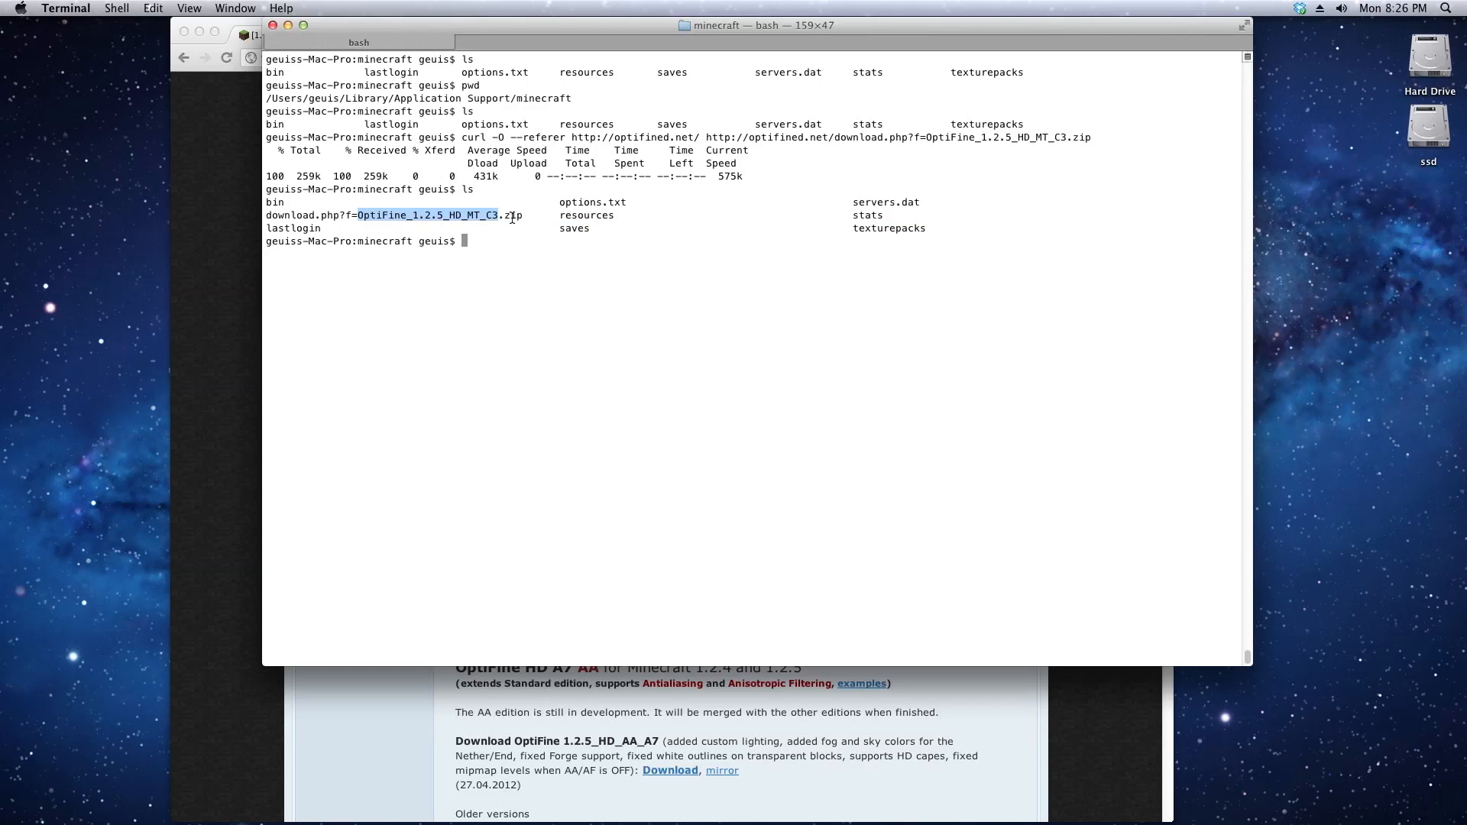
pyautogui.click(498, 258)
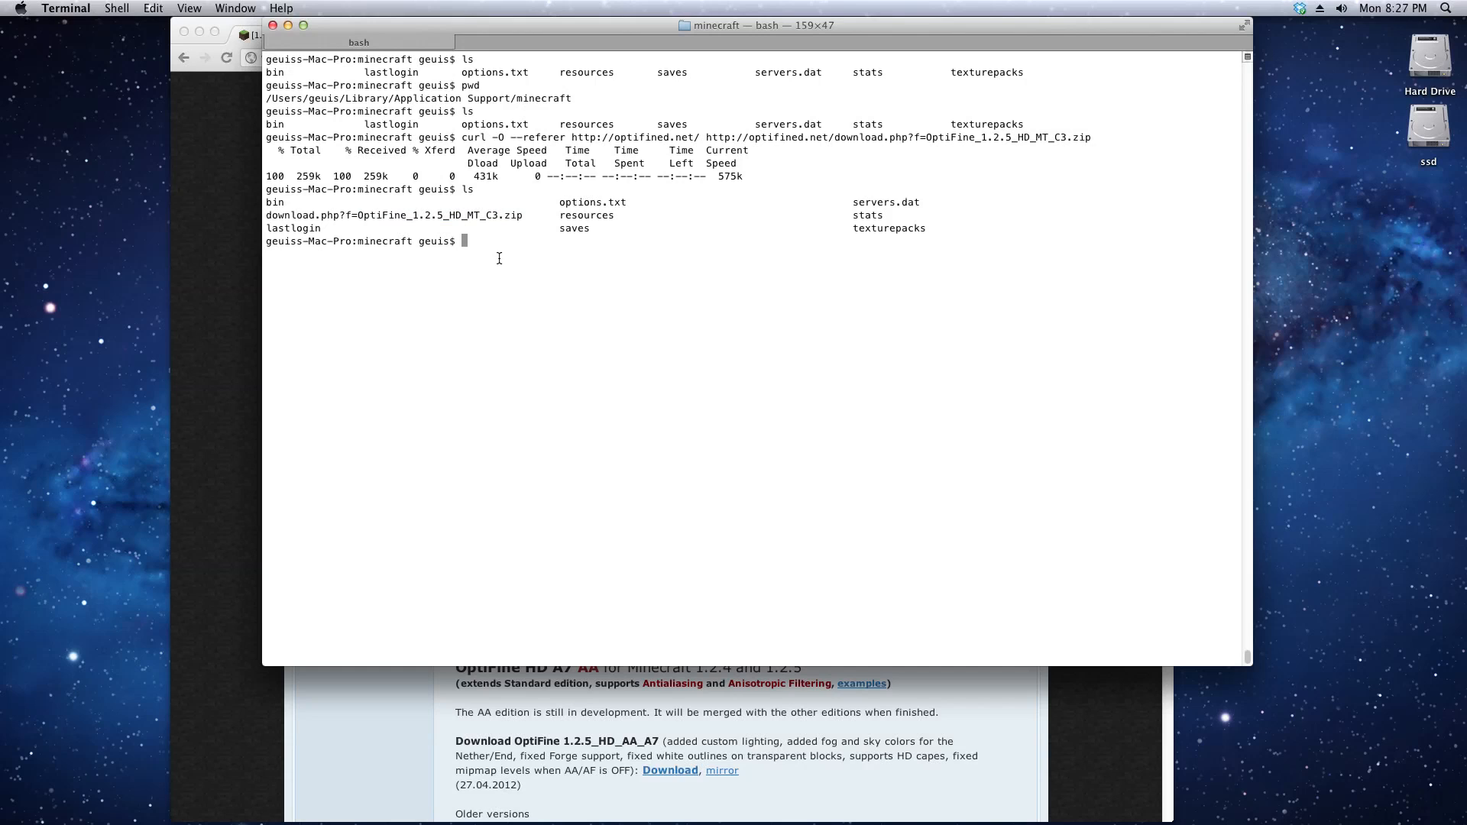
pyautogui.write('cat d')
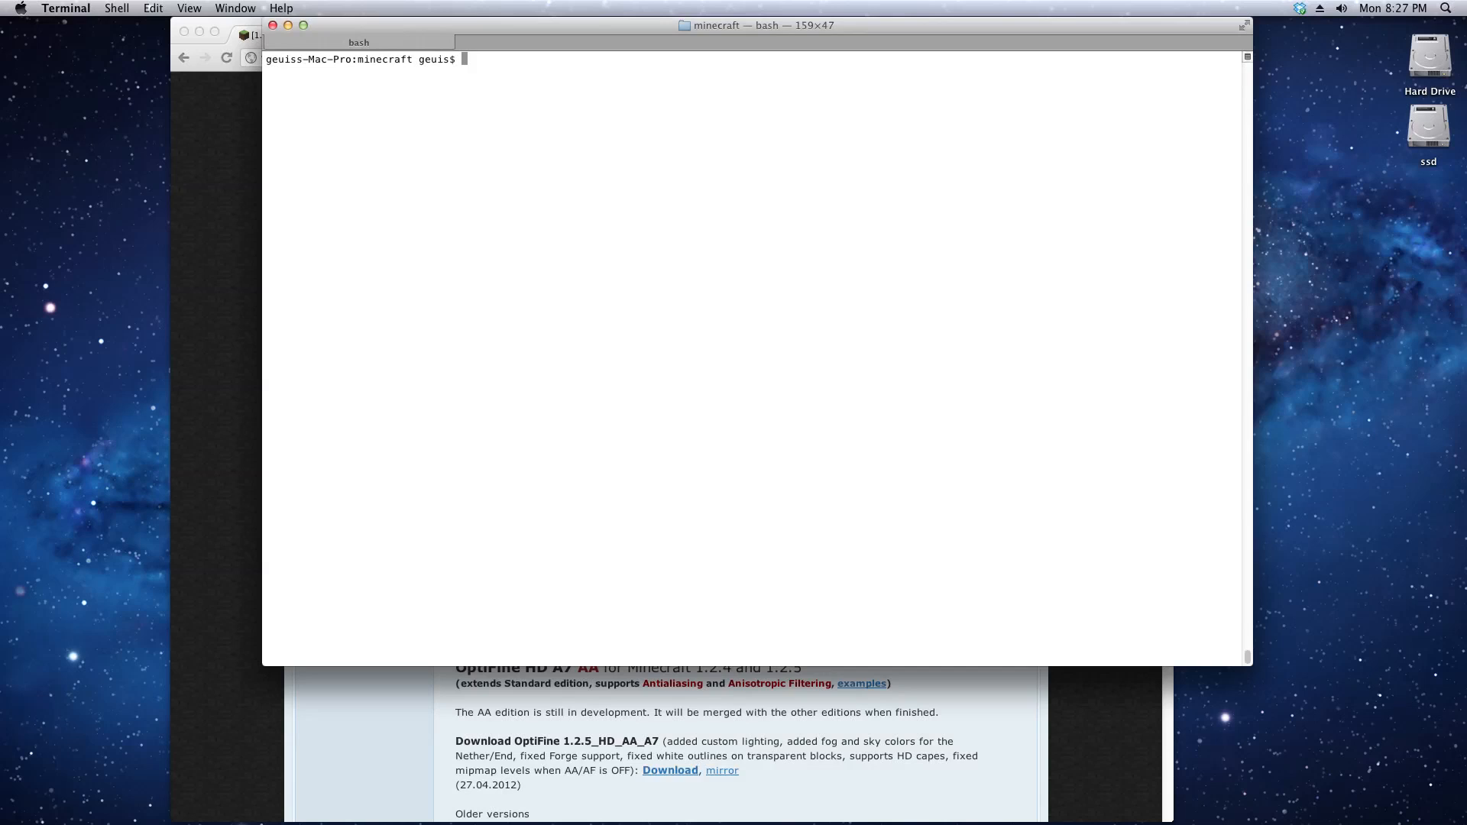
# Extract the OptiFine_1.2.5_HD_MT_C3 zip with unzip -o into bin/minecraft.jar
pyautogui.write('ls')
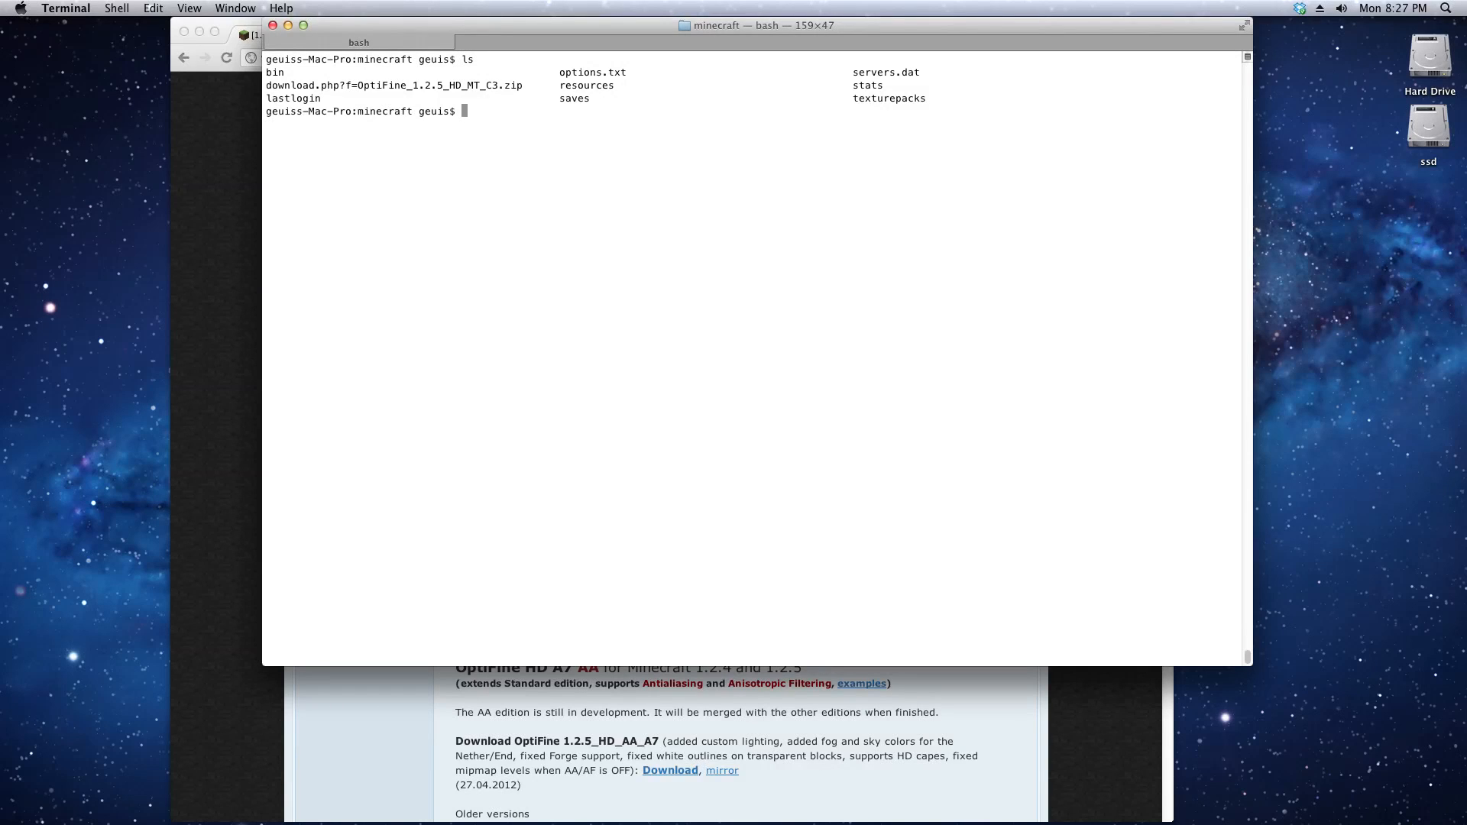
pyautogui.write('unzip')
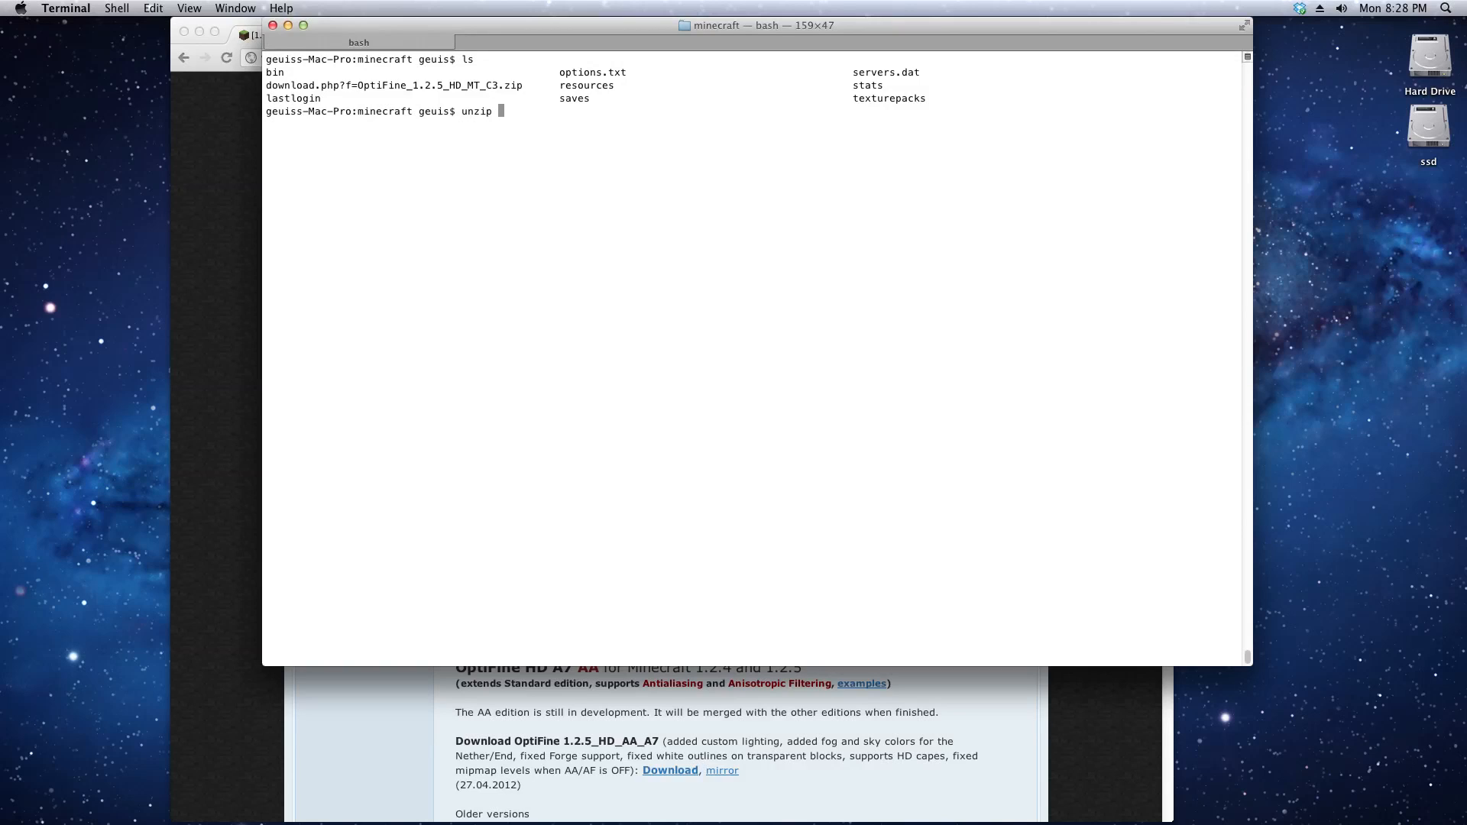
pyautogui.write('-')
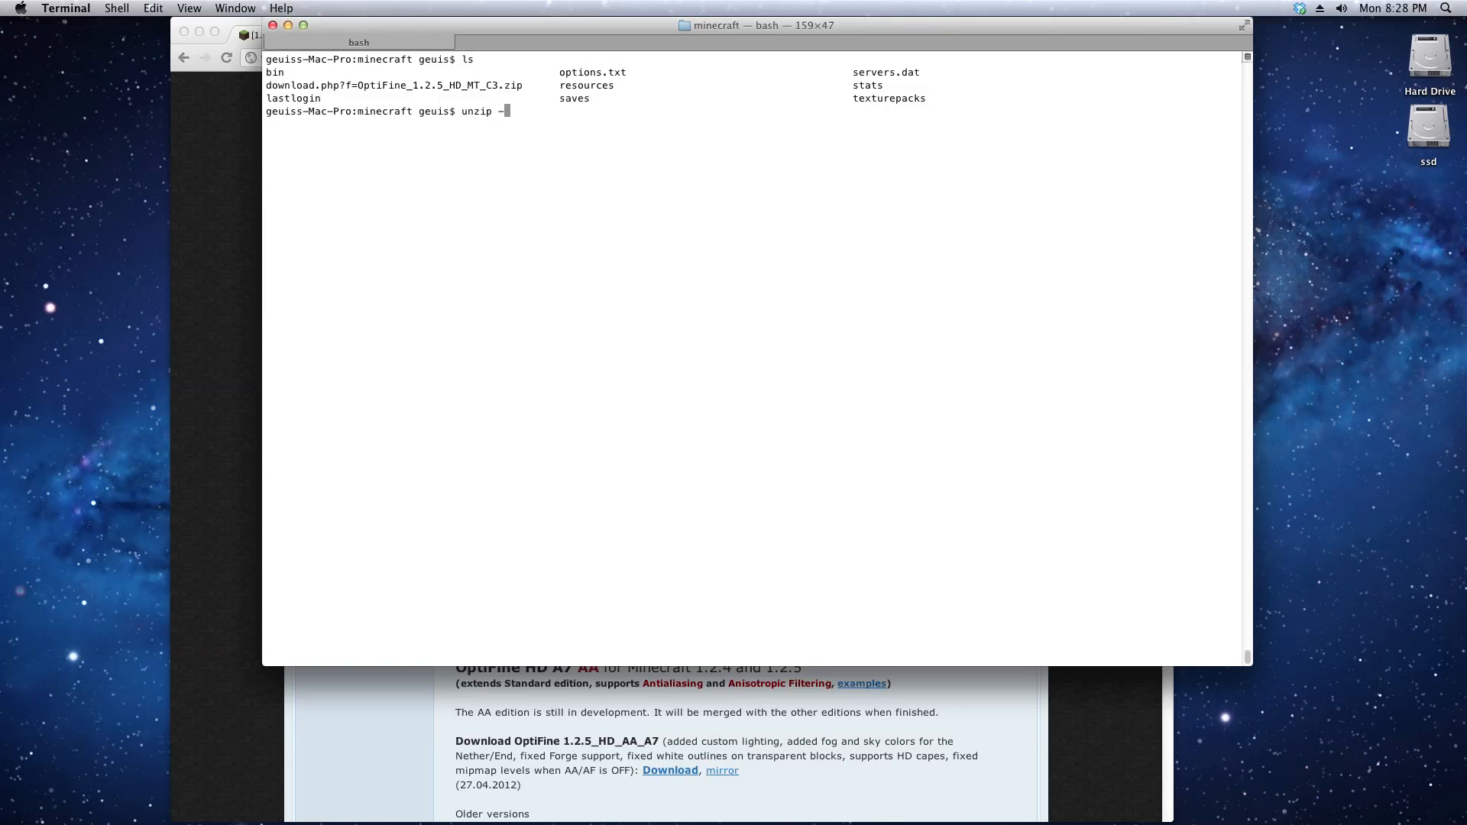
pyautogui.write('o')
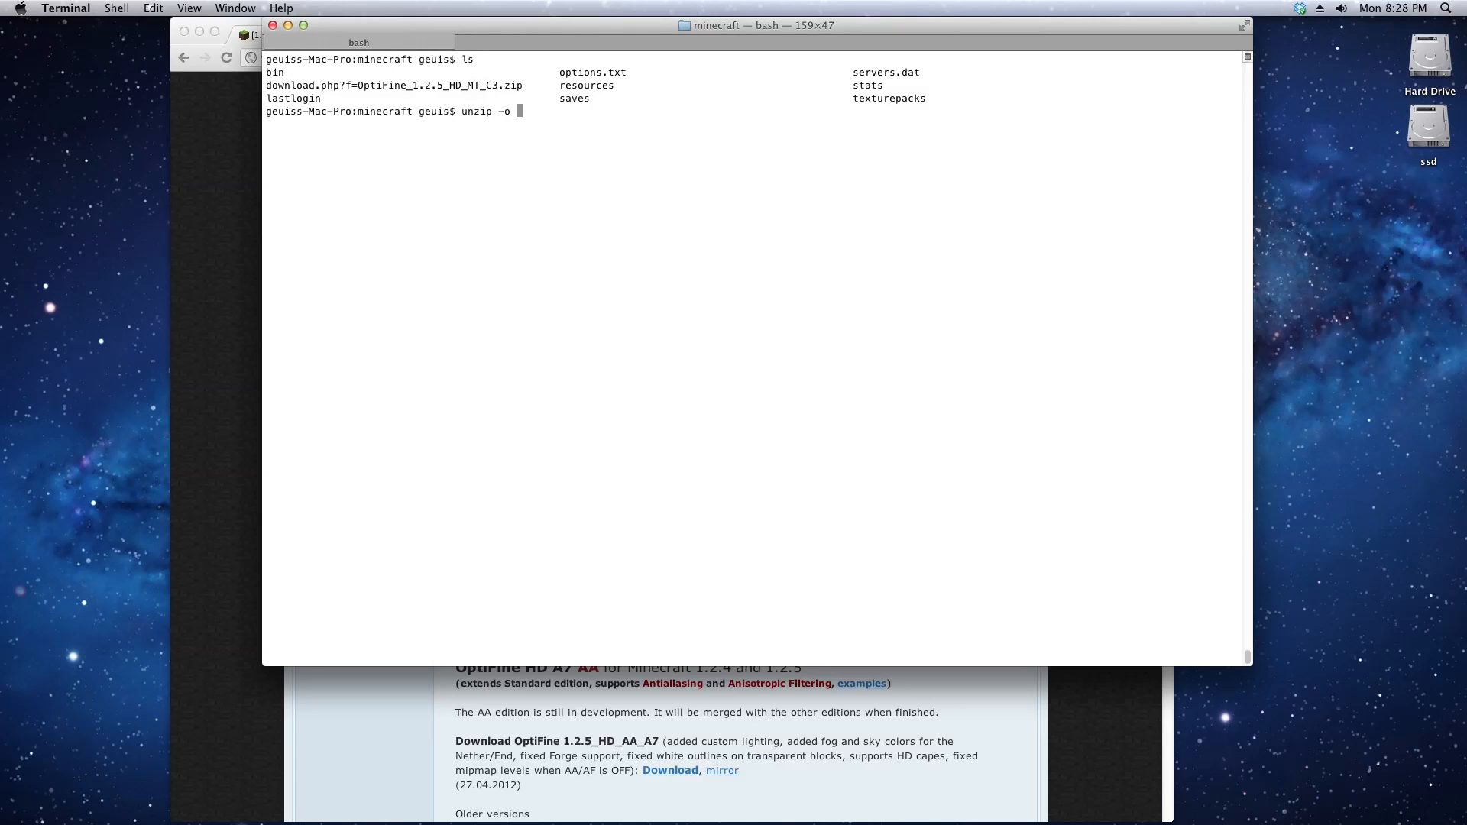
pyautogui.write('download.php\\?f\\=OptiFine_1.2.5_HD_MT_C3.zip -d')
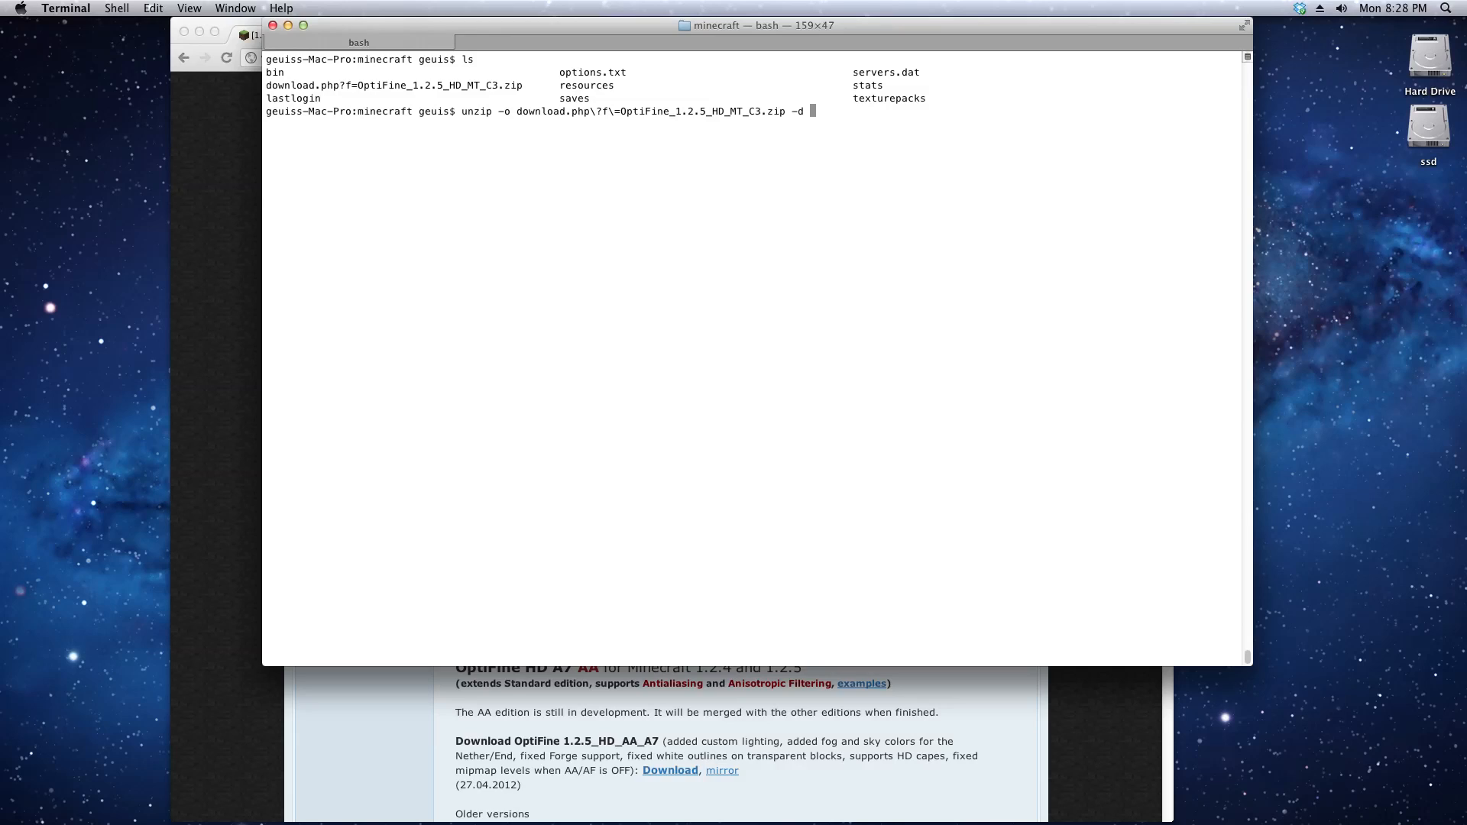
pyautogui.write('bin')
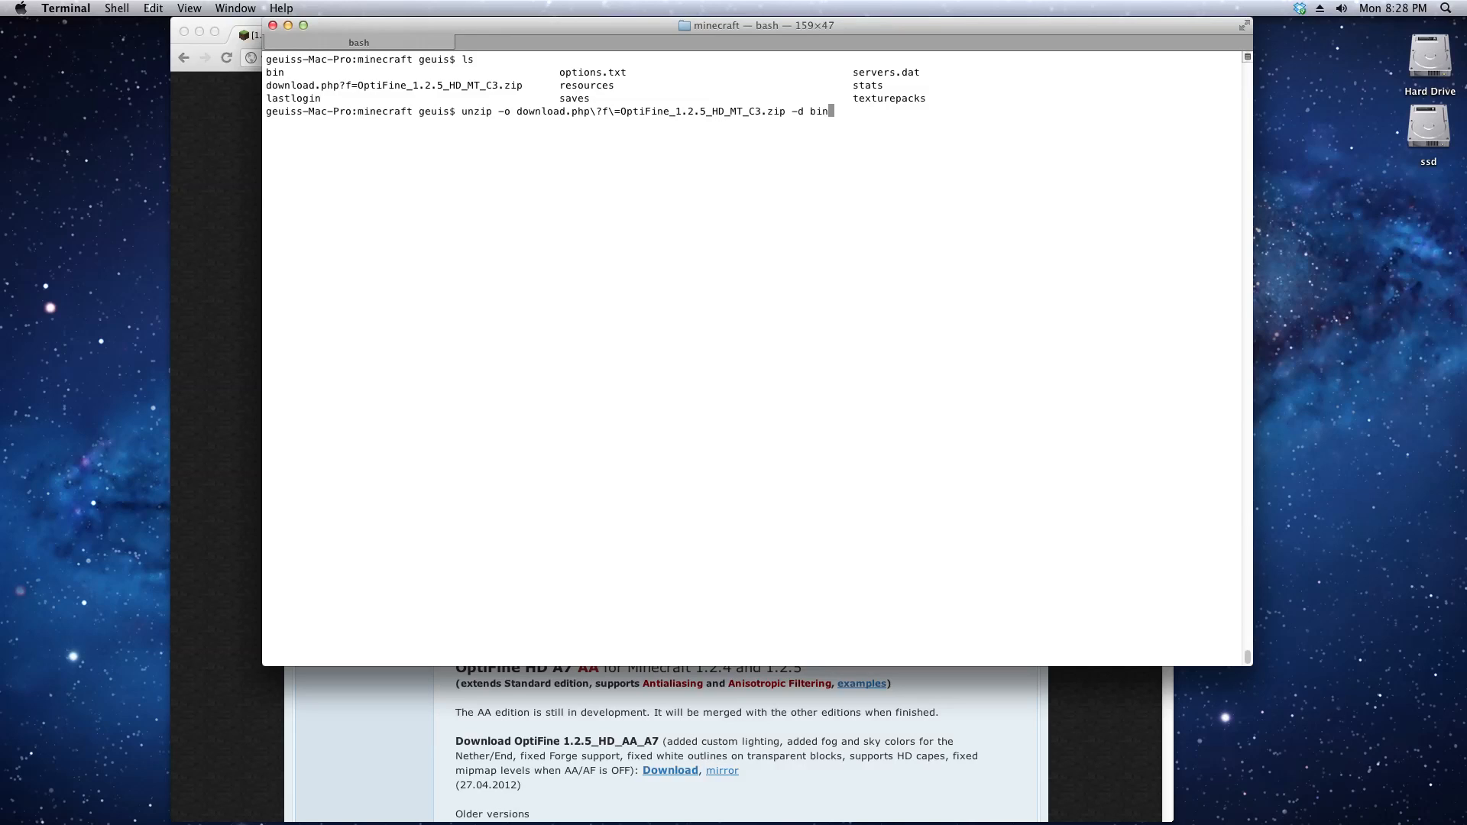
pyautogui.write('/min')
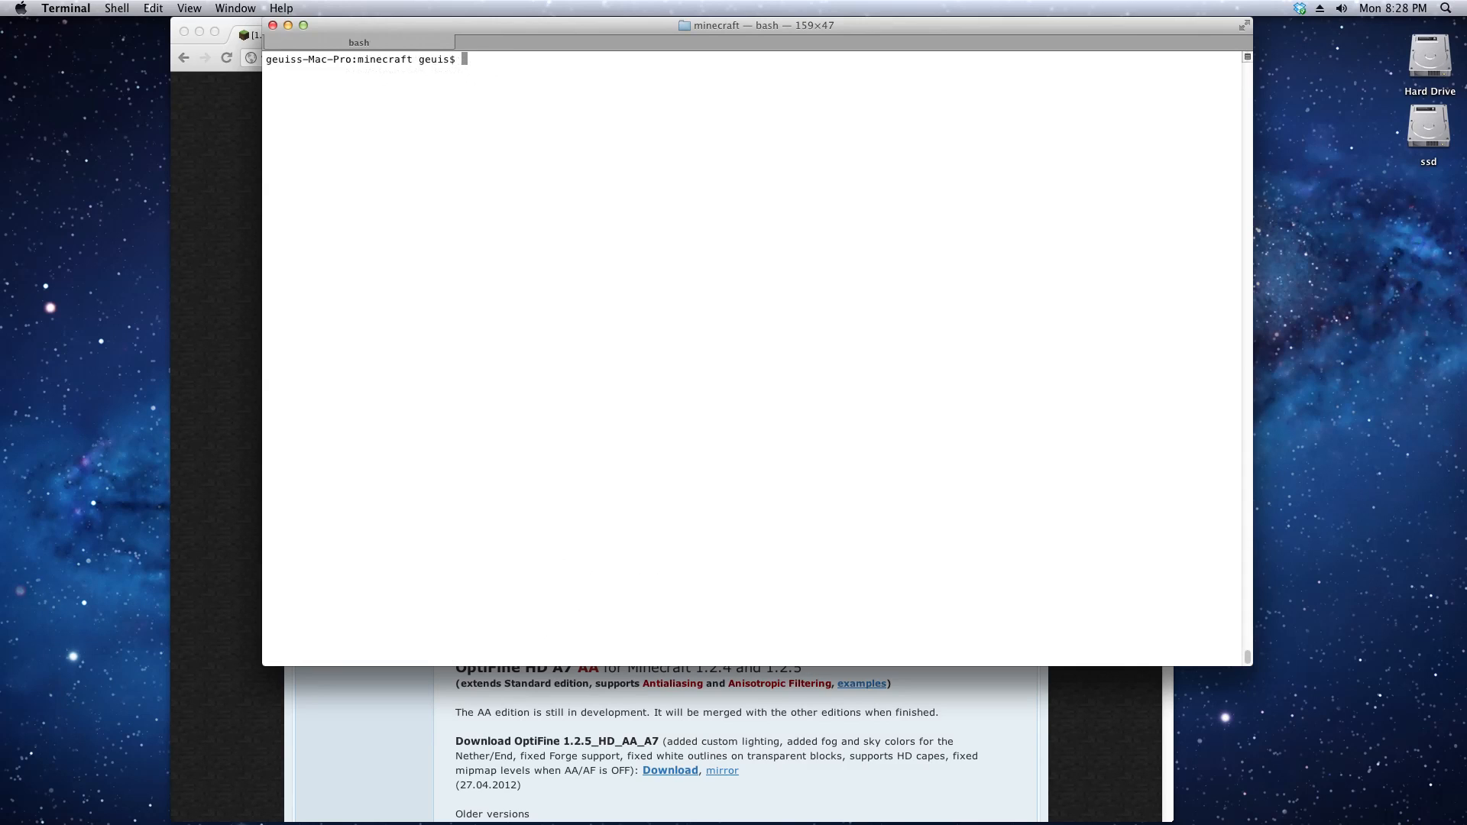
# Delete the downloaded OptiFine zip, confirm with ls, and launch Minecraft via Spotlight
pyautogui.write('ls')
pyautogui.write('rm')
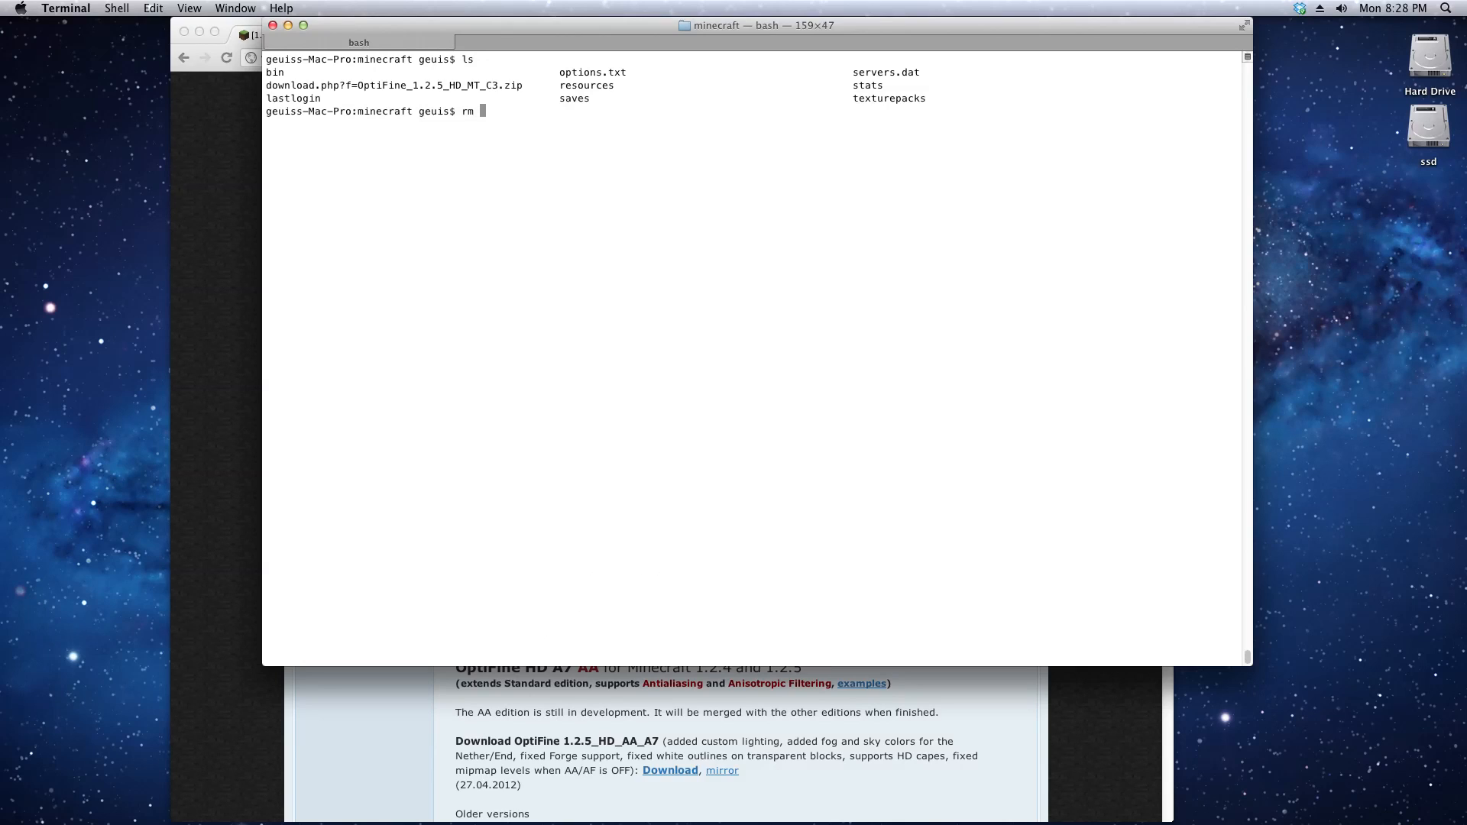
pyautogui.write('download.php\\?f\\=OptiFine_1.2.5_HD_MT_C3.zip')
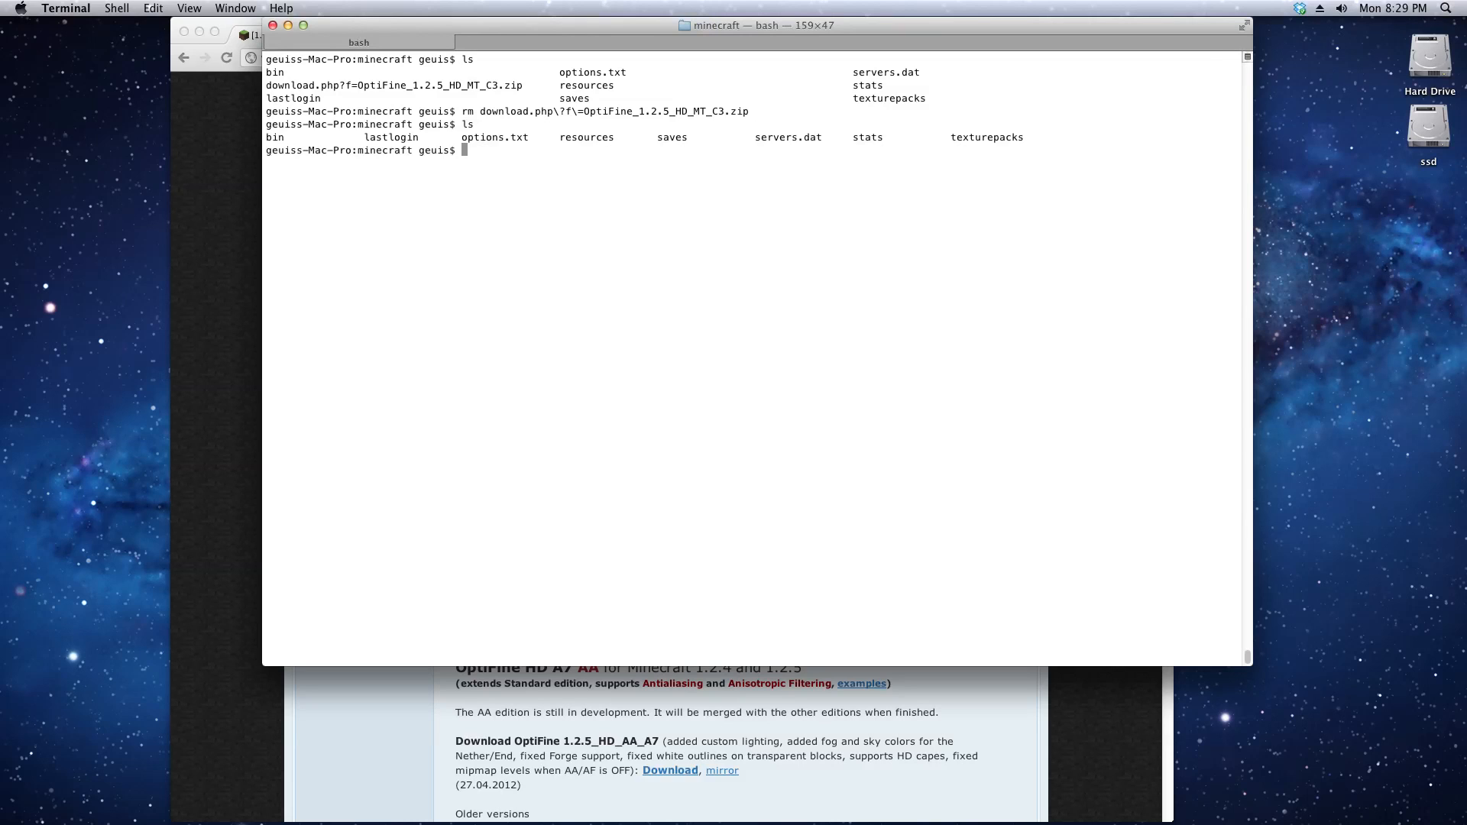
pyautogui.write('min')
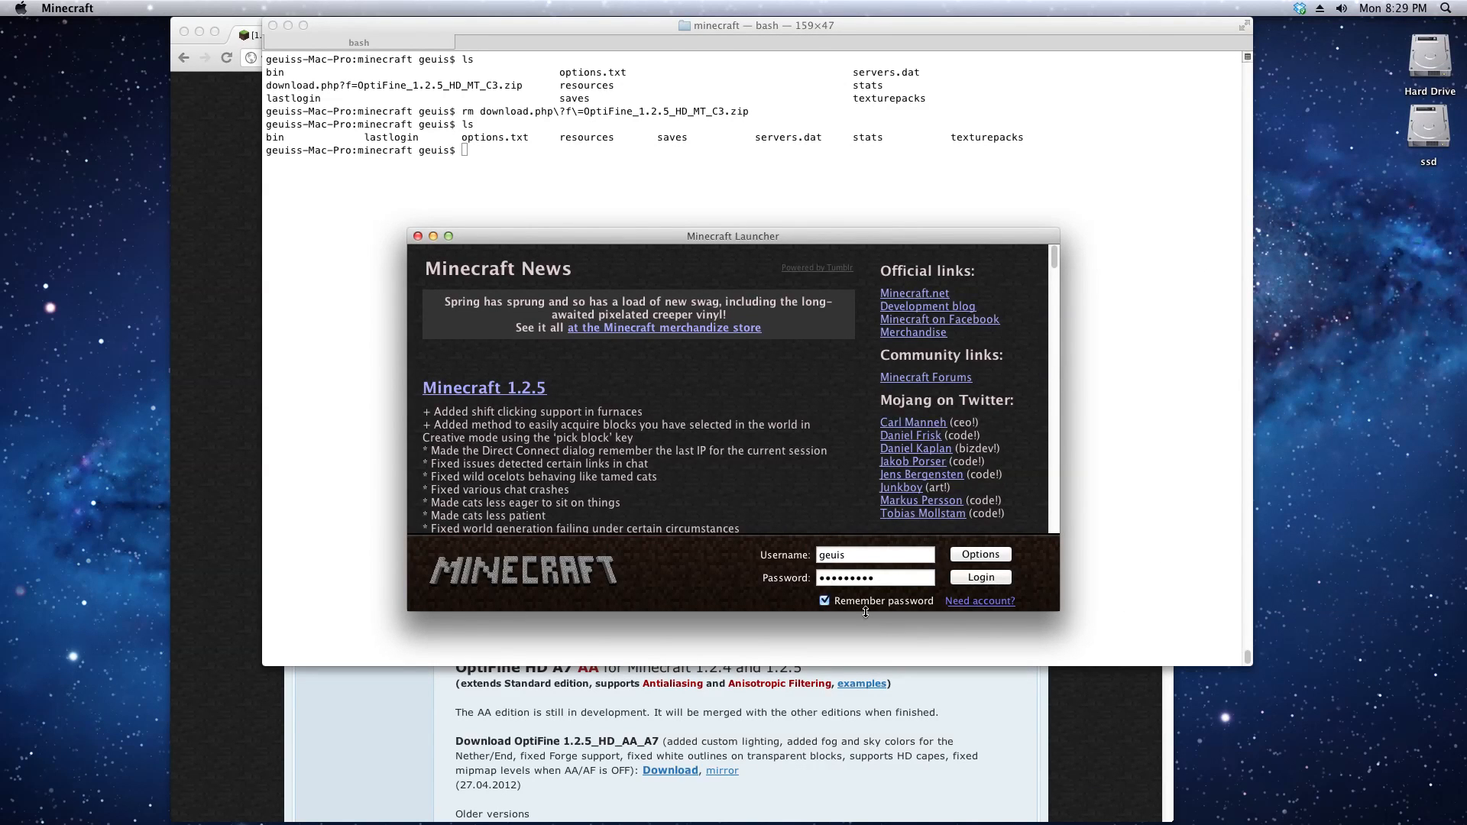
# Log in and open Options > Video Settings to see the OptiFine options, then leave
pyautogui.click(979, 576)
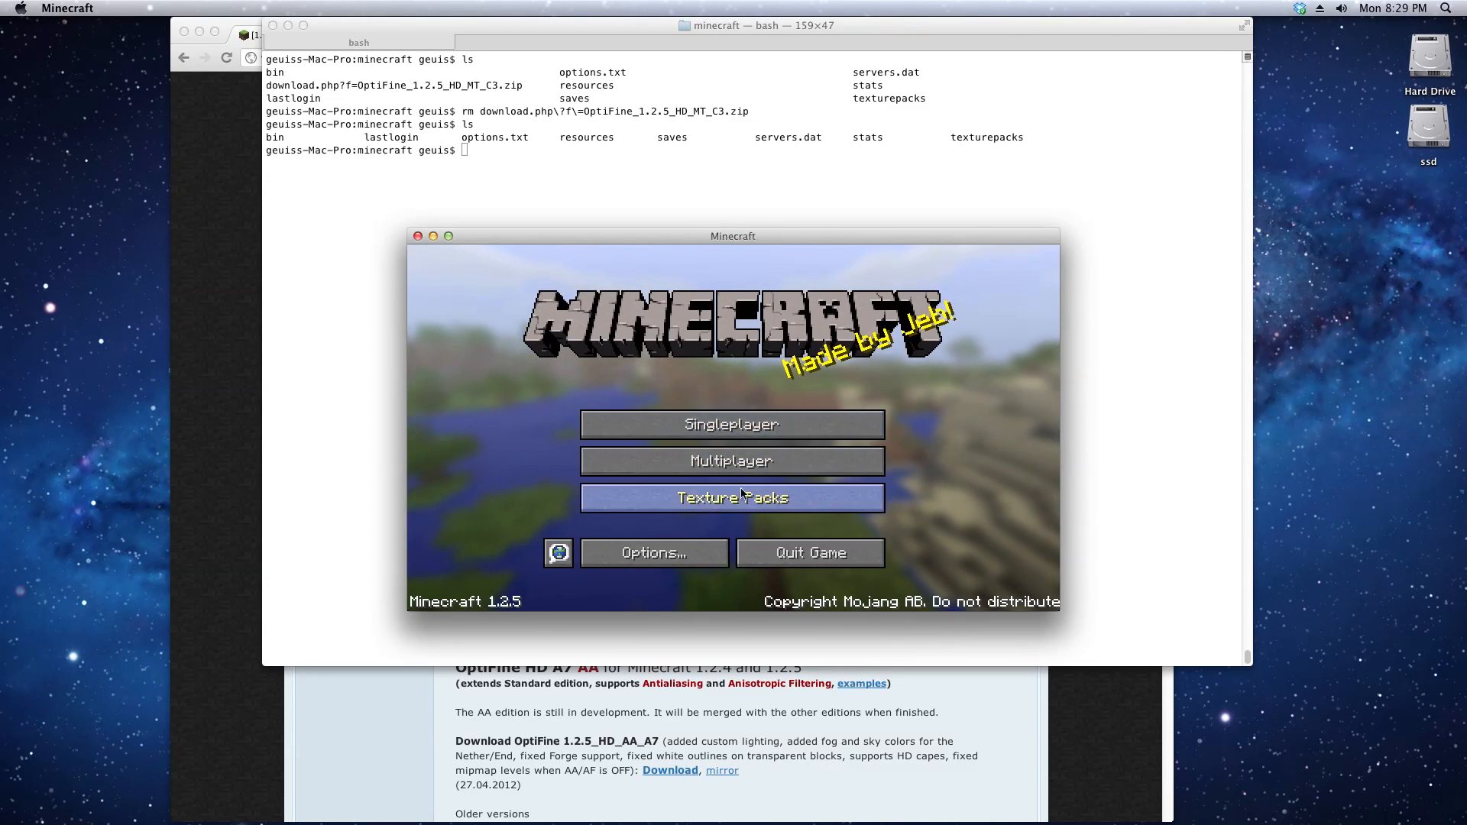
pyautogui.moveTo(652, 552)
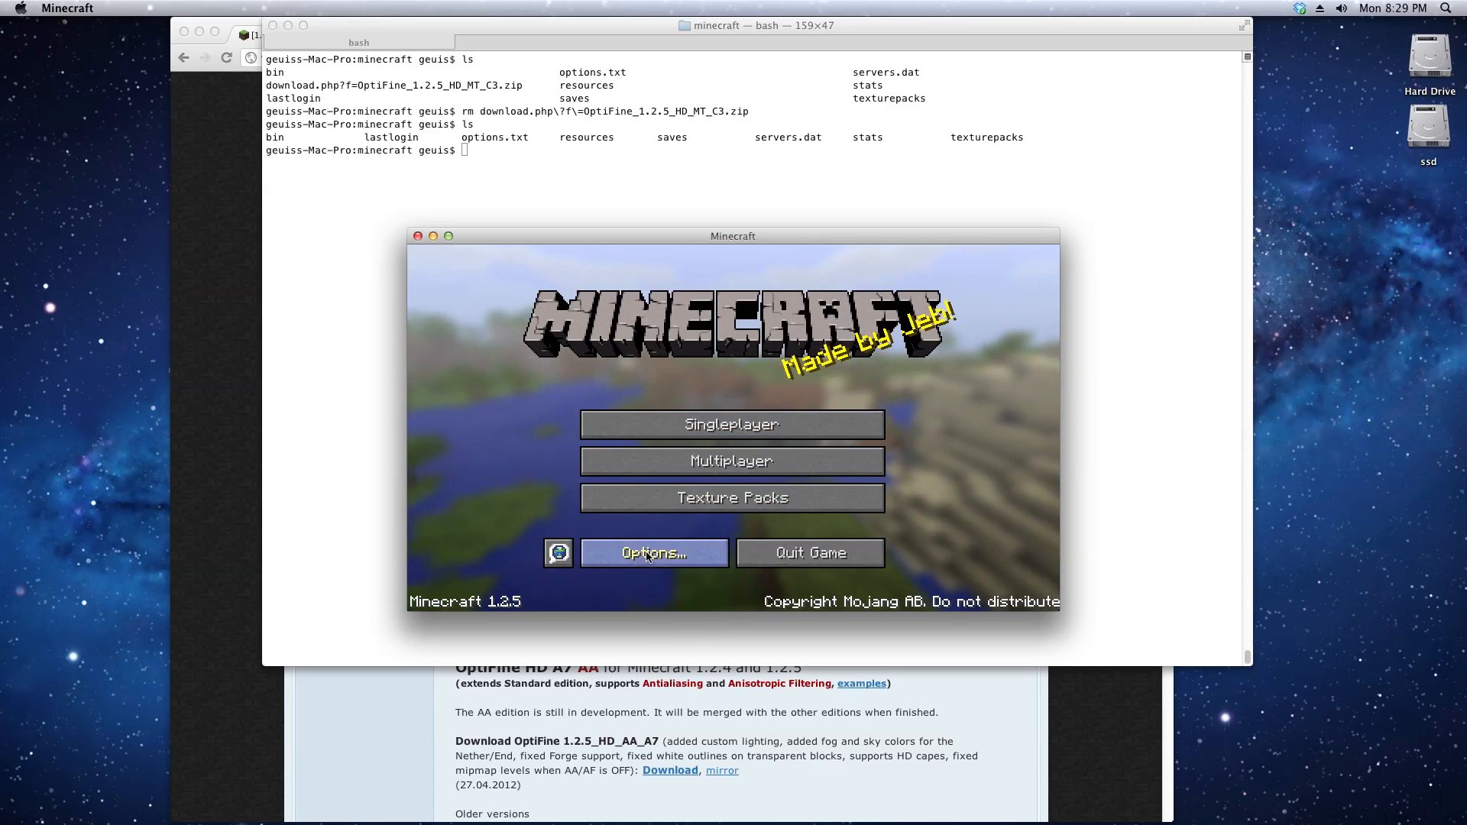
pyautogui.click(653, 553)
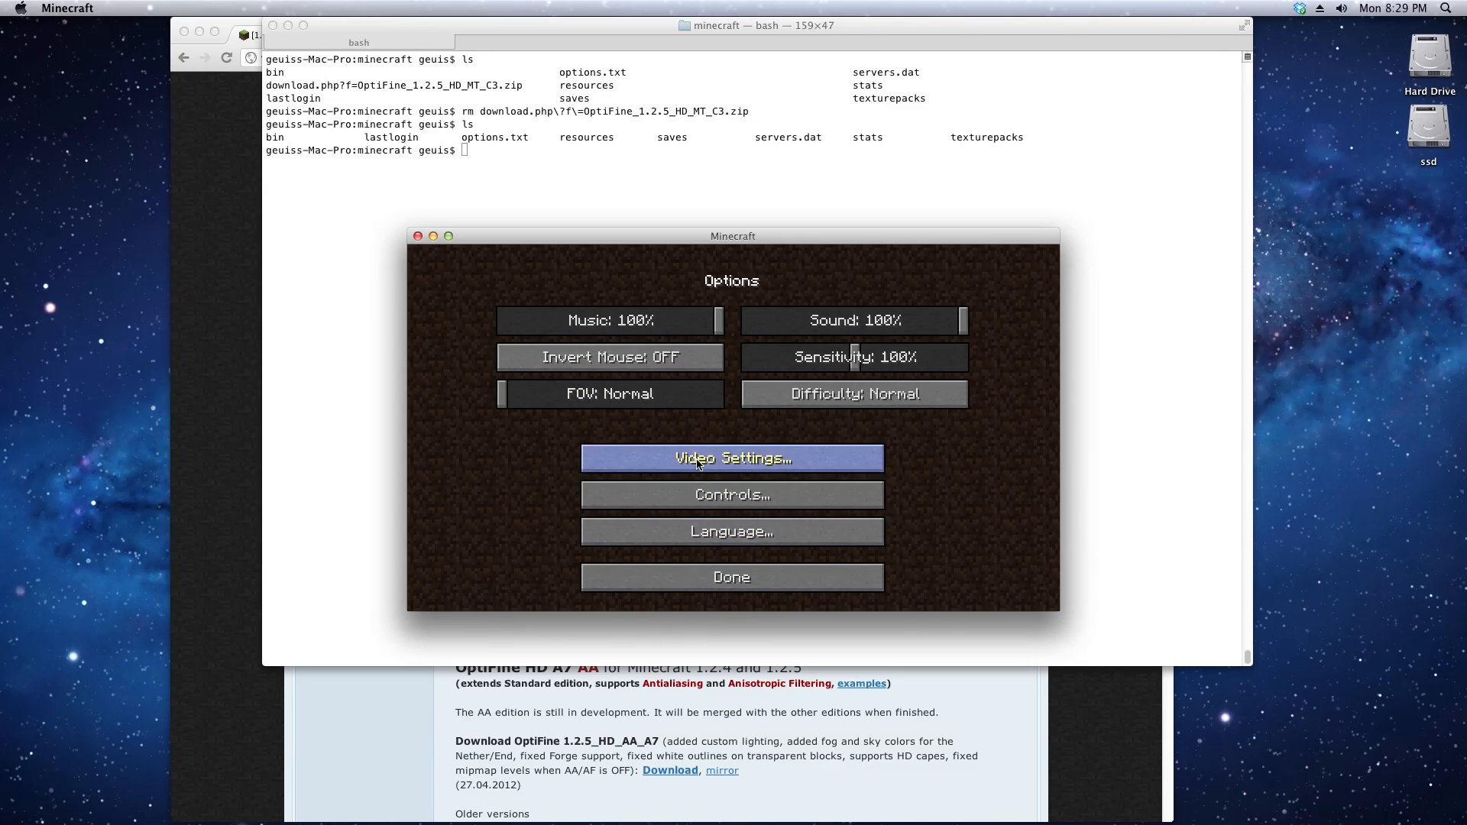
pyautogui.click(730, 458)
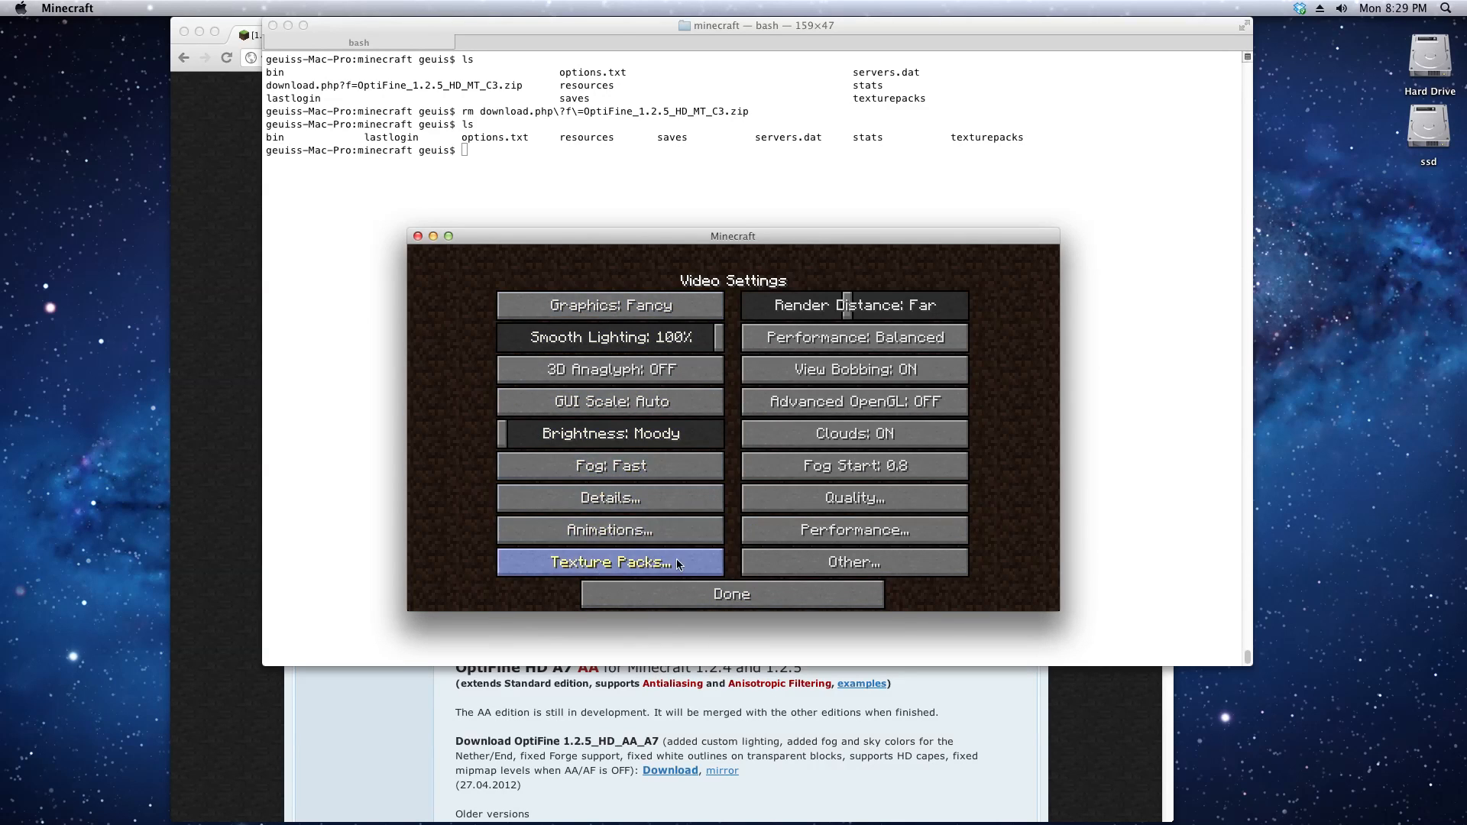
pyautogui.moveTo(797, 593)
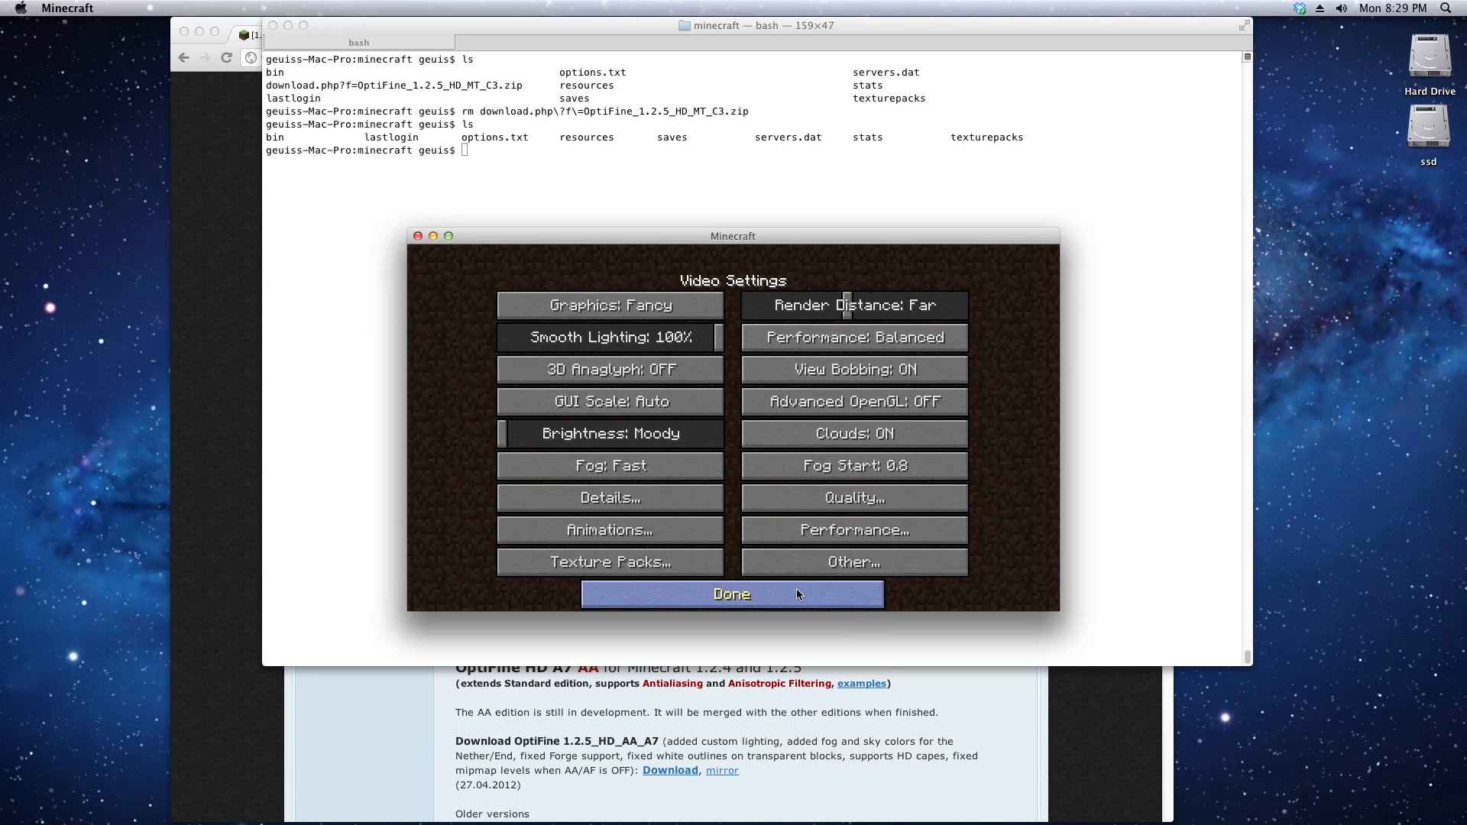
pyautogui.click(730, 593)
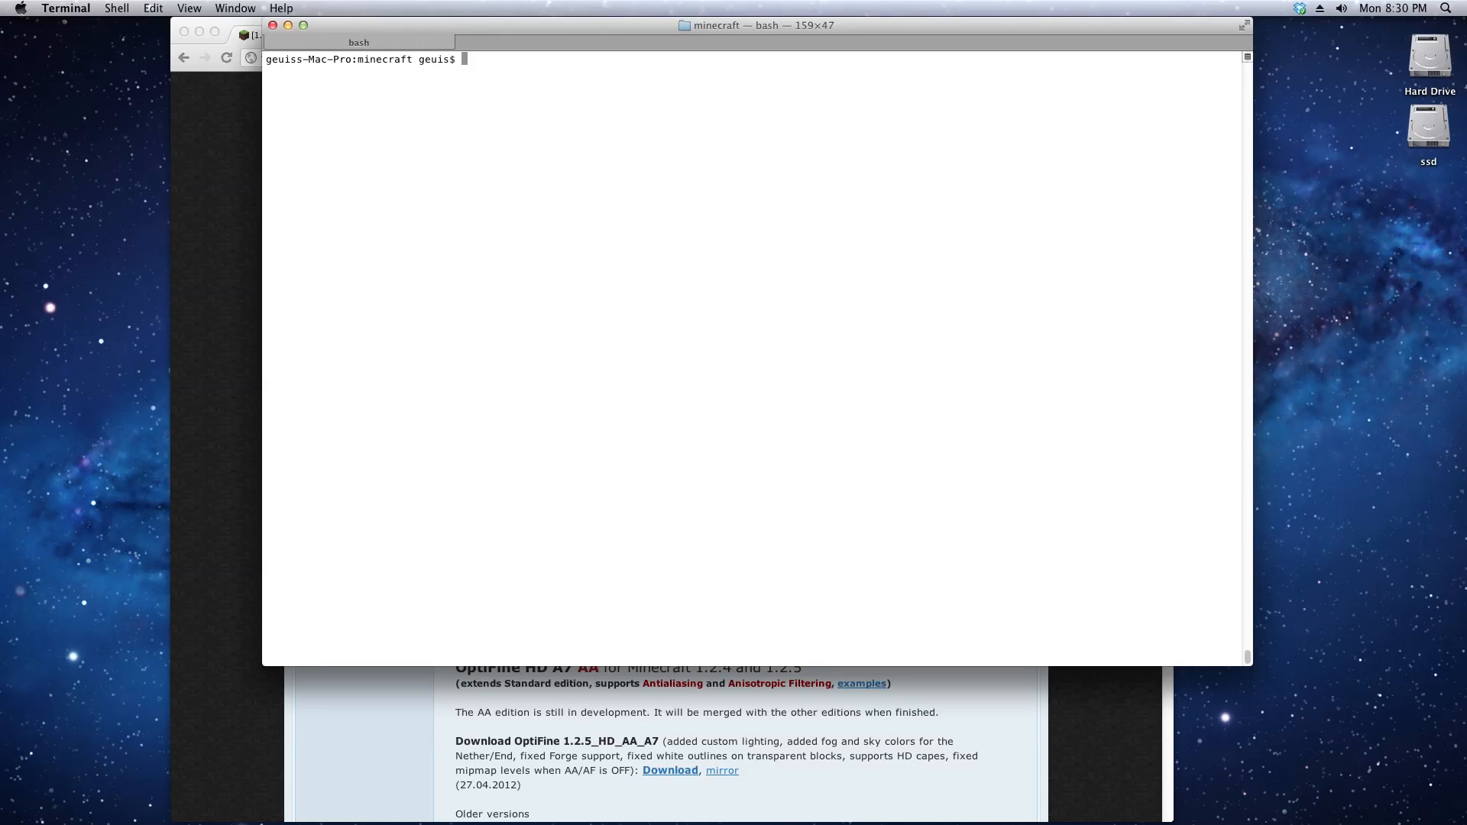
# Go to ~/Library/Application Support and delete the modded minecraft folder with rm -rf
pyautogui.write('cd')
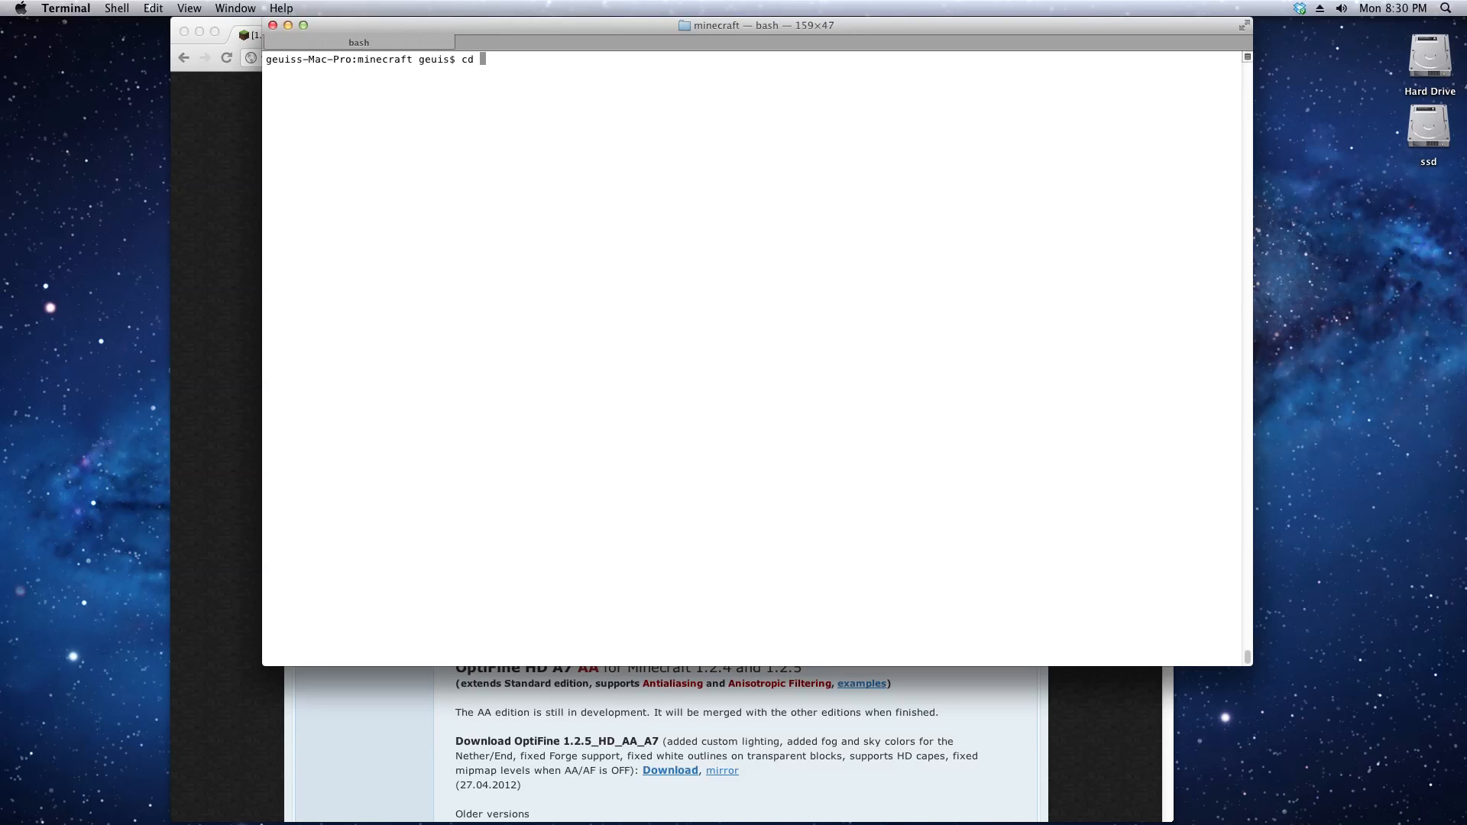
pyautogui.write('~/')
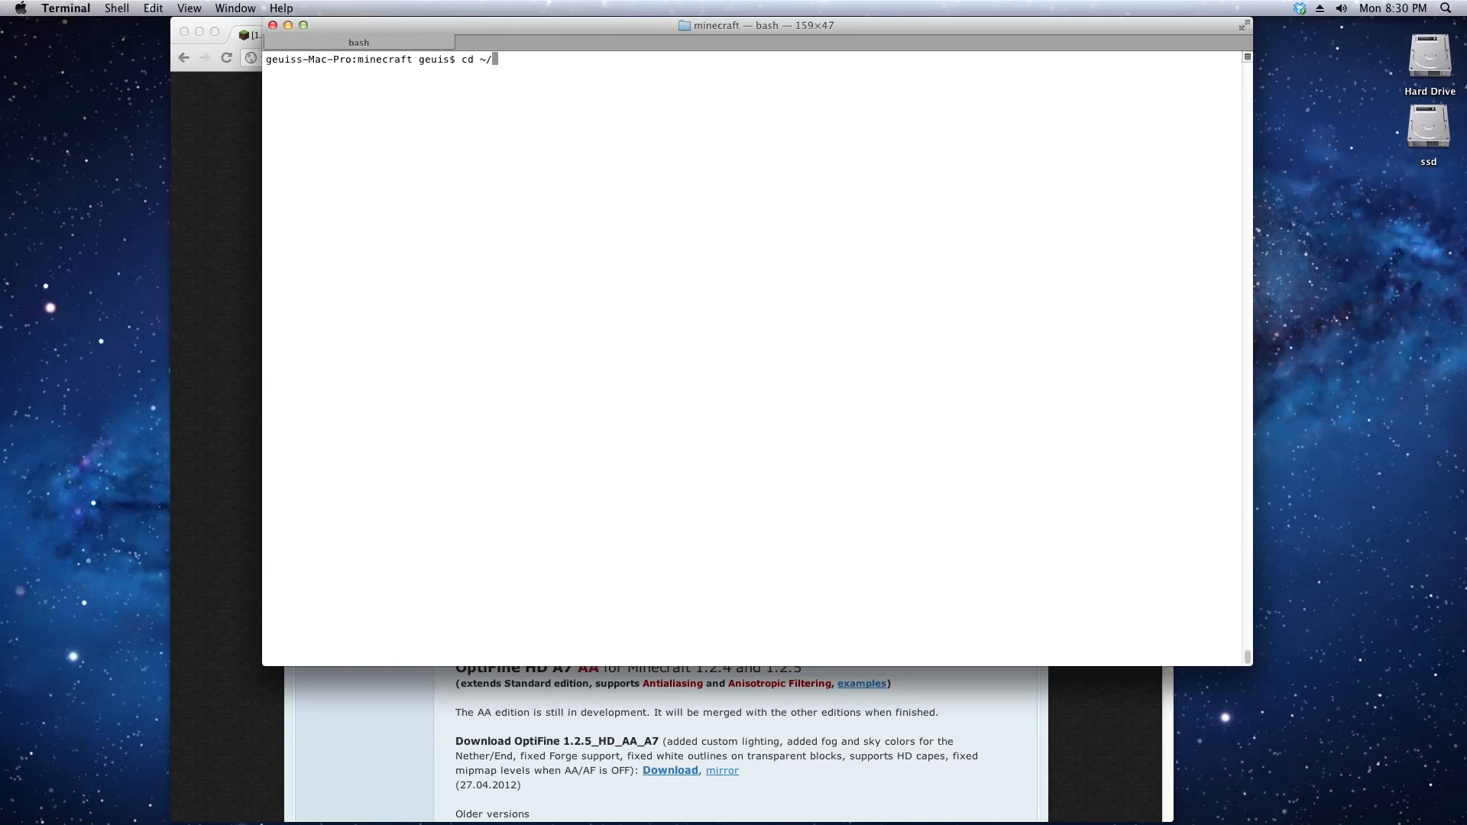
pyautogui.write('Library/')
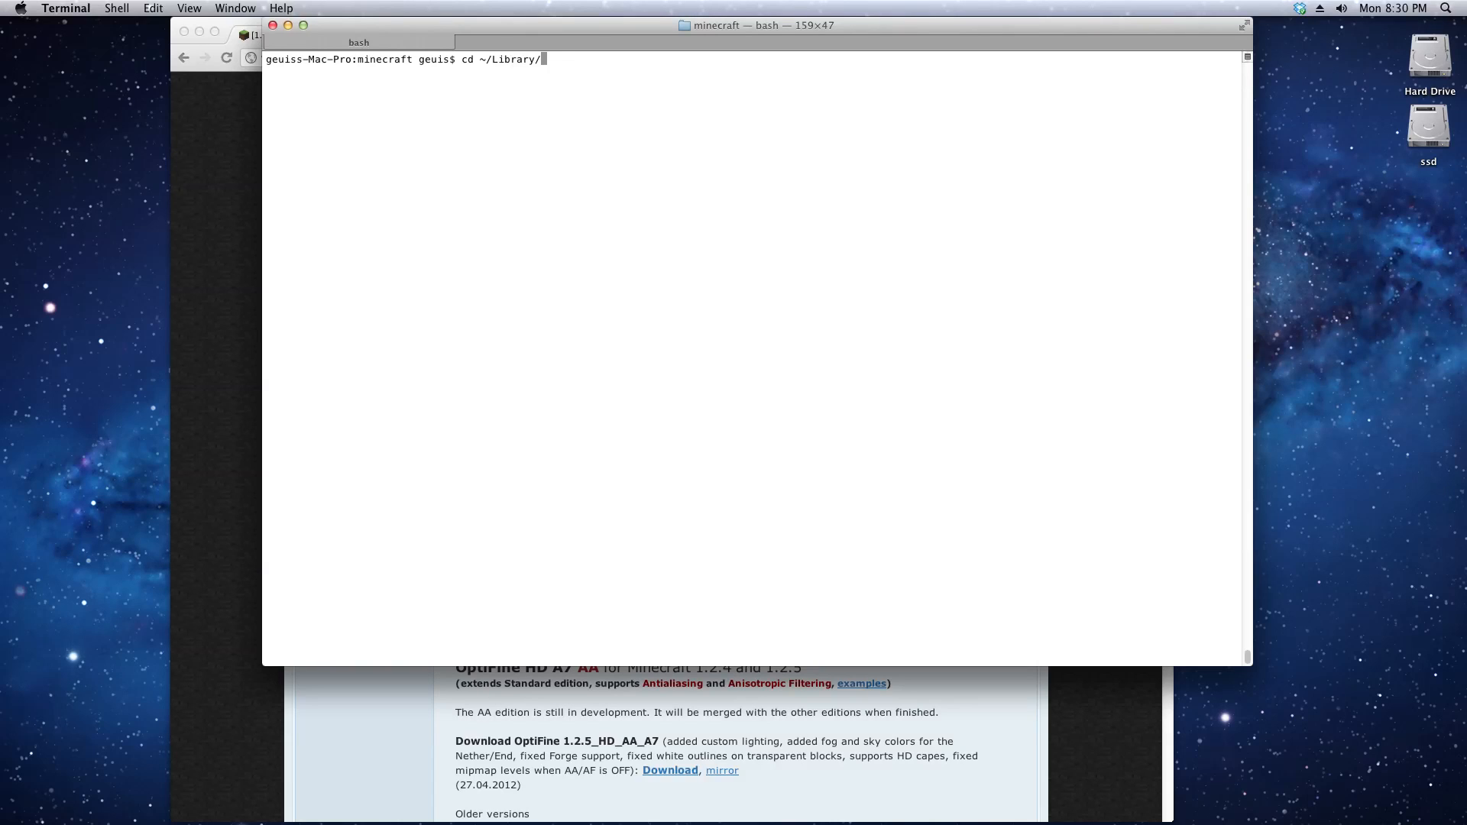
pyautogui.write('Application\\ Support/')
pyautogui.write('ls')
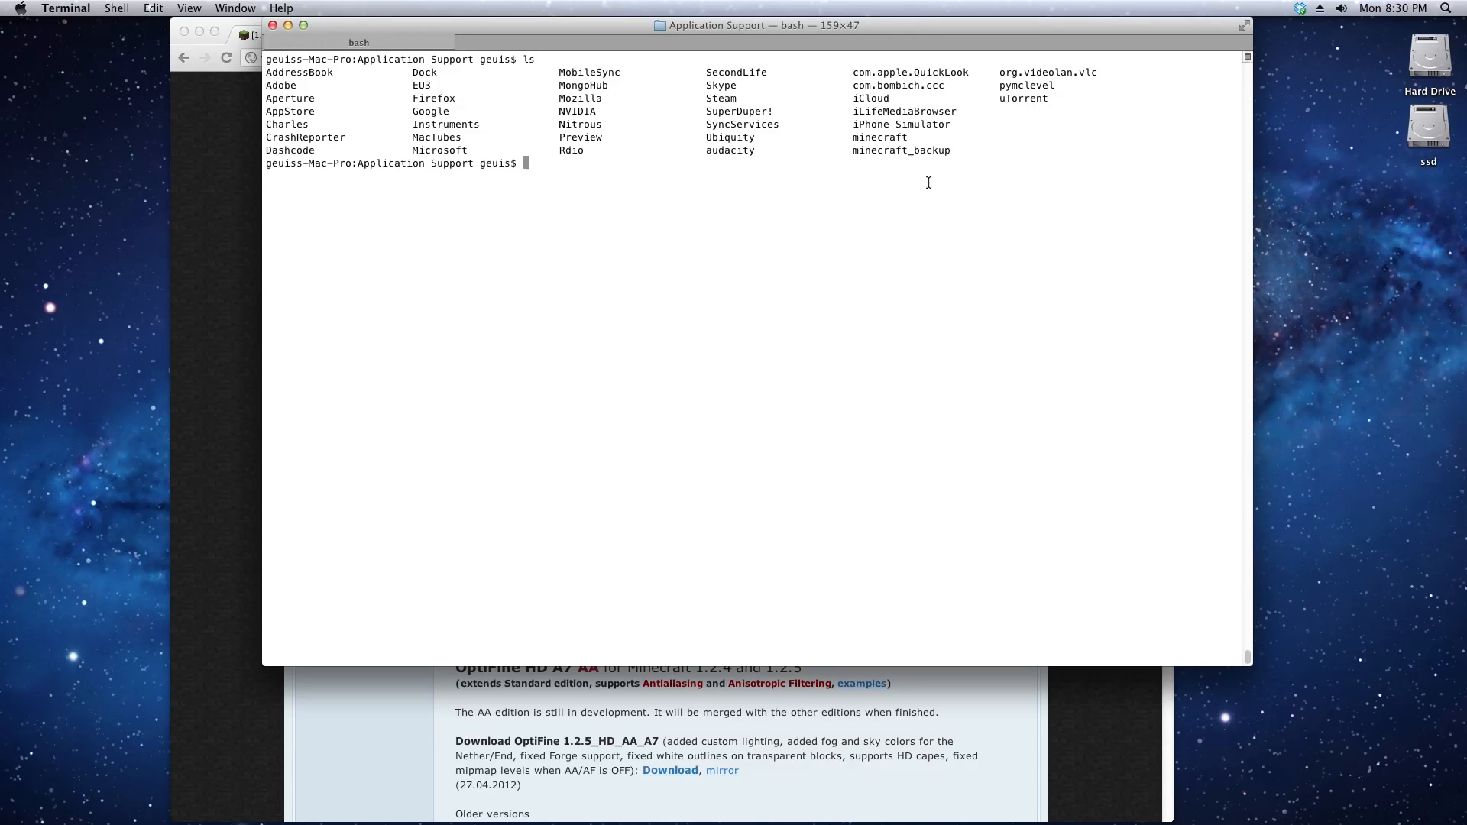
pyautogui.write('rm')
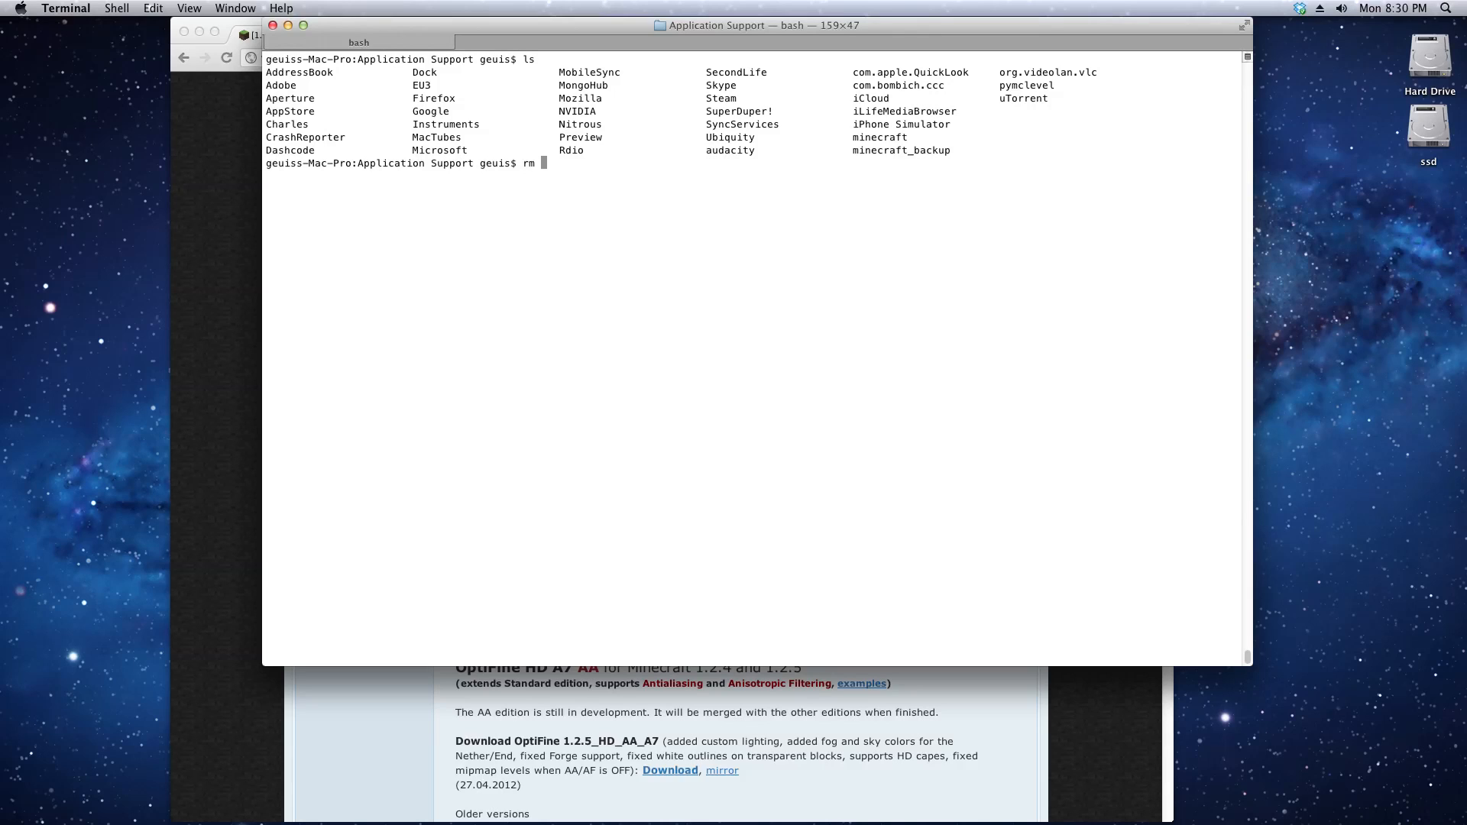
pyautogui.write('-rf')
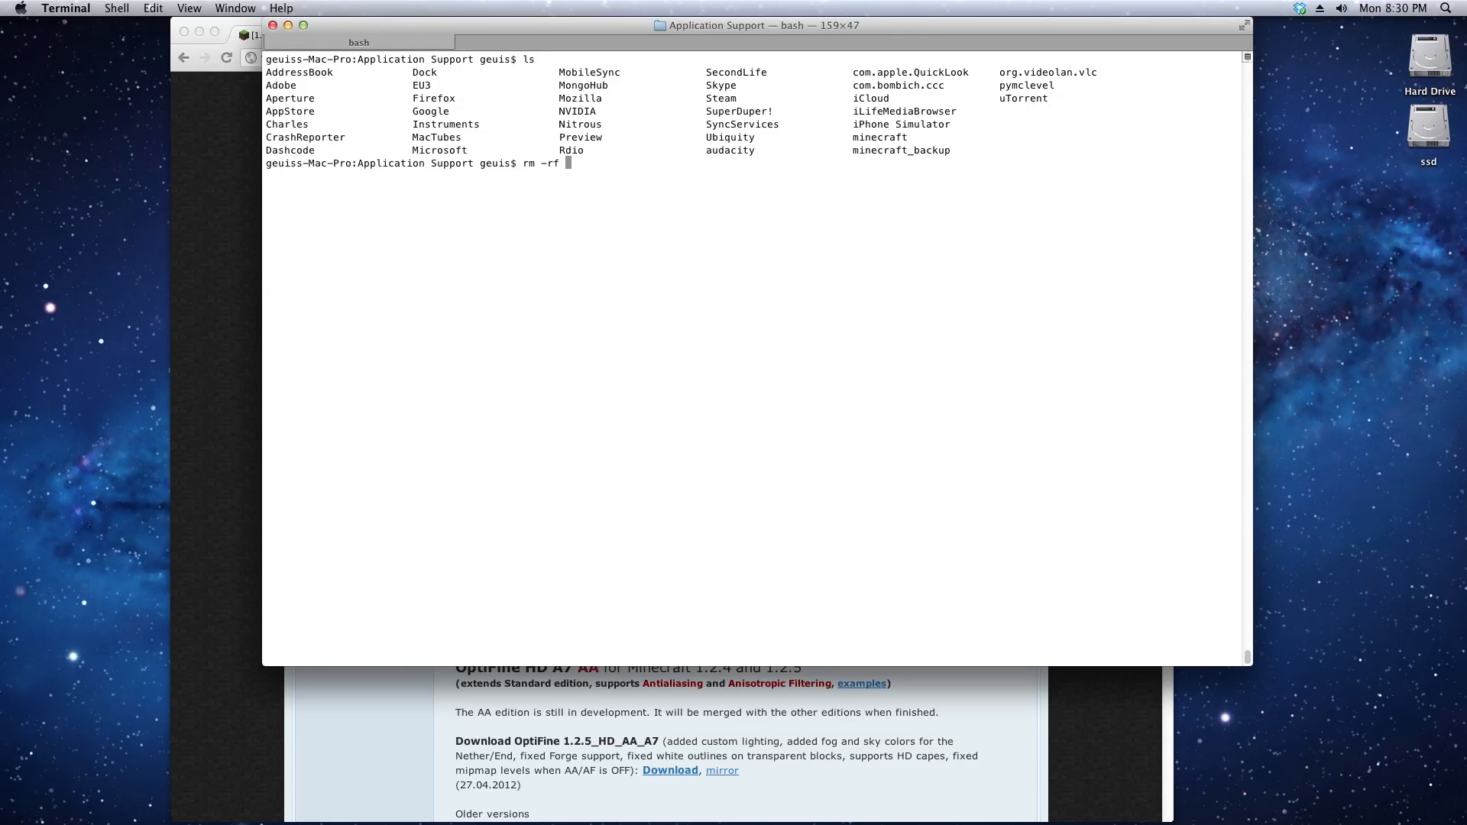
pyautogui.write('minecraft')
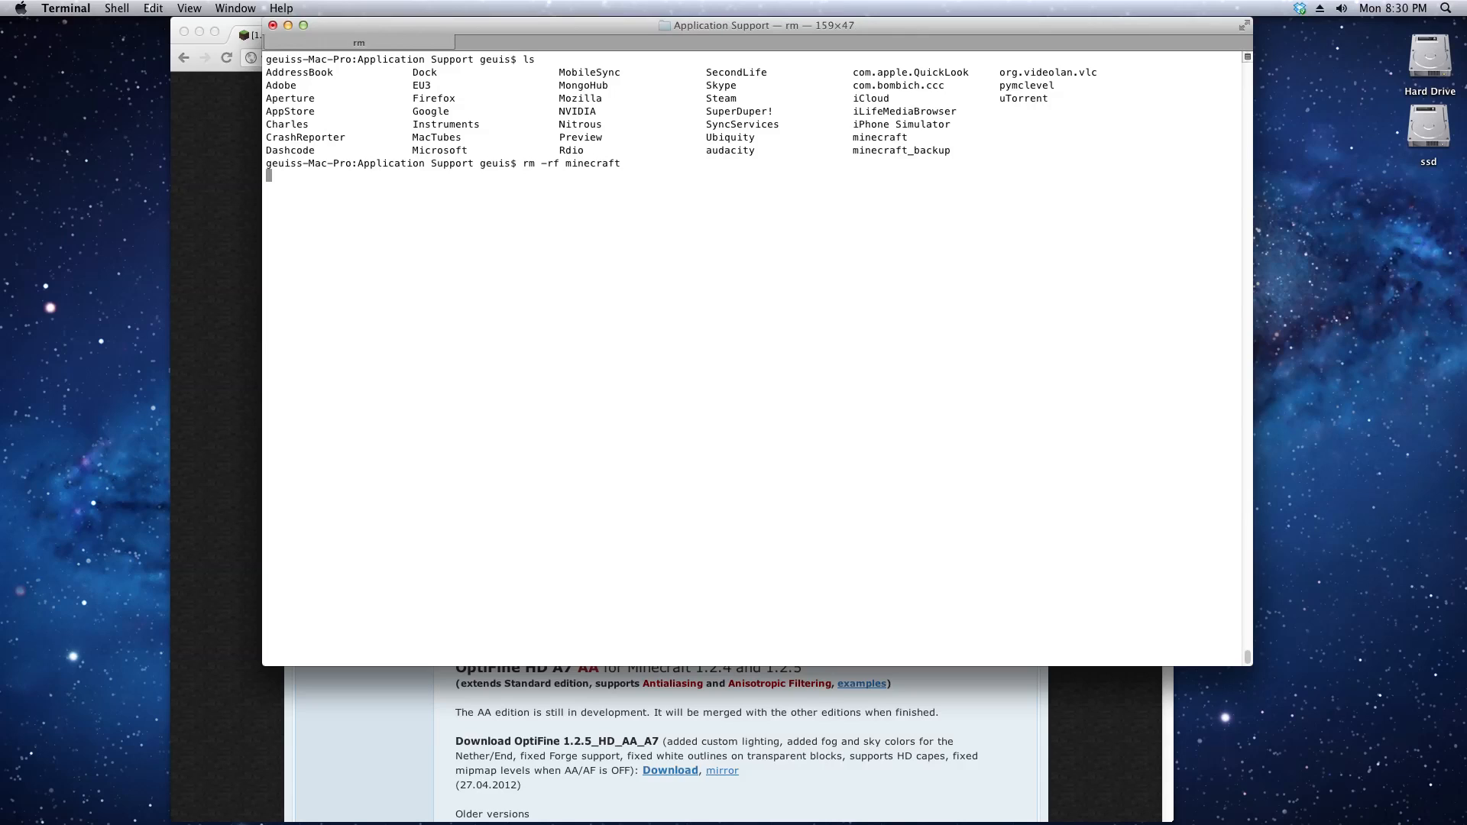
pyautogui.press('Return')
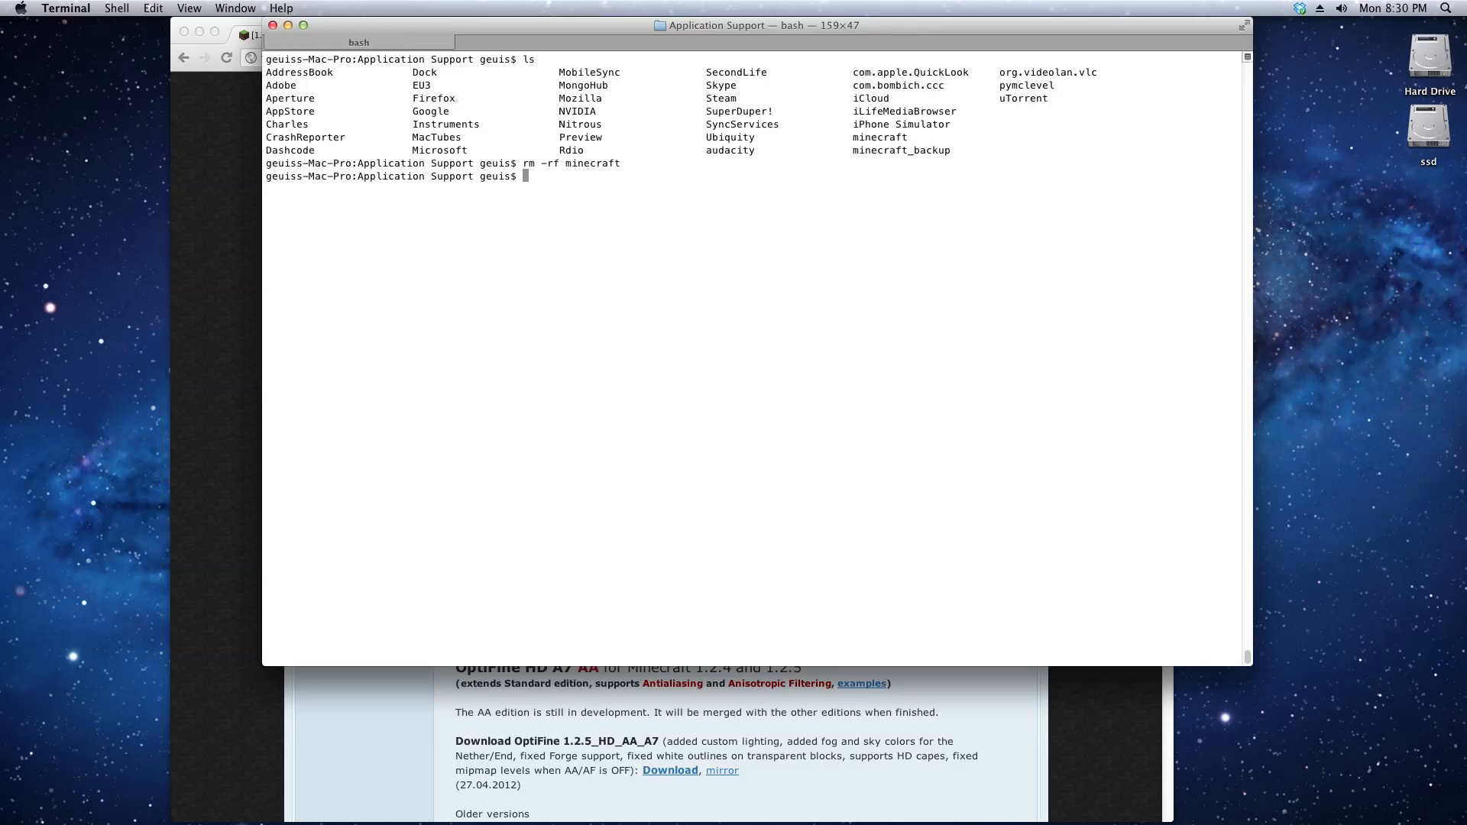
# Rename minecraft_backup to minecraft with mv
pyautogui.write('mv')
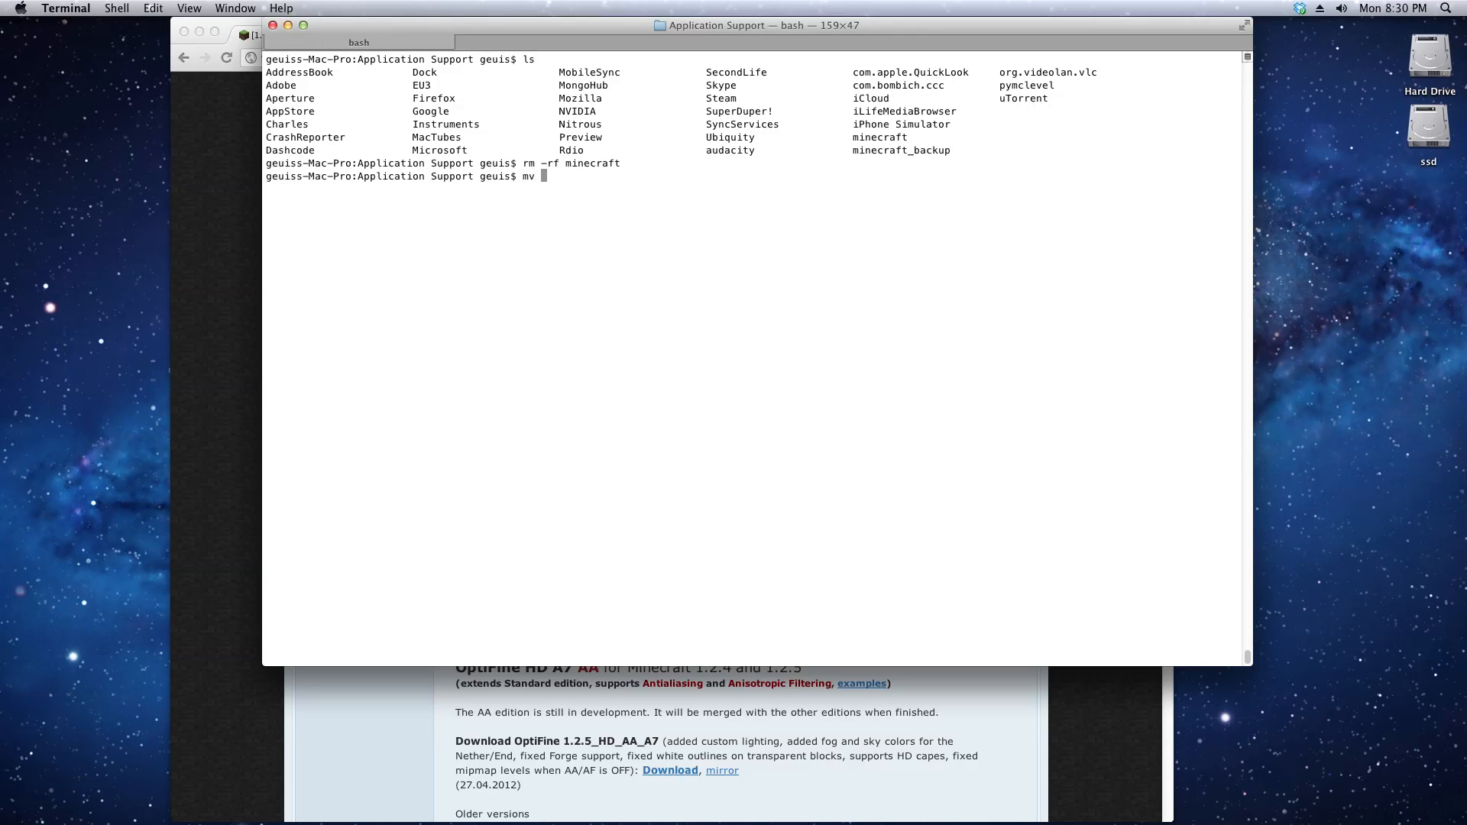
pyautogui.write('minecraft_backup/')
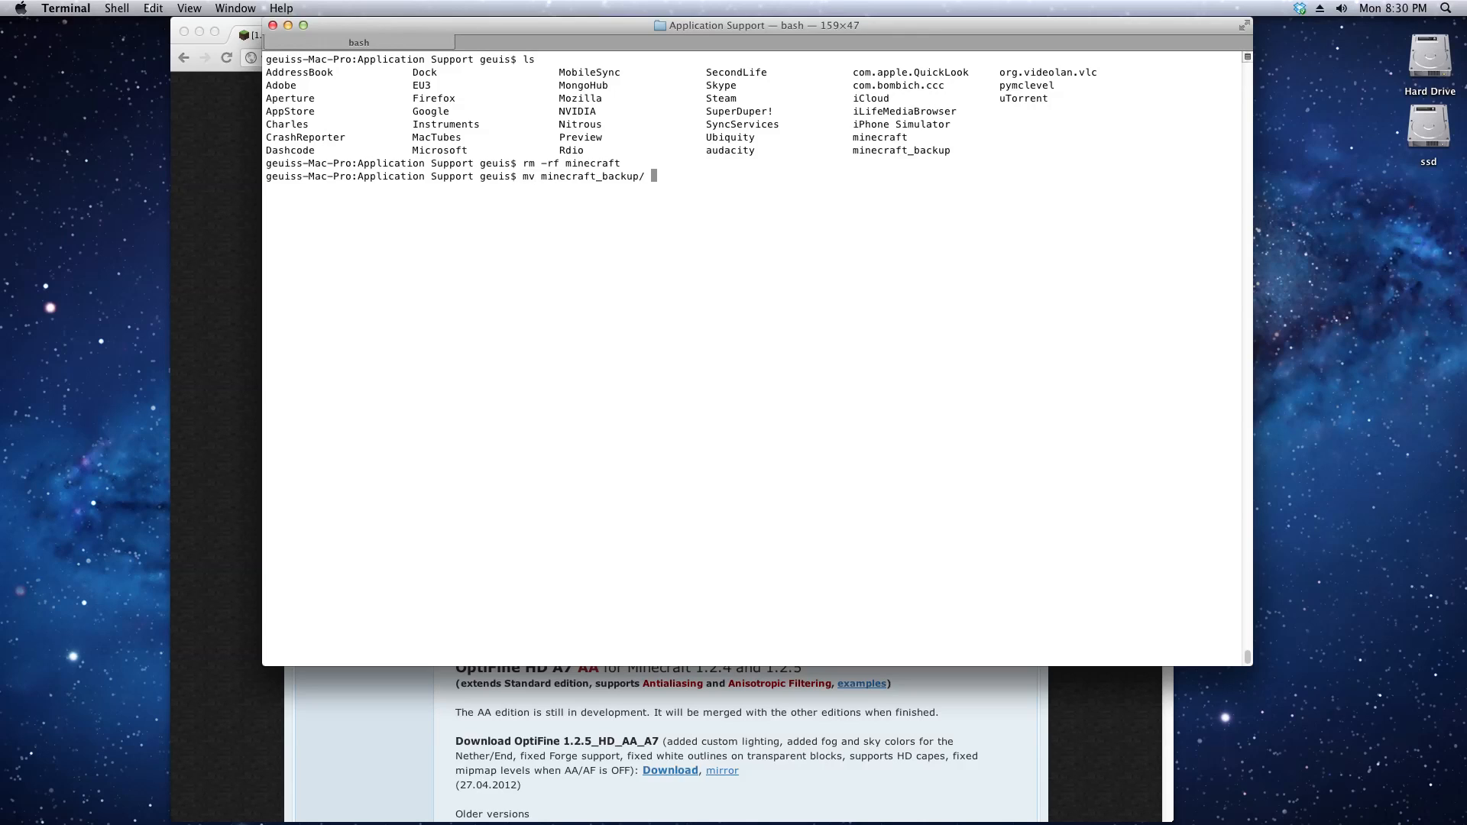
pyautogui.write('minecraft')
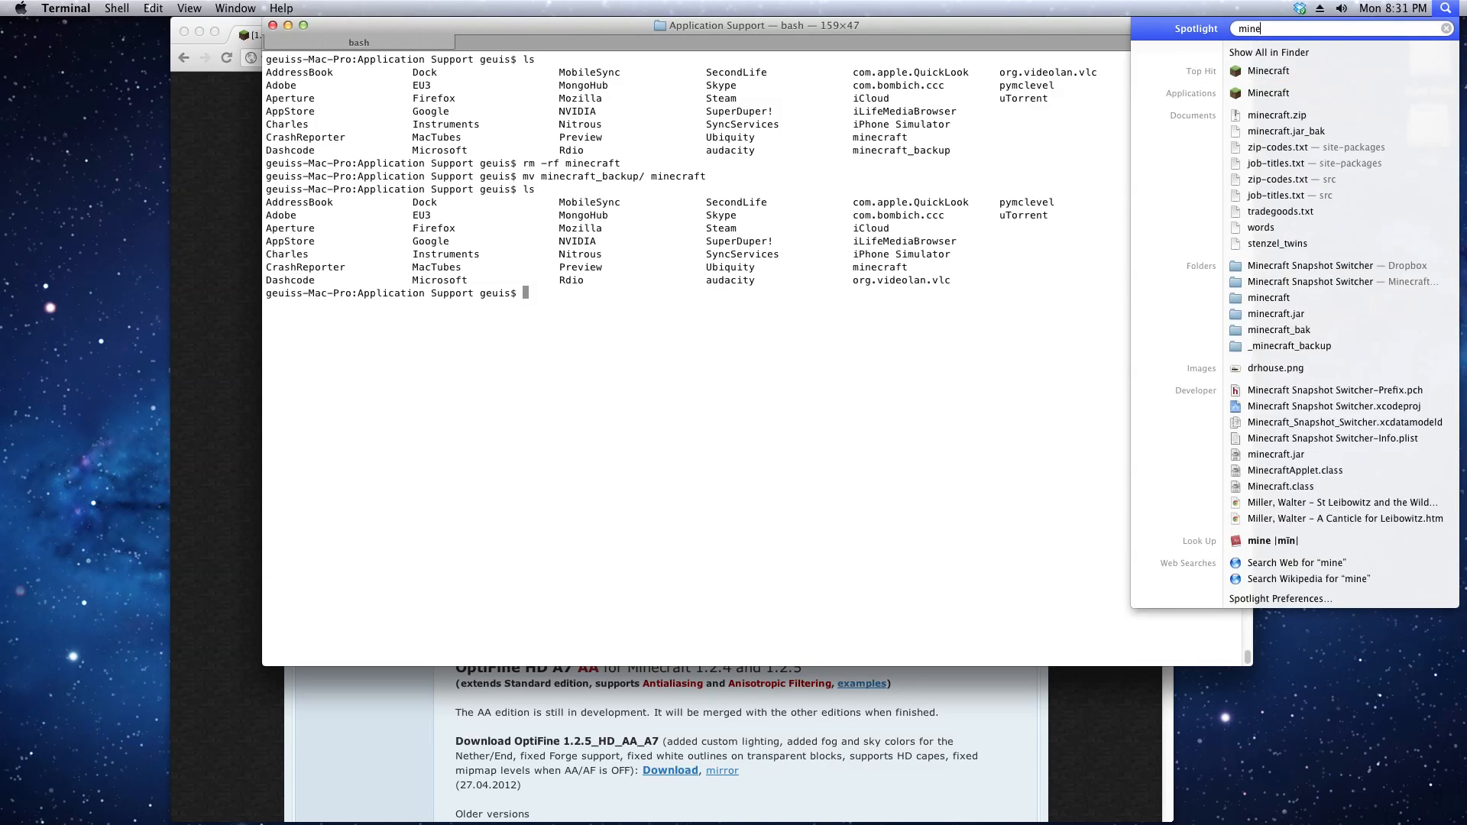
# Launch Minecraft from Spotlight, log in, view the vanilla video settings, and quit
pyautogui.click(1268, 71)
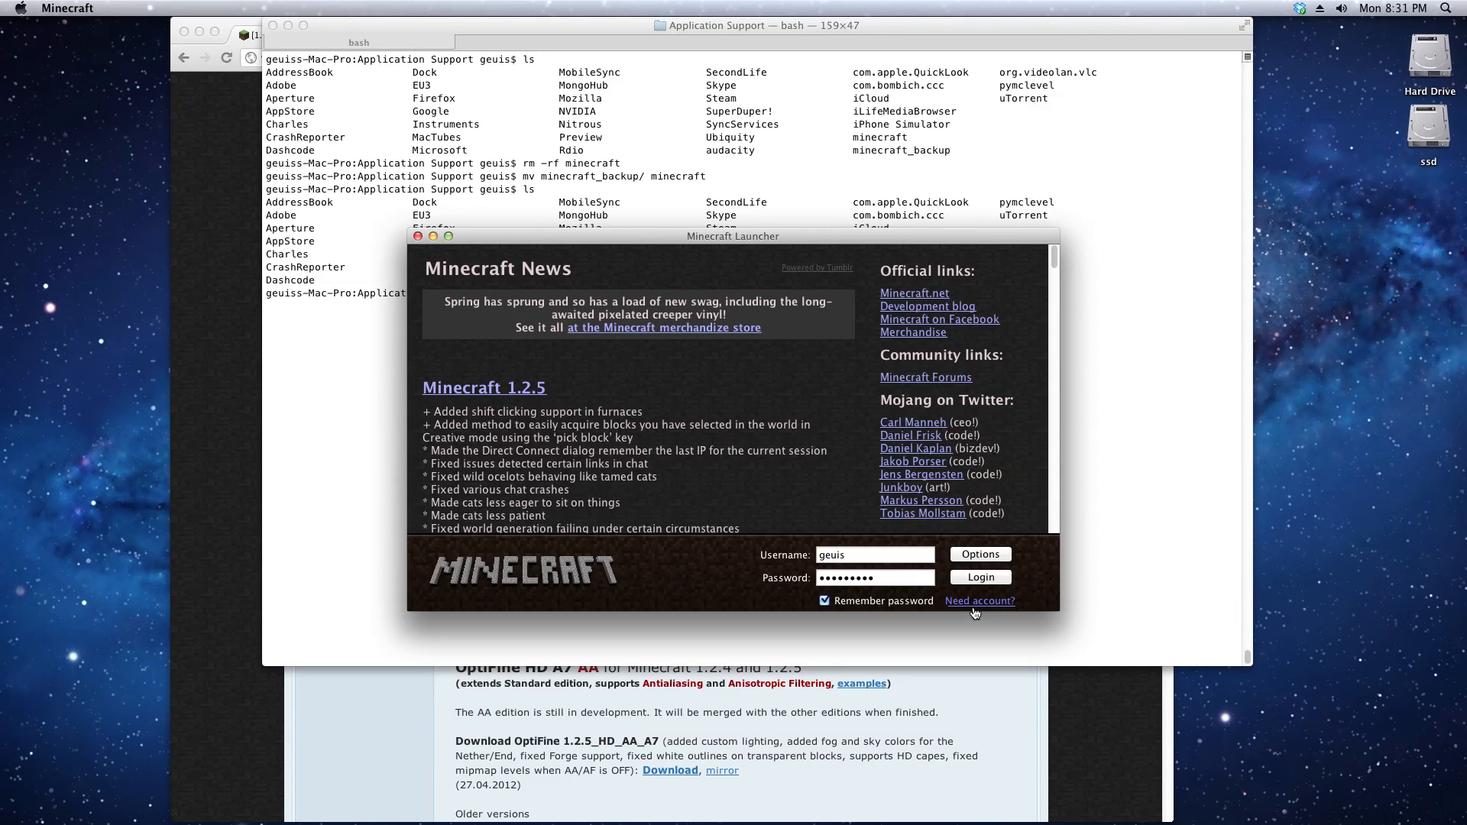
pyautogui.click(979, 576)
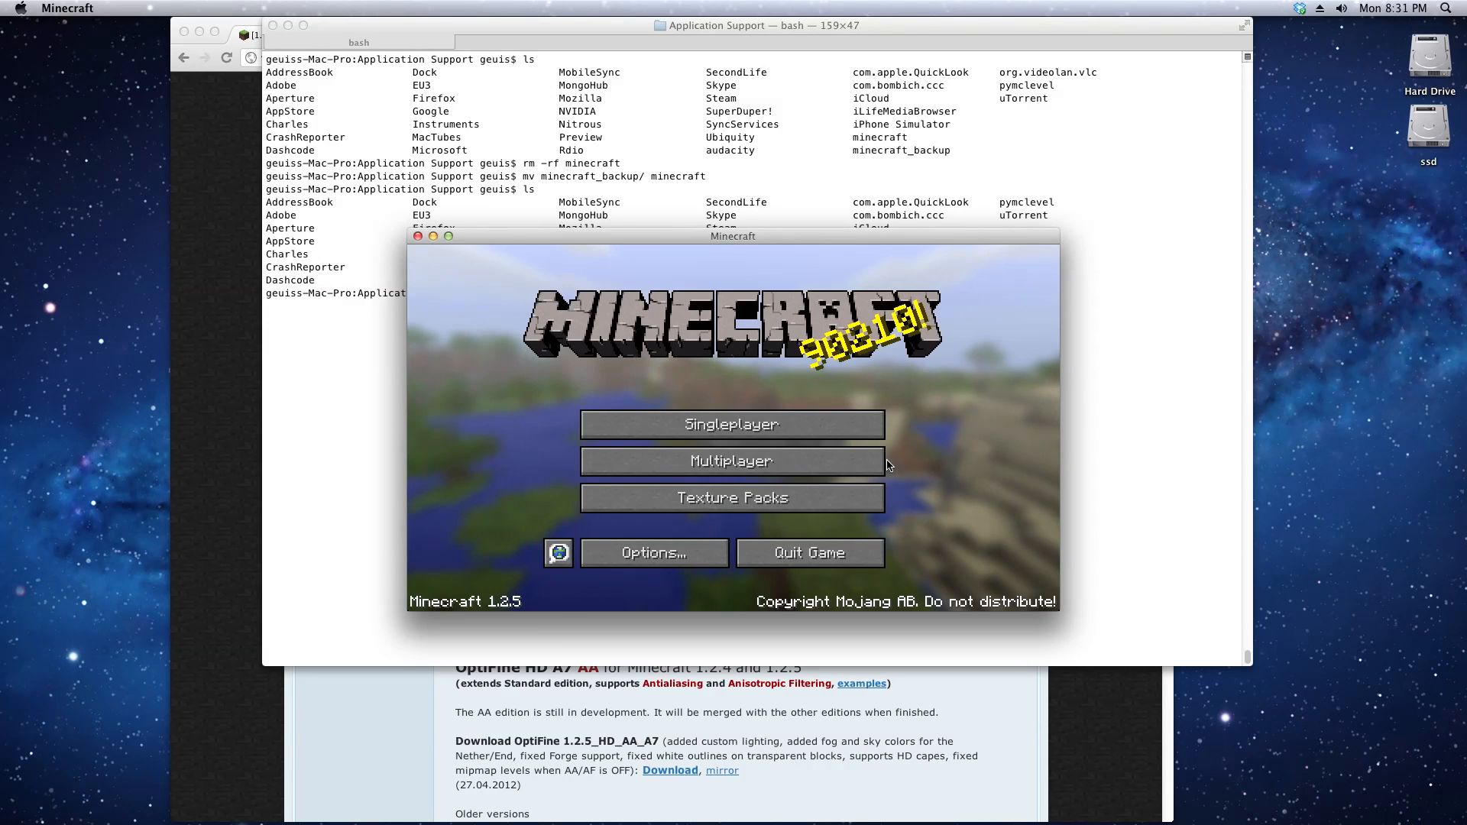
pyautogui.click(652, 551)
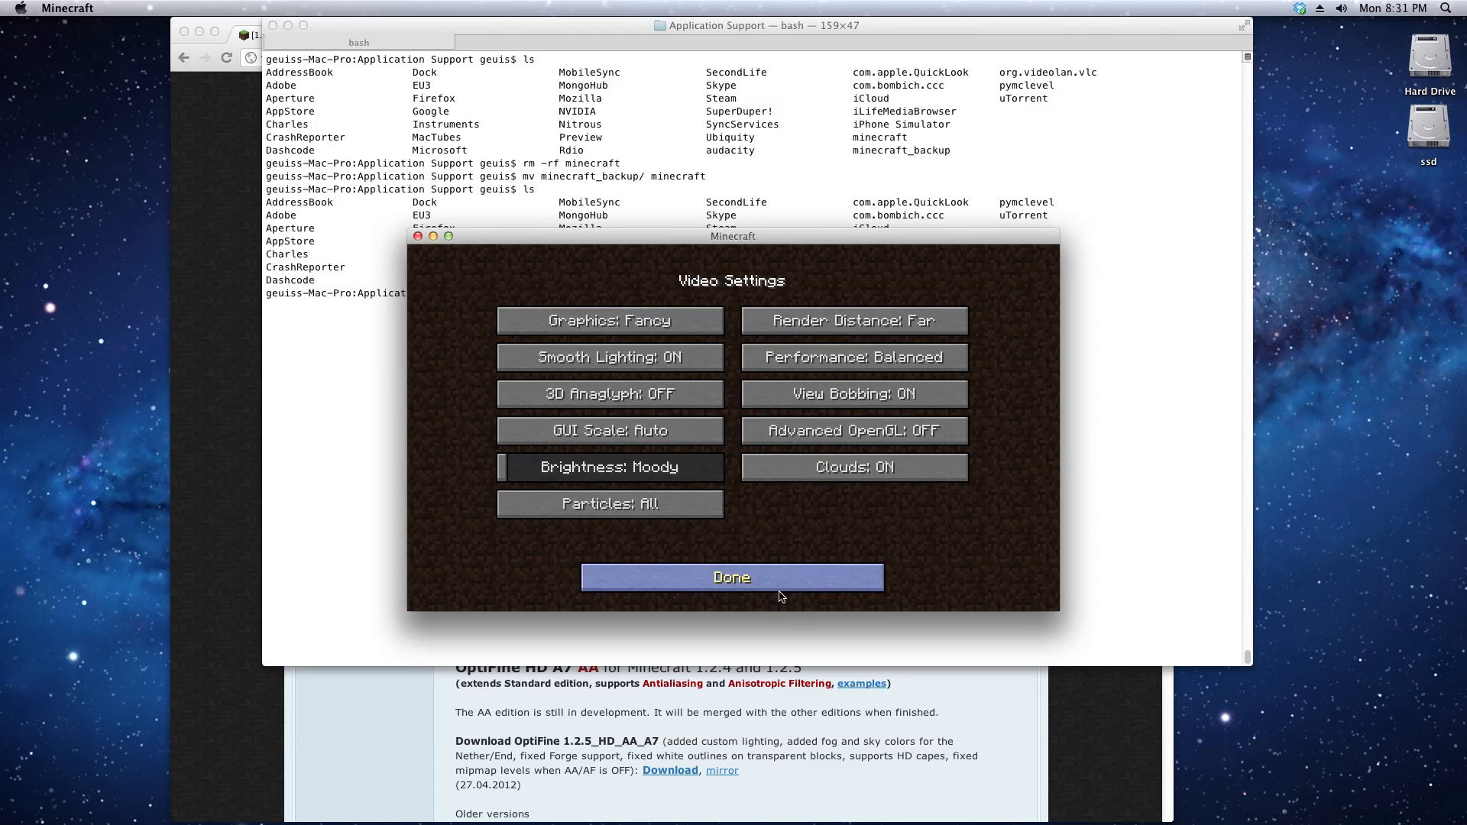
pyautogui.click(732, 576)
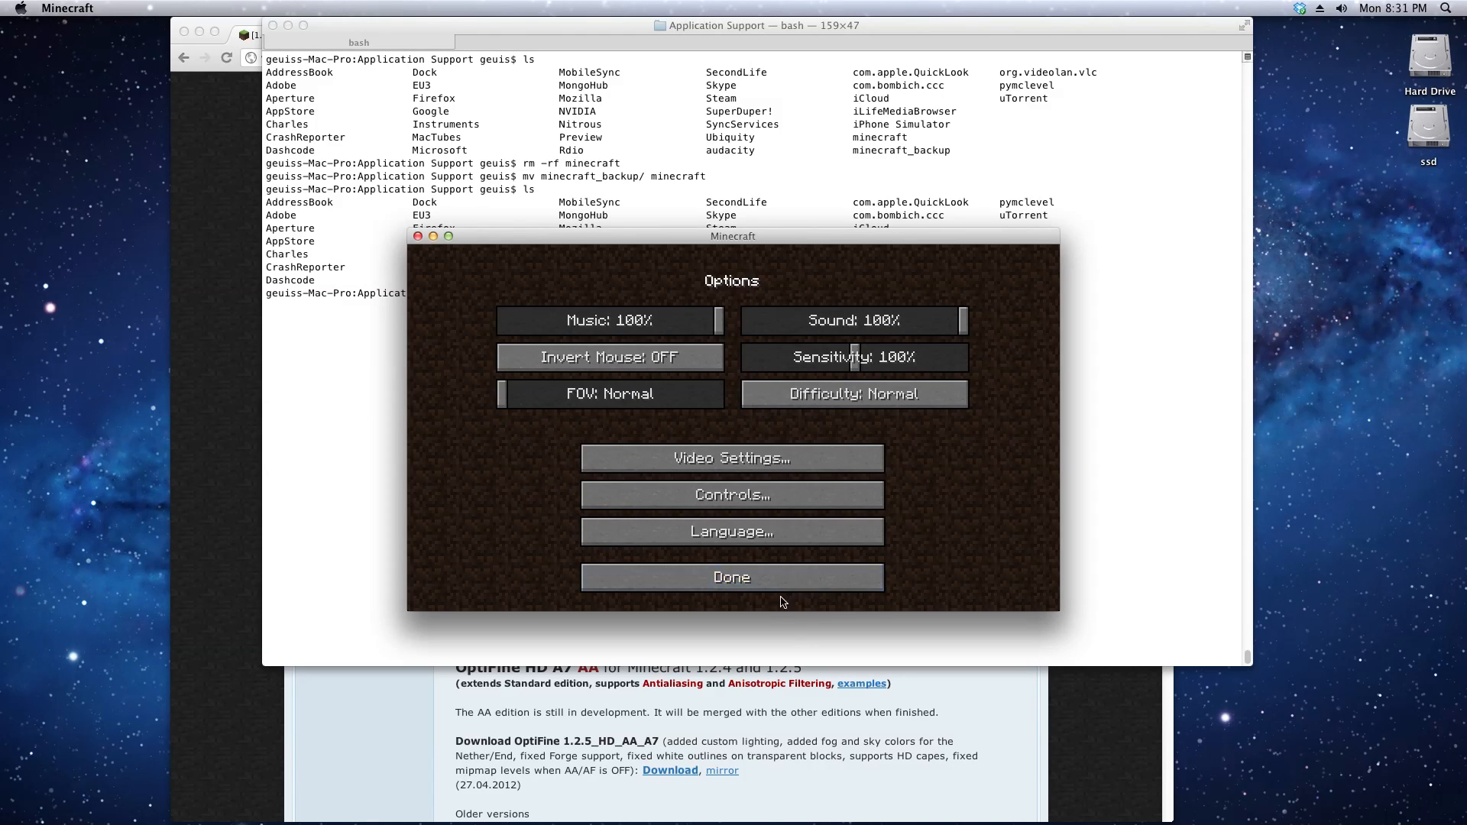
pyautogui.click(730, 576)
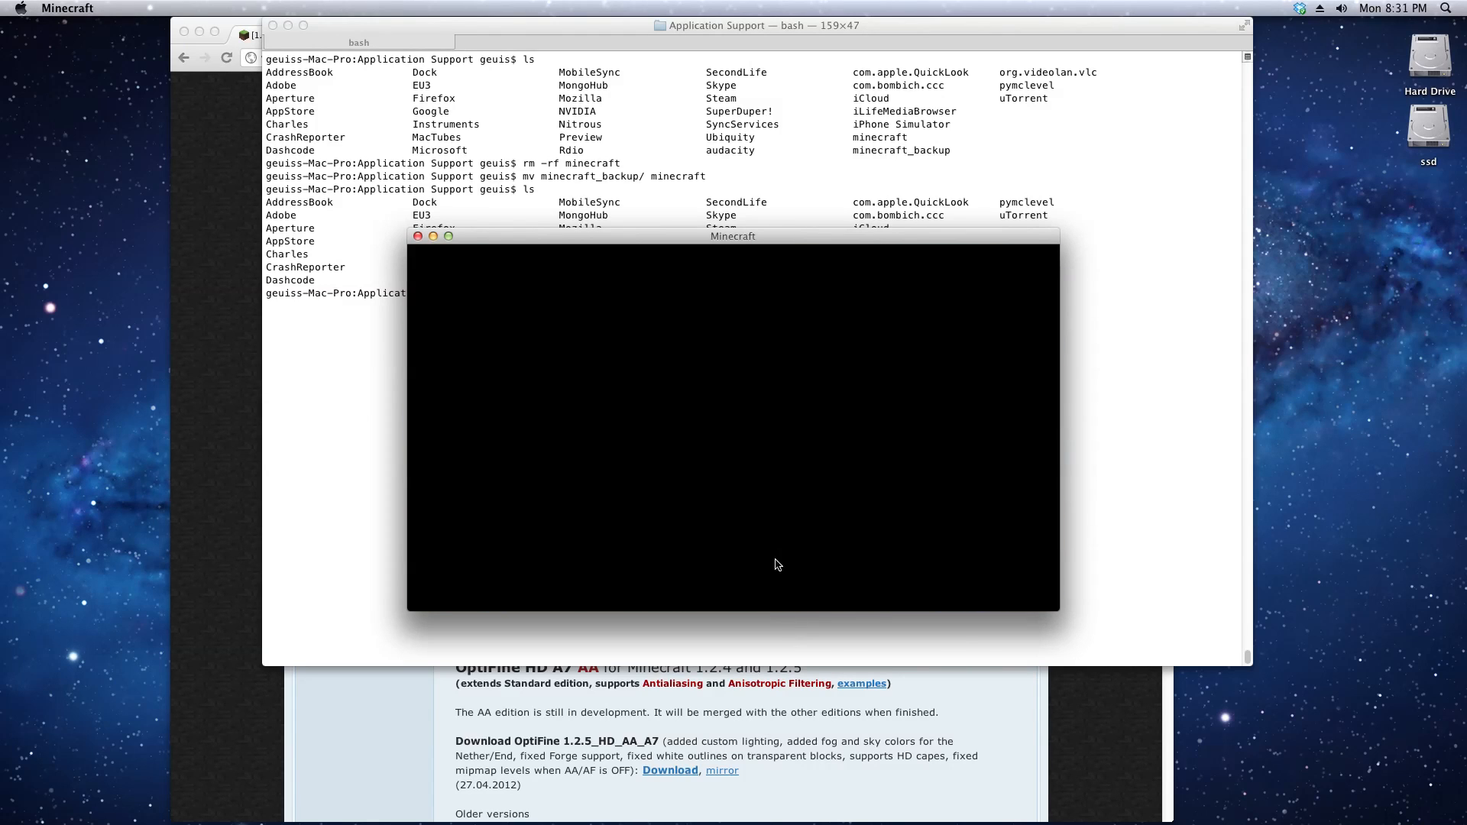
pyautogui.click(417, 236)
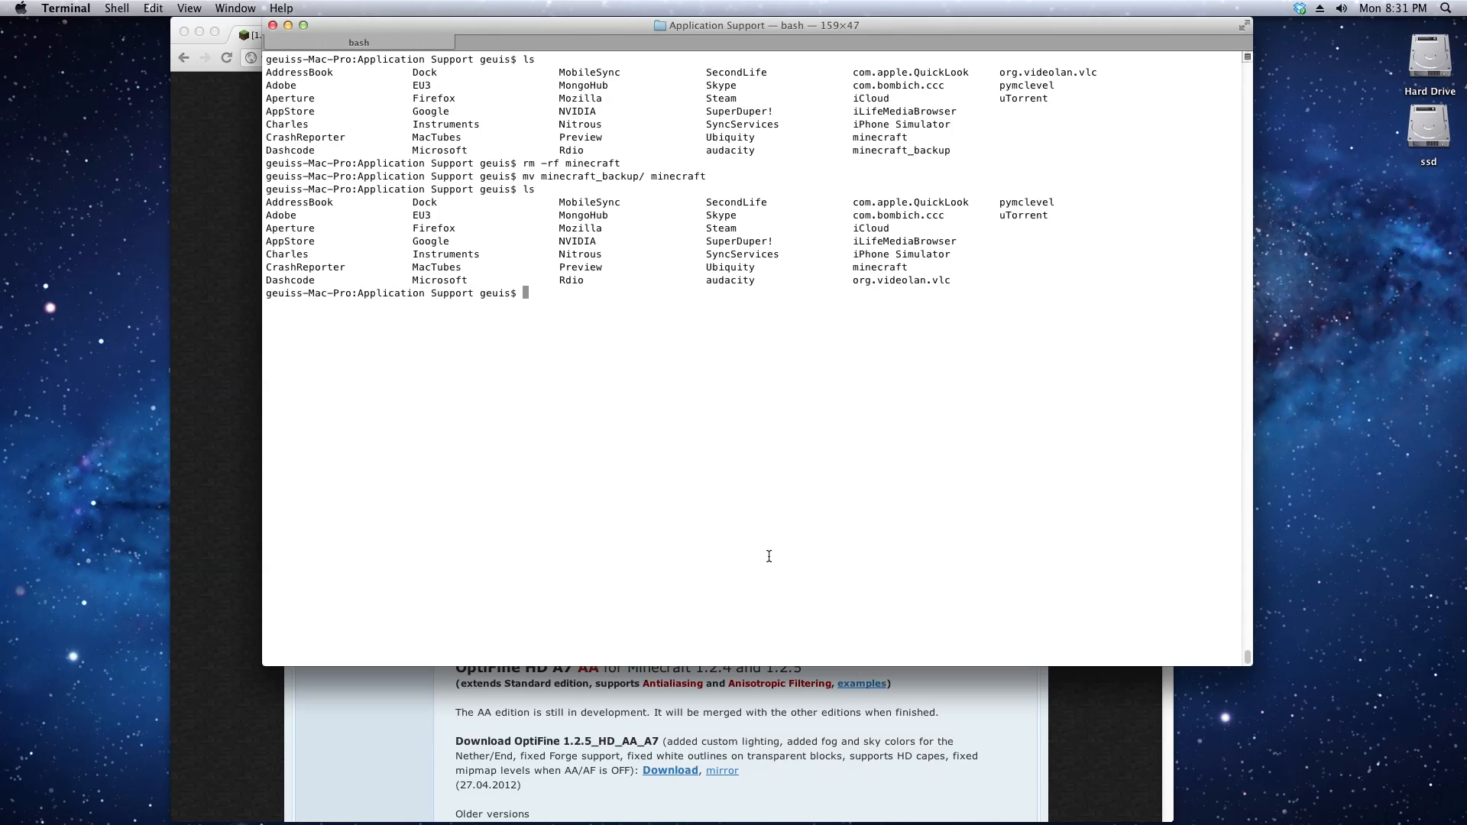